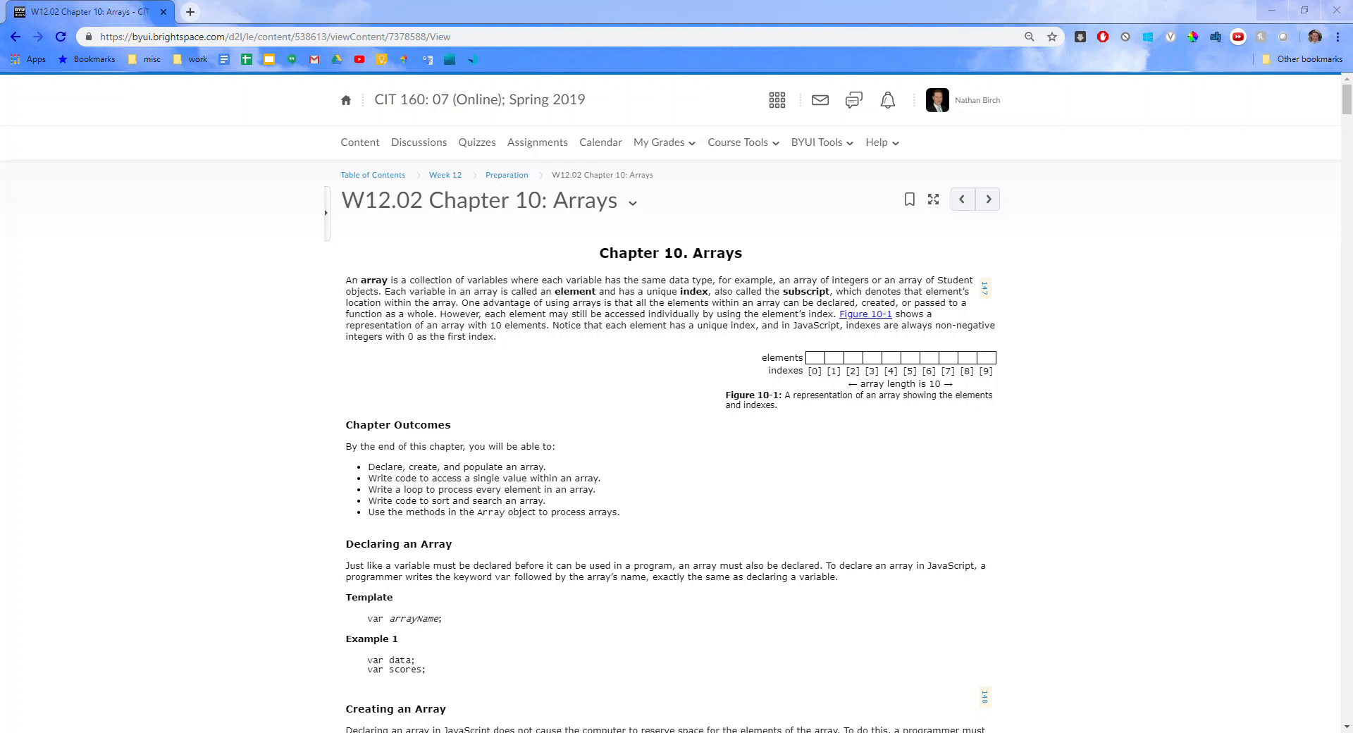
# Step: Scroll down the Chapter 10 Arrays page to Programming Assignment 11
pyautogui.scroll(-3)
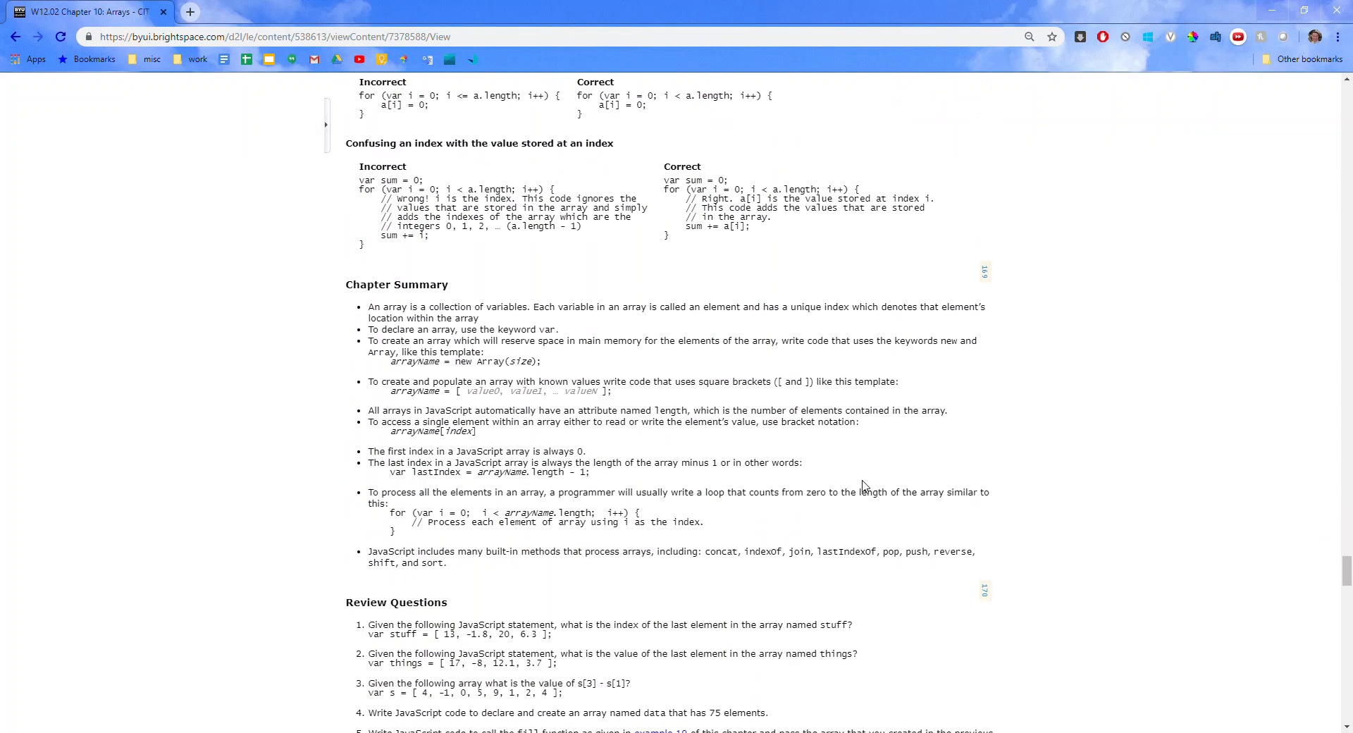
pyautogui.scroll(-3)
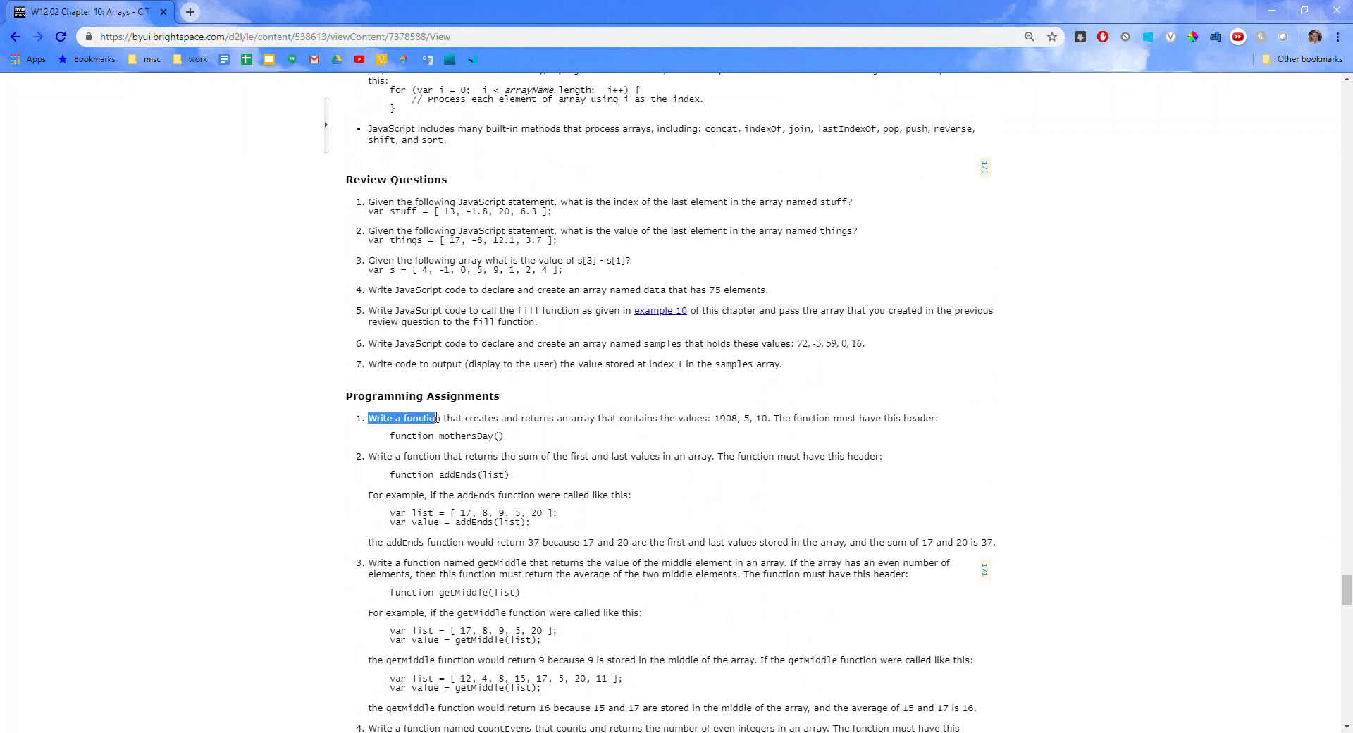
pyautogui.scroll(-3)
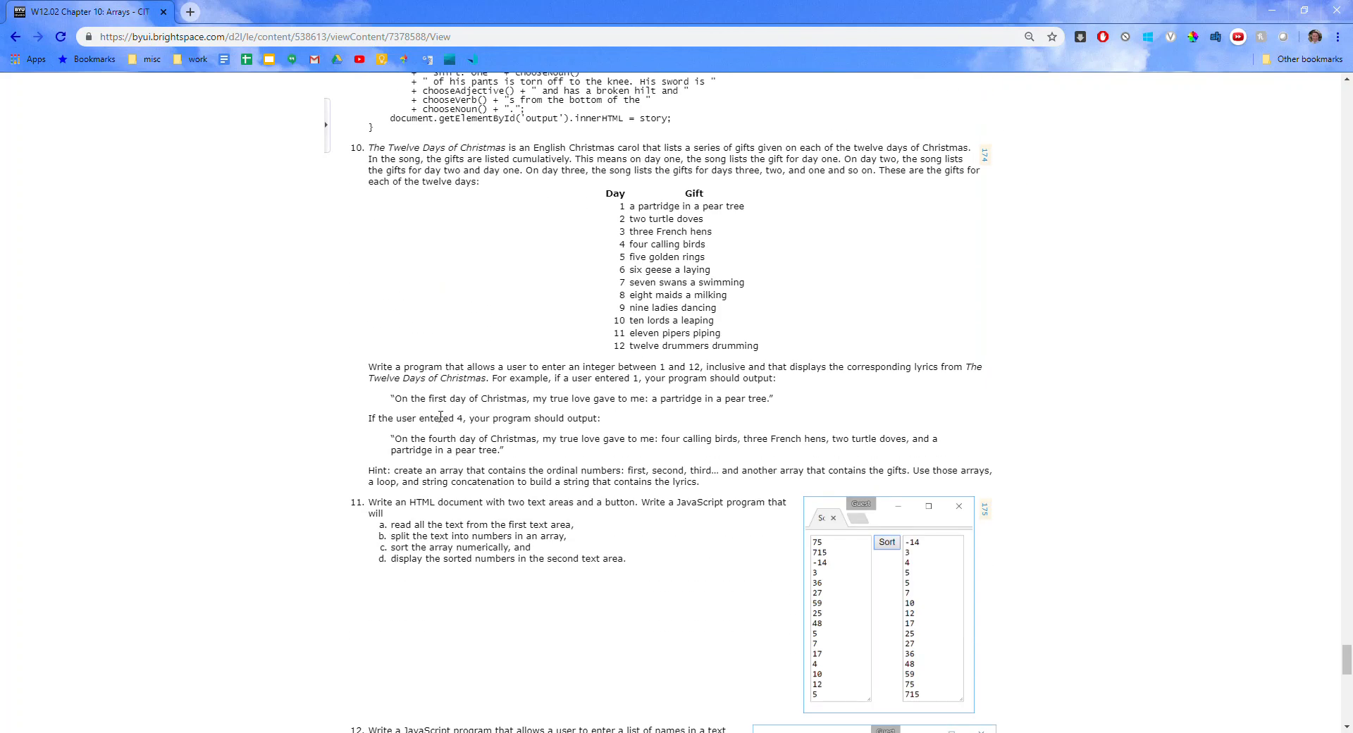
pyautogui.scroll(-3)
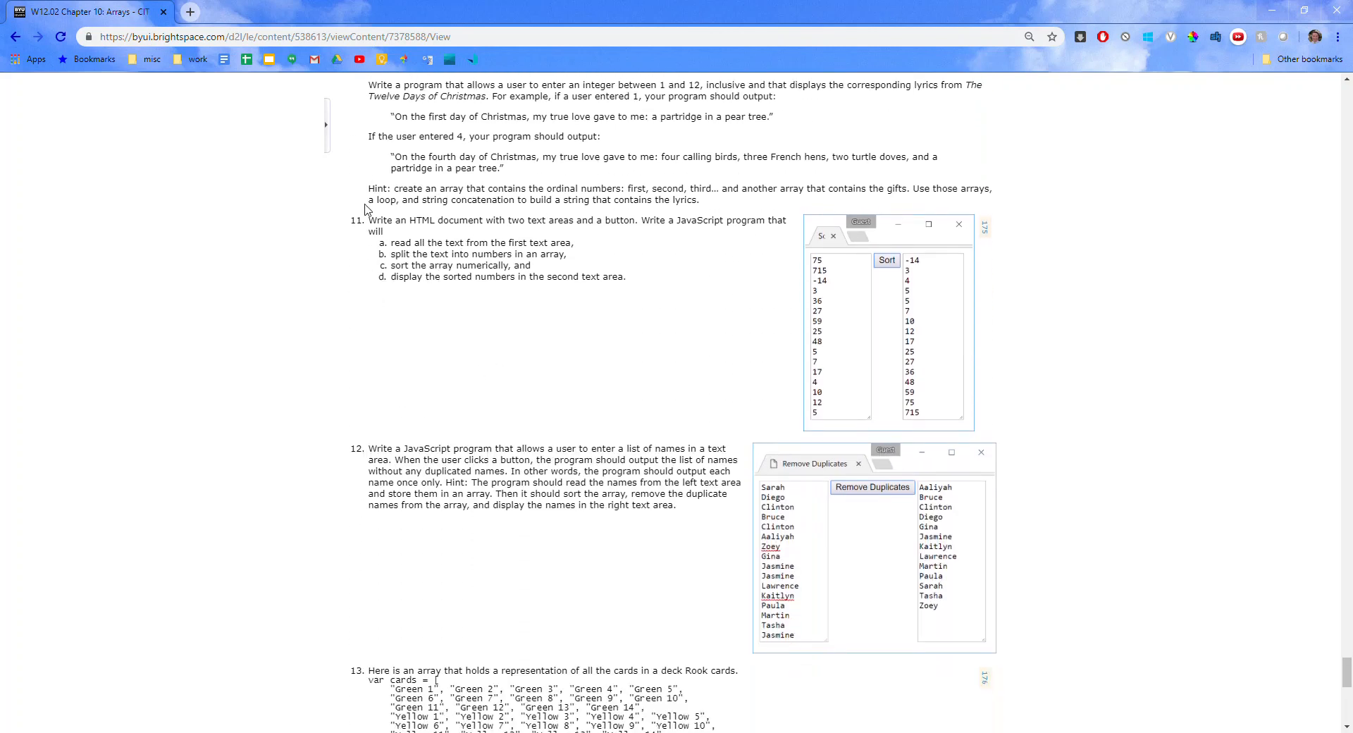
pyautogui.moveTo(578, 351)
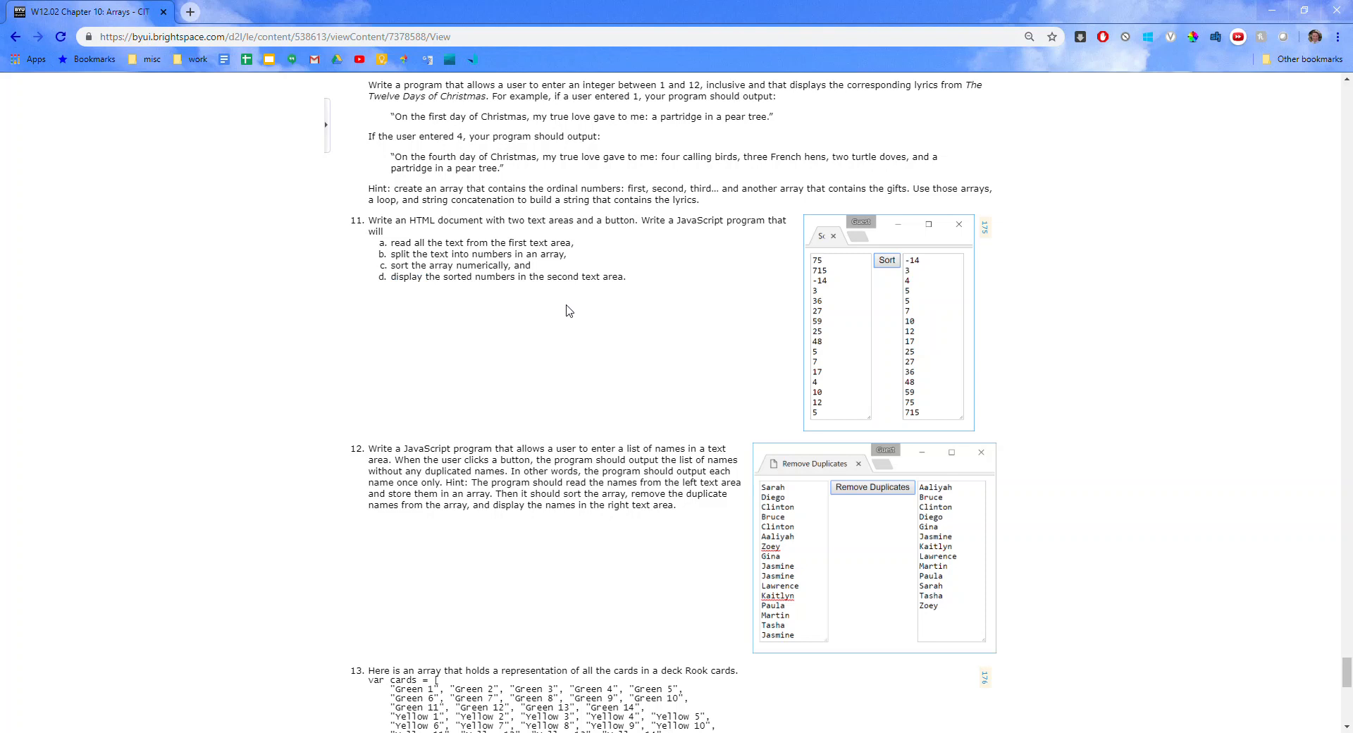
pyautogui.moveTo(499, 303)
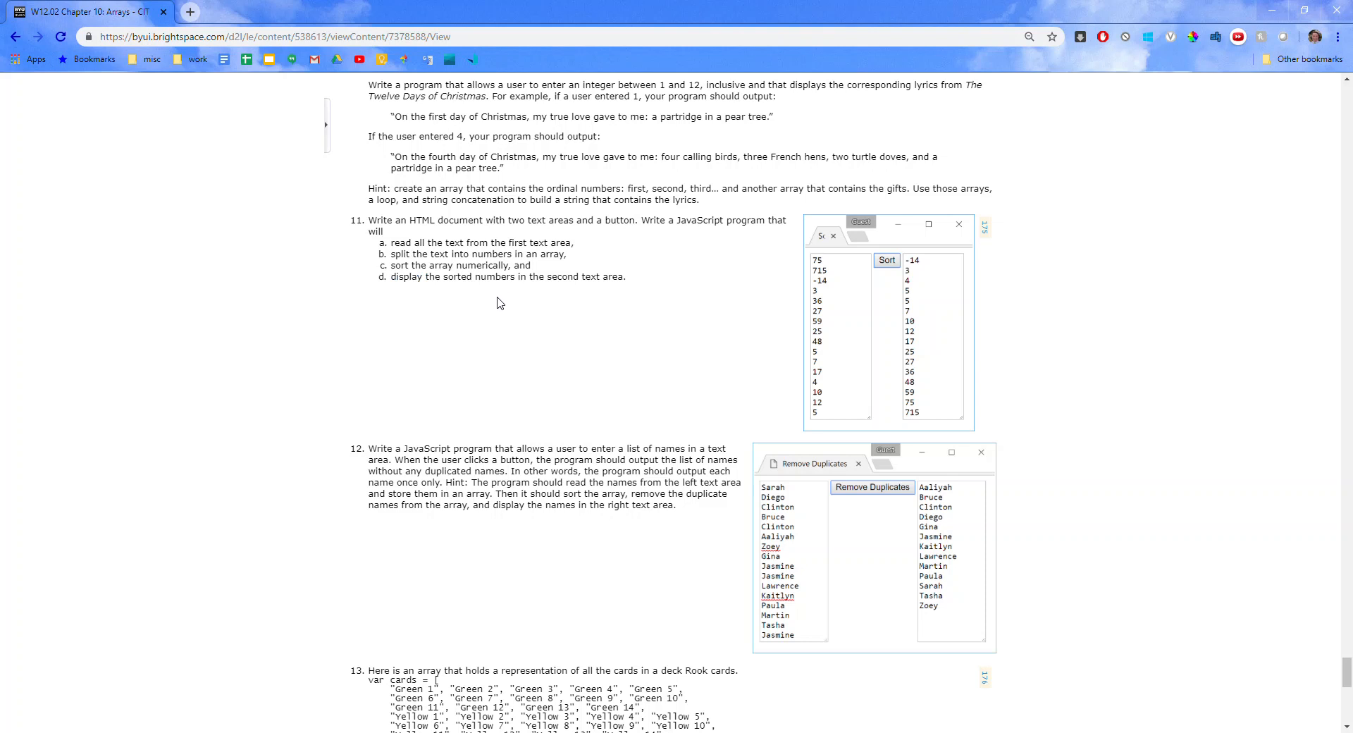
pyautogui.moveTo(497, 314)
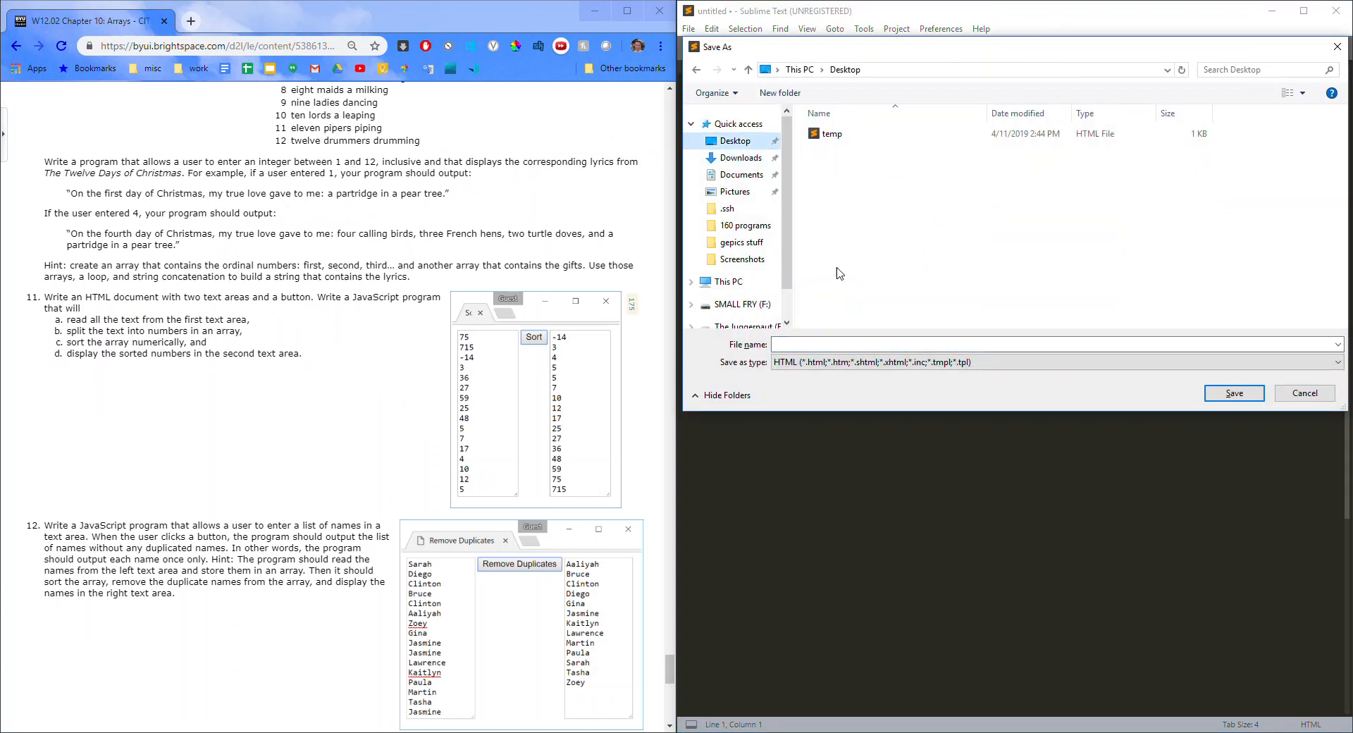
# Step: Save the page to the Desktop as temp.html, replacing the existing temp file
pyautogui.click(1233, 393)
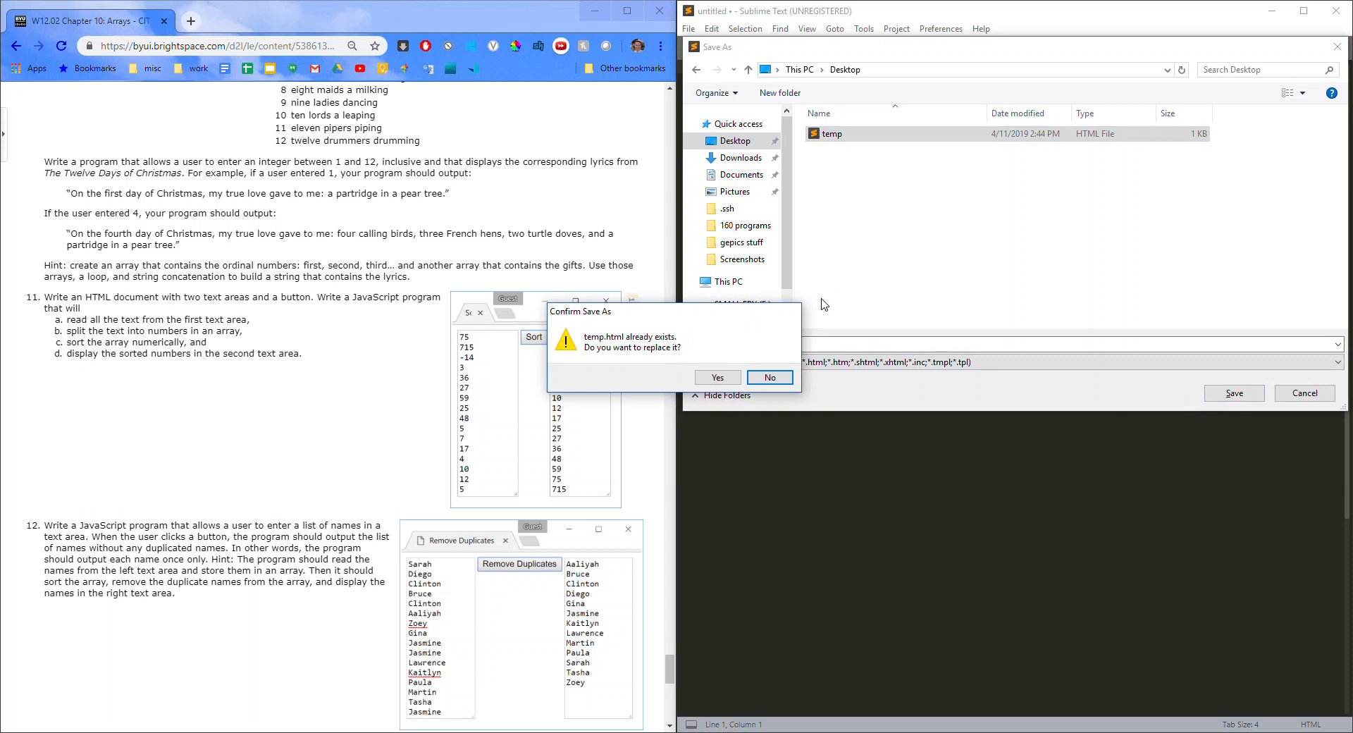
pyautogui.click(718, 378)
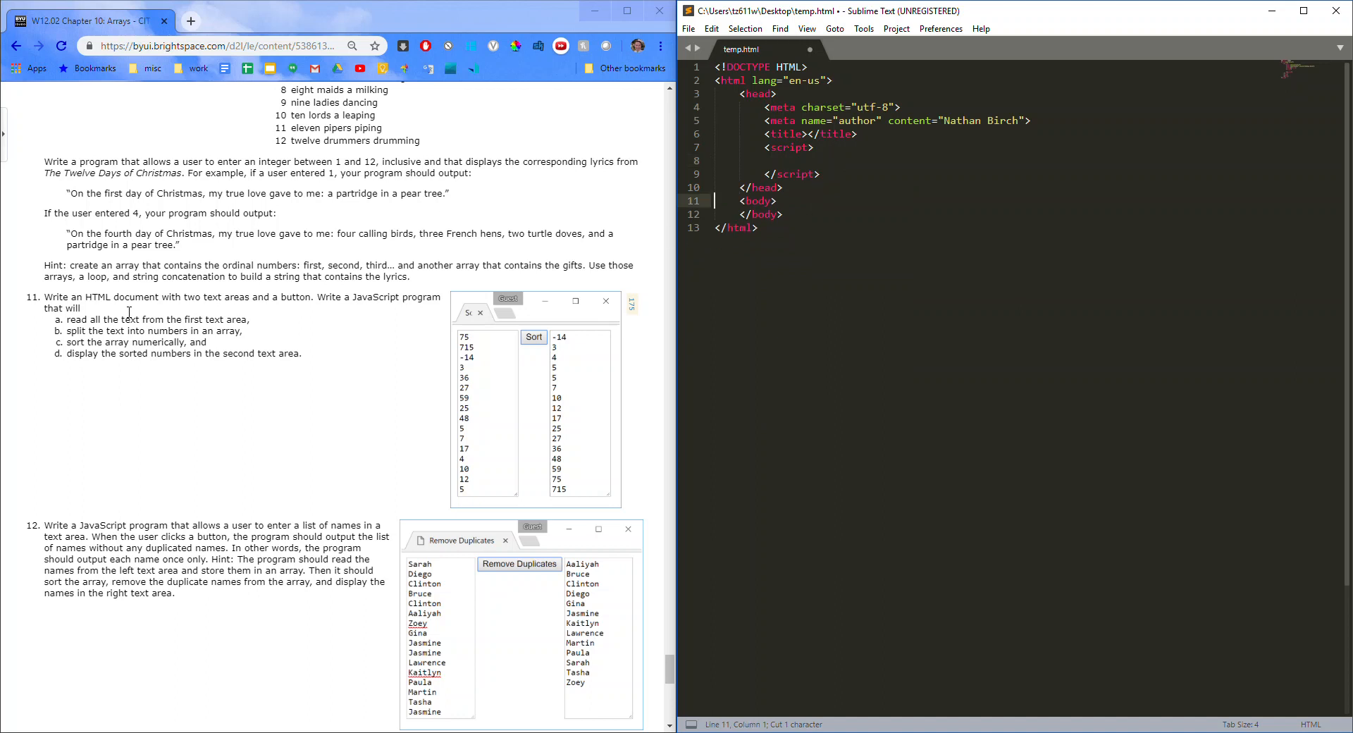
pyautogui.moveTo(660, 408)
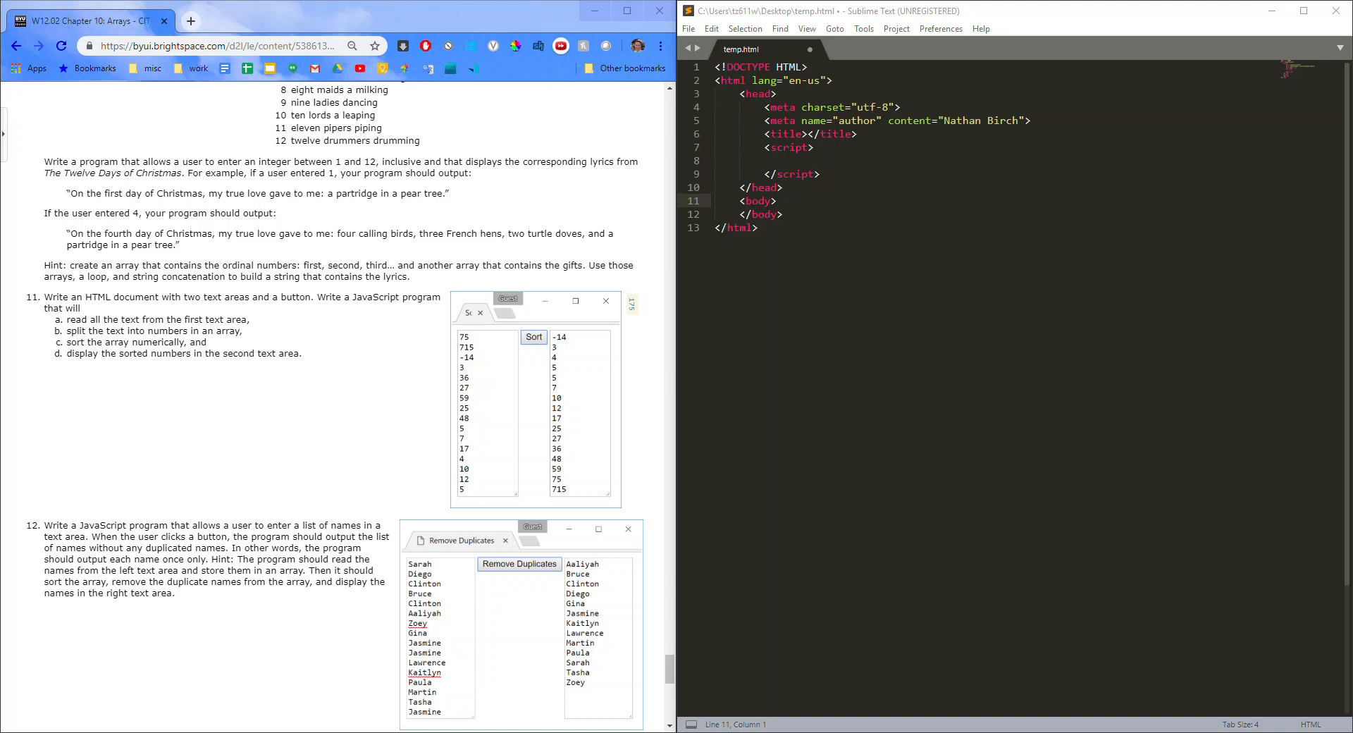
# Step: Add two textarea elements with a button between them inside the body
pyautogui.click(759, 227)
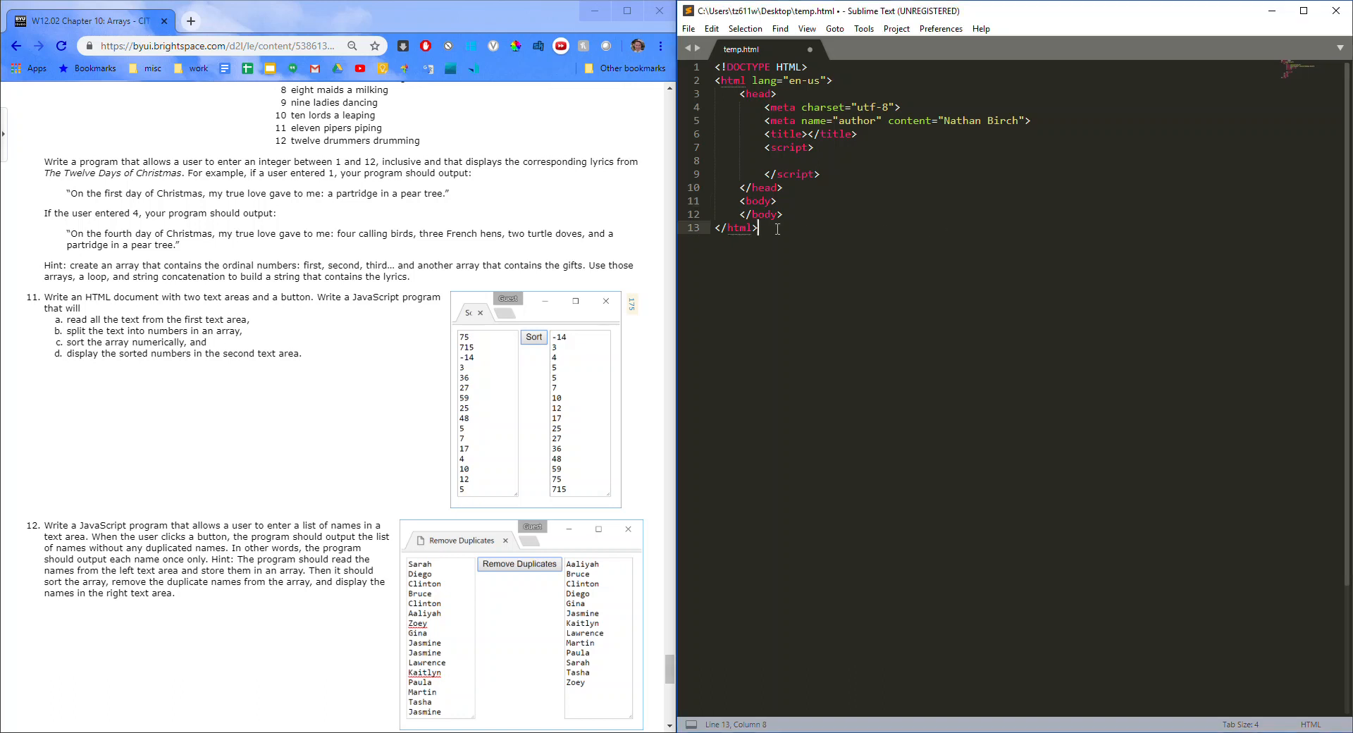
pyautogui.press('enter')
pyautogui.write('<textar')
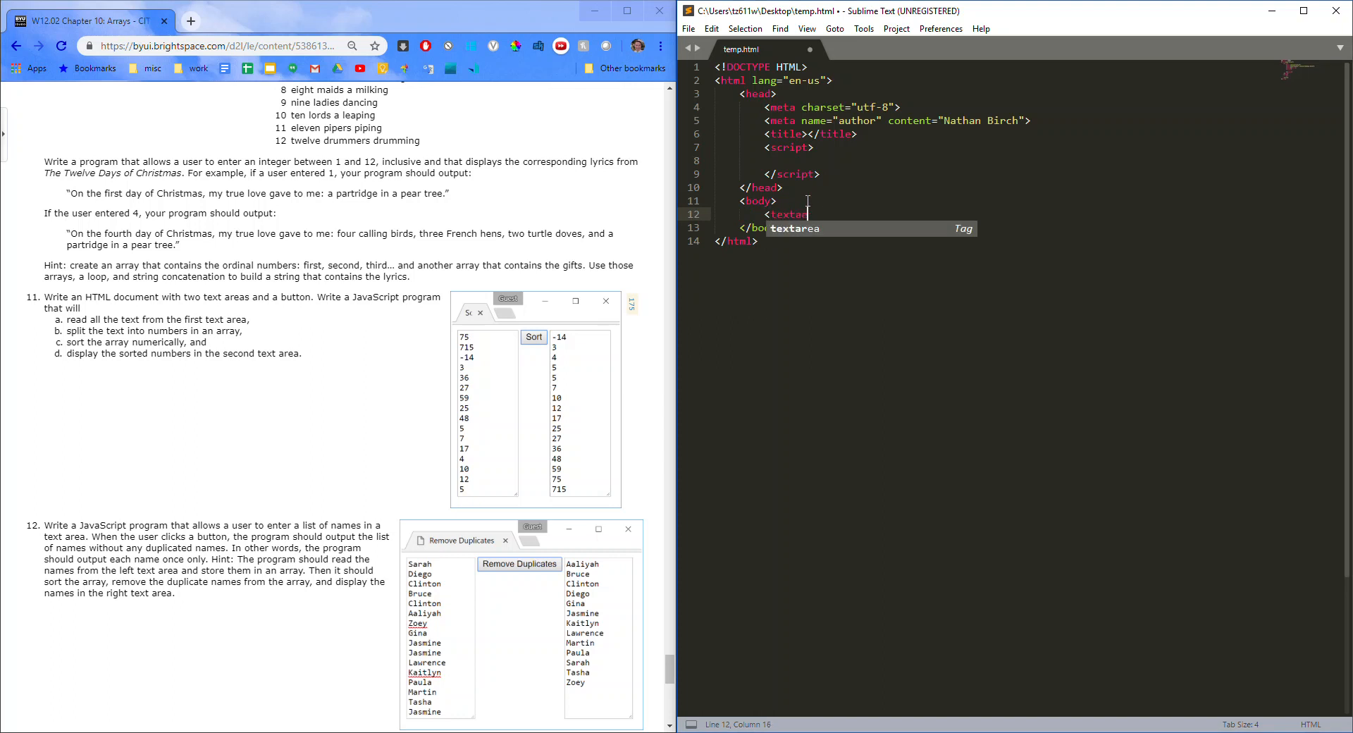
pyautogui.press('Tab')
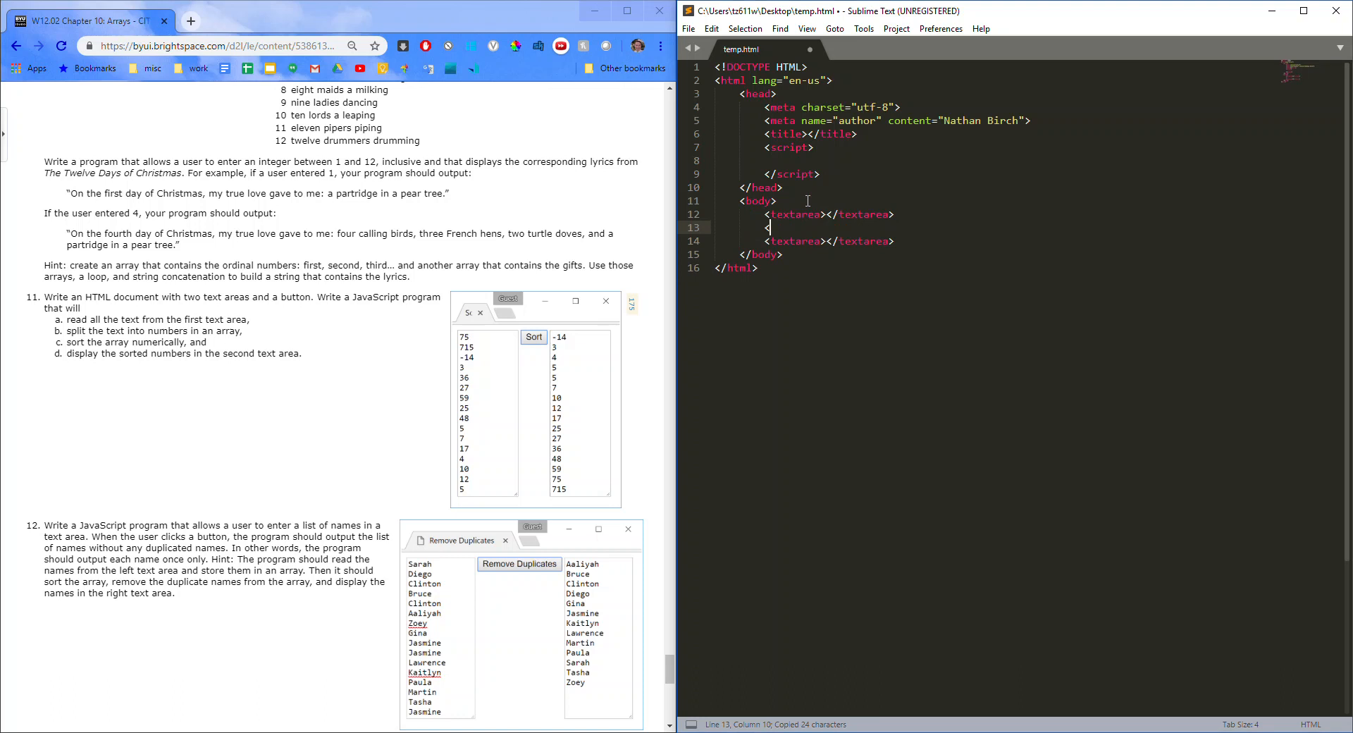
pyautogui.write('<button></button>')
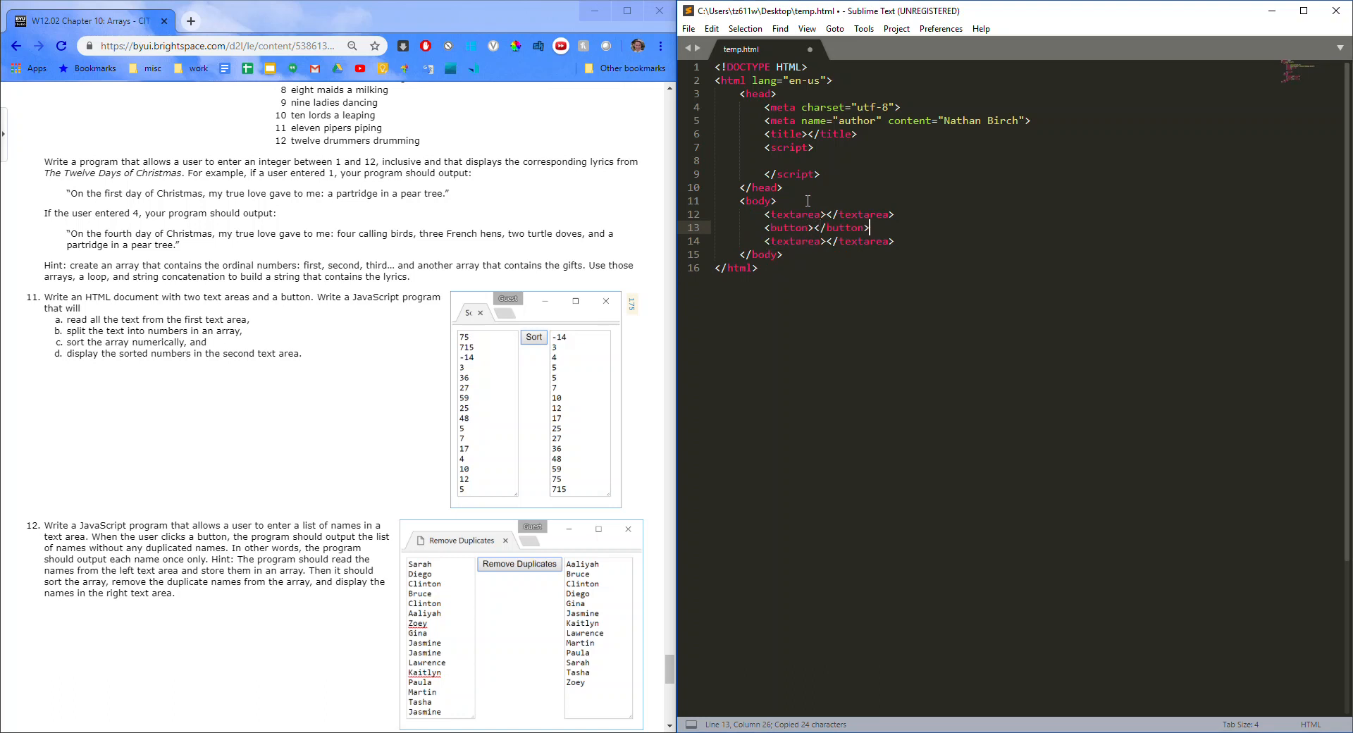
# Step: Copy the file's path to the clipboard from the editor context menu
pyautogui.rightClick(806, 227)
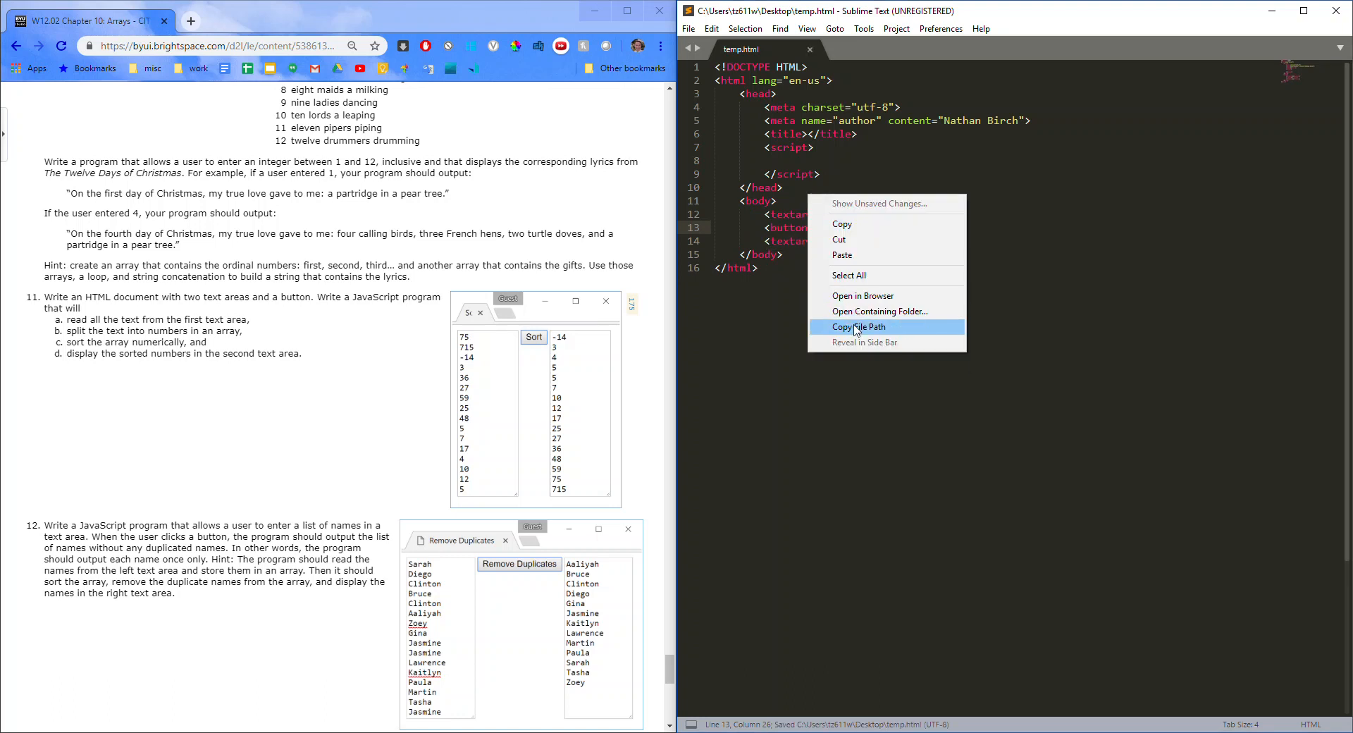
pyautogui.click(858, 327)
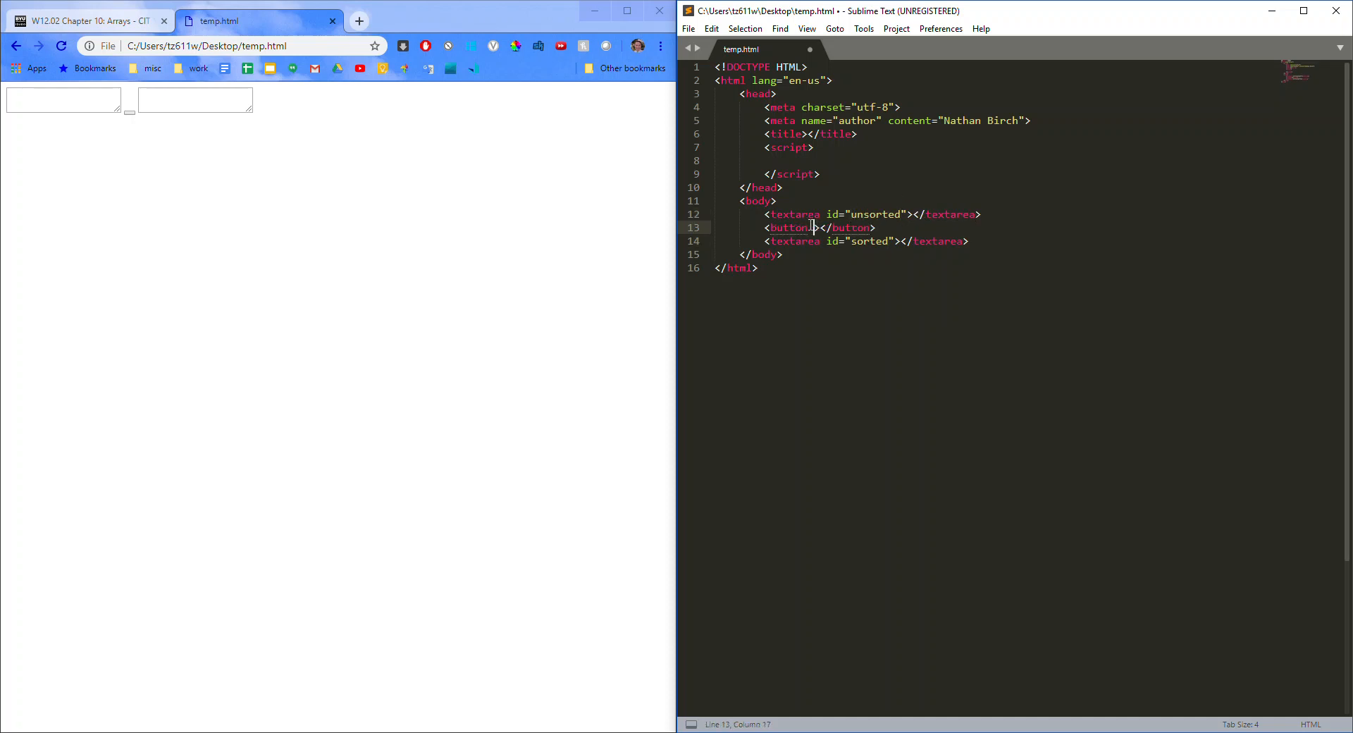
# Step: Give the button onclick="organizeArray()"
pyautogui.write('onclick=""')
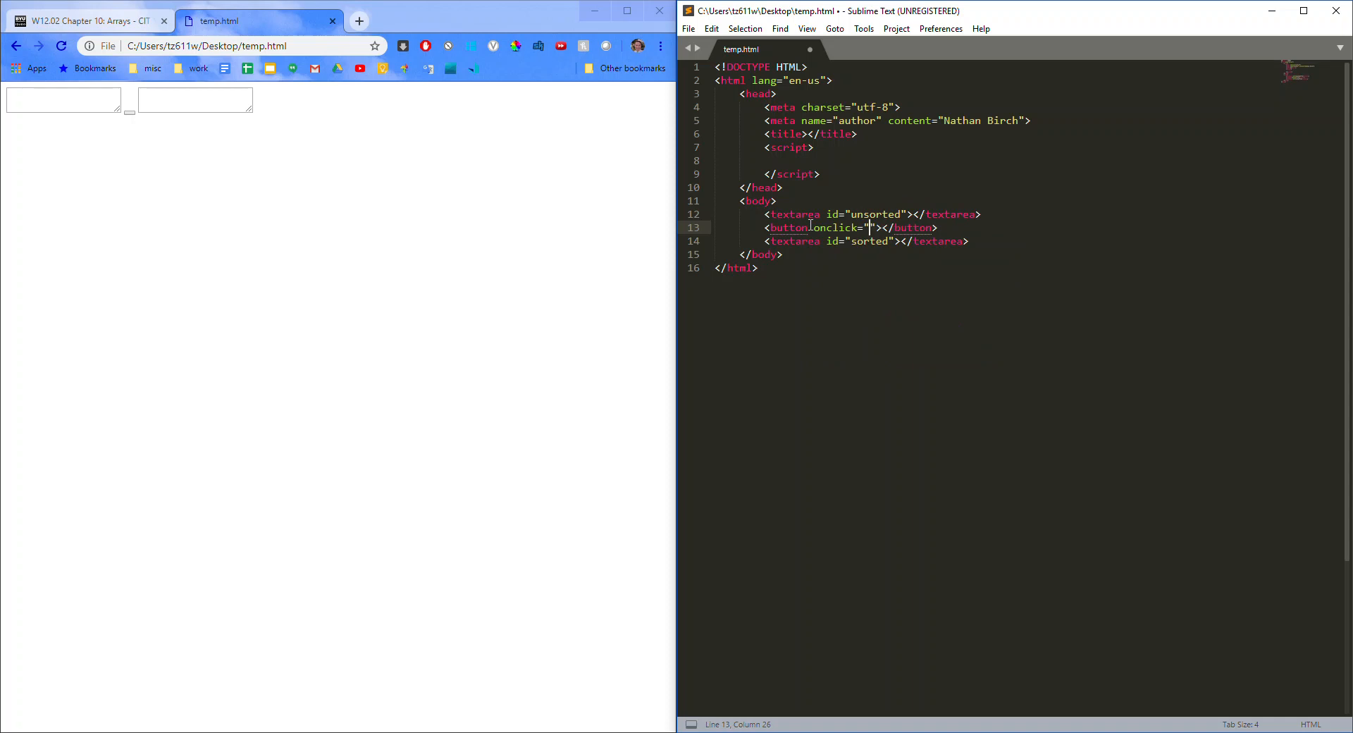
pyautogui.write('organize')
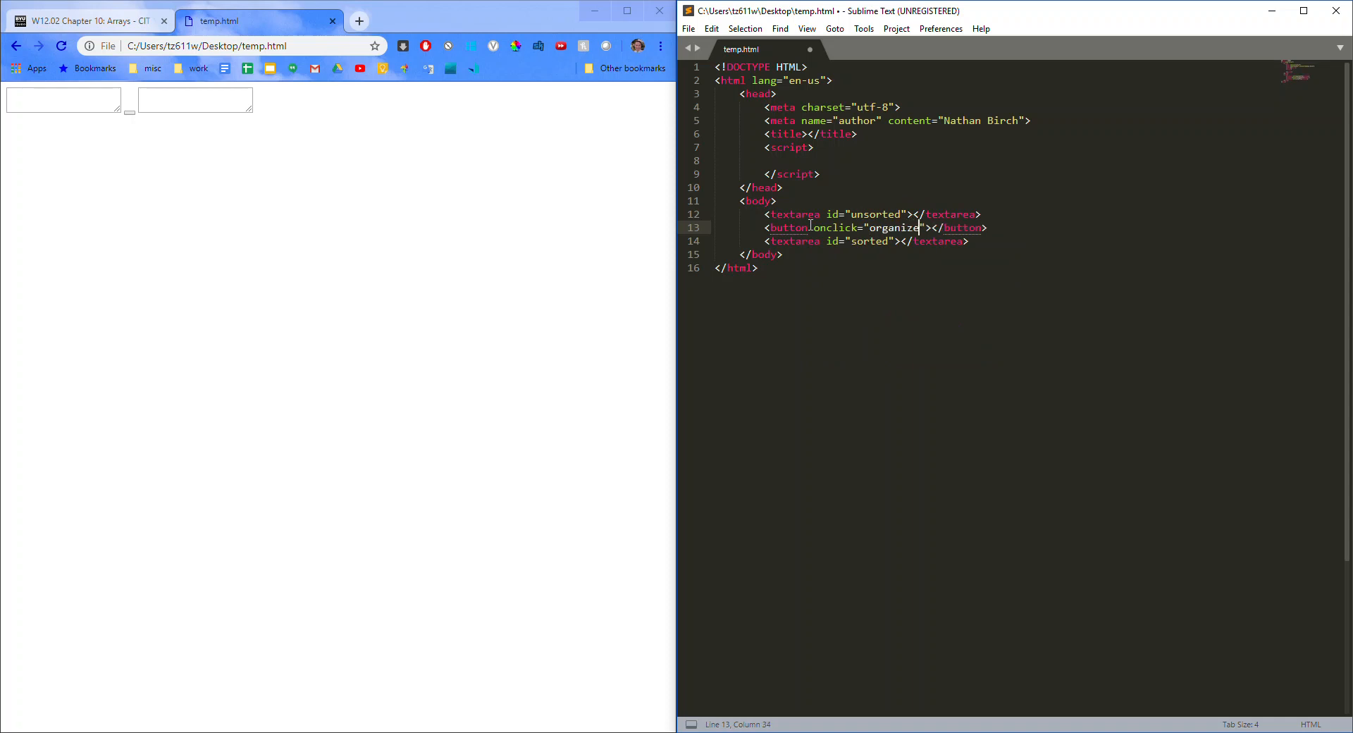
pyautogui.write('Array()')
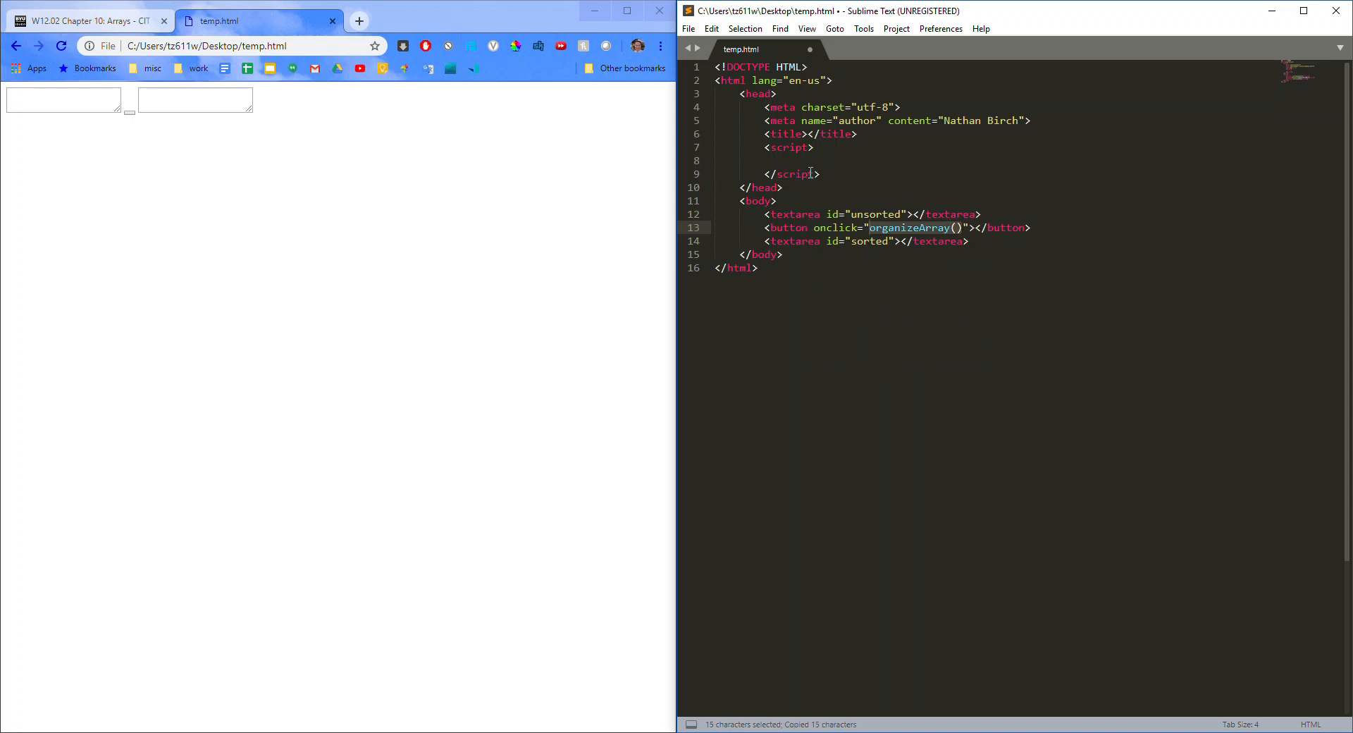
# Step: Define an empty organizeArray function in the script block and save
pyautogui.write('function')
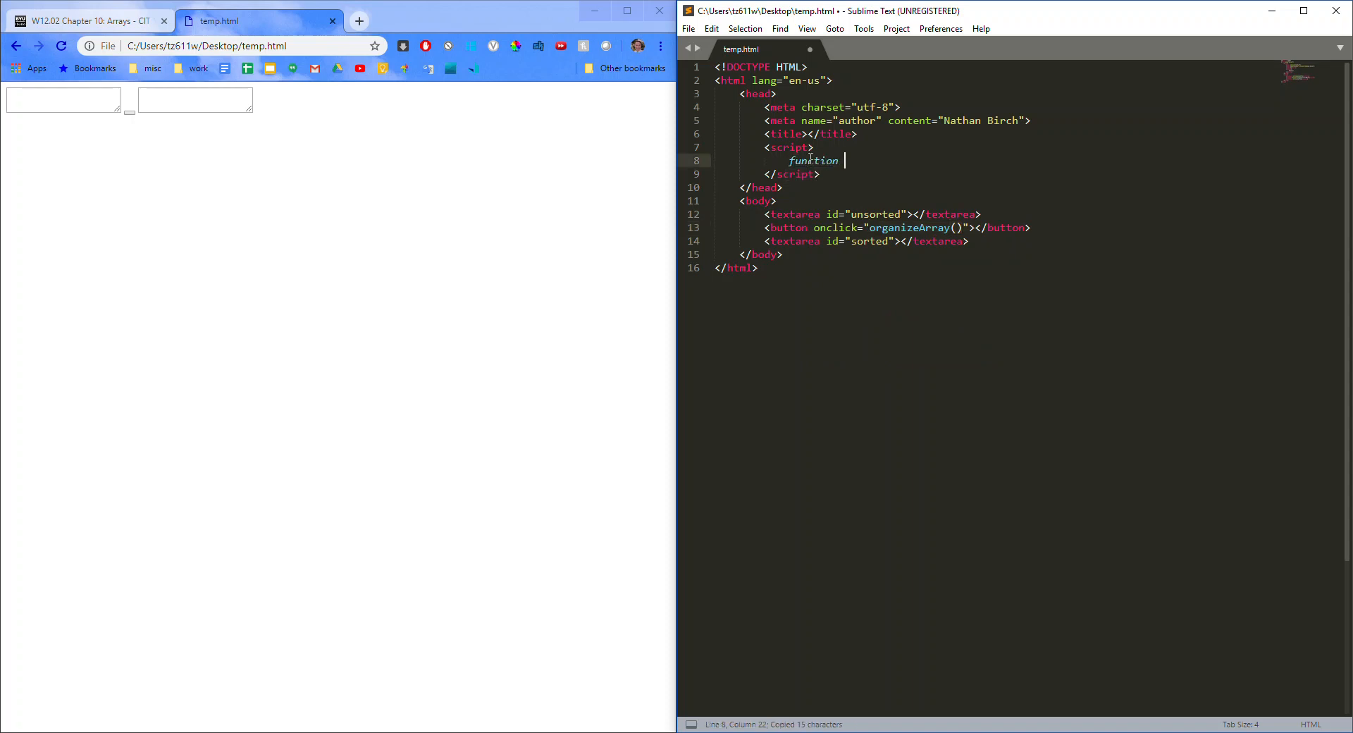
pyautogui.write('organizeArray(){')
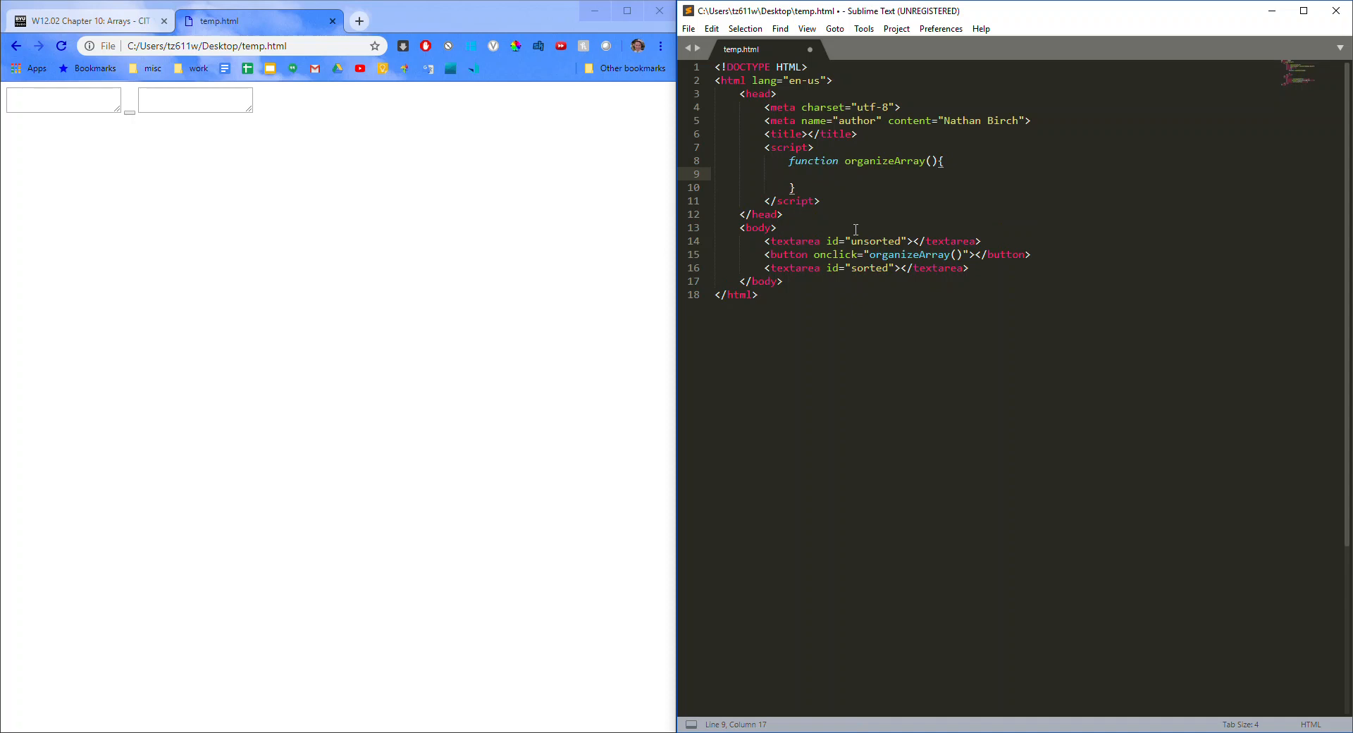
pyautogui.press('ctrl+s')
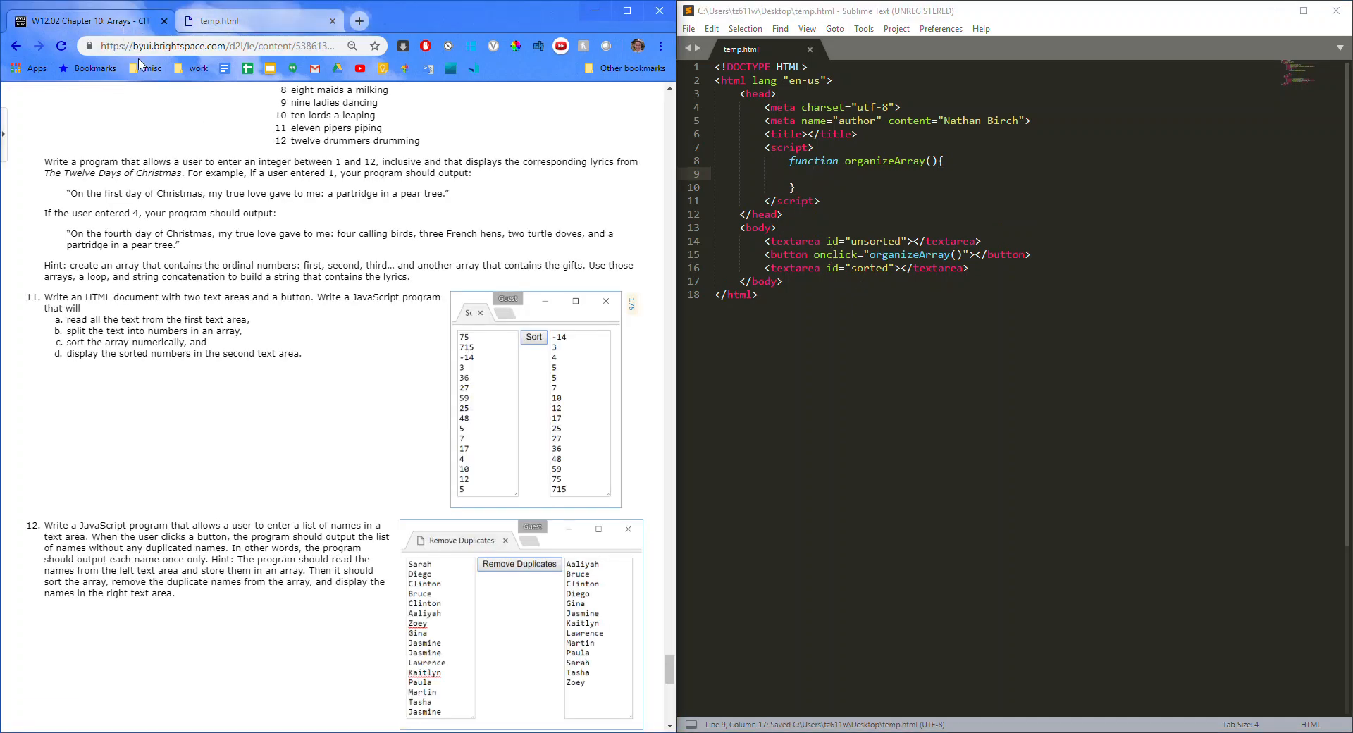
pyautogui.click(765, 294)
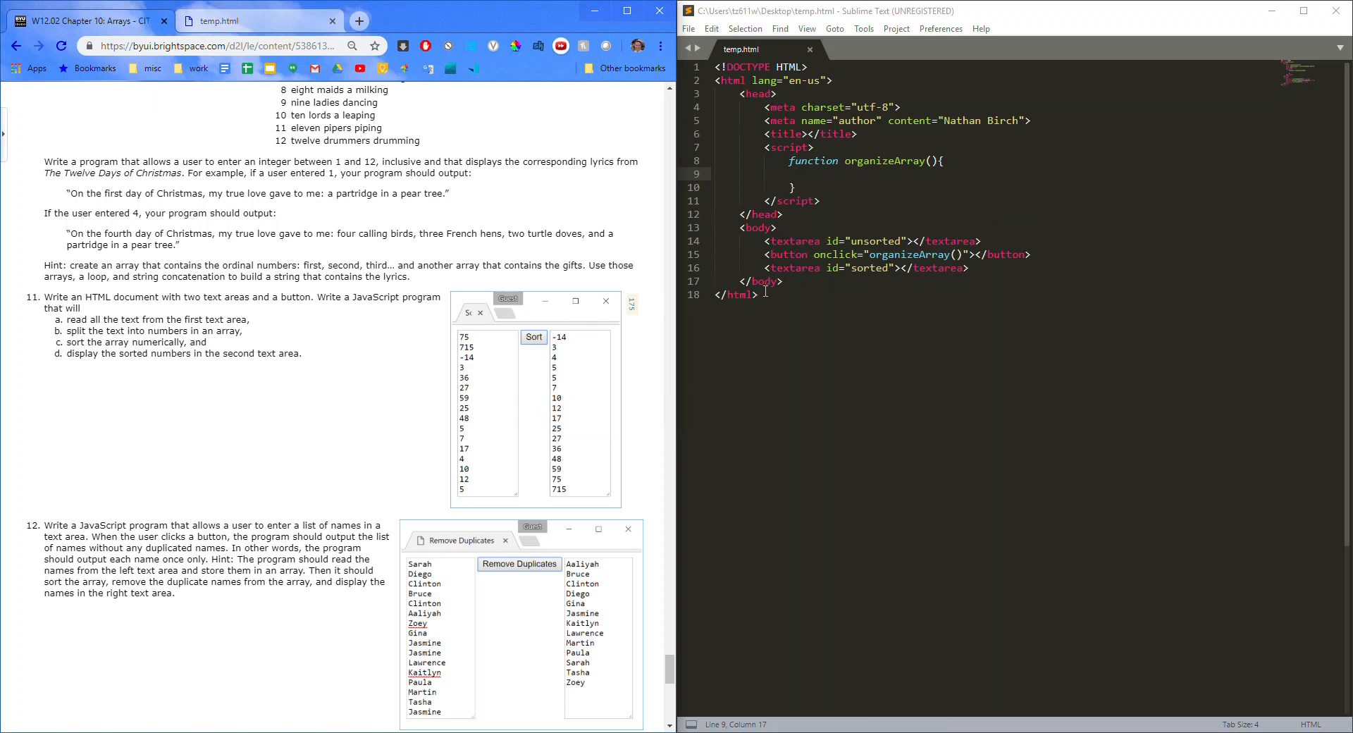
# Step: Add a style block with a body rule setting width, margin-left 10% and text-align center
pyautogui.press('enter')
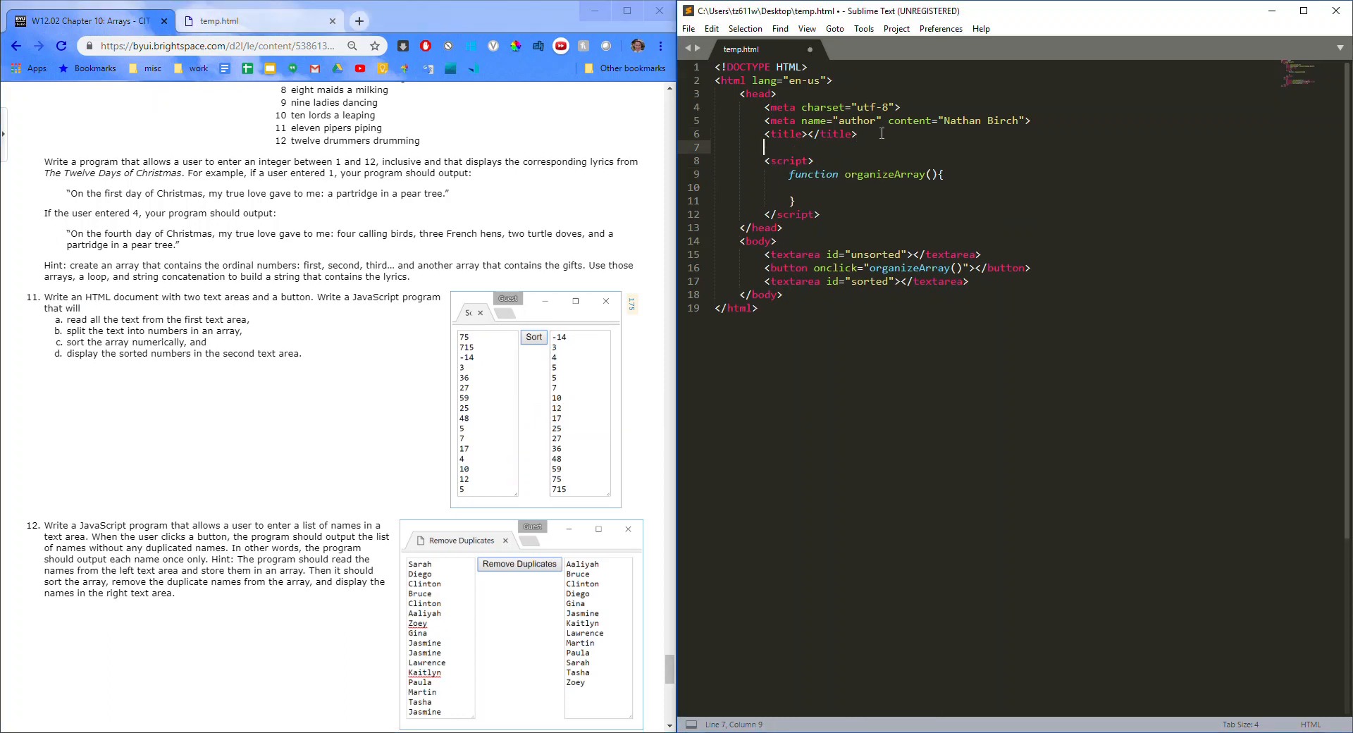
pyautogui.write('<style>')
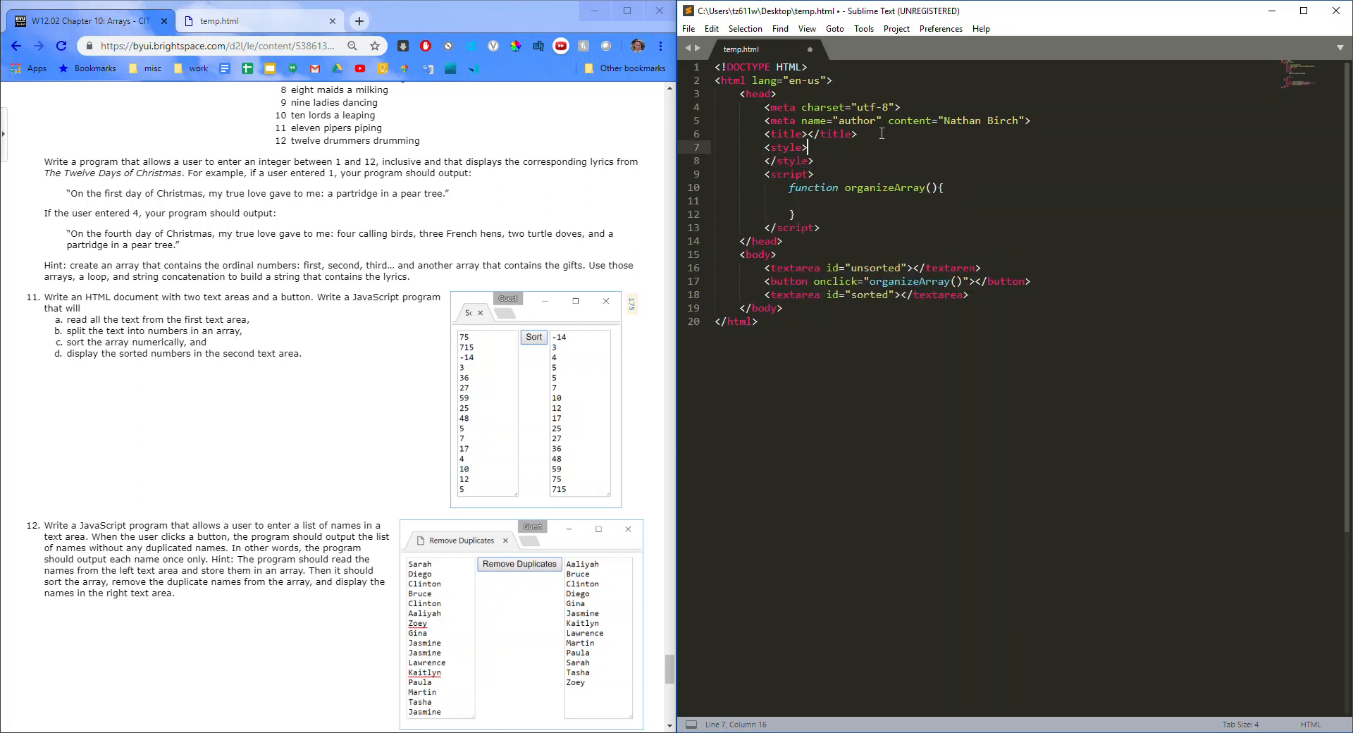
pyautogui.press('enter')
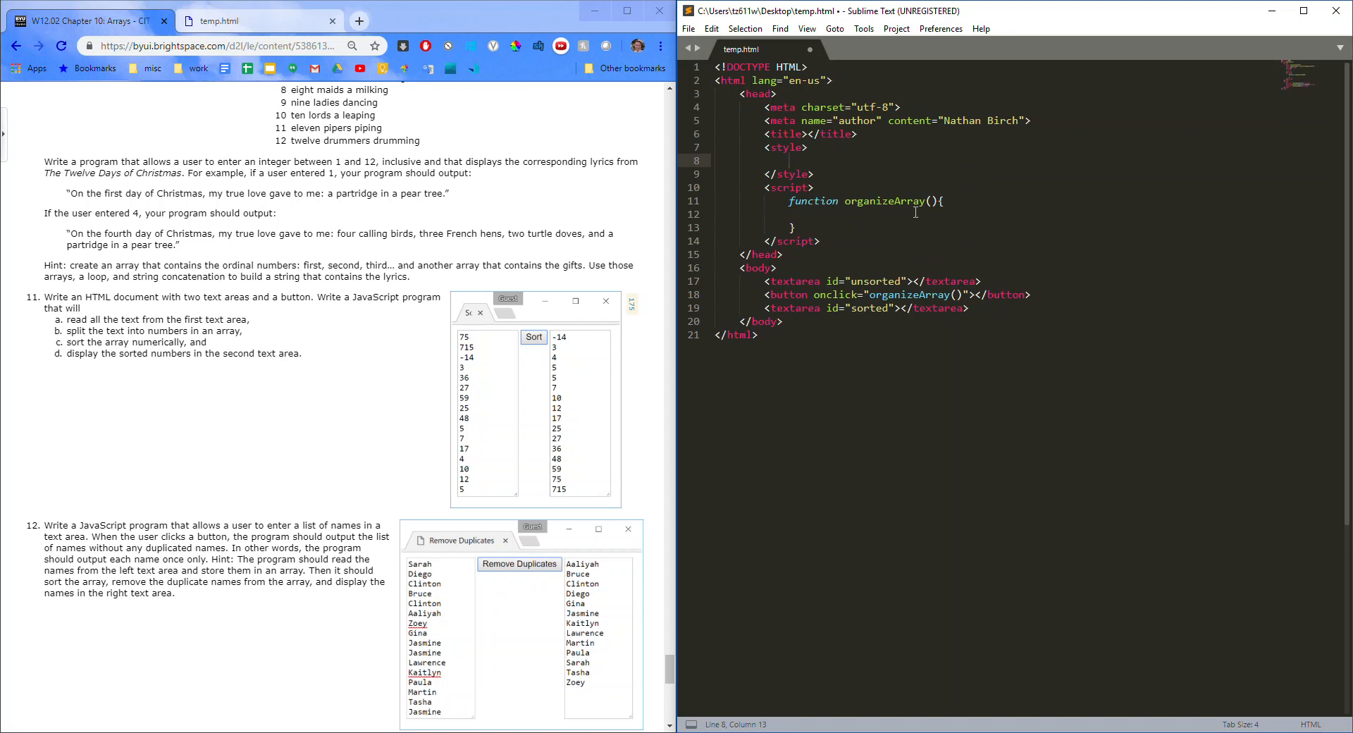
pyautogui.write('body {')
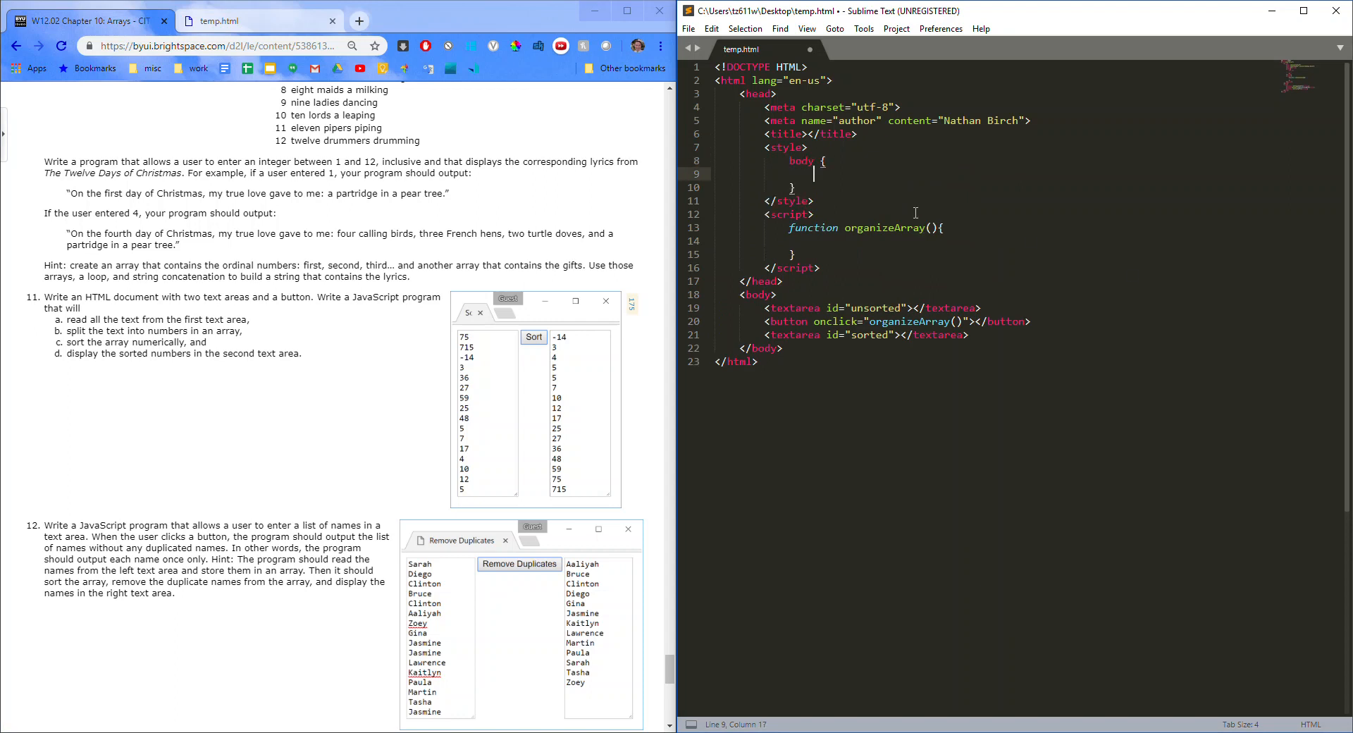
pyautogui.write('textarea {')
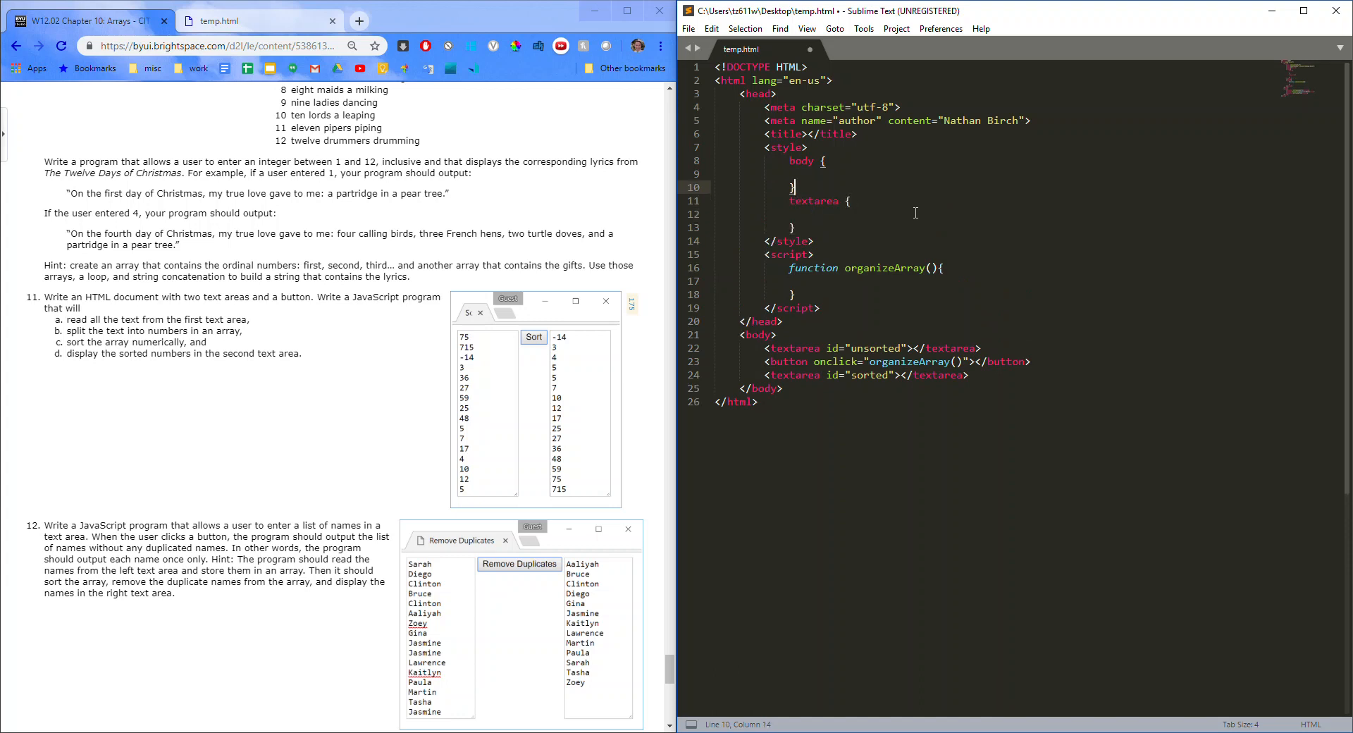
pyautogui.write('width: 80%;')
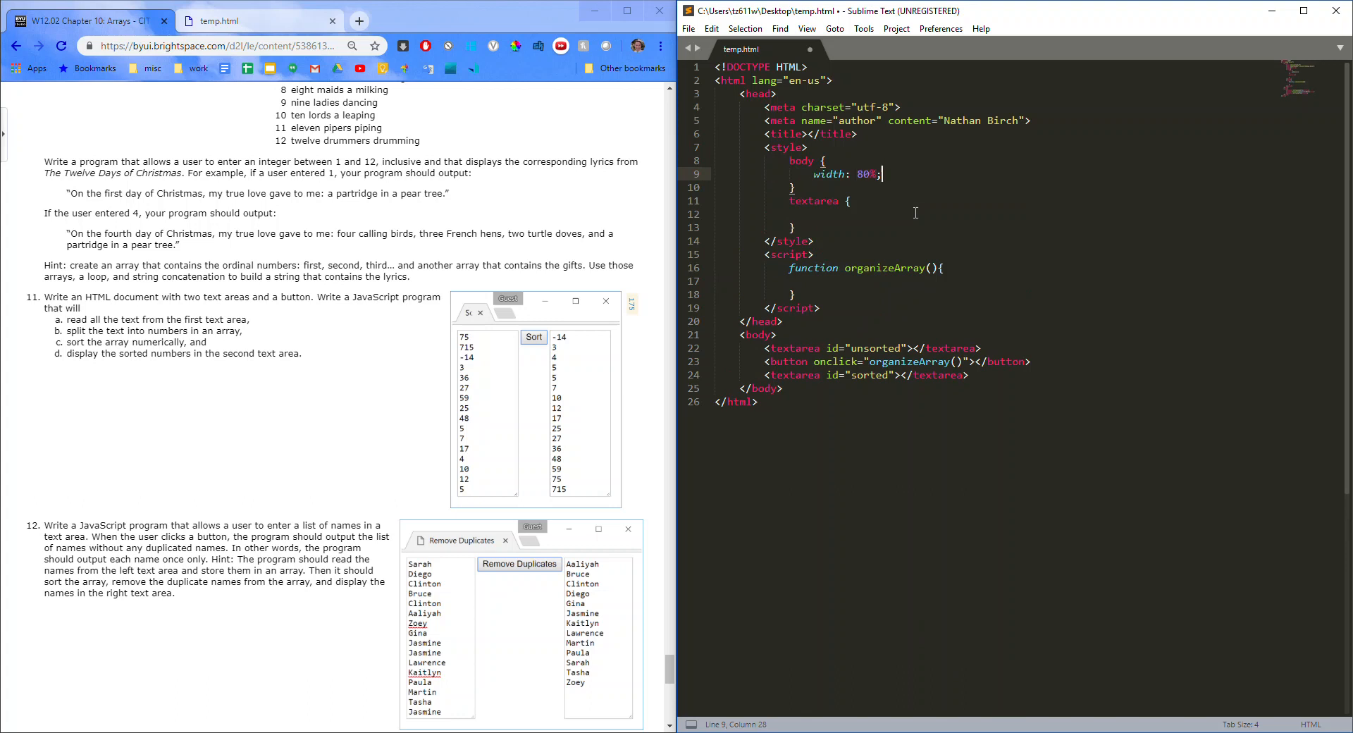
pyautogui.write('left-mar')
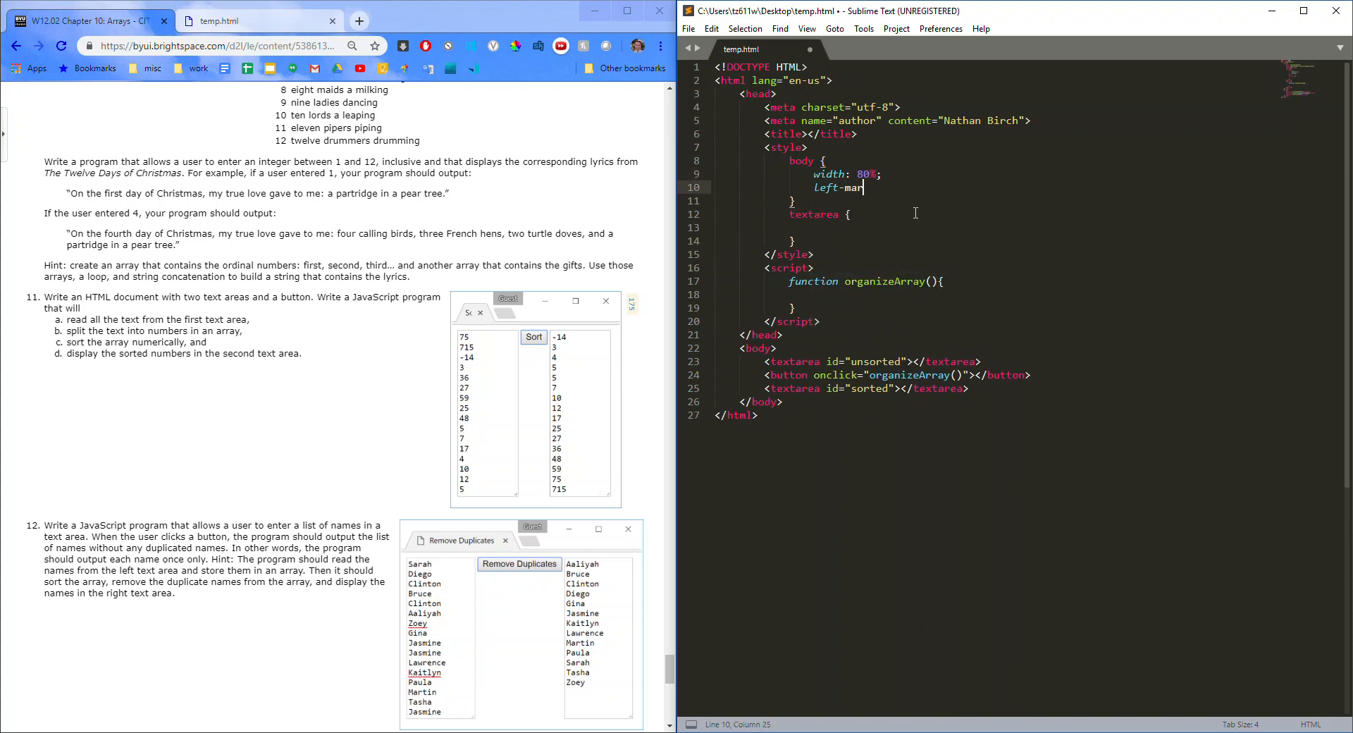
pyautogui.write('margin-')
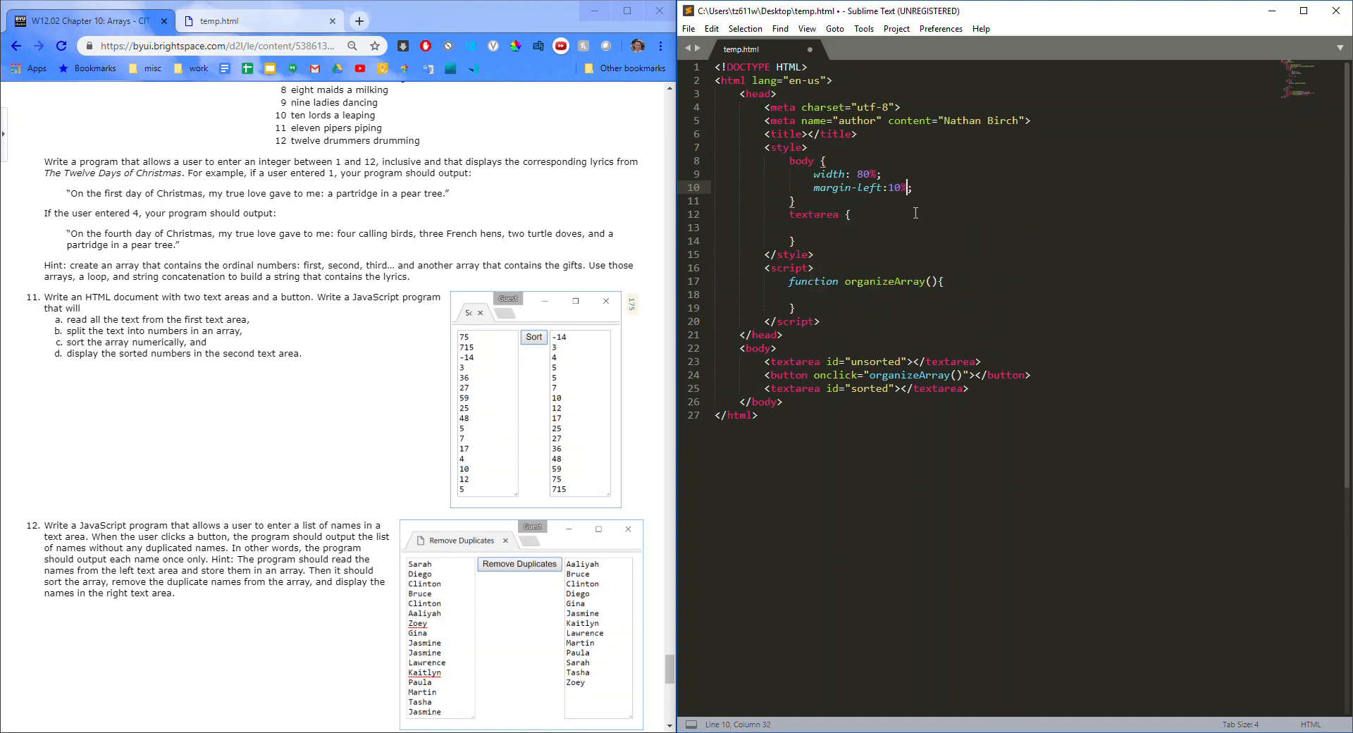
pyautogui.write('text-align:center;')
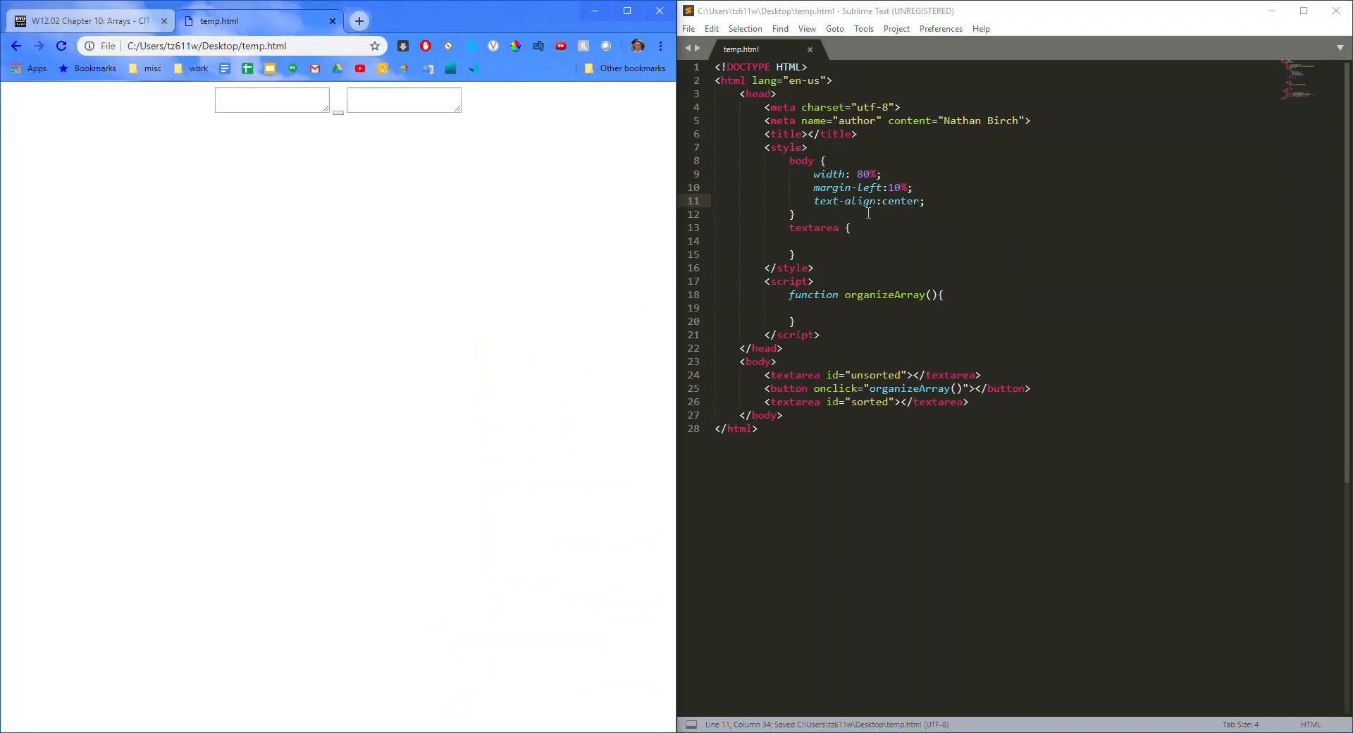
# Step: Give the textarea rule width 100px and min-height 300px
pyautogui.write('width:100')
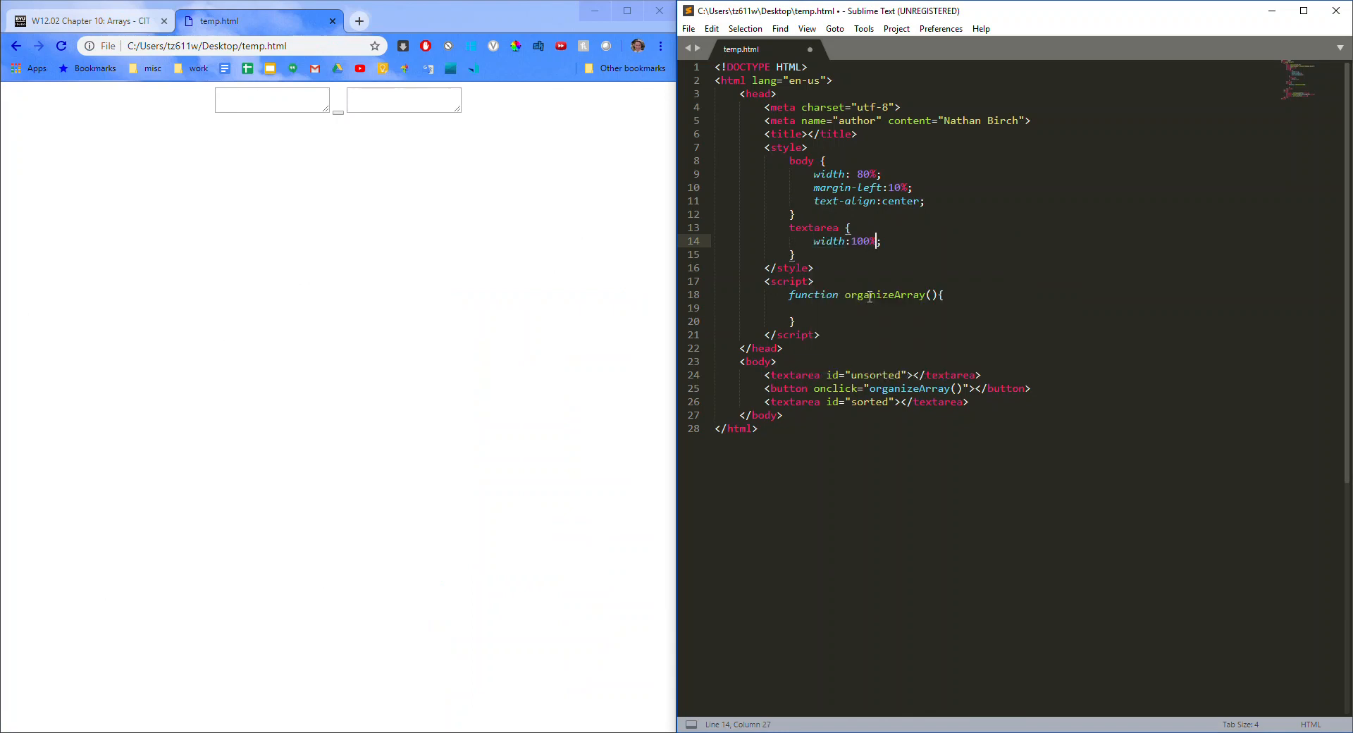
pyautogui.write('%;')
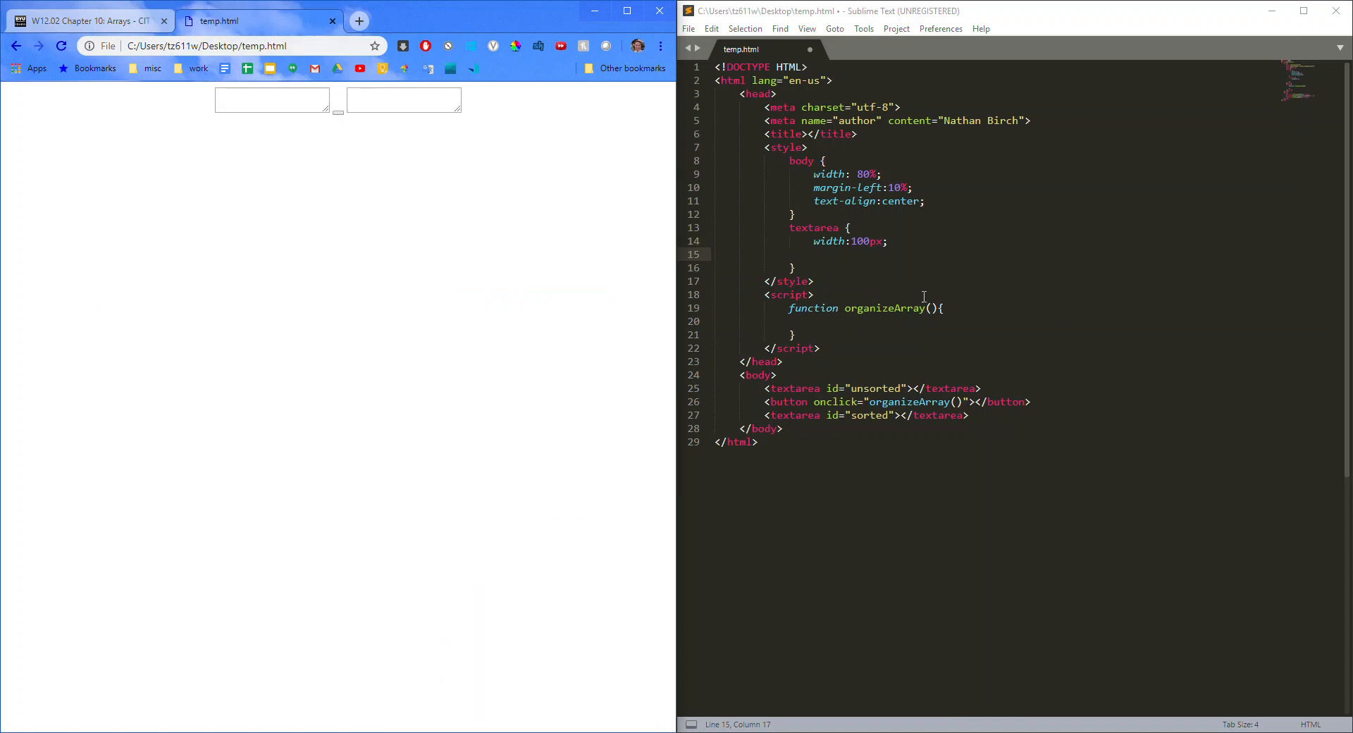
pyautogui.write('m')
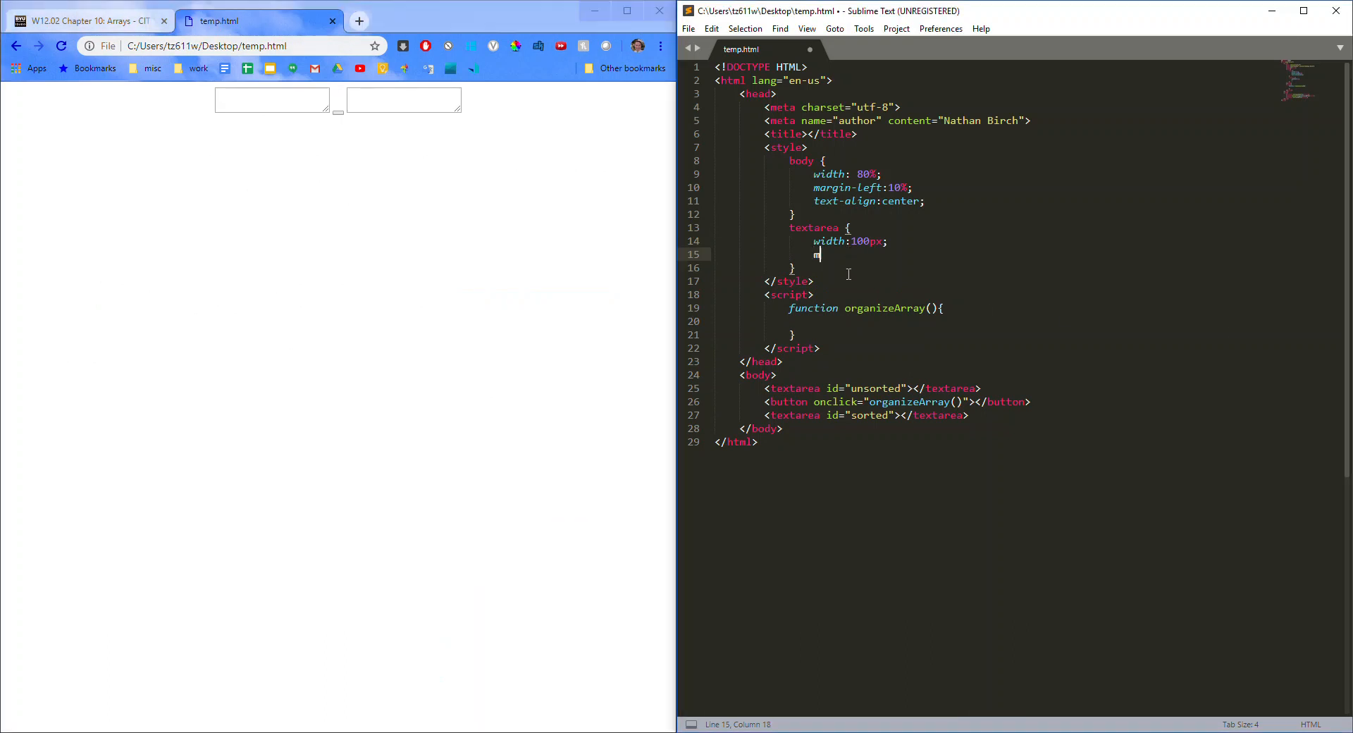
pyautogui.write('min-height:300px;')
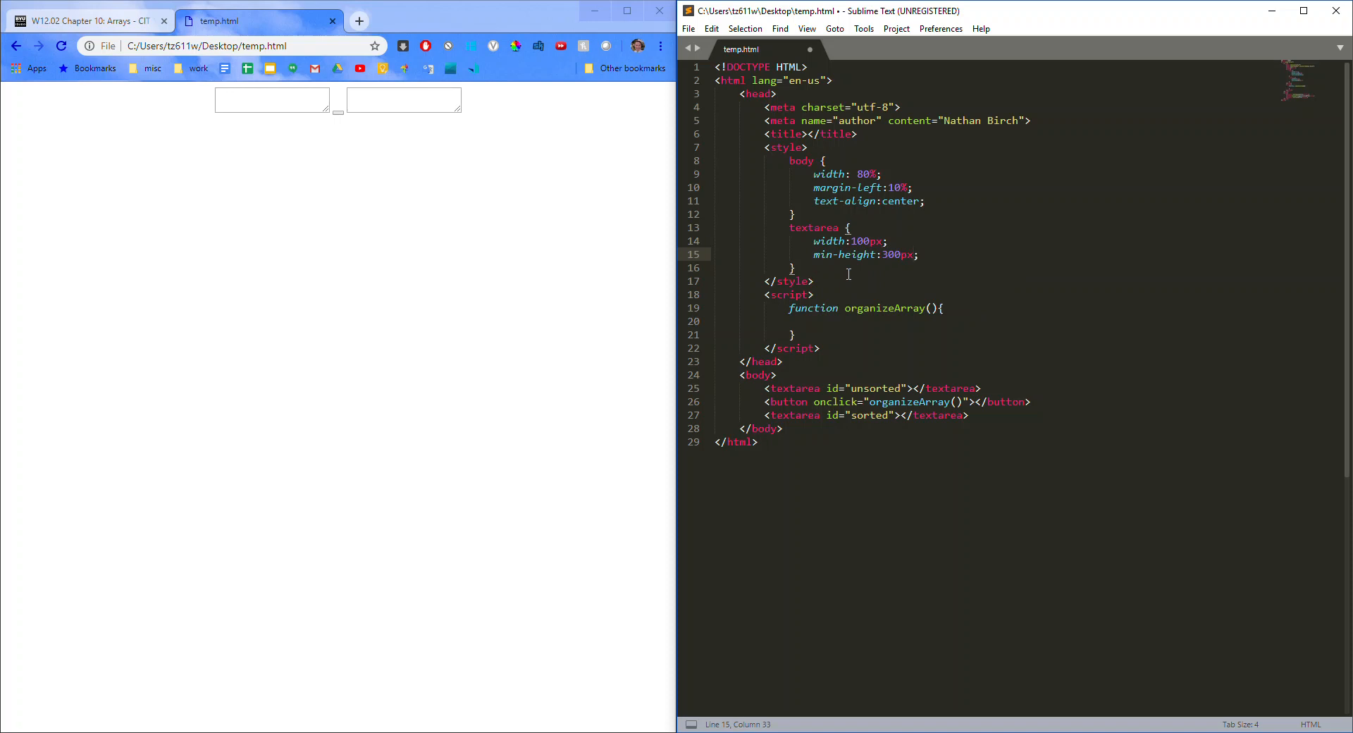
# Step: Add a 'textarea, button' rule with inline-block display and vertical-align top, and label the button Sort
pyautogui.press('enter')
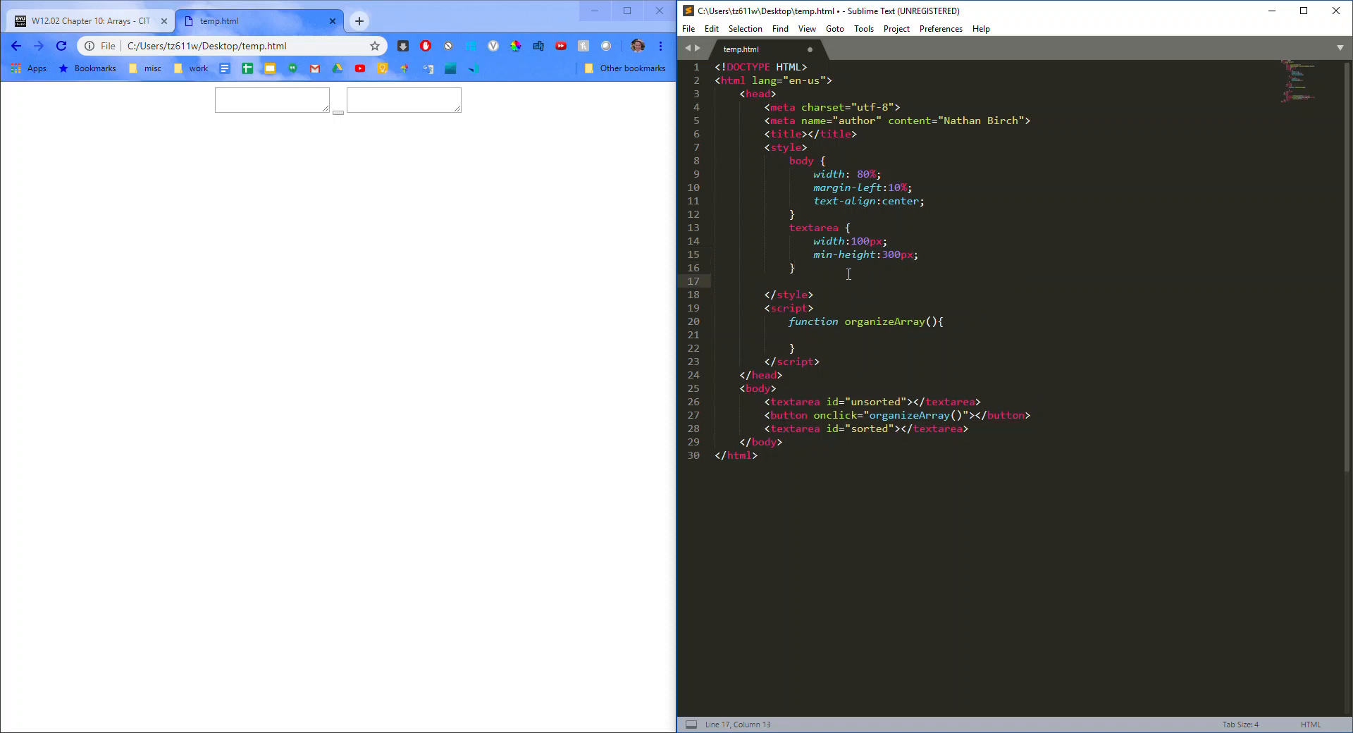
pyautogui.write('textare')
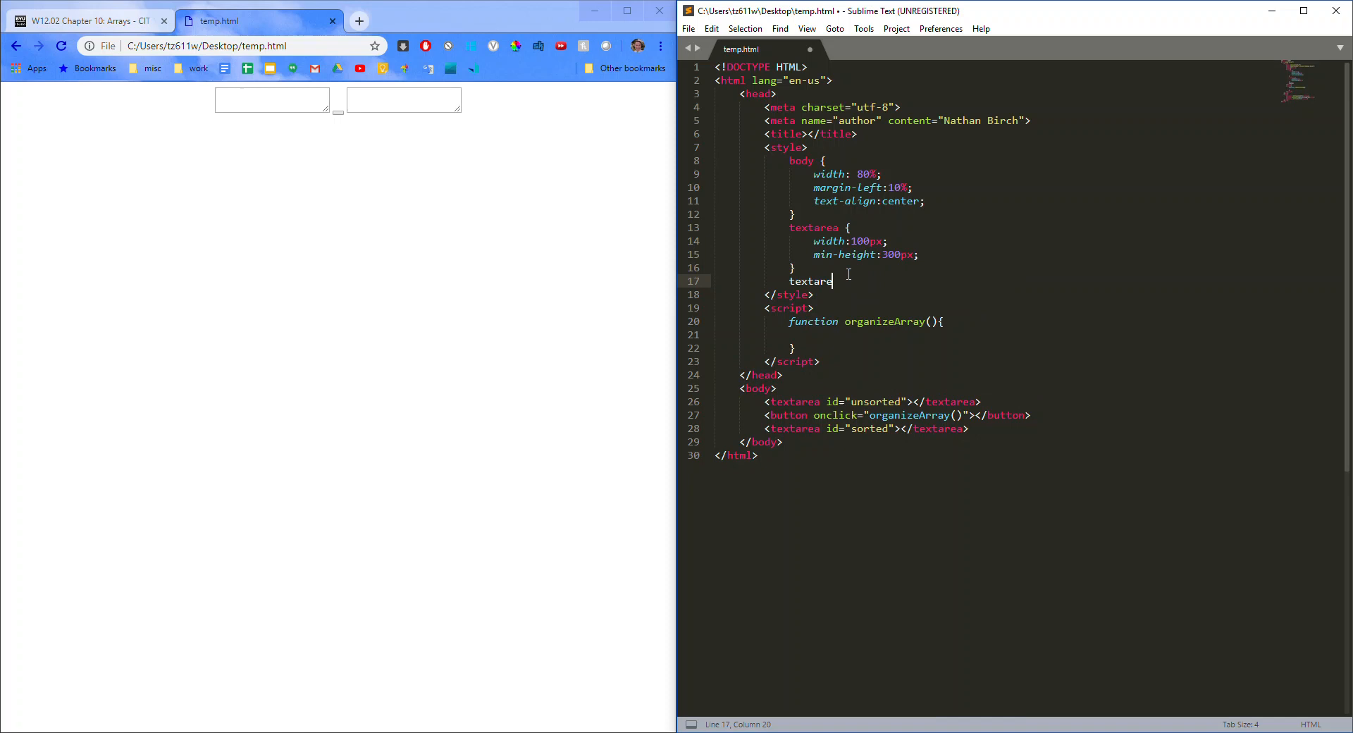
pyautogui.write('a, button {')
pyautogui.write('display:')
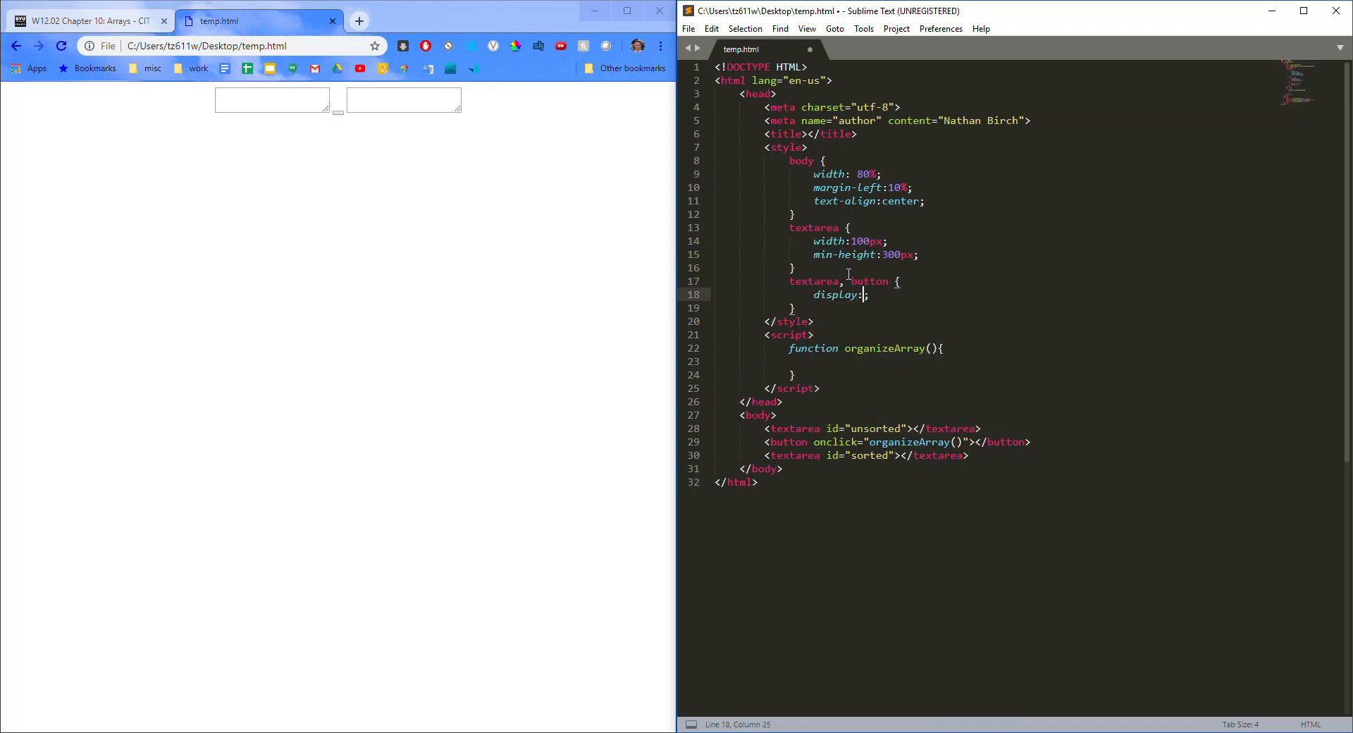
pyautogui.write('inline-block')
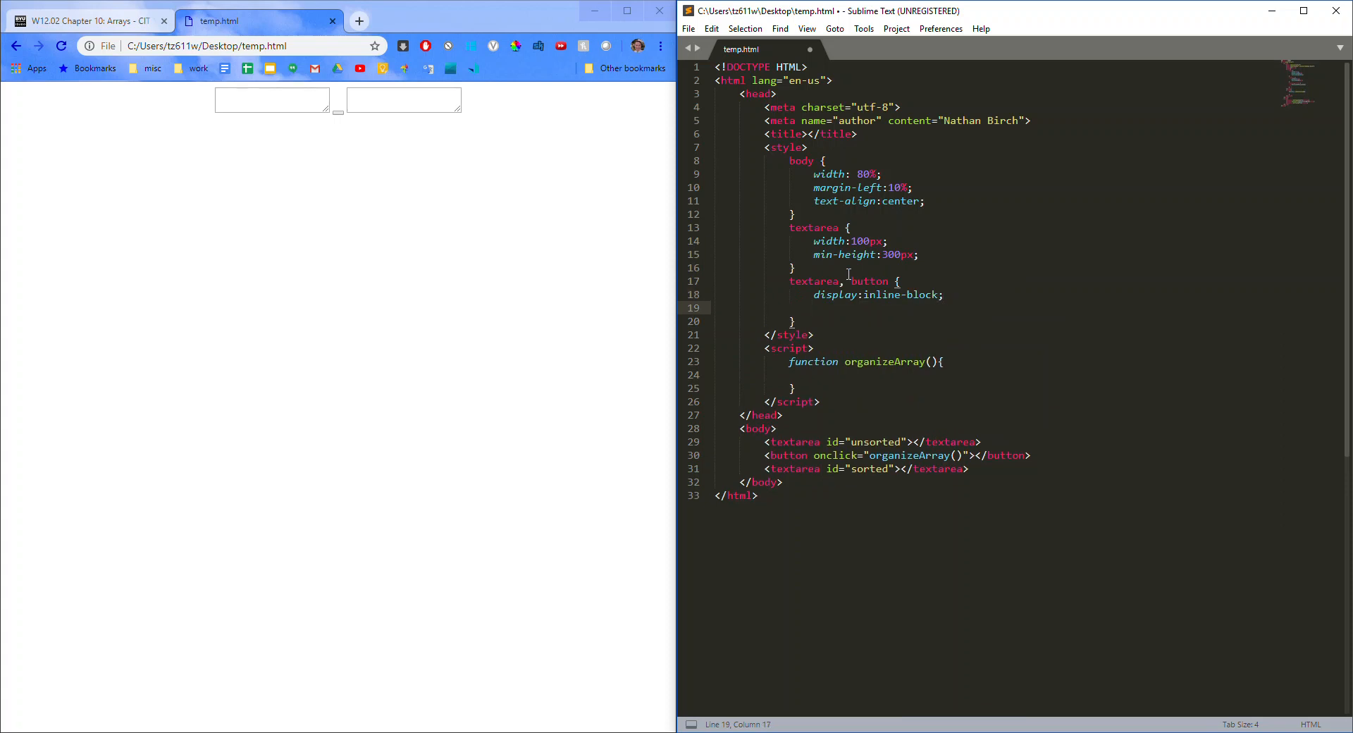
pyautogui.write('vertical-align: top;')
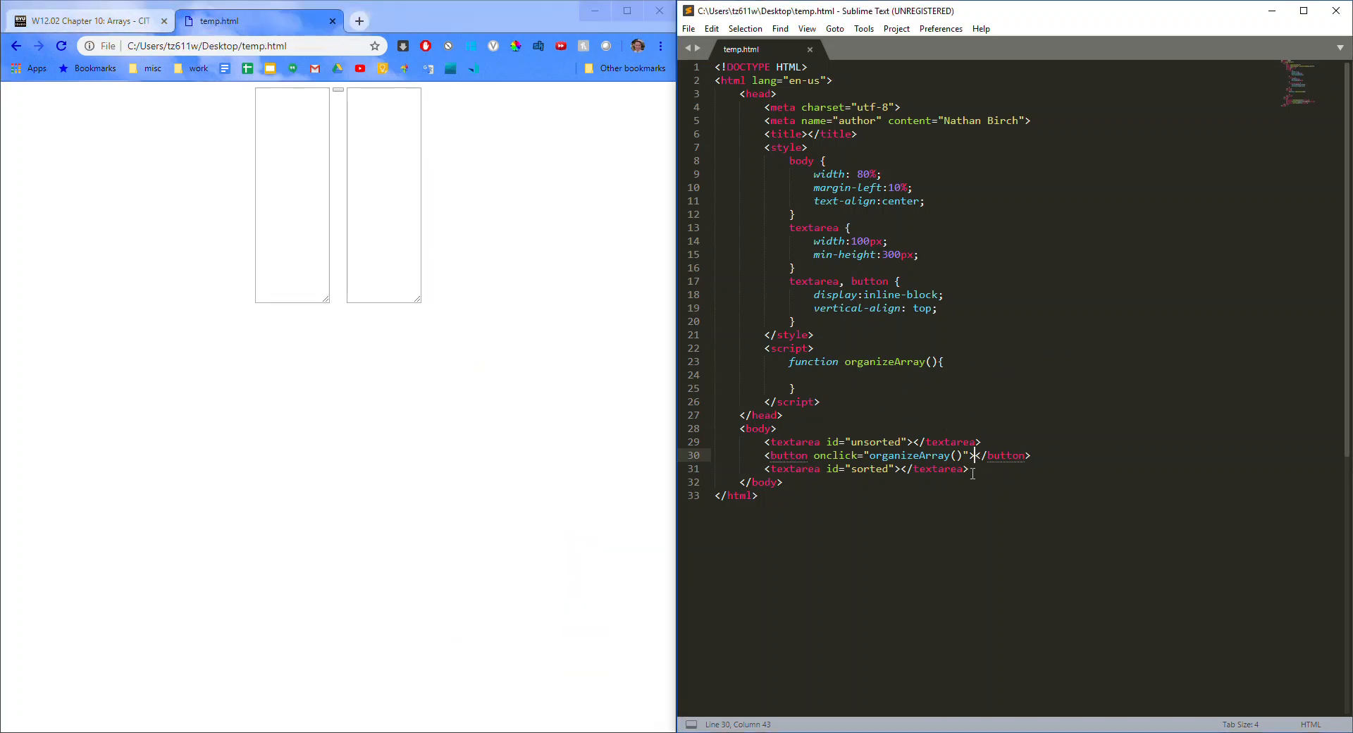
pyautogui.write('Sort')
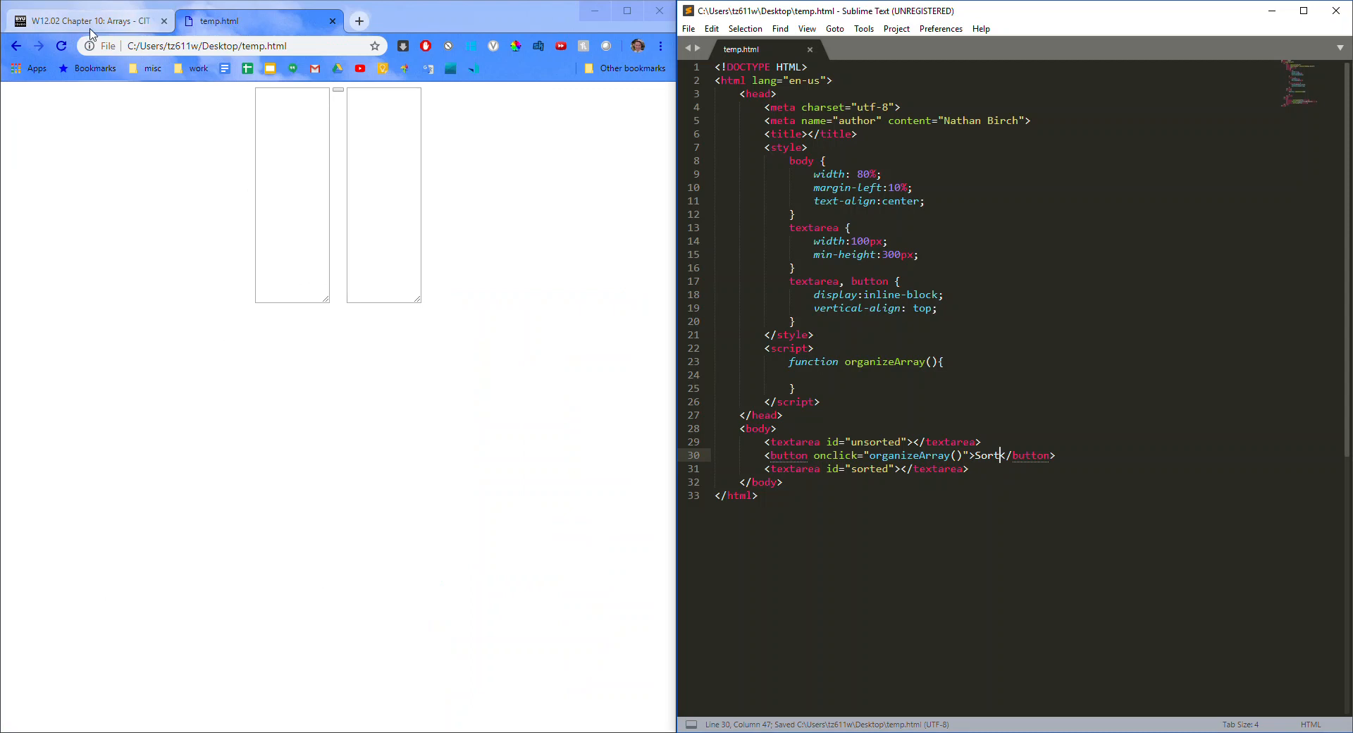
# Step: Add an h1 'Sort arrays!' heading at the top of the body and check it in the browser
pyautogui.click(86, 21)
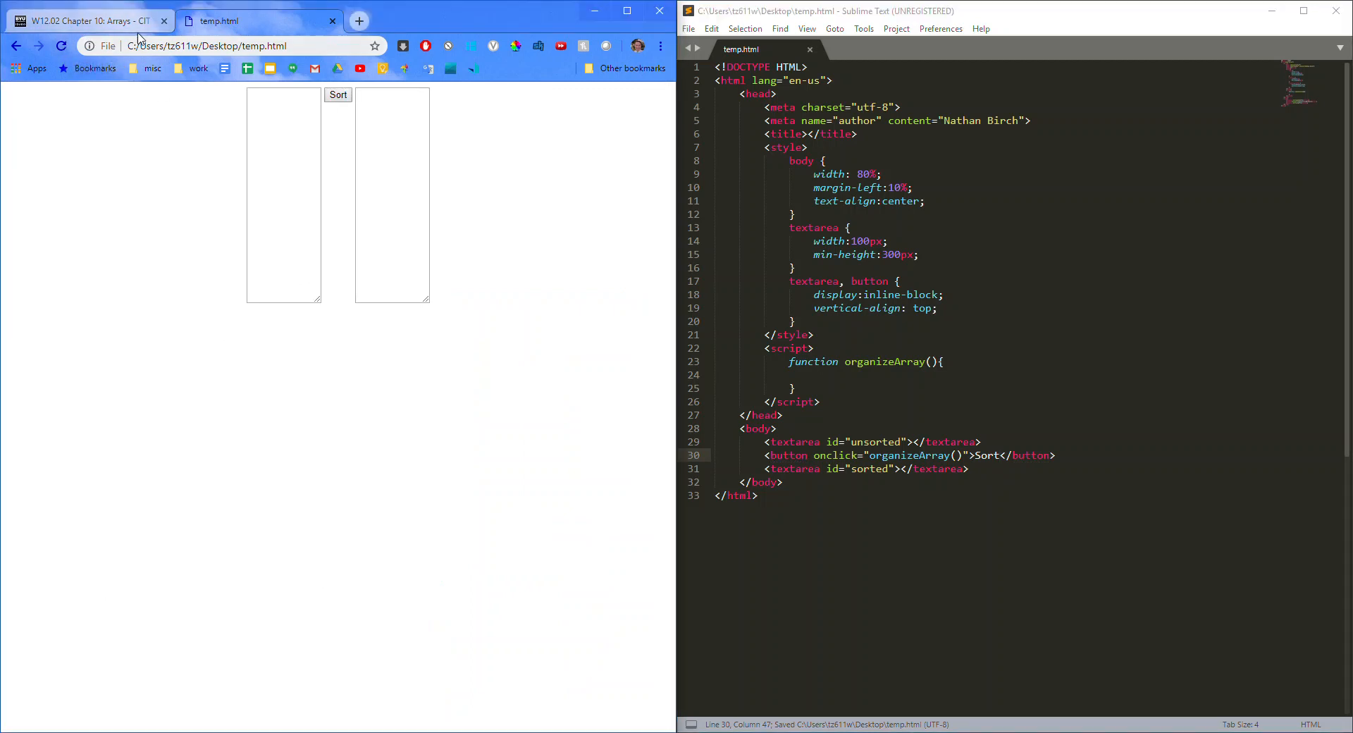
pyautogui.click(86, 21)
pyautogui.write('<h1')
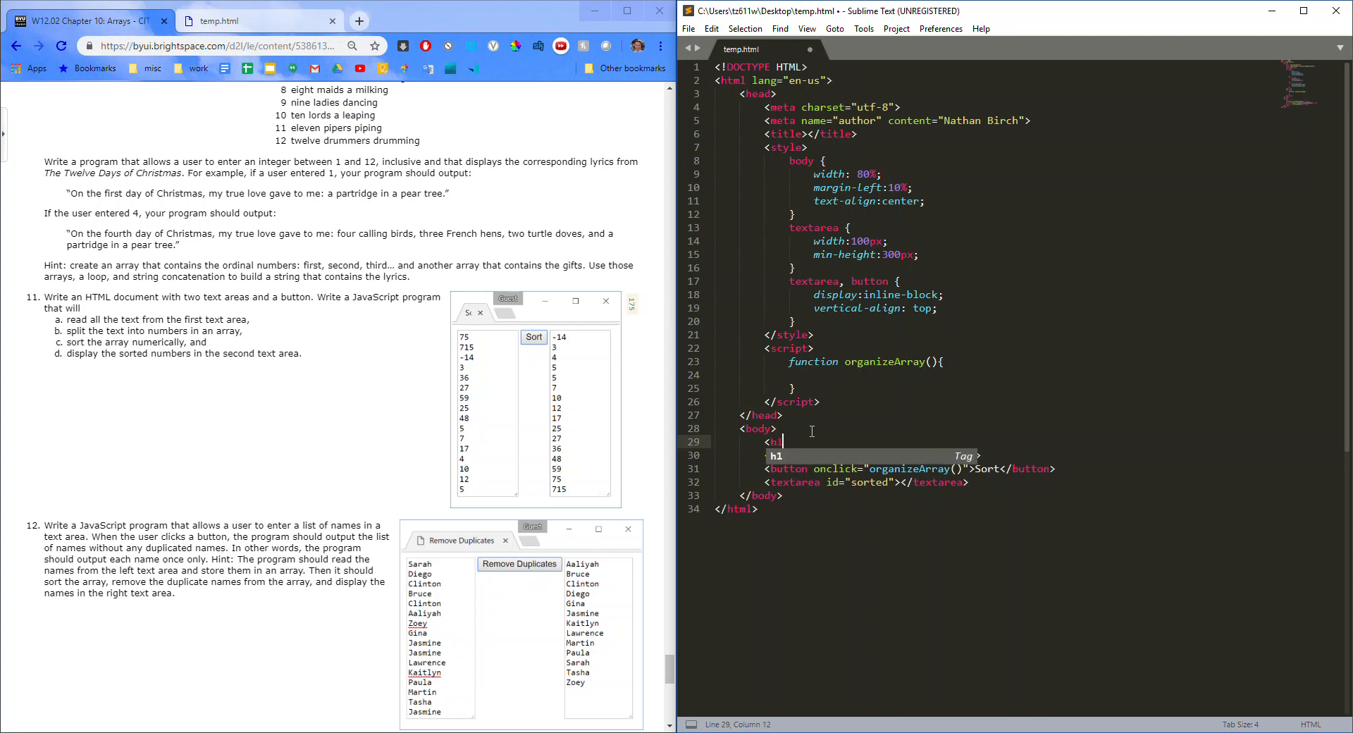
pyautogui.write('Sort are')
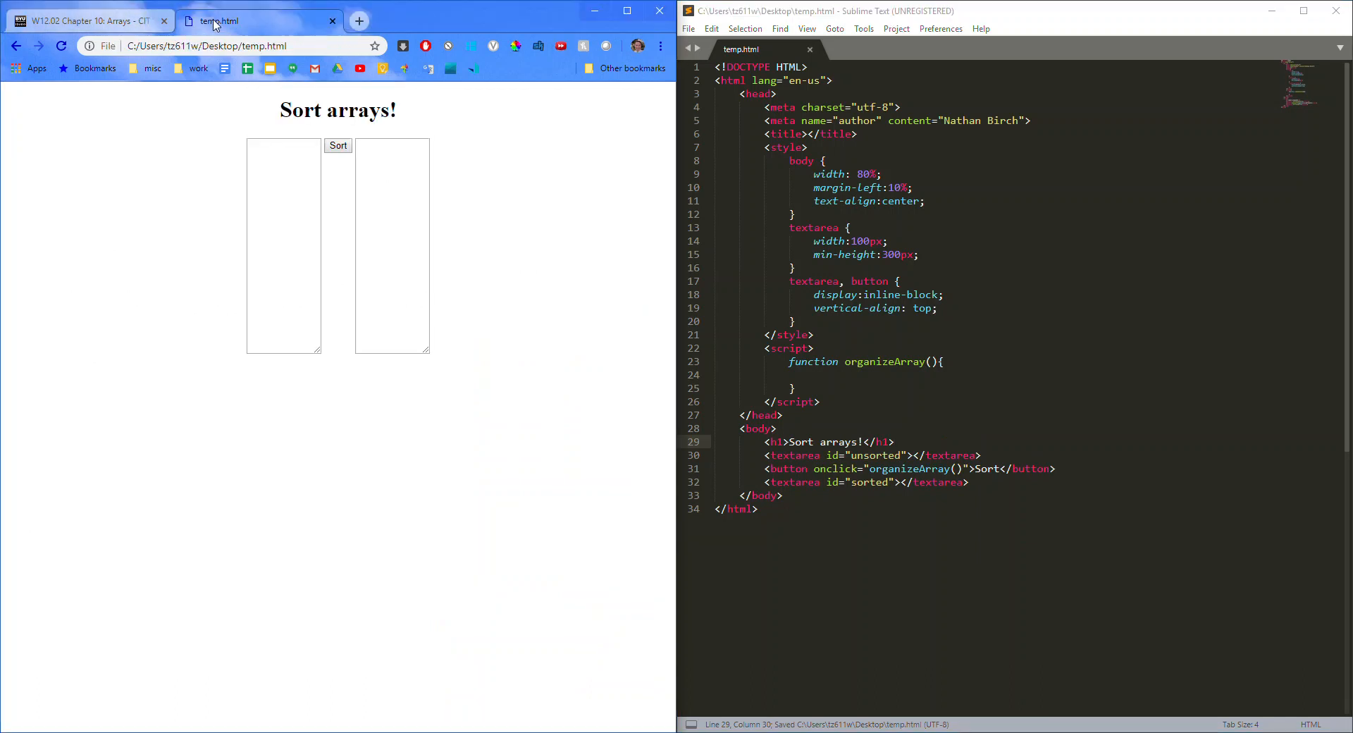
pyautogui.click(82, 20)
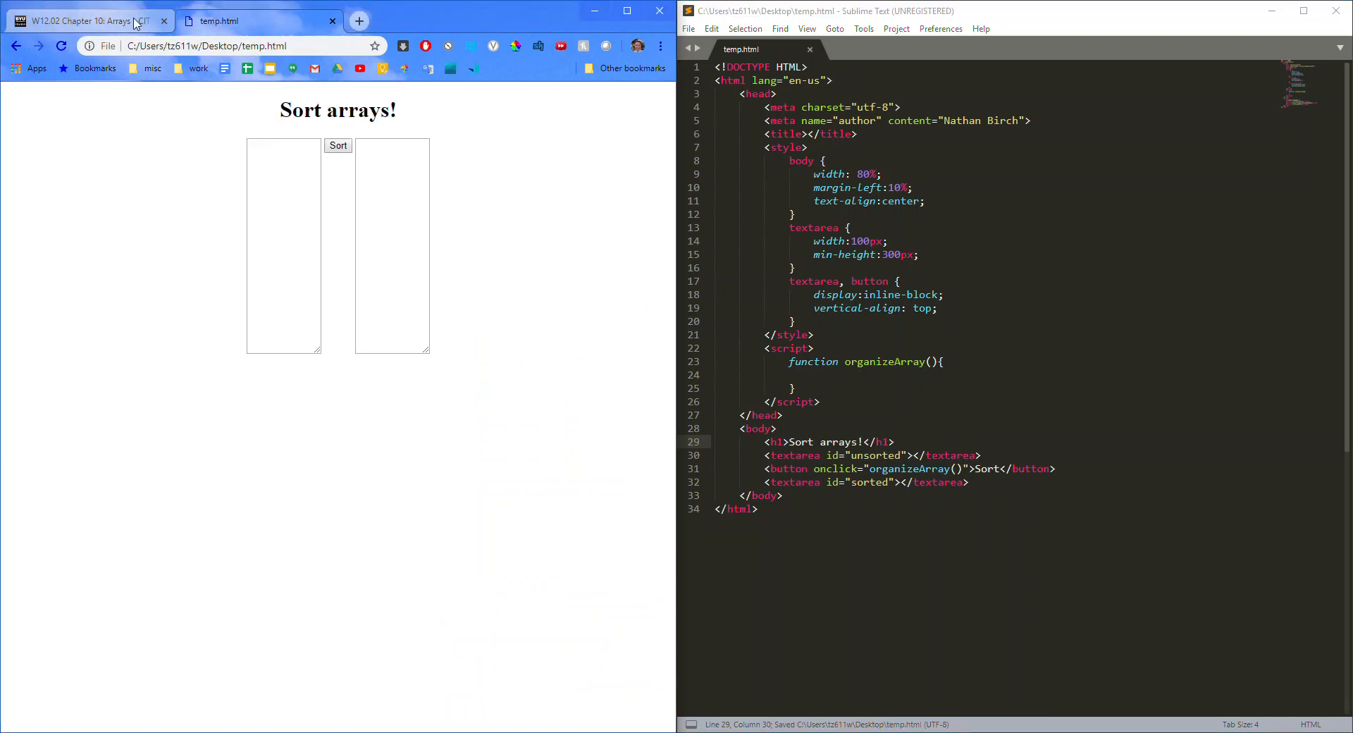
pyautogui.moveTo(86, 22)
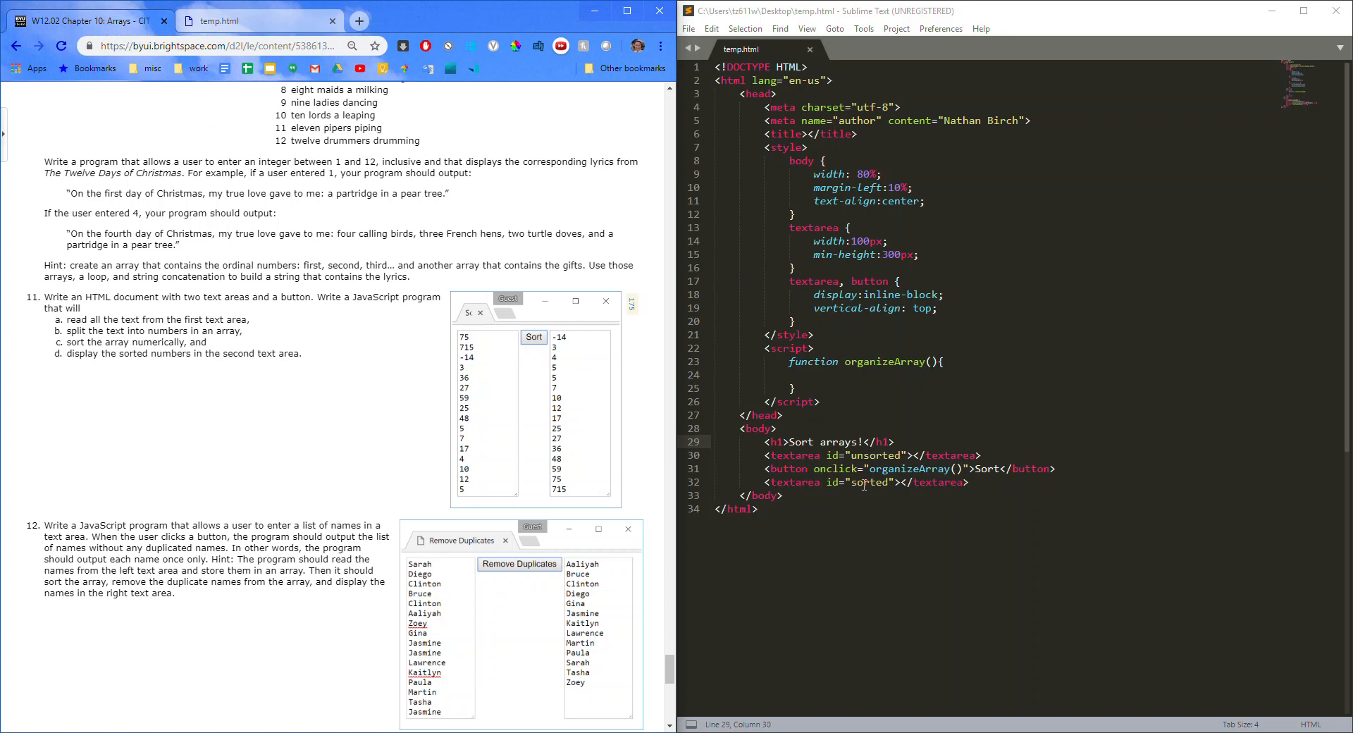
# Step: Write the getElementById('unsorted') lookup in organizeArray using the copied textarea id
pyautogui.doubleClick(874, 456)
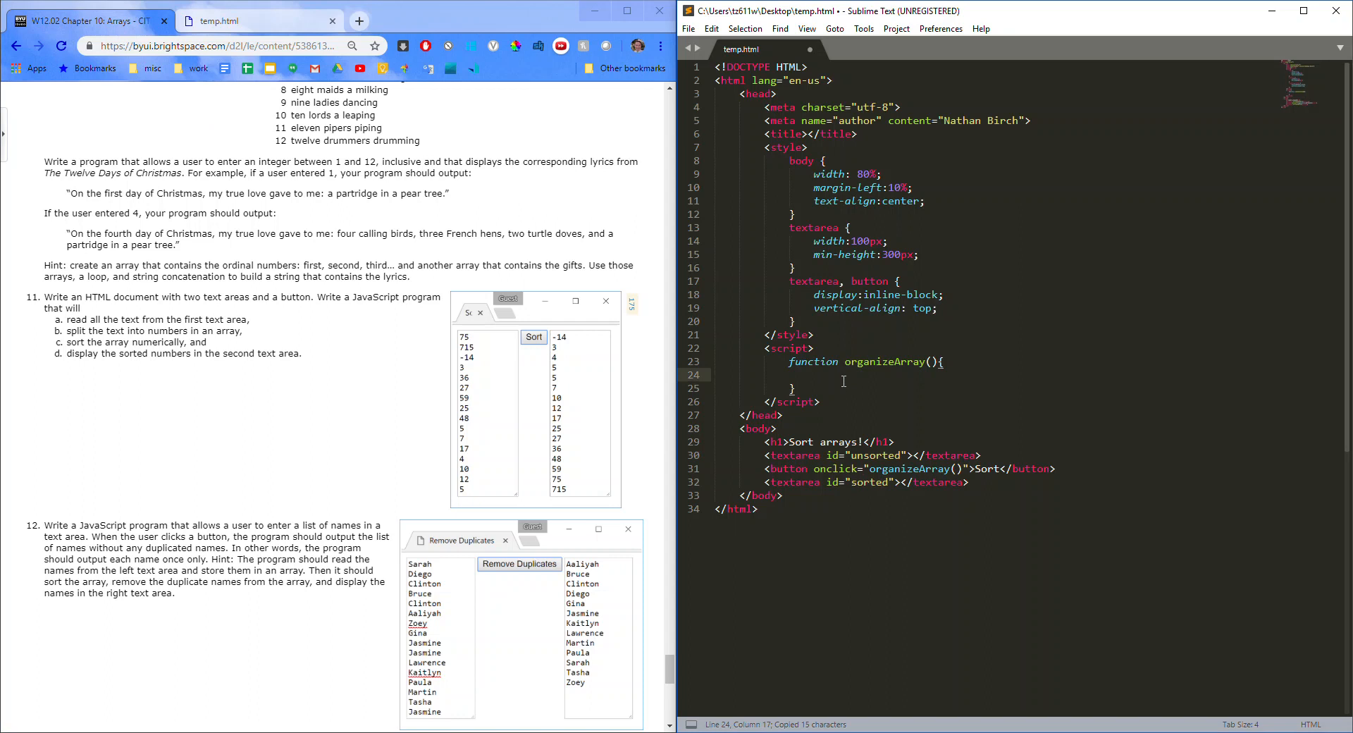
pyautogui.write('unsorted')
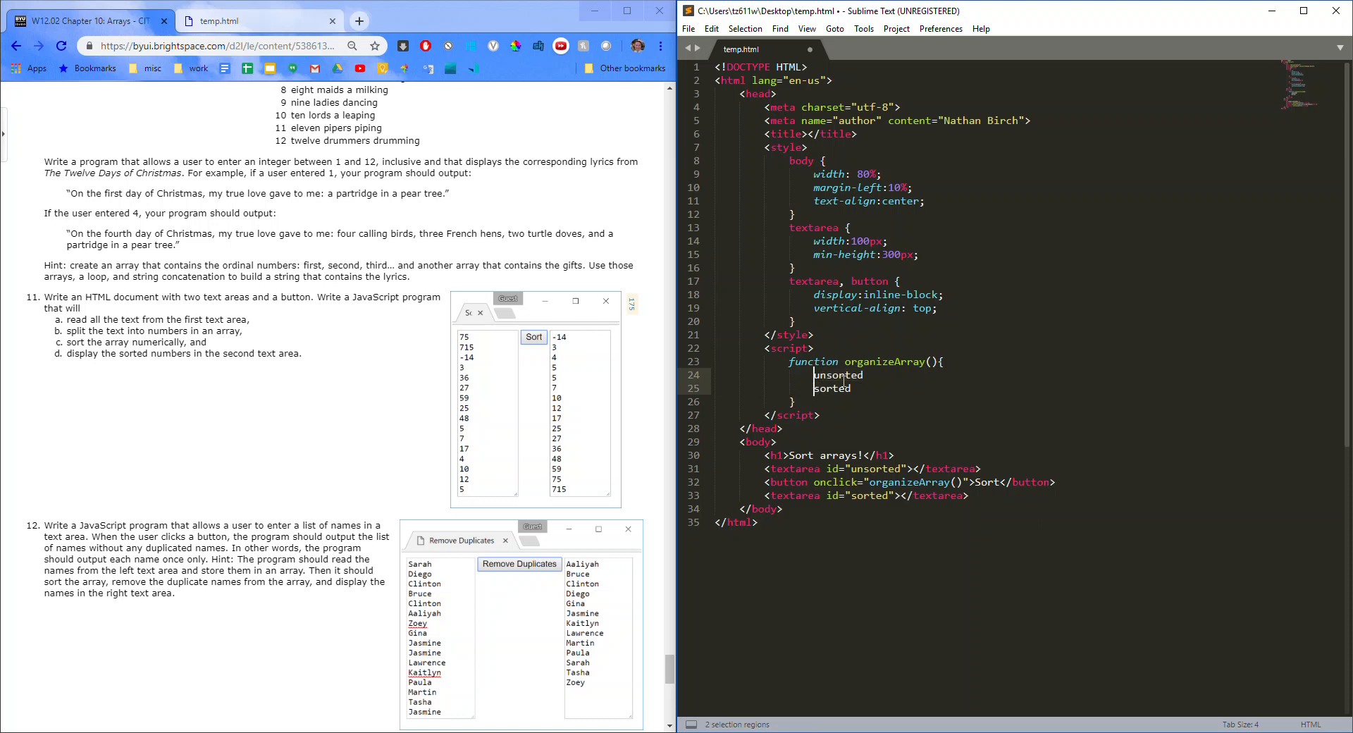
pyautogui.write('document.getElementById(')
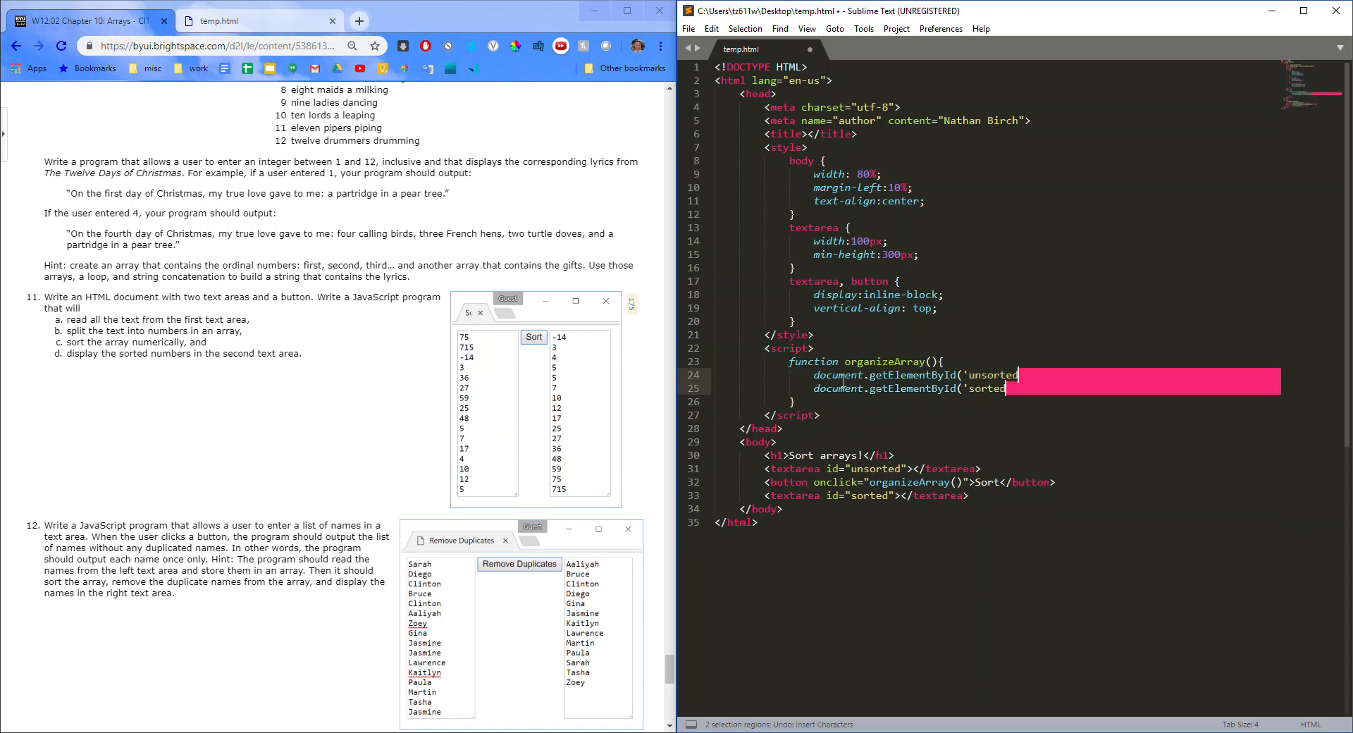
pyautogui.write("')")
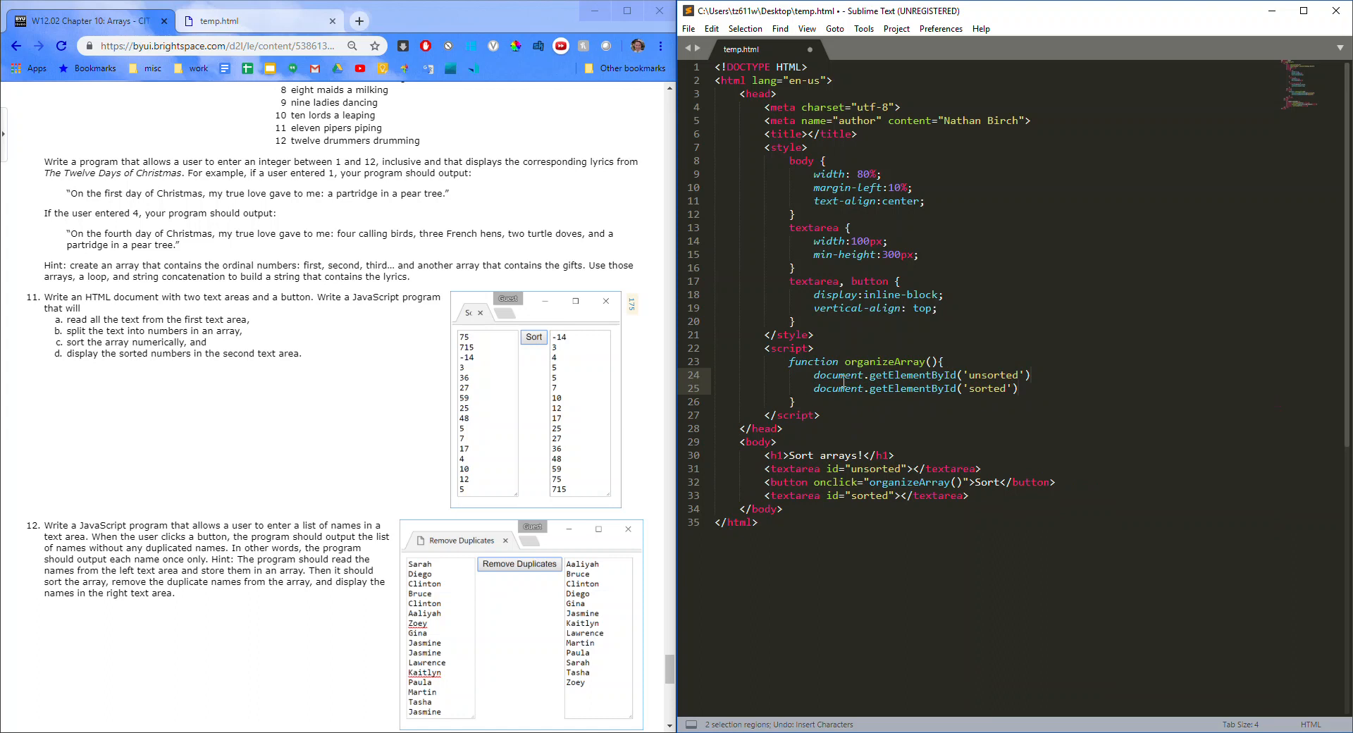
pyautogui.write(';')
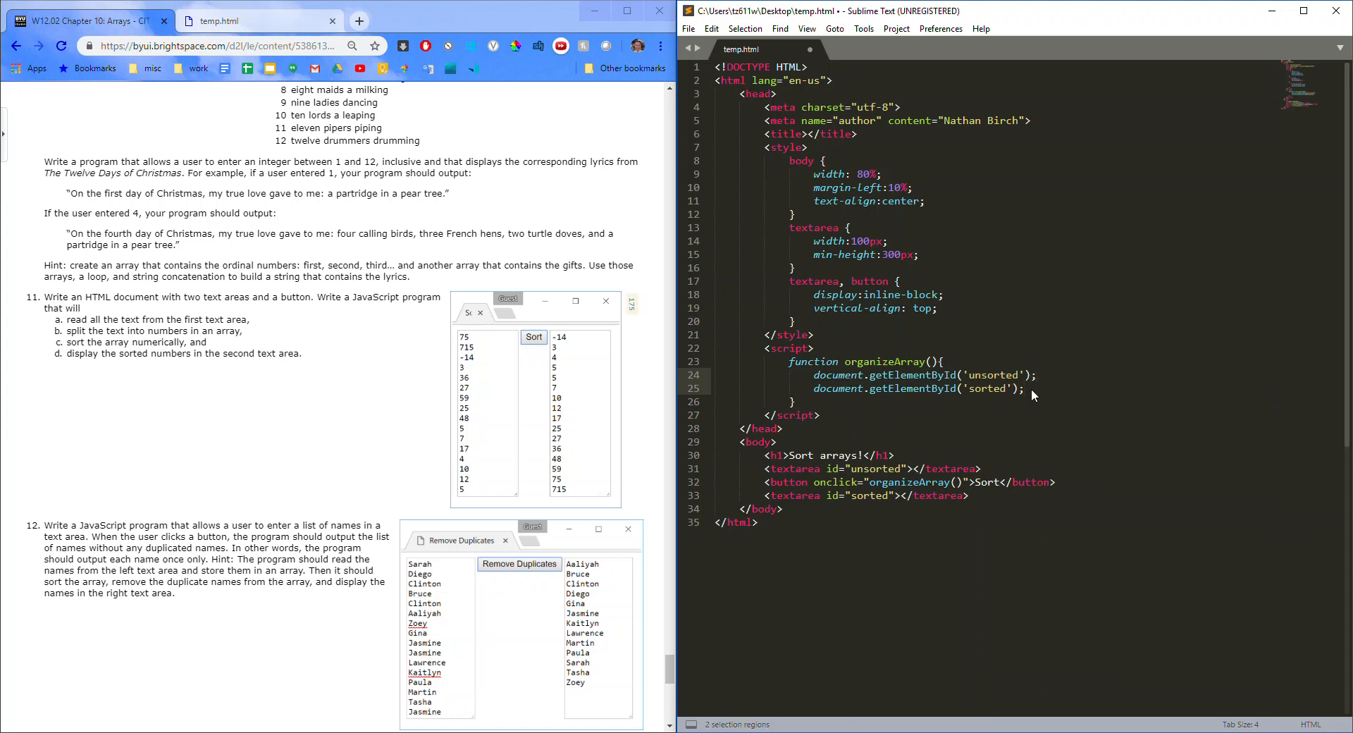
pyautogui.write('.innerHTML = ')
pyautogui.press('enter')
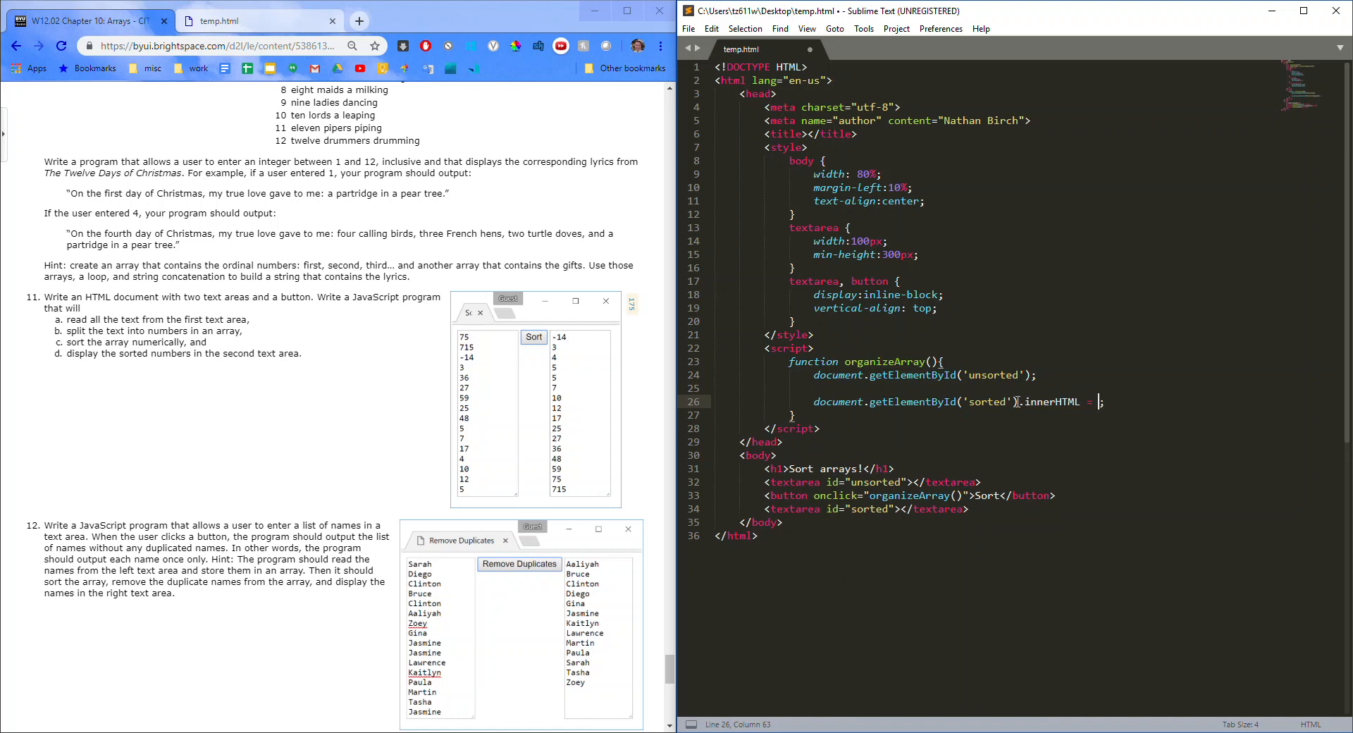
# Step: Store the unsorted value in var inputString, set the sorted innerHTML to null, and add // input and // output comments
pyautogui.write('null')
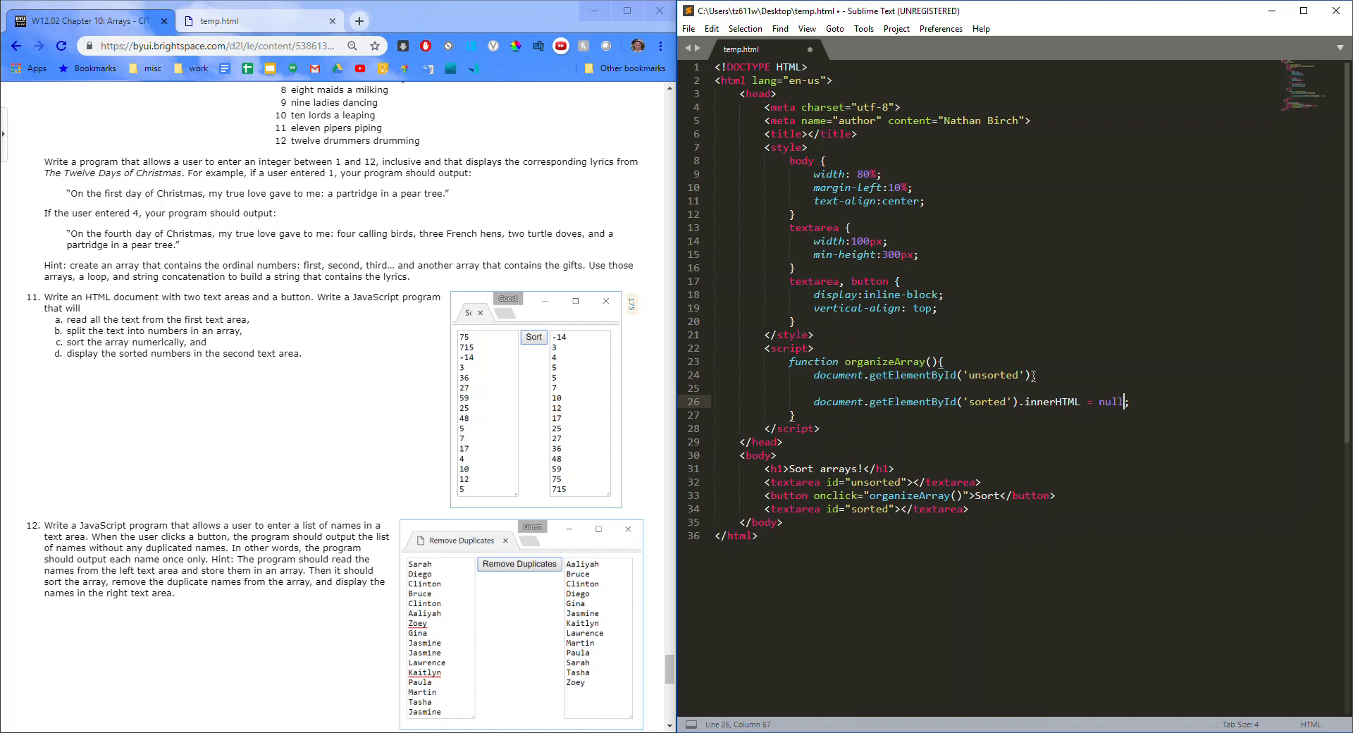
pyautogui.write('.value;')
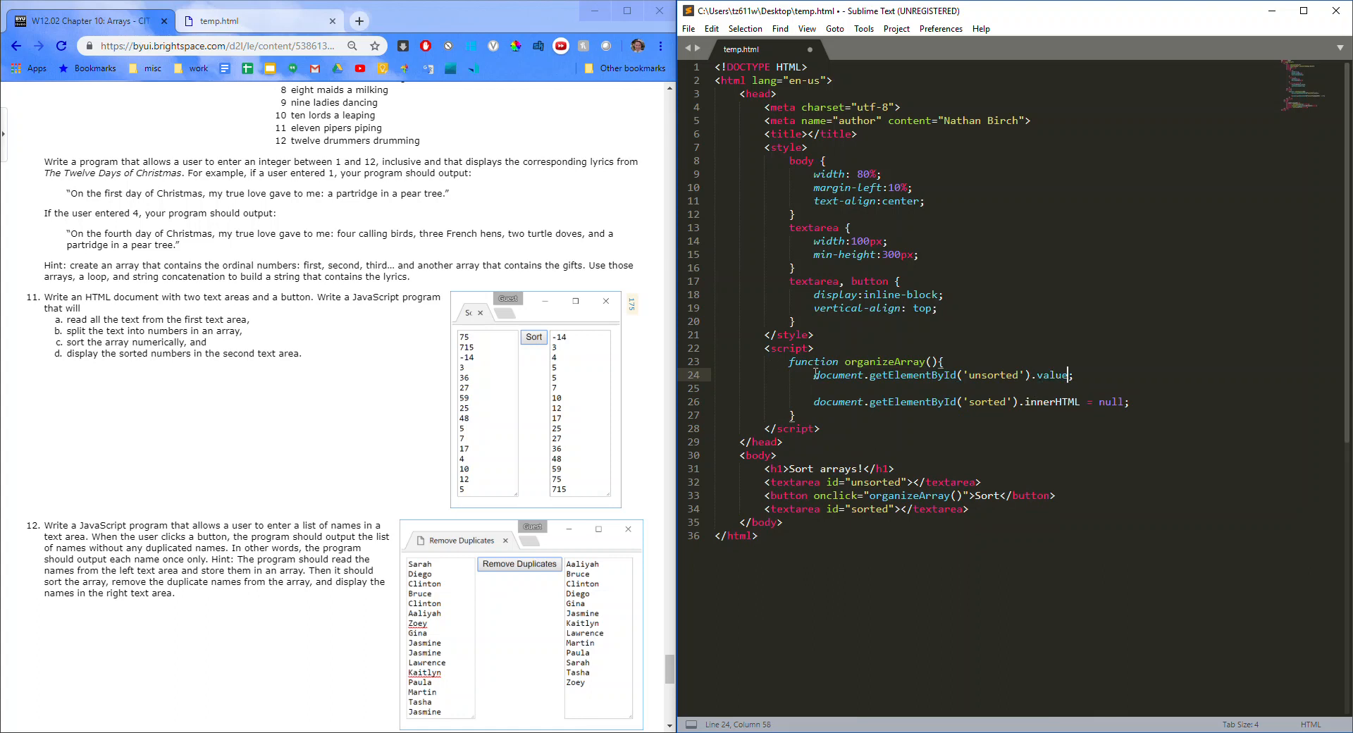
pyautogui.write('var inputString =')
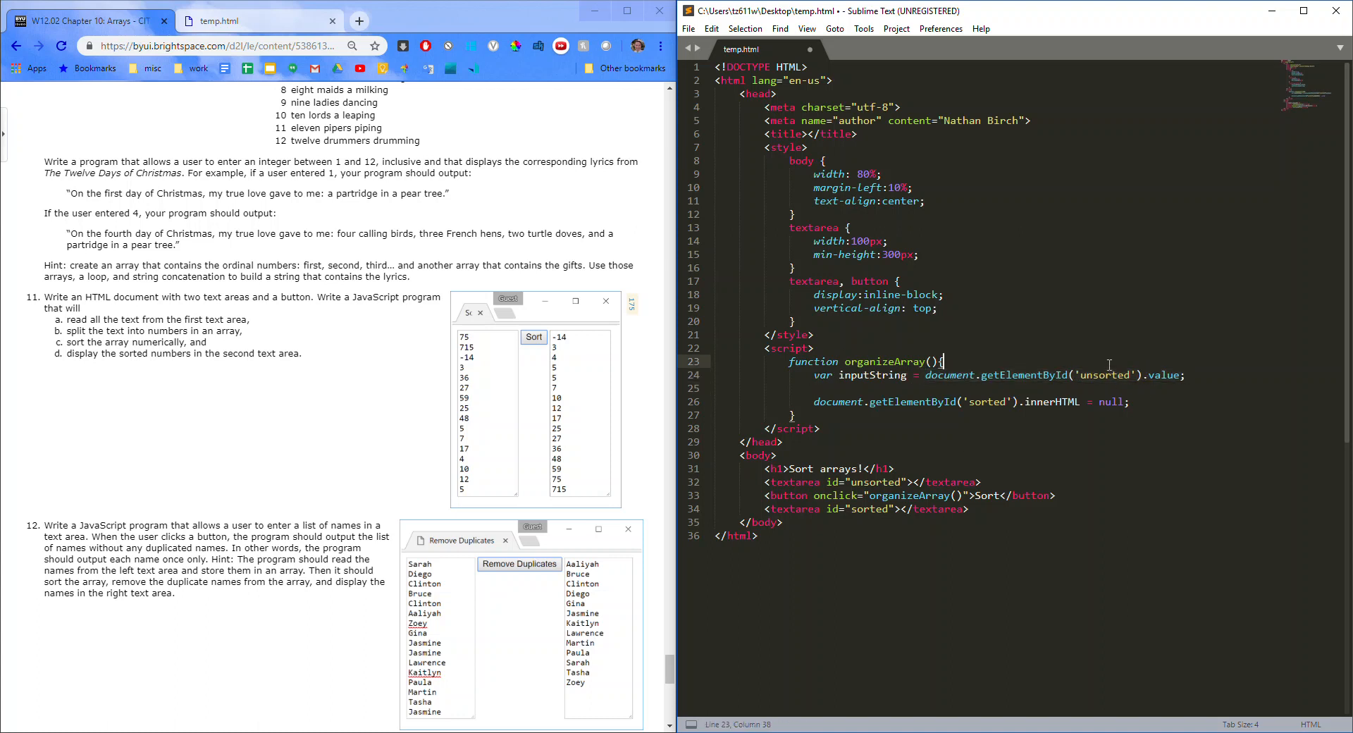
pyautogui.write('// input')
pyautogui.click(1027, 387)
pyautogui.write('// output')
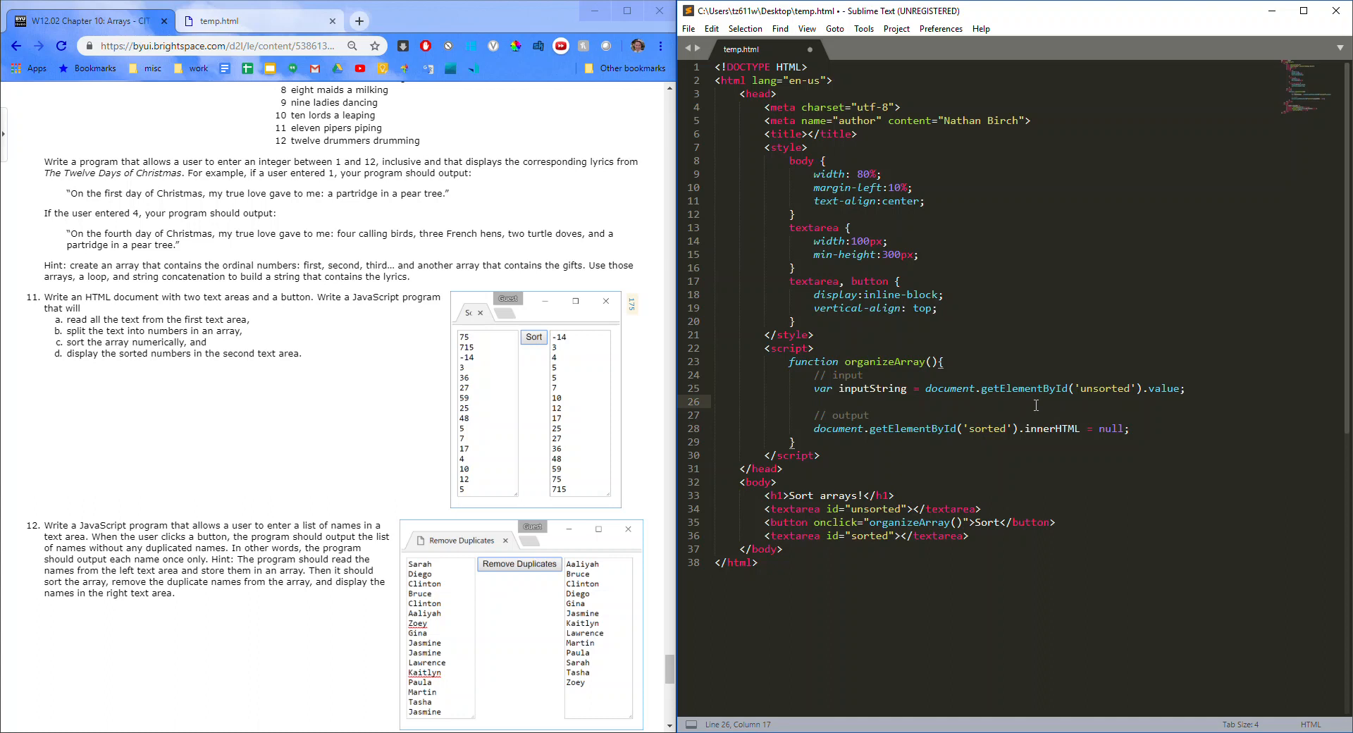
pyautogui.doubleClick(872, 387)
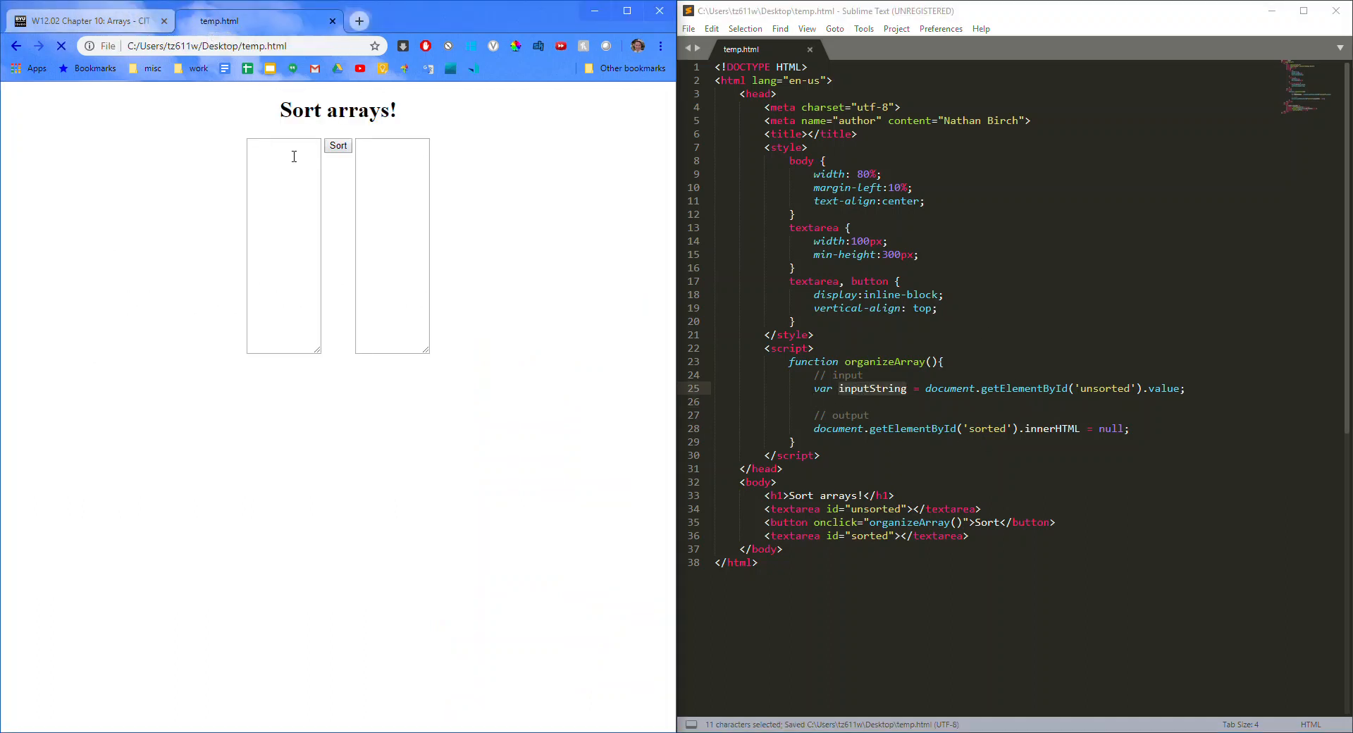
# Step: Enter numbers in the left textarea and run Sort with DevTools open to inspect inputString
pyautogui.click(626, 10)
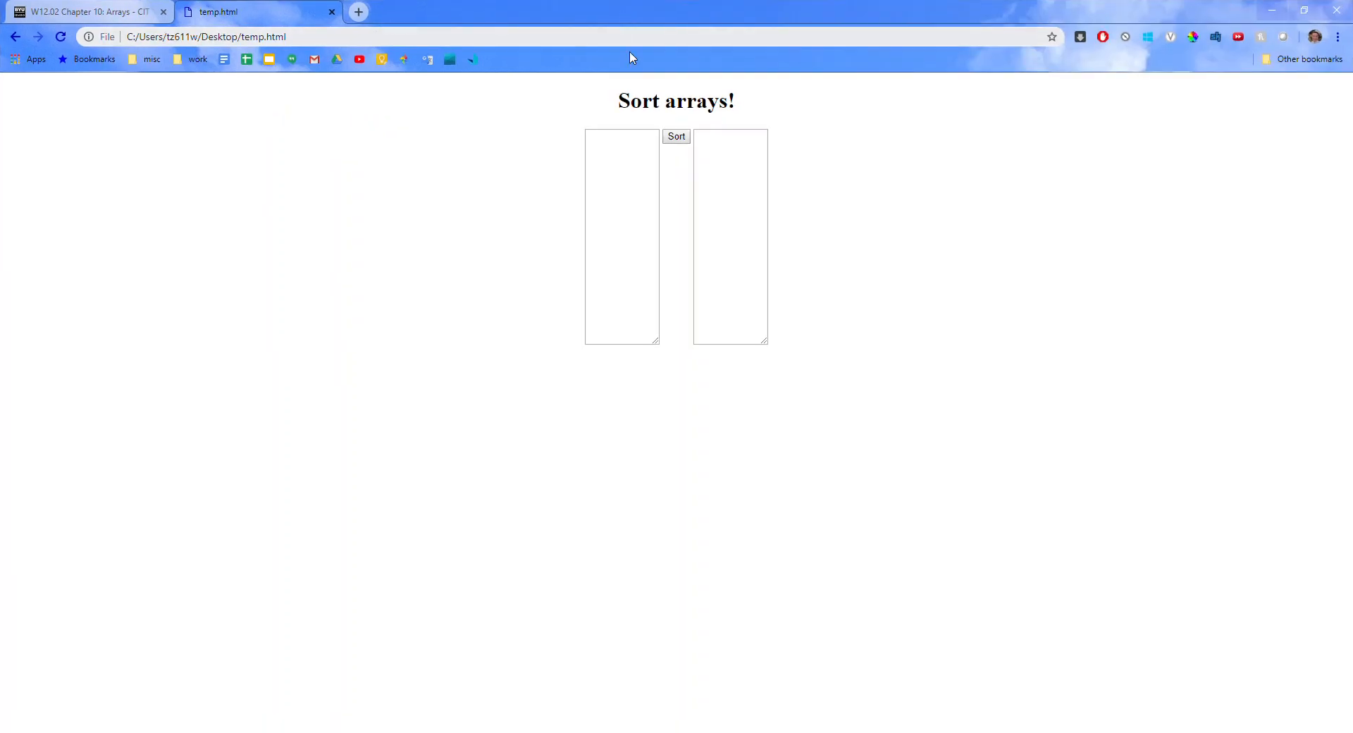
pyautogui.press('F12')
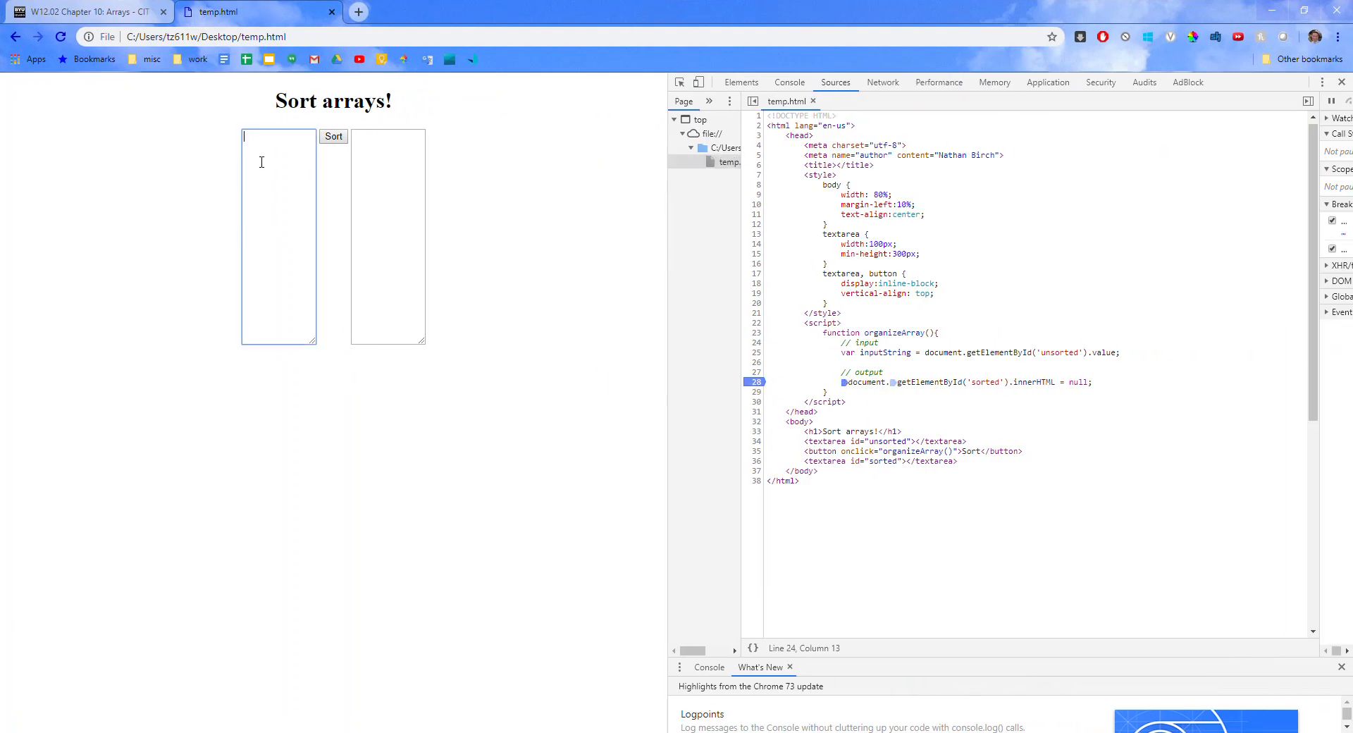
pyautogui.write('8')
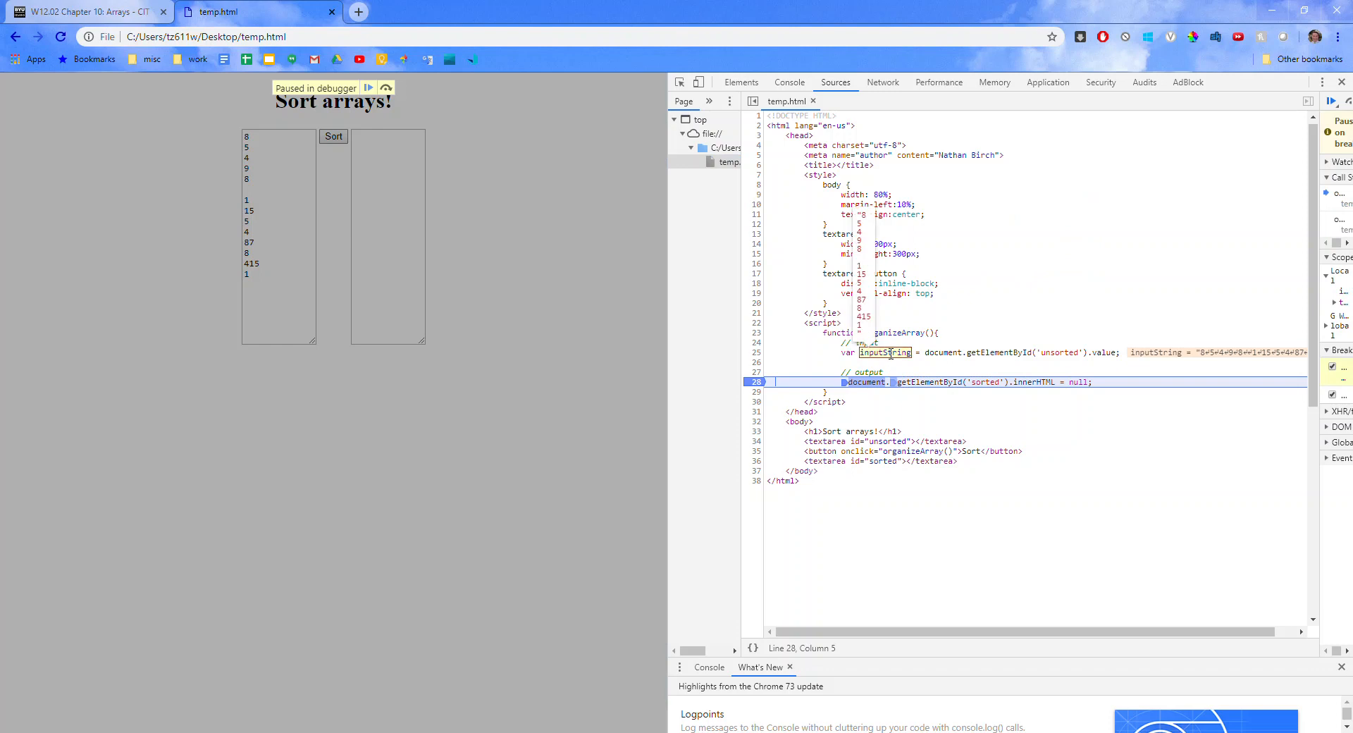
pyautogui.moveTo(863, 225)
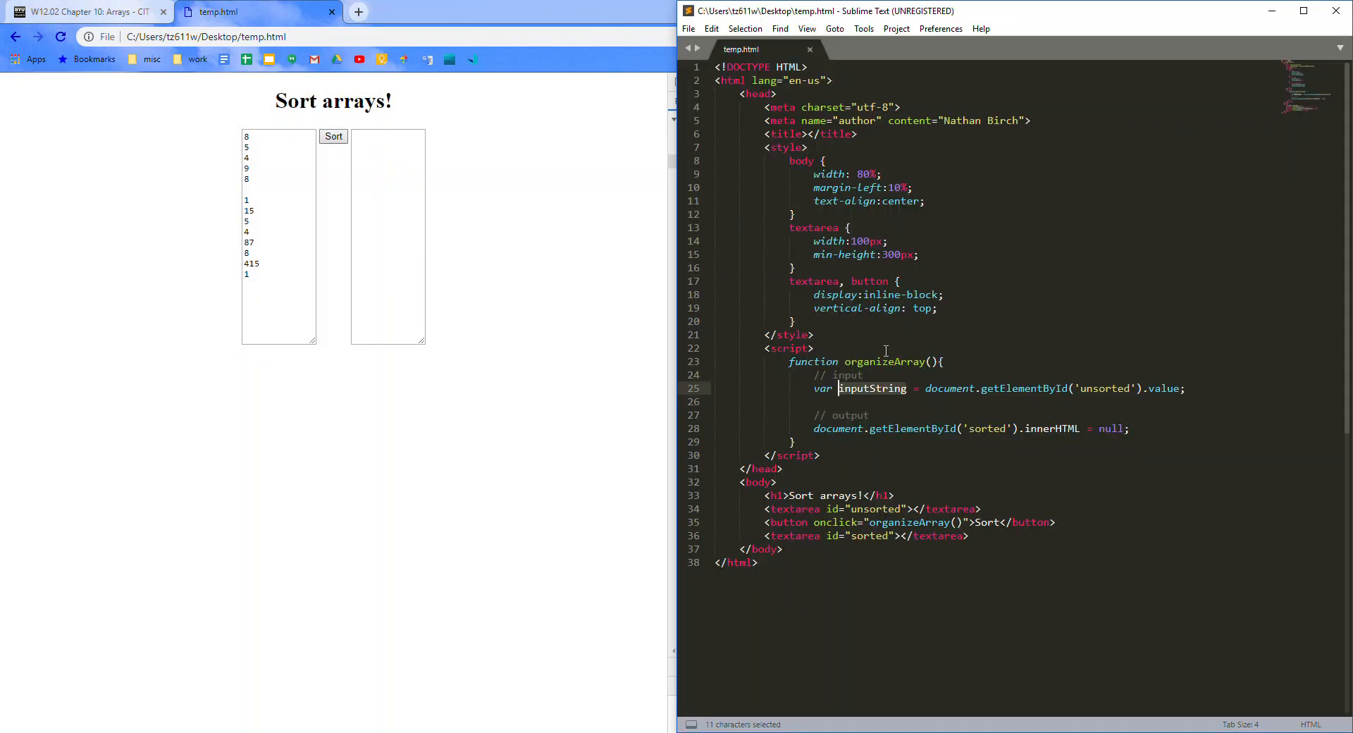
# Step: Define an empty createArrayFromString(inputString, splitter) function below organizeArray
pyautogui.click(795, 441)
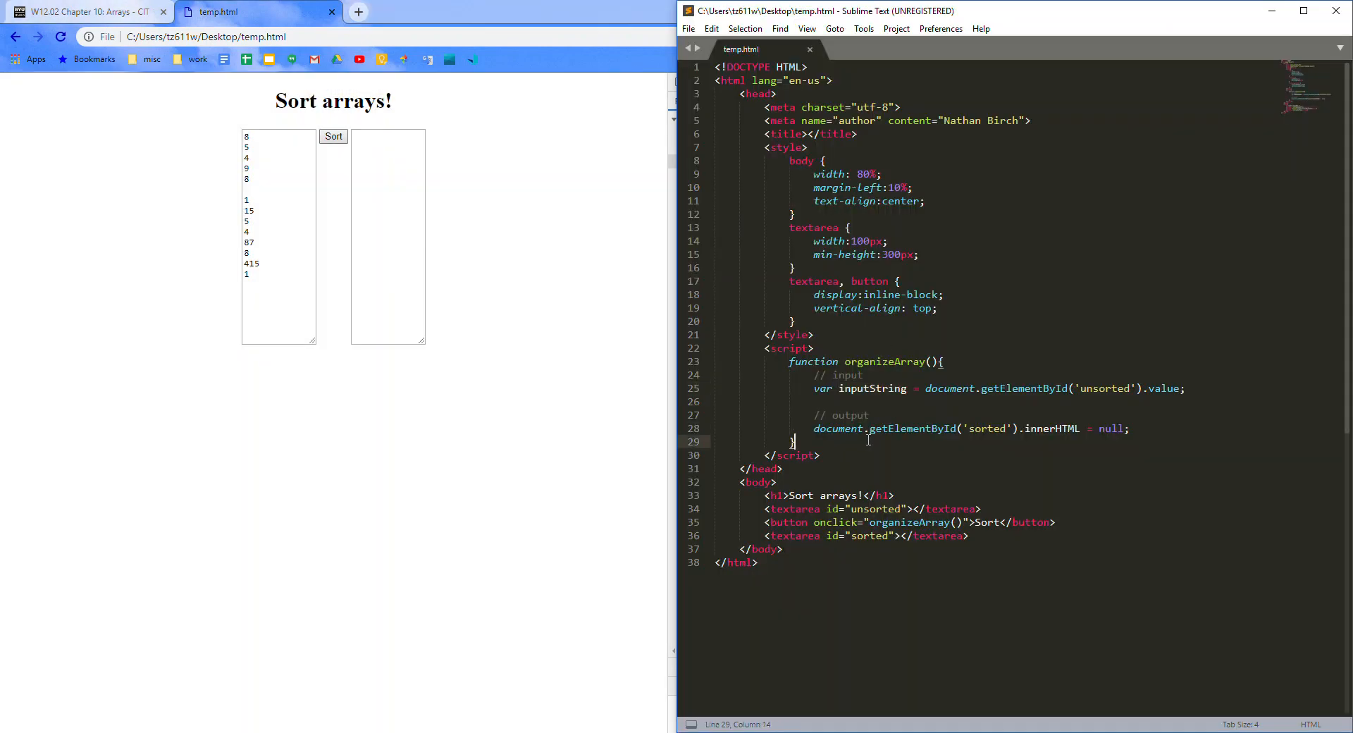
pyautogui.write('function')
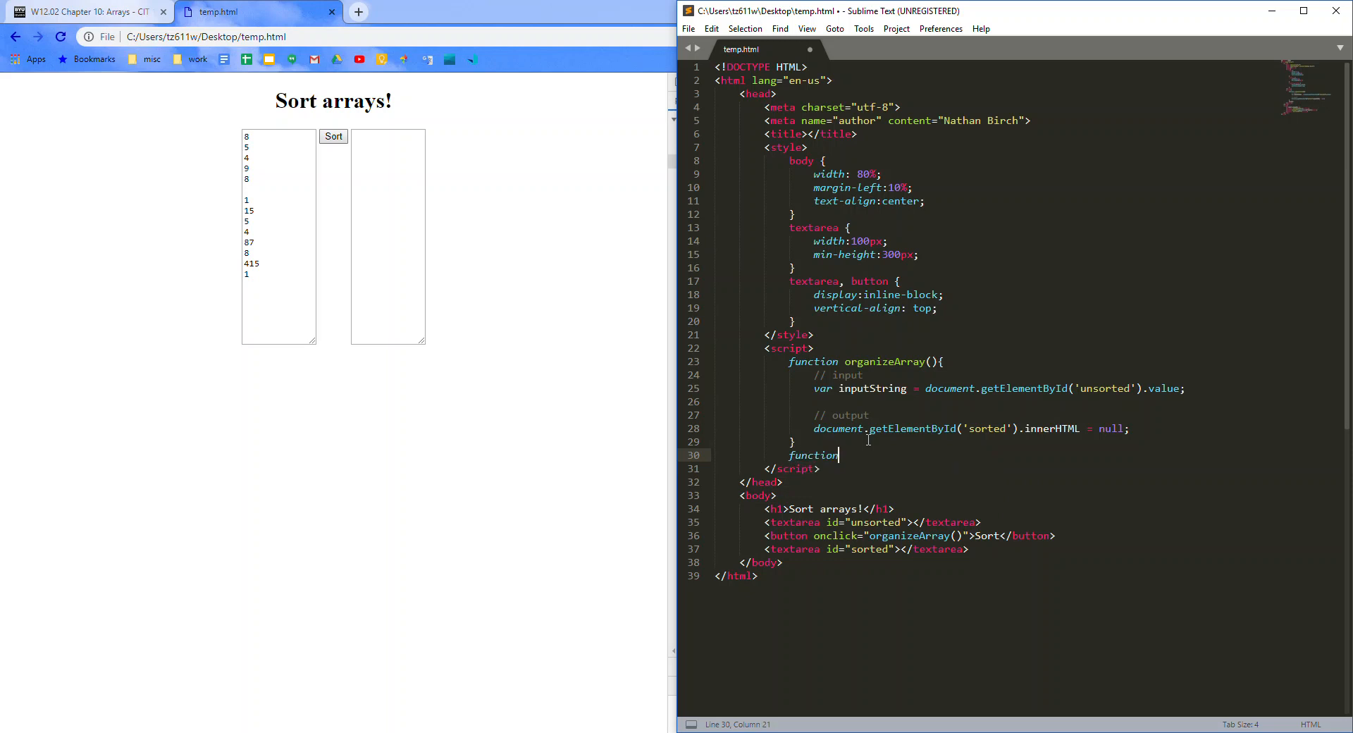
pyautogui.write('createArray')
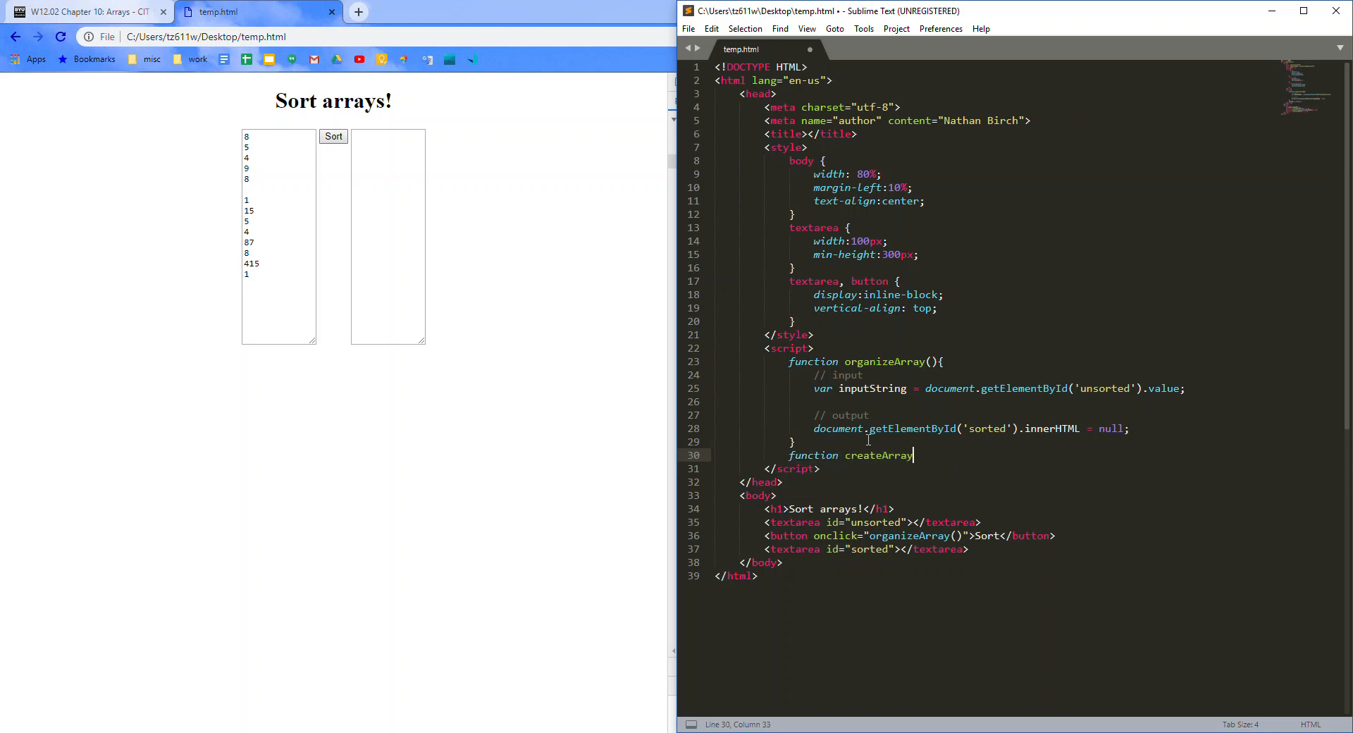
pyautogui.write('FromString()')
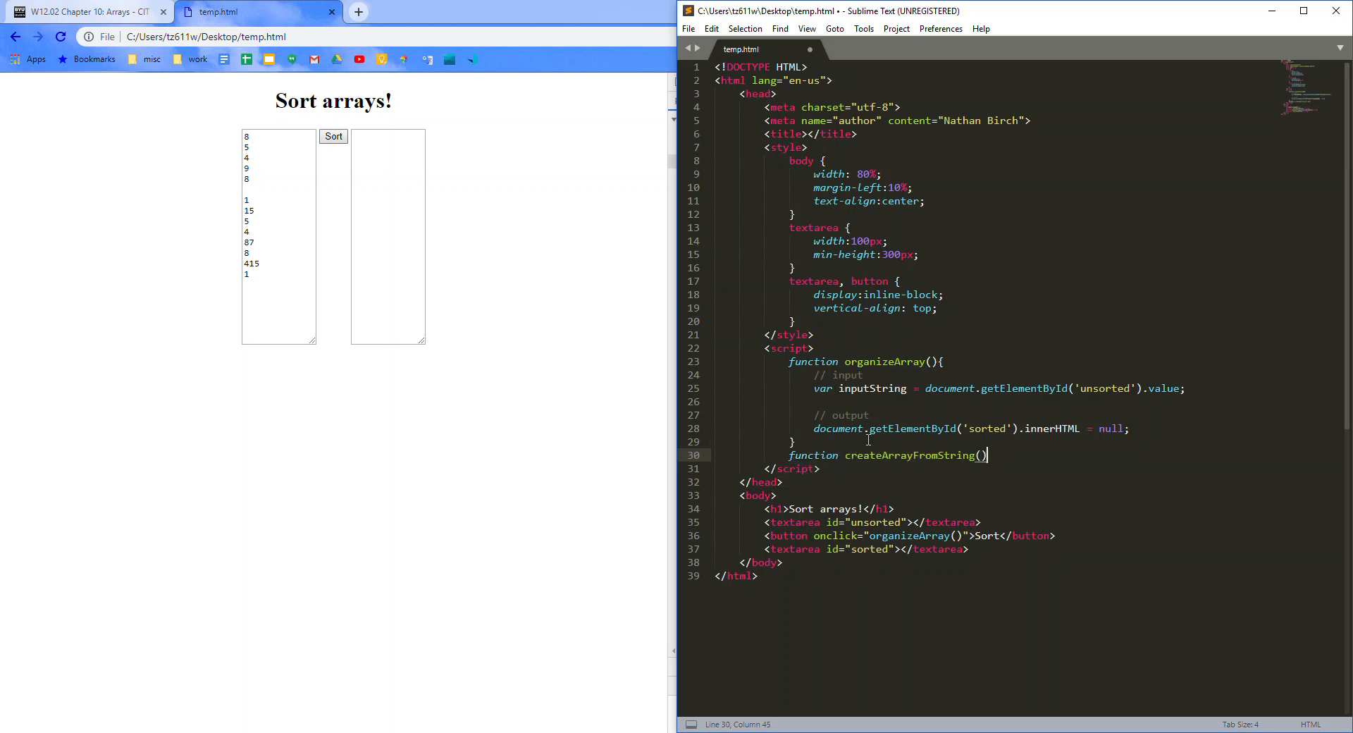
pyautogui.press('enter')
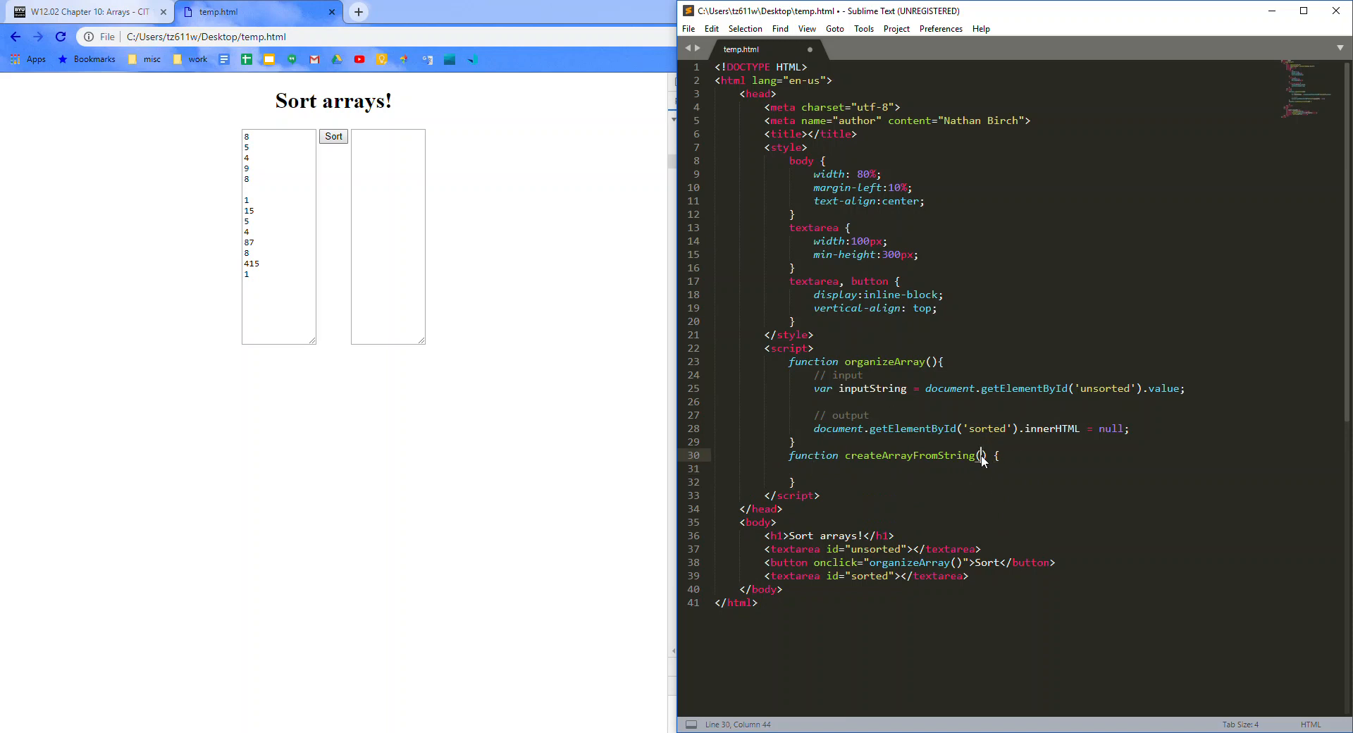
pyautogui.write('stringIn')
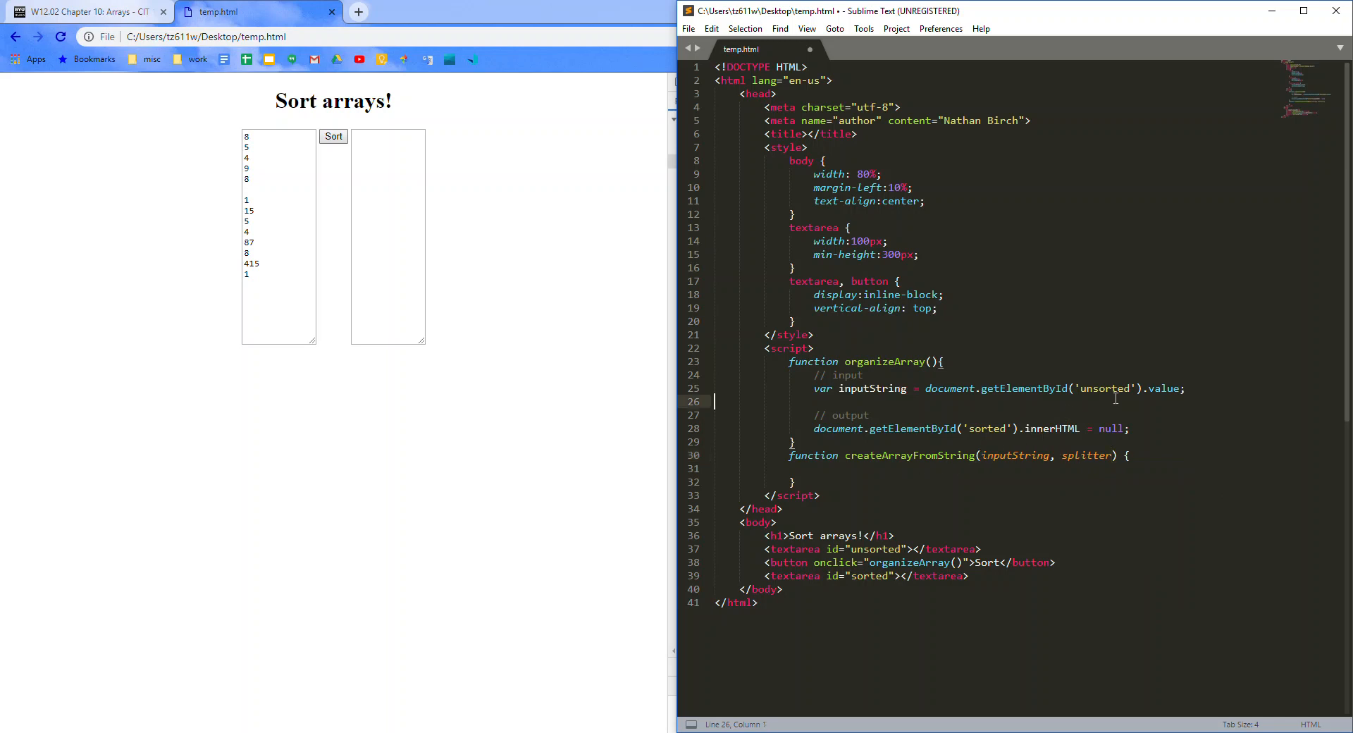
# Step: Declare var array = createArrayFromString(inputString, '\n') inside organizeArray
pyautogui.write('var array')
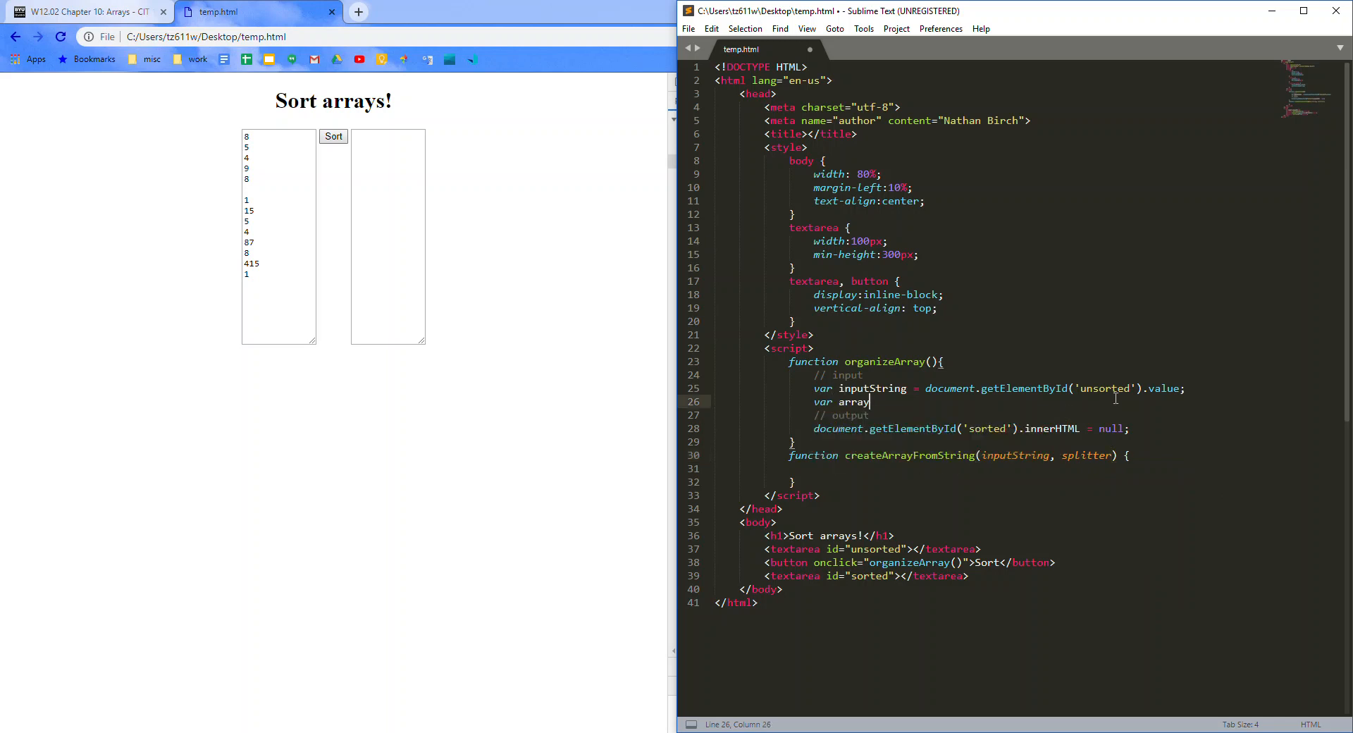
pyautogui.write('= ()')
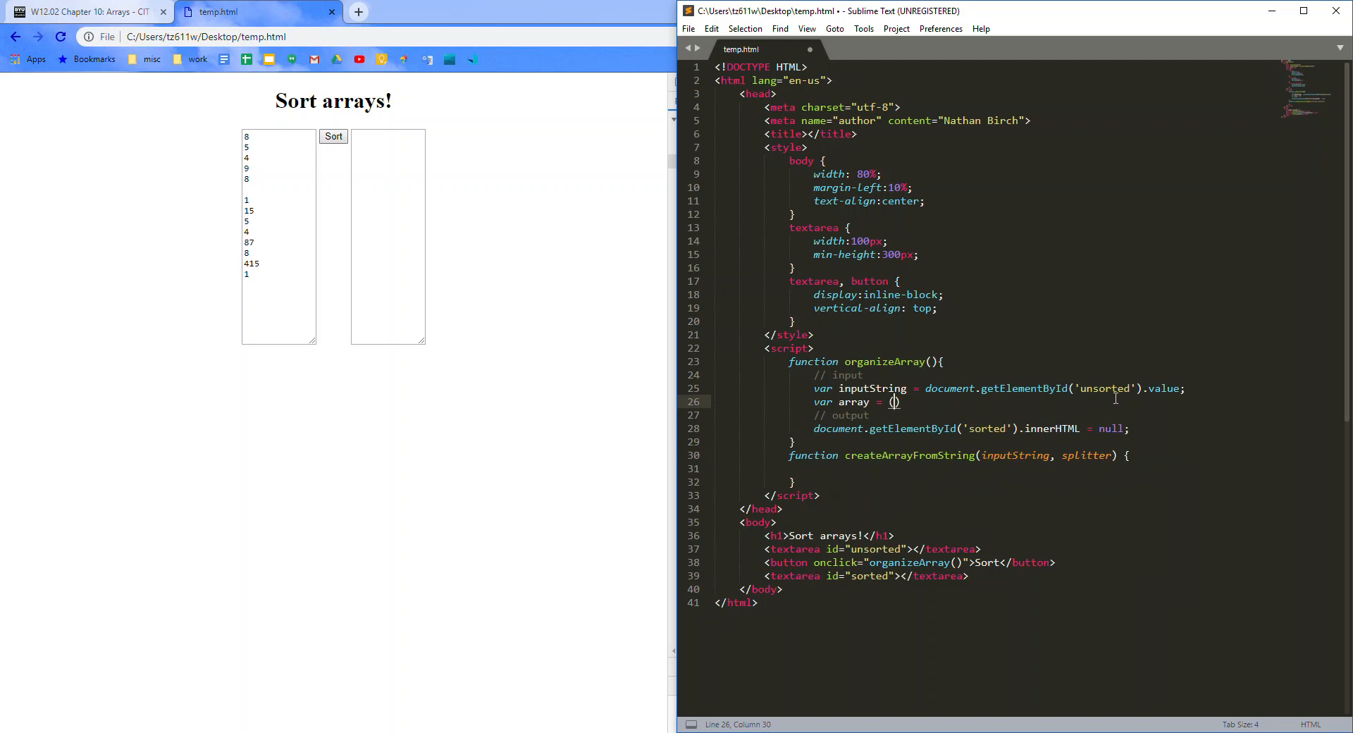
pyautogui.write('createArrayFromString')
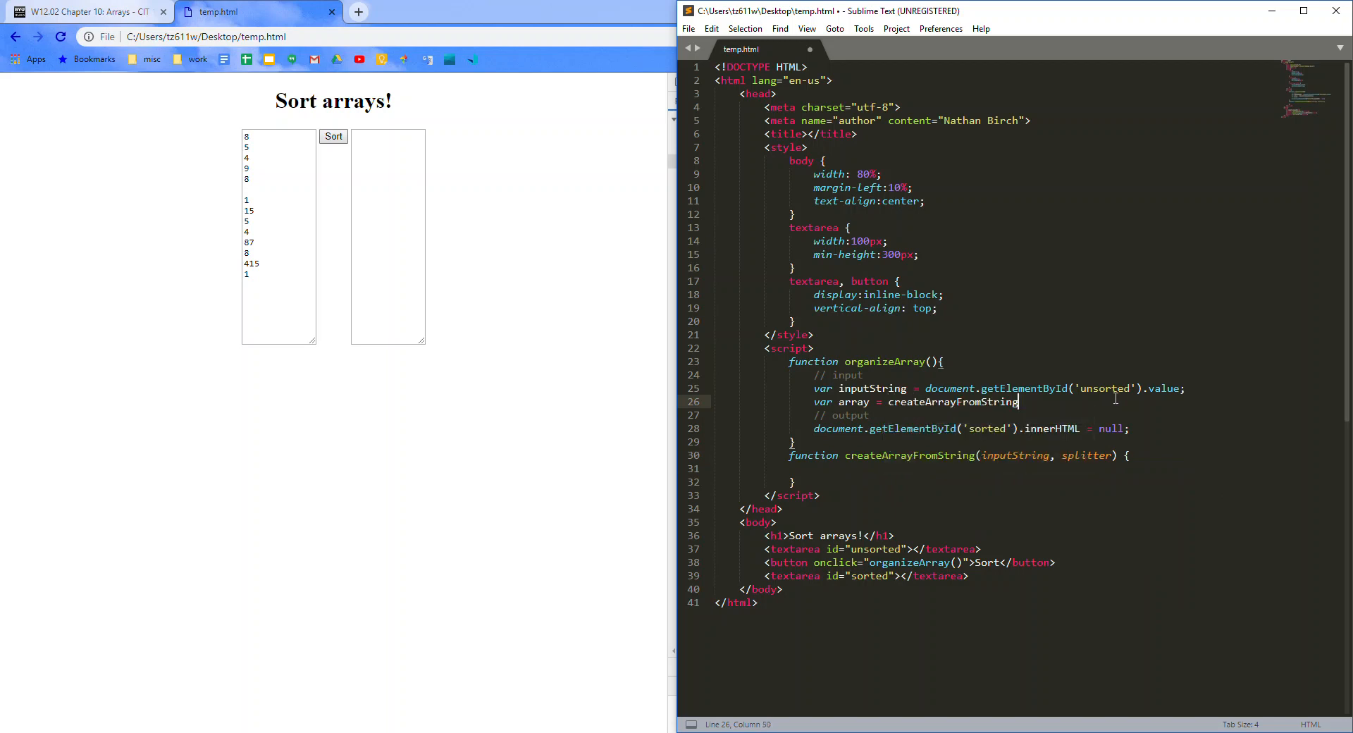
pyautogui.write("(inputString, '")
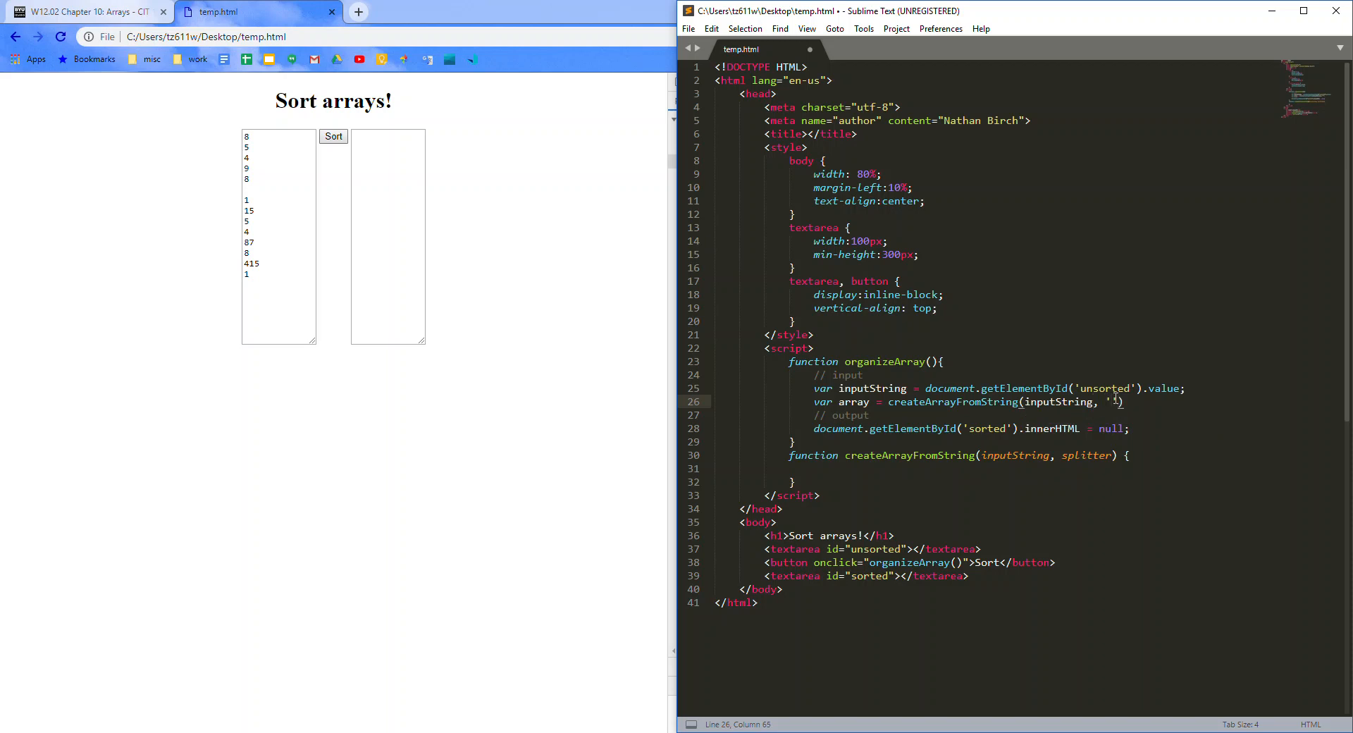
pyautogui.write('\\n')
pyautogui.click(1028, 468)
pyautogui.write('var array = i')
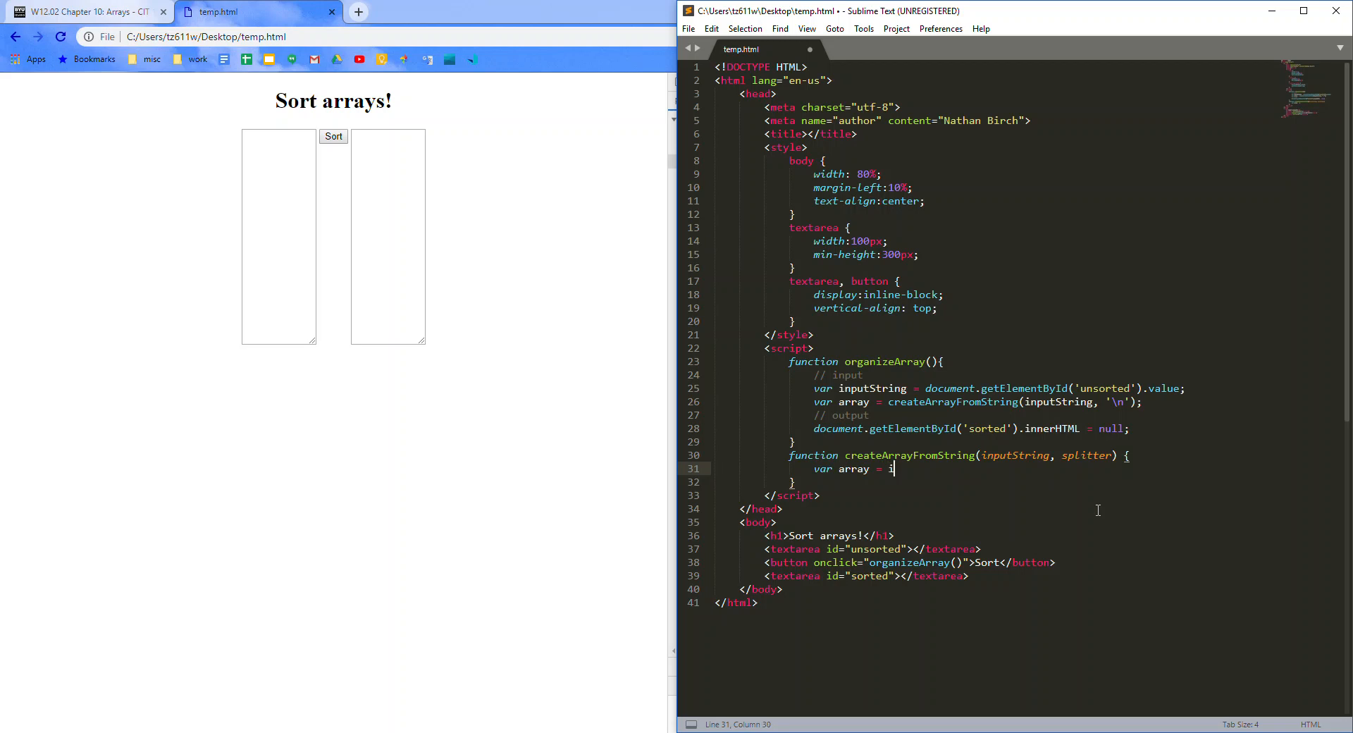
# Step: Make createArrayFromString assign inputString.split(splitter) to array and begin a for loop
pyautogui.write('nputString')
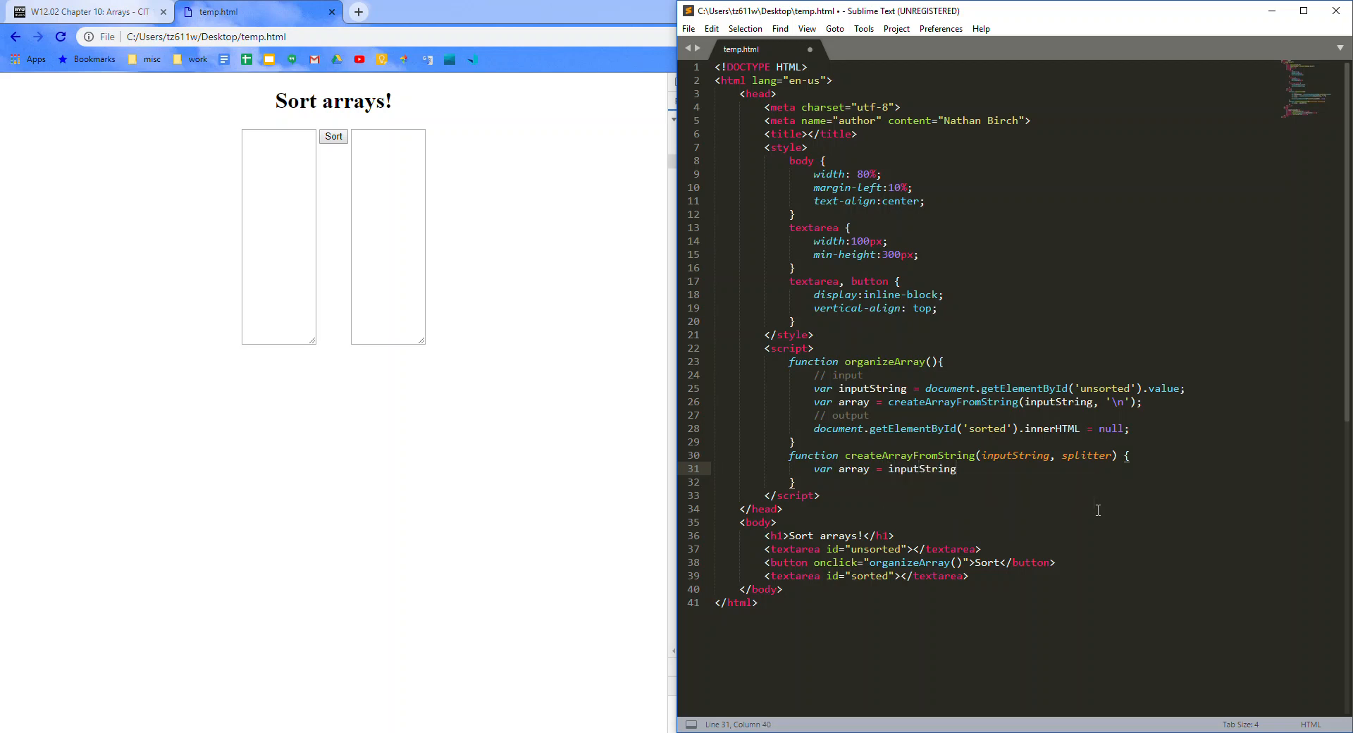
pyautogui.write('.split()')
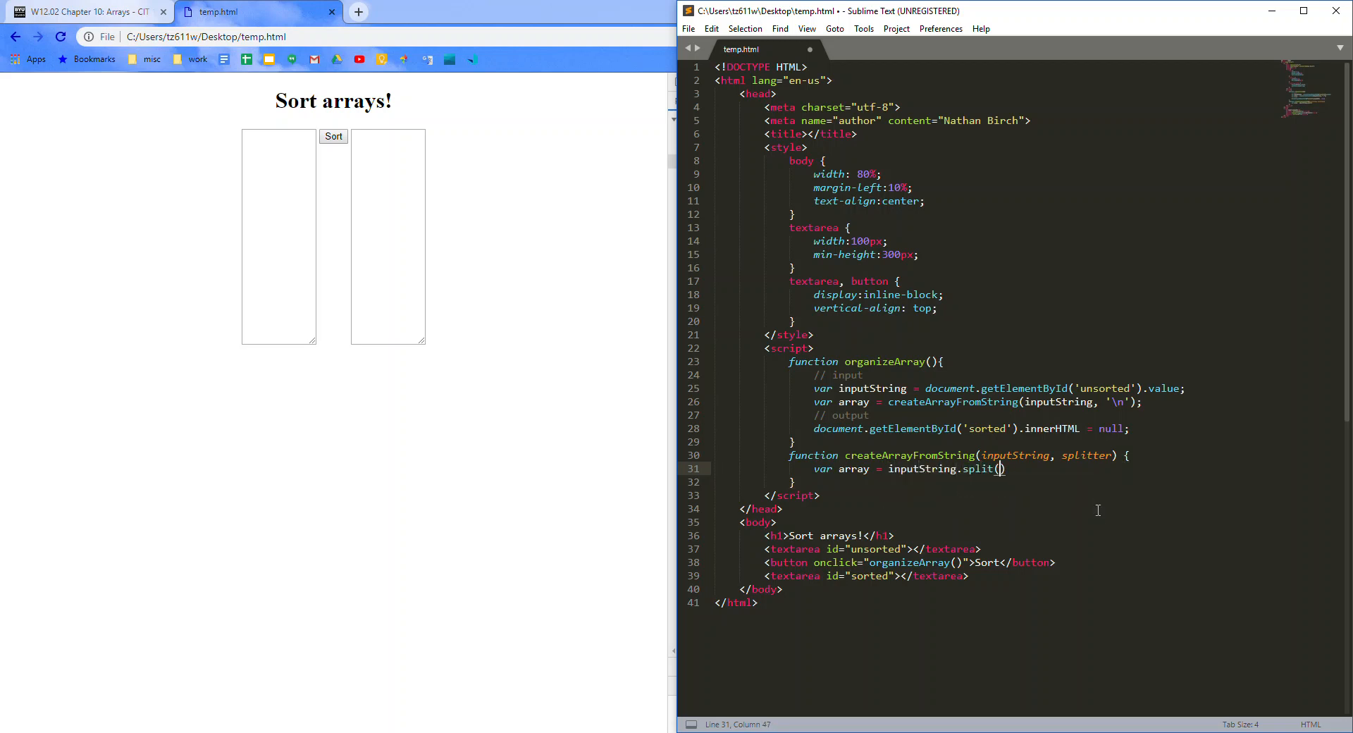
pyautogui.write('splitter')
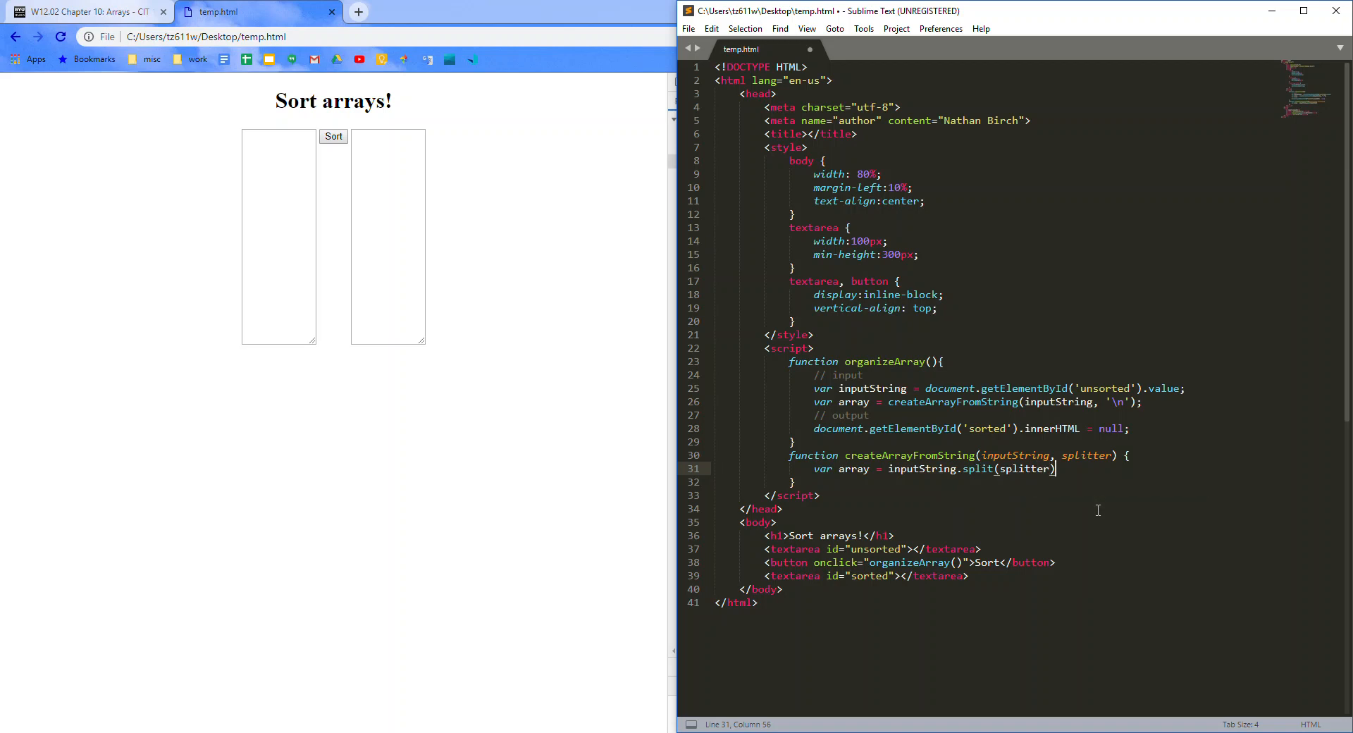
pyautogui.doubleClick(978, 470)
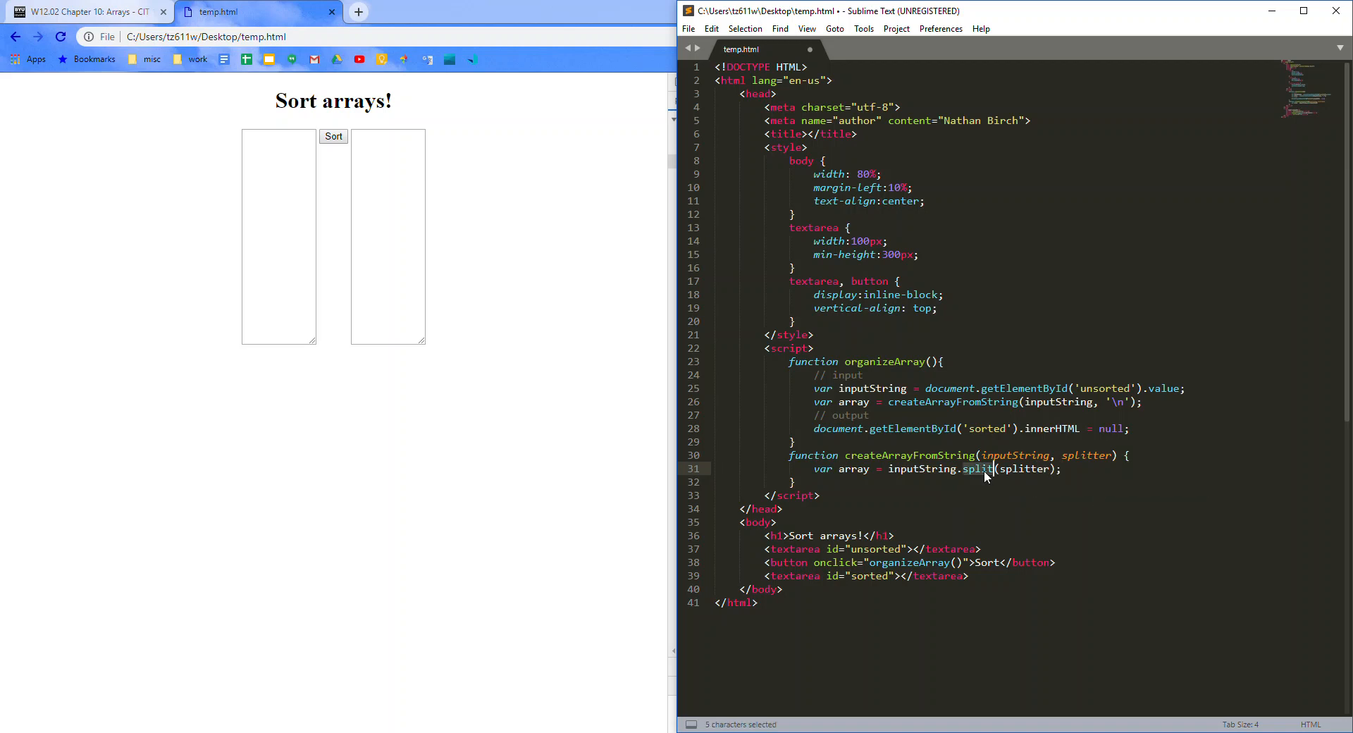
pyautogui.doubleClick(1024, 469)
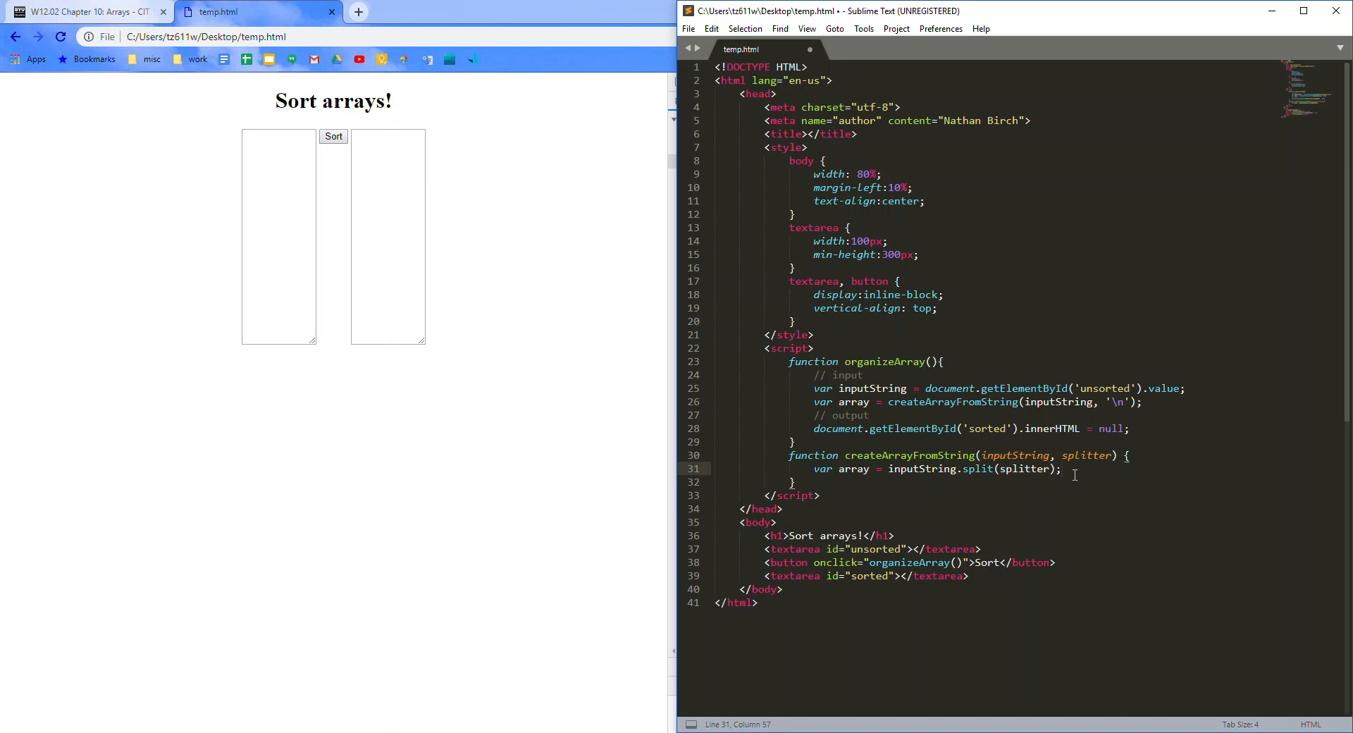
pyautogui.write('for (')
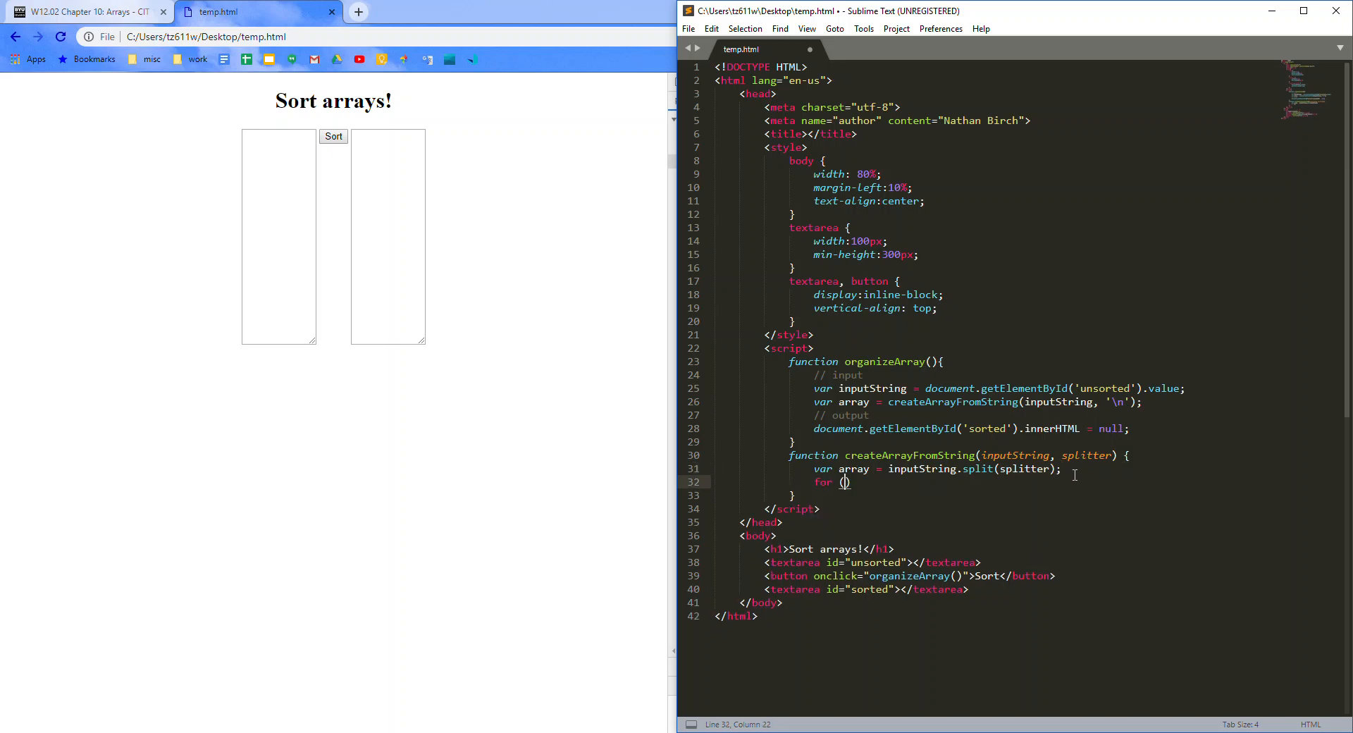
# Step: Write the for loop header iterating i from 0 to inputString.length
pyautogui.write('i')
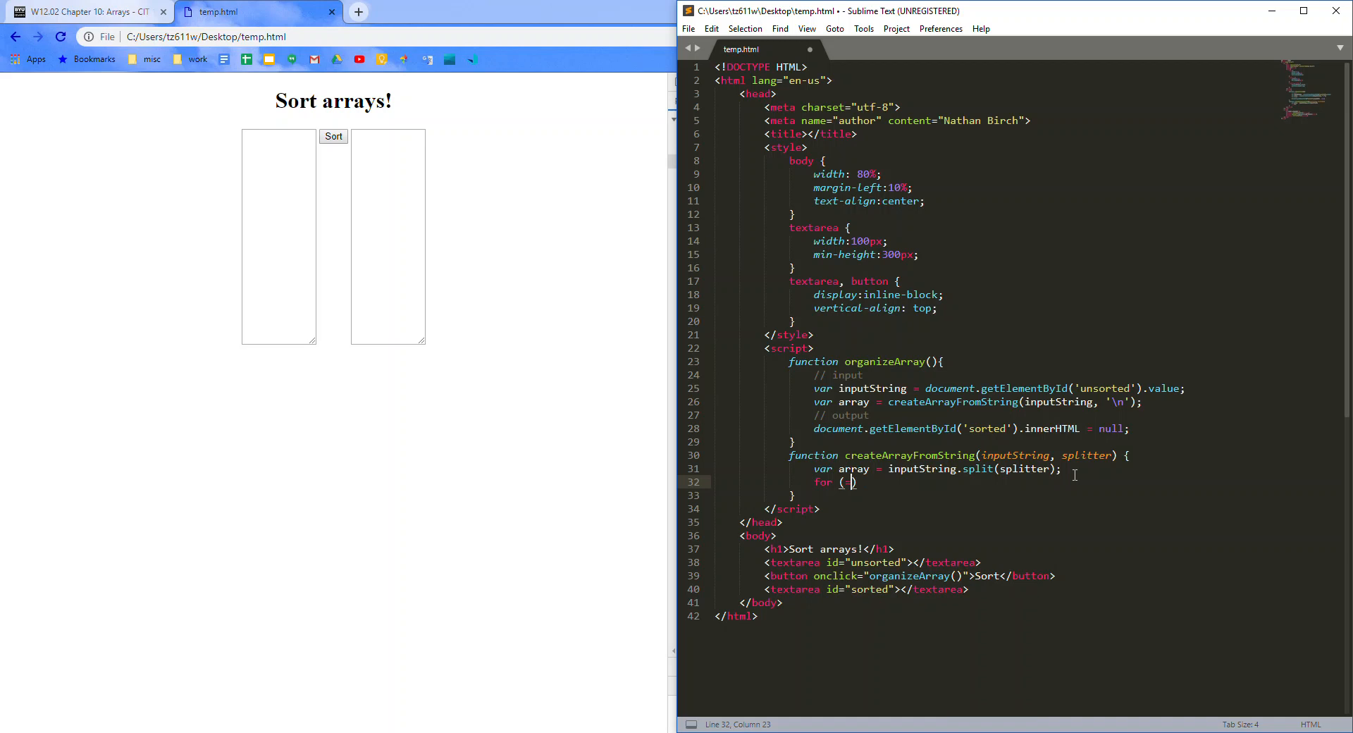
pyautogui.write('i=0')
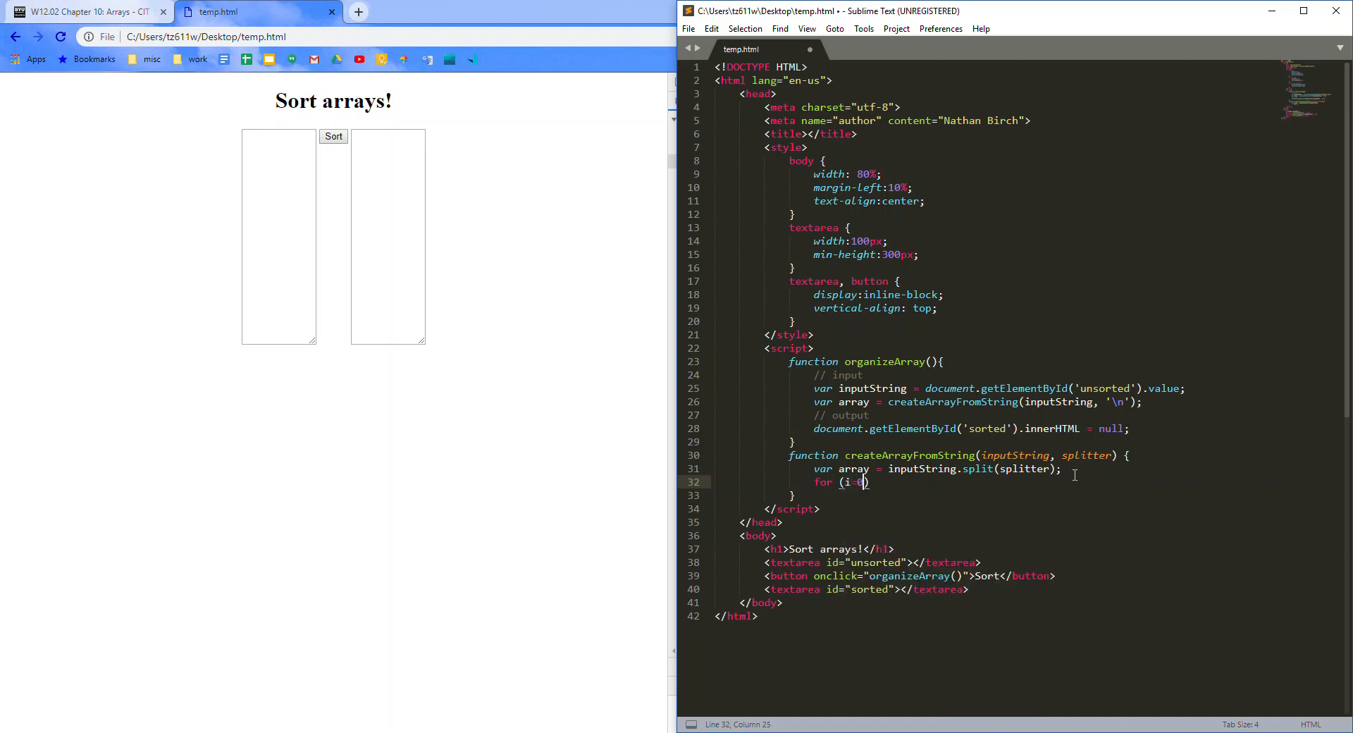
pyautogui.write('; i <')
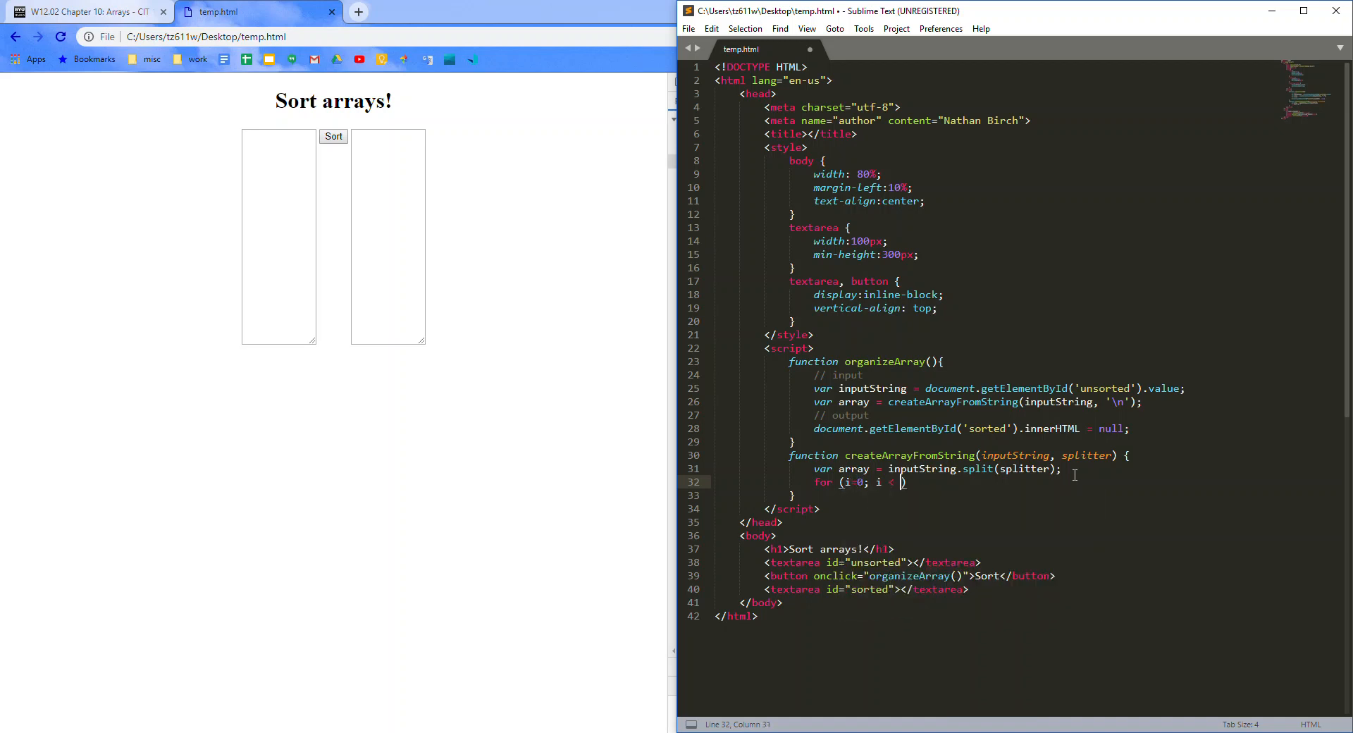
pyautogui.write('inputString')
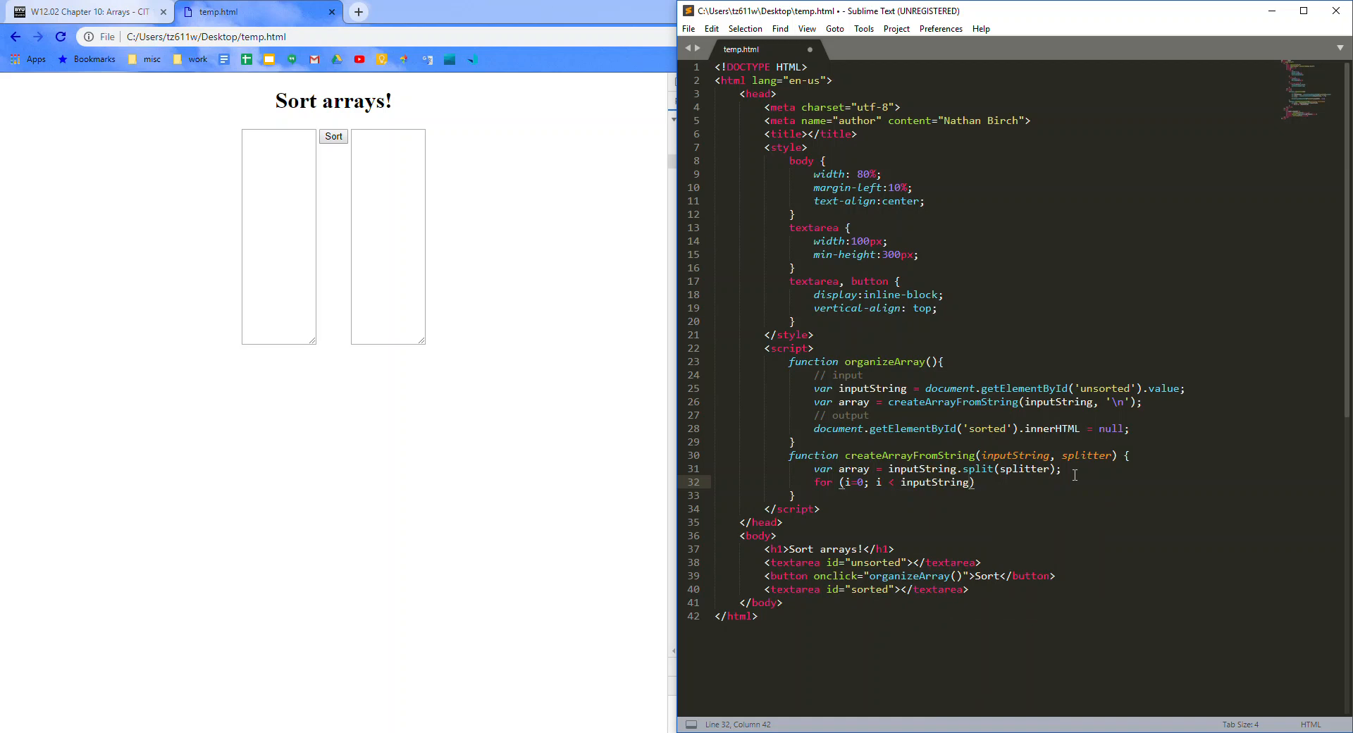
pyautogui.write('.length; i +')
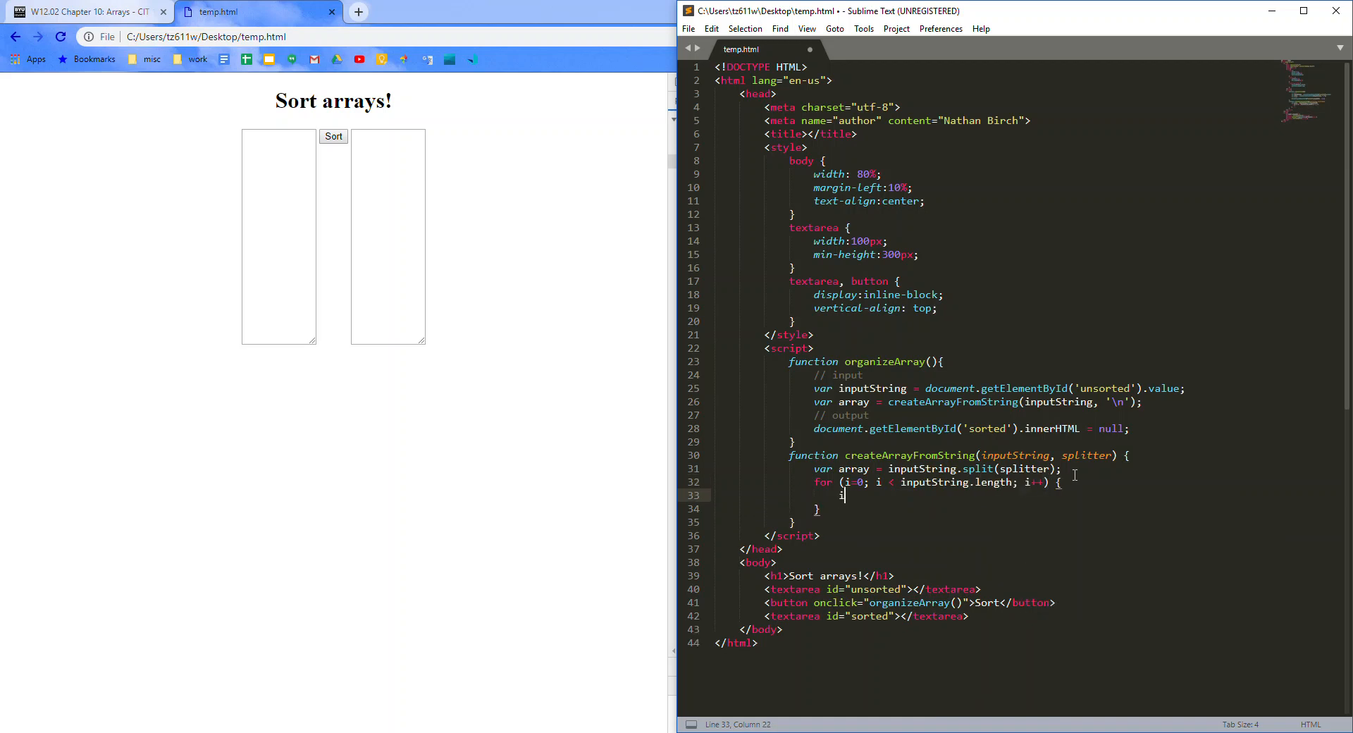
# Step: Add an if condition checking isNaN on parseInt(array[i]) and correct the isNan spelling
pyautogui.write('if()')
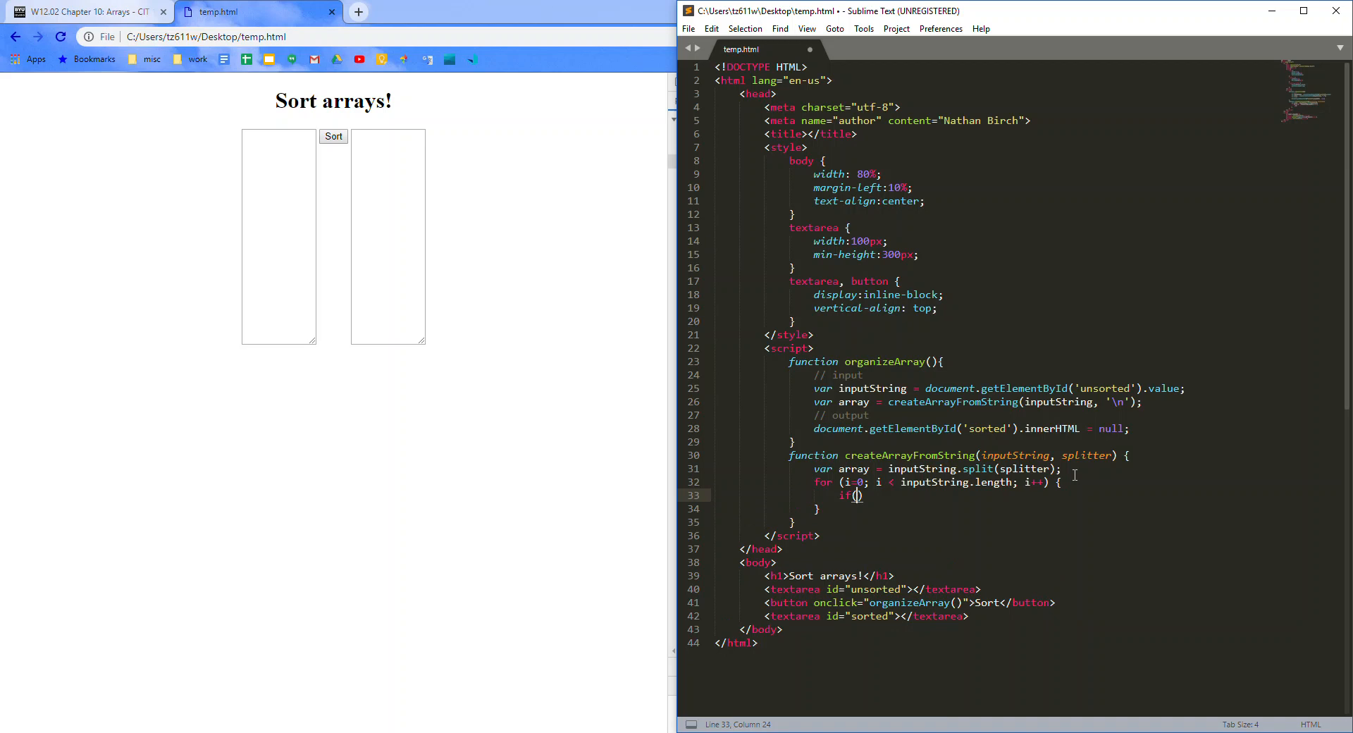
pyautogui.write(')')
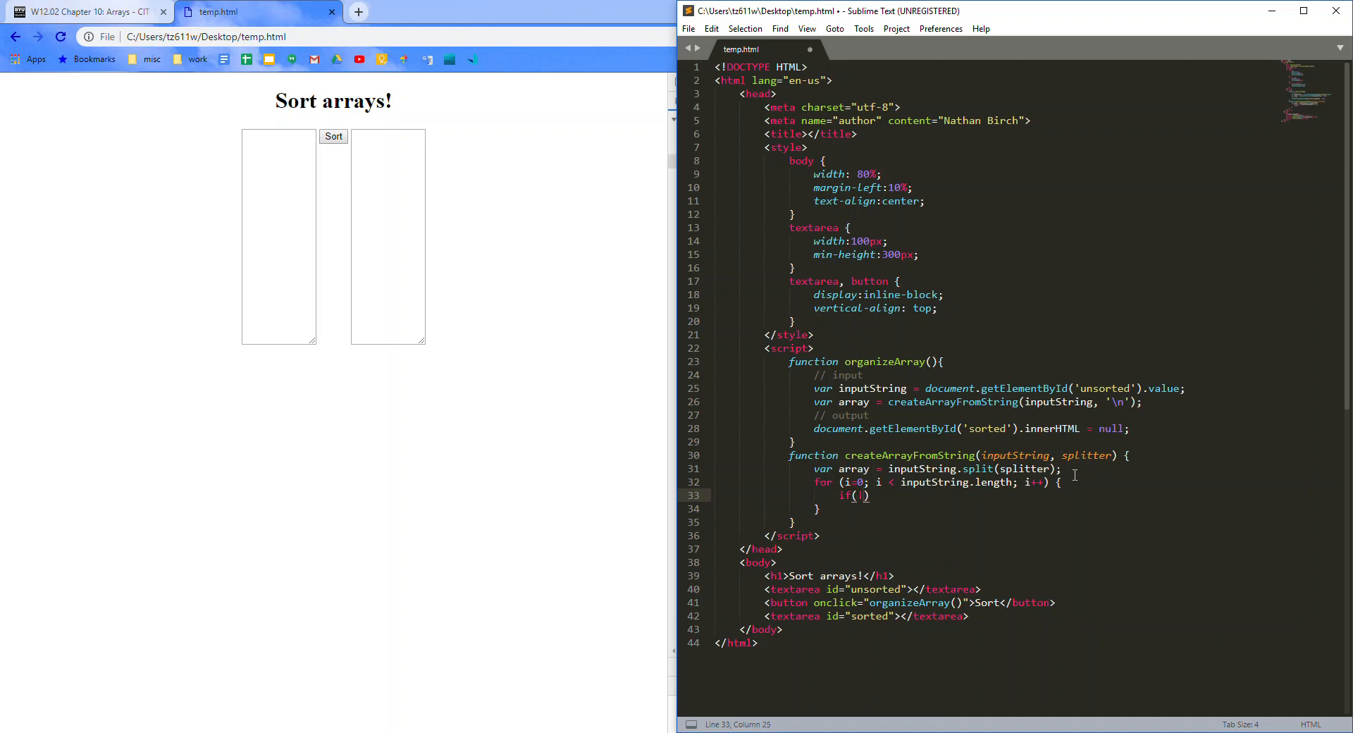
pyautogui.write('isNana')
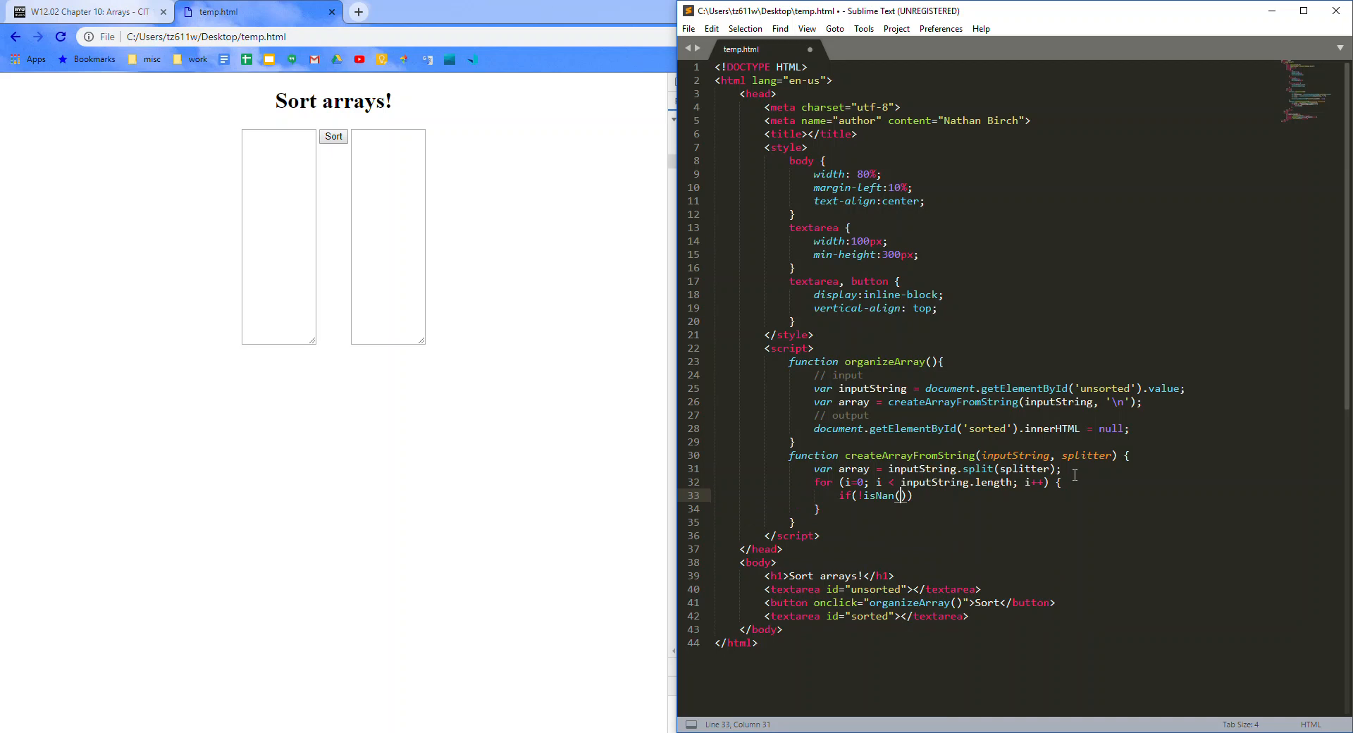
pyautogui.write('parseInt')
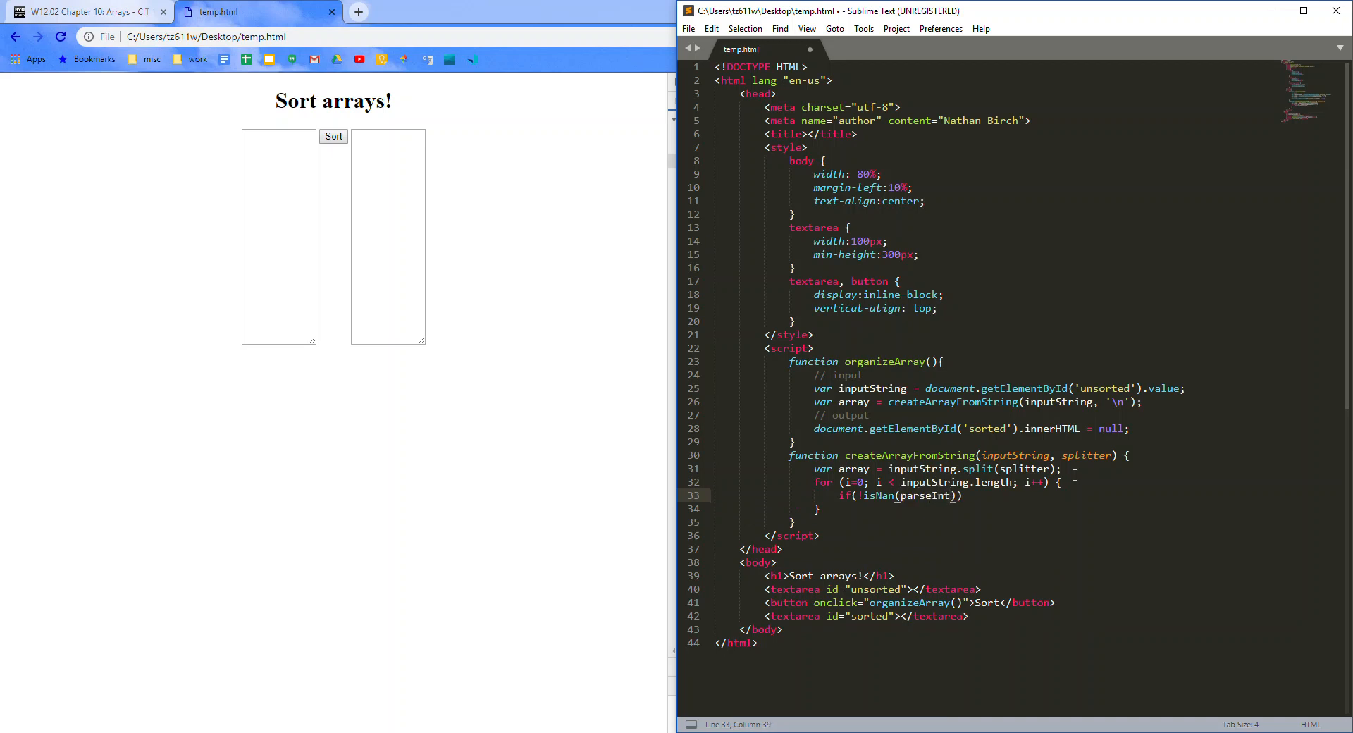
pyautogui.write('(array[i]')
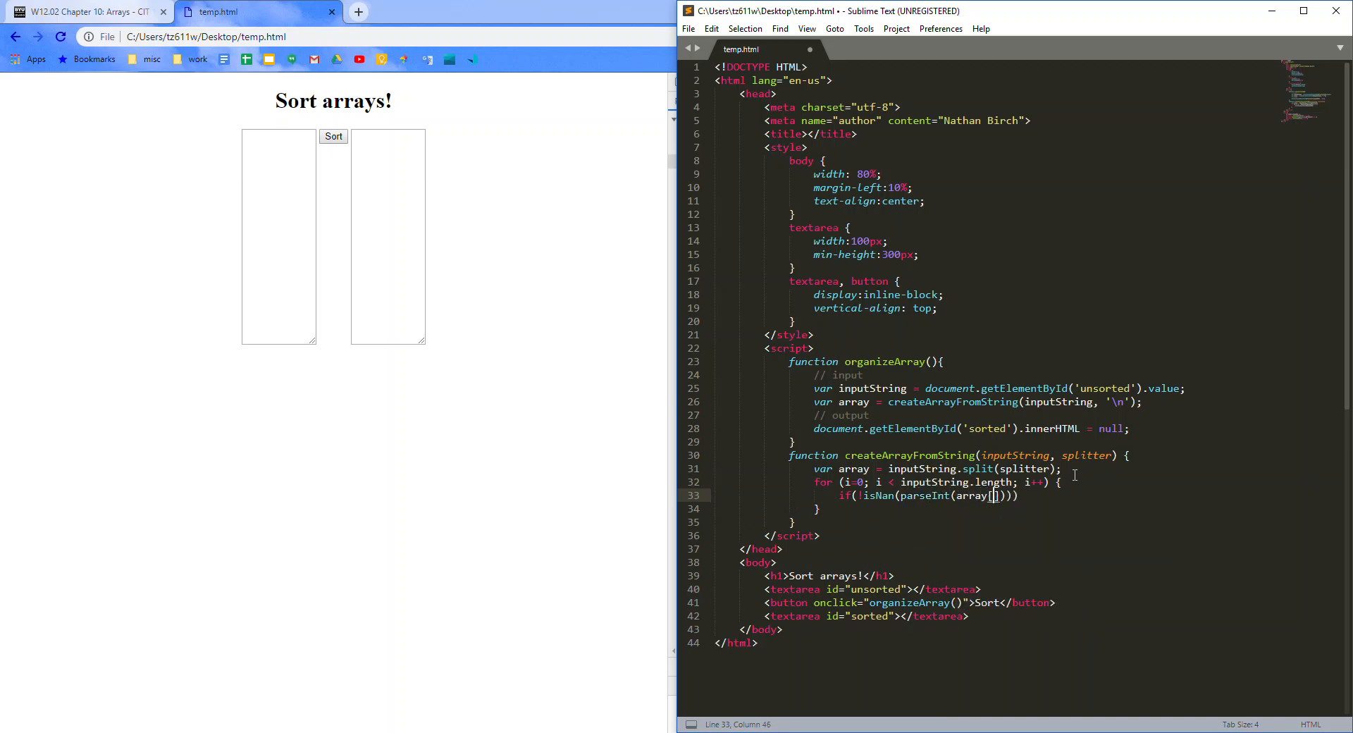
pyautogui.write('i')
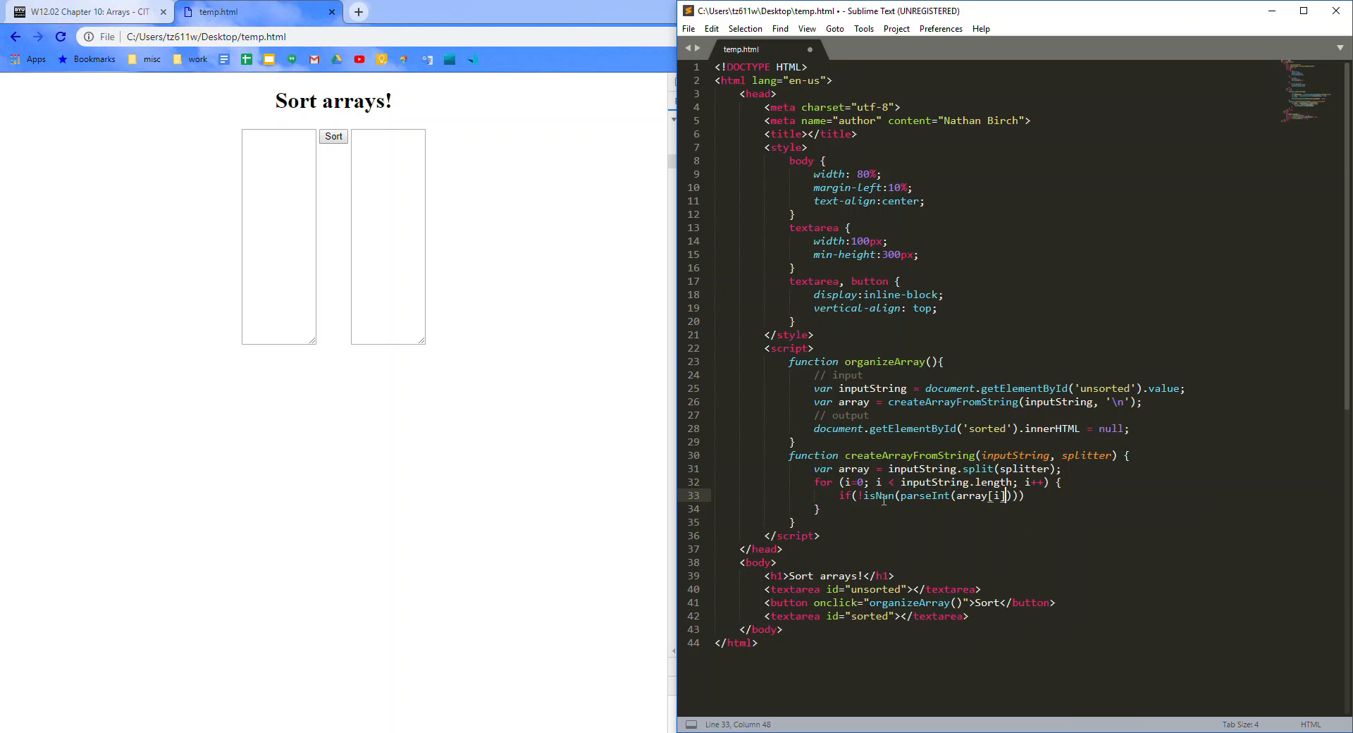
pyautogui.doubleClick(880, 495)
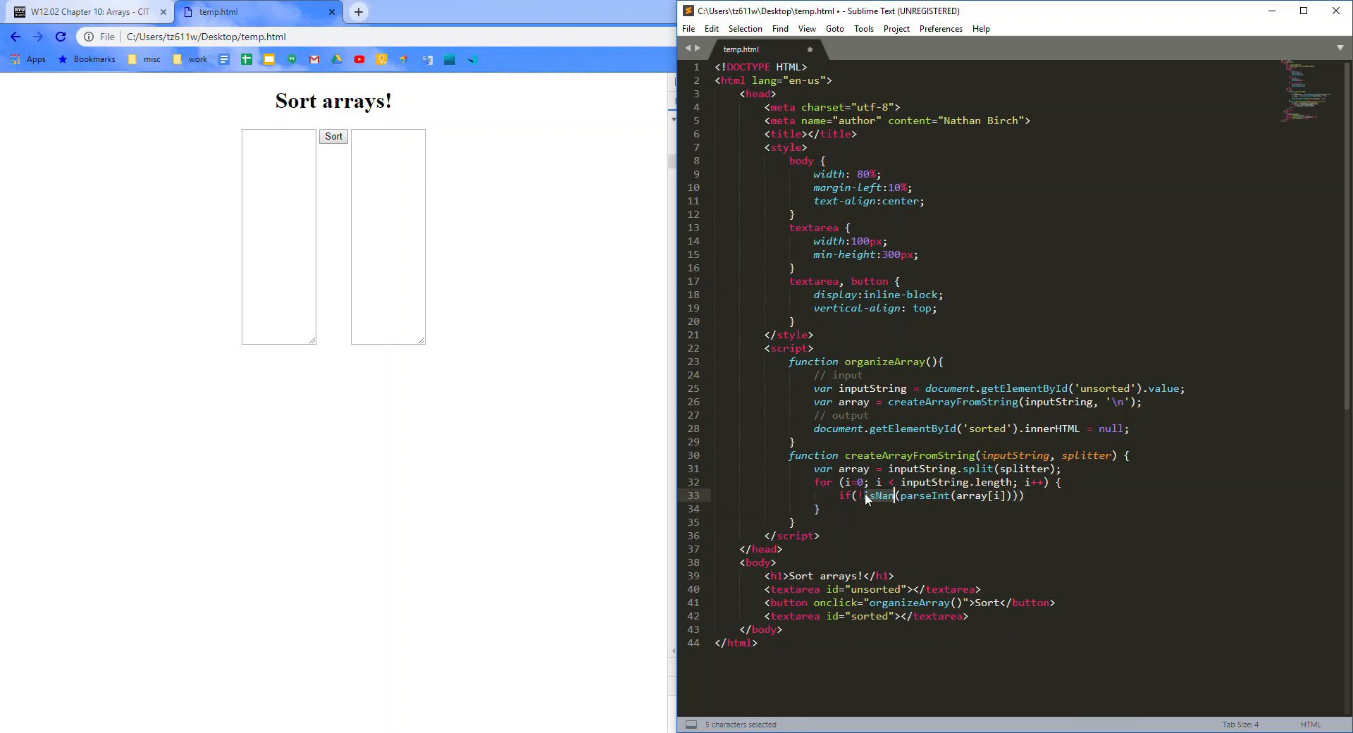
pyautogui.click(866, 495)
pyautogui.write(' {')
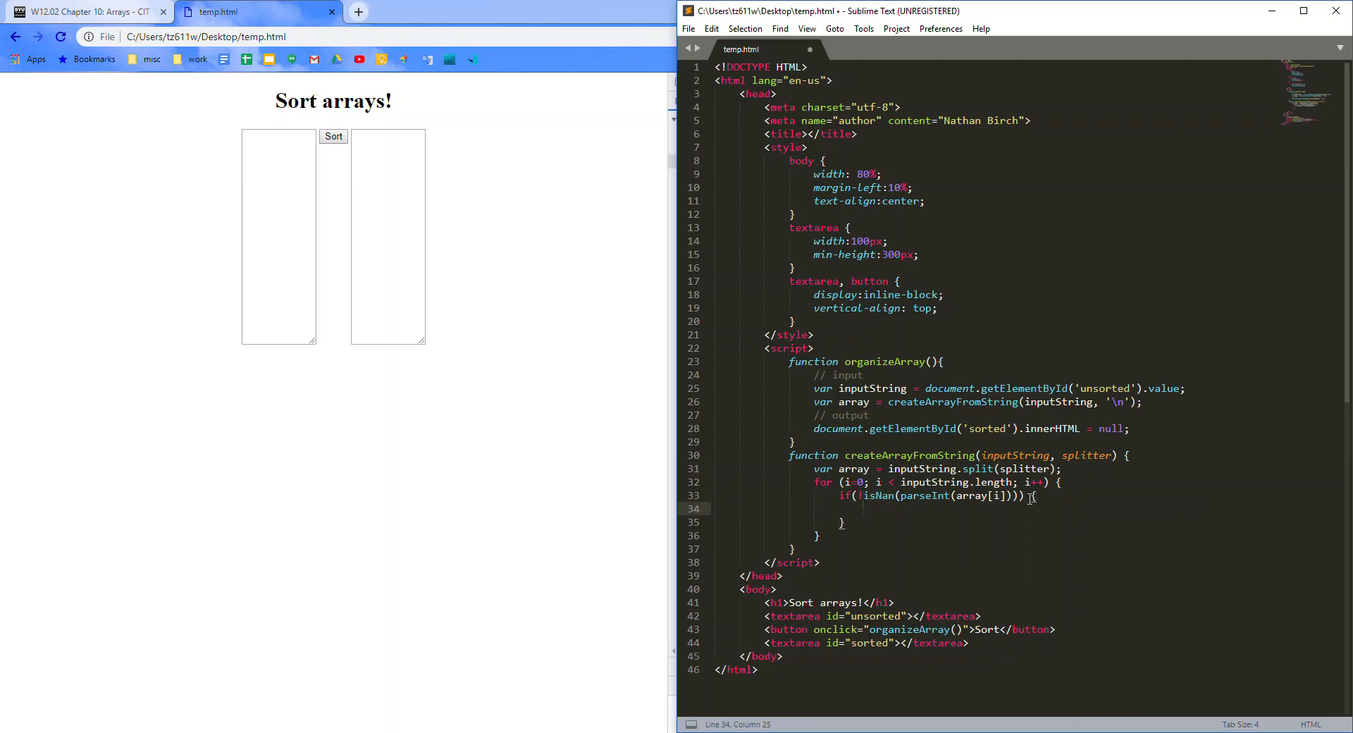
# Step: Inside the if block assign array[i] = parseInt(array[i]);
pyautogui.write('array[i')
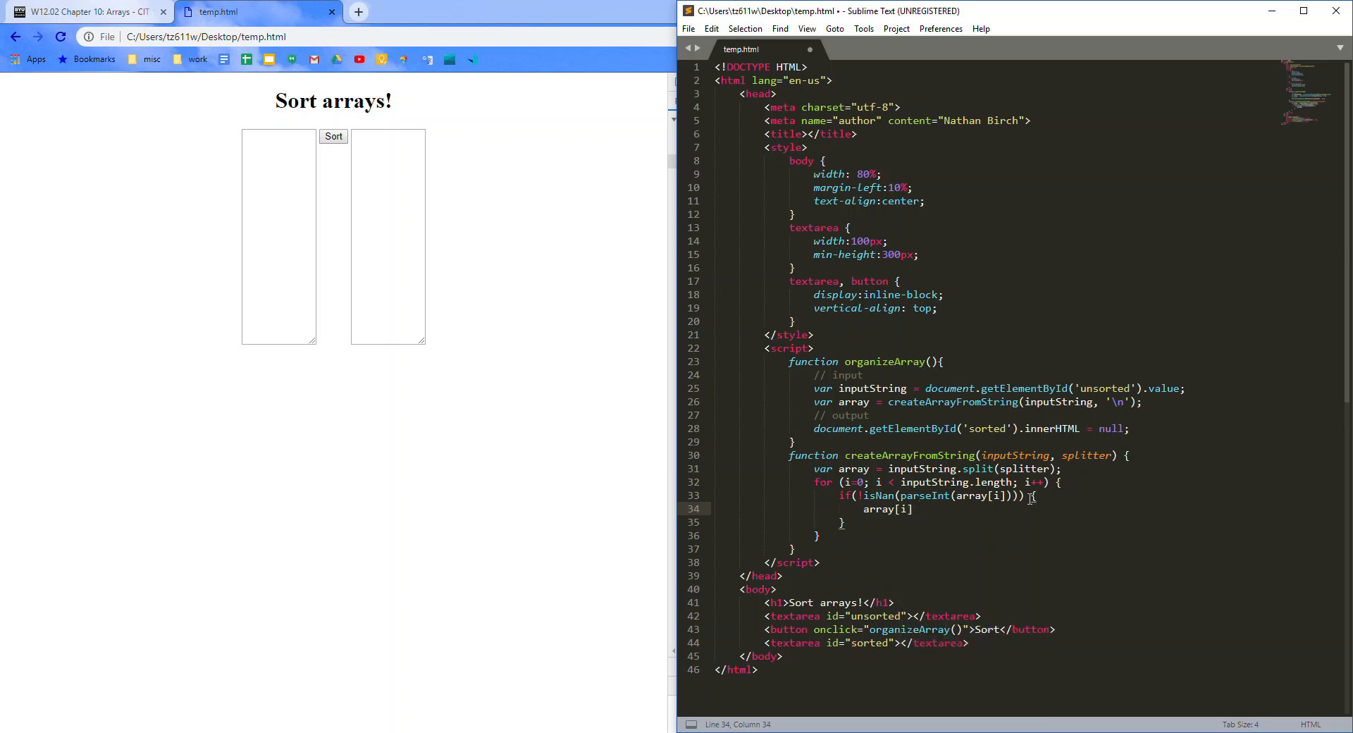
pyautogui.write('= parseInt')
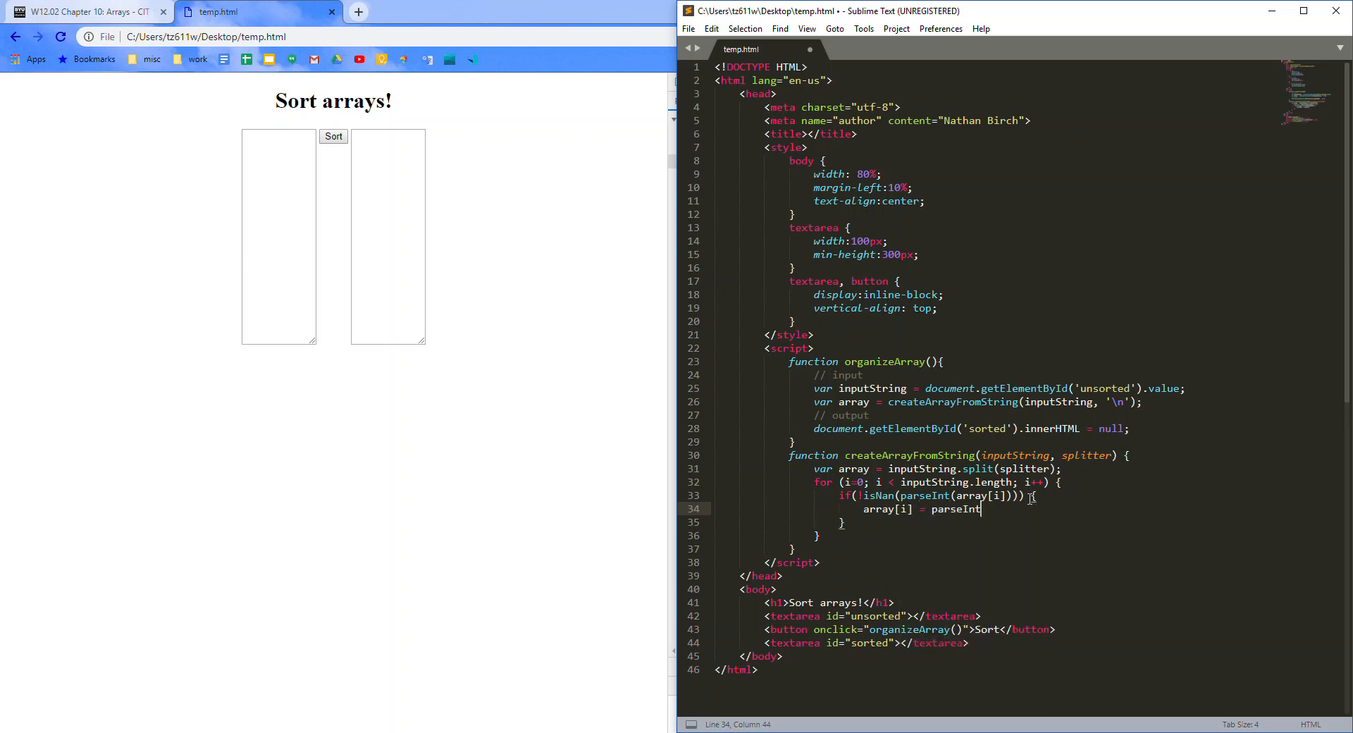
pyautogui.write('(array[i')
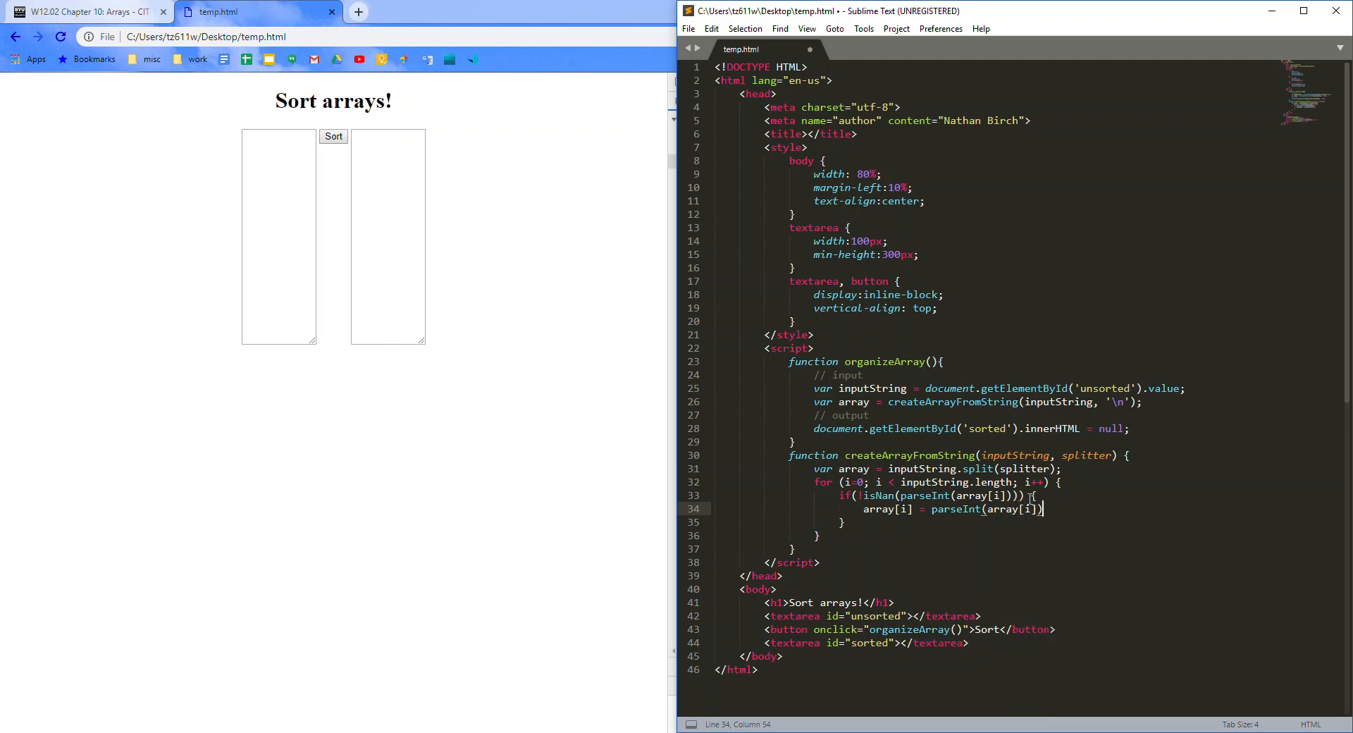
pyautogui.write(';')
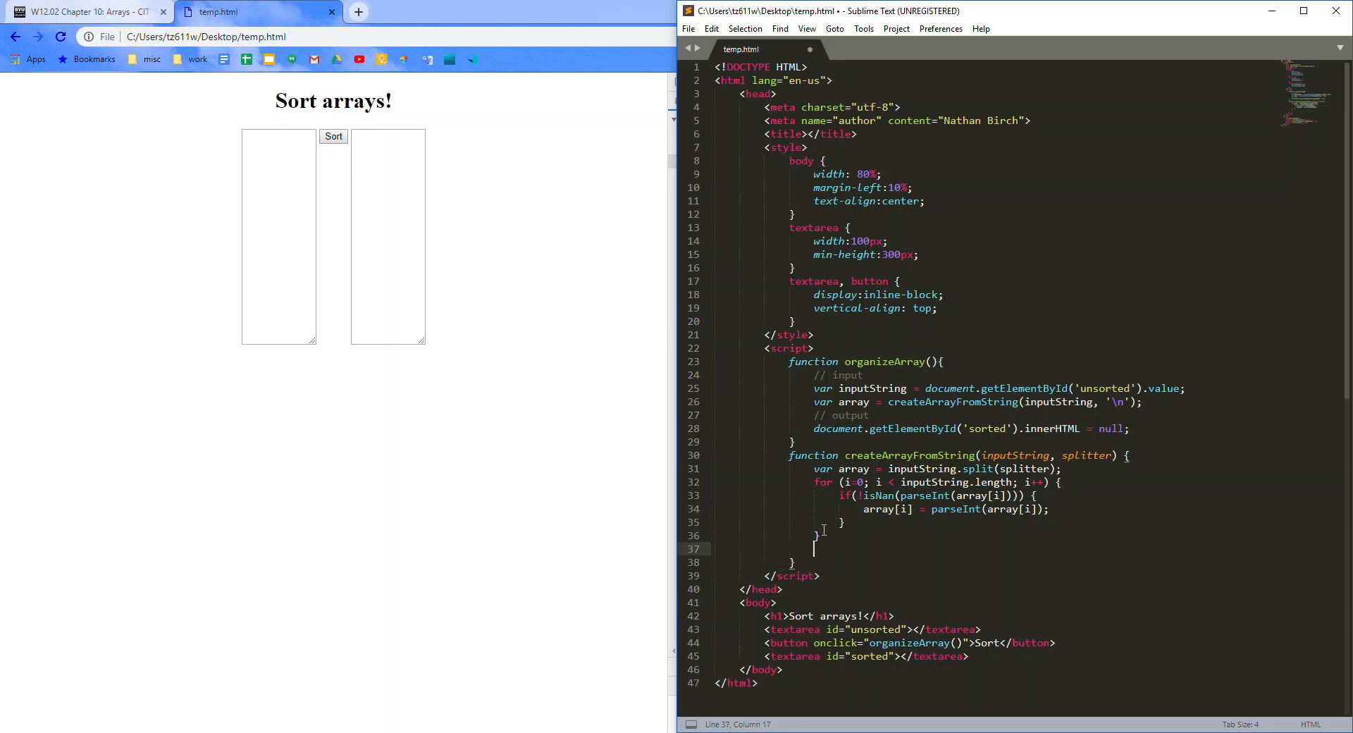
# Step: Add return array; to createArrayFromString and move to a new line after the array assignment
pyautogui.write('return array;')
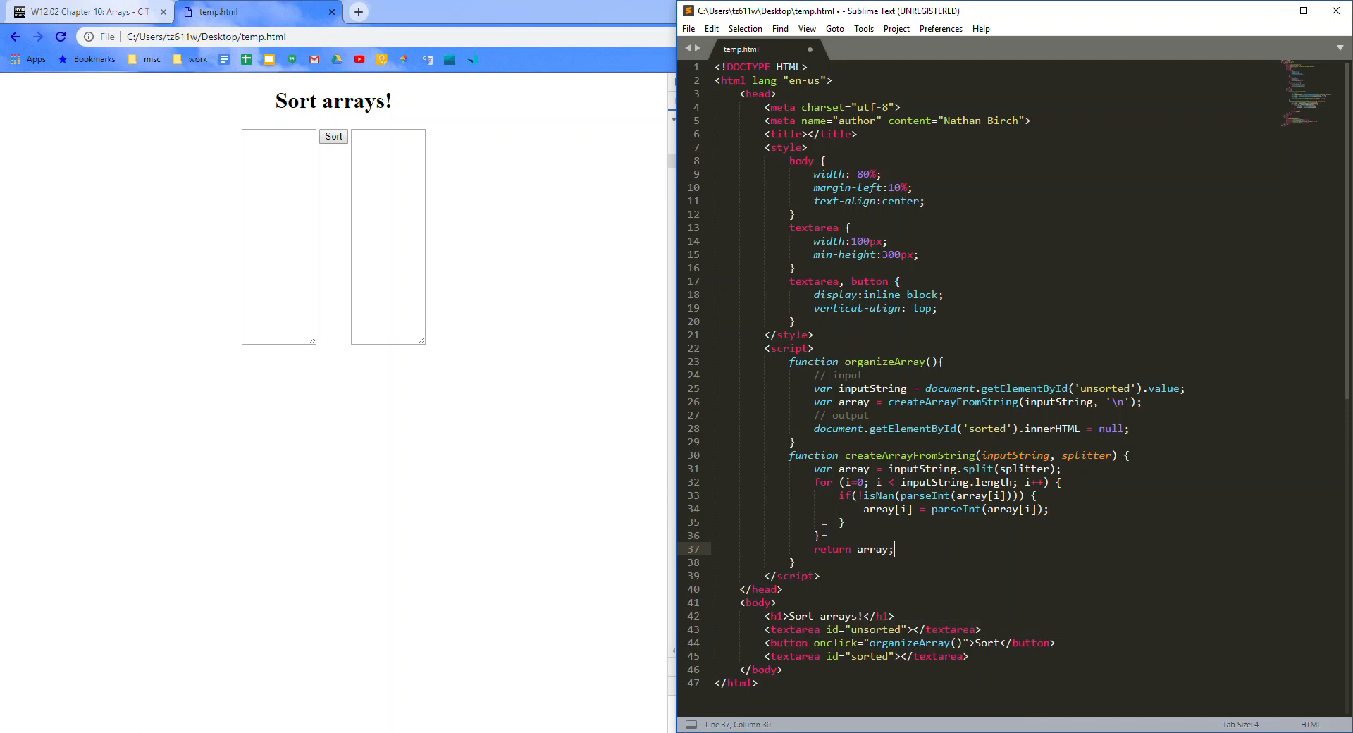
pyautogui.doubleClick(854, 401)
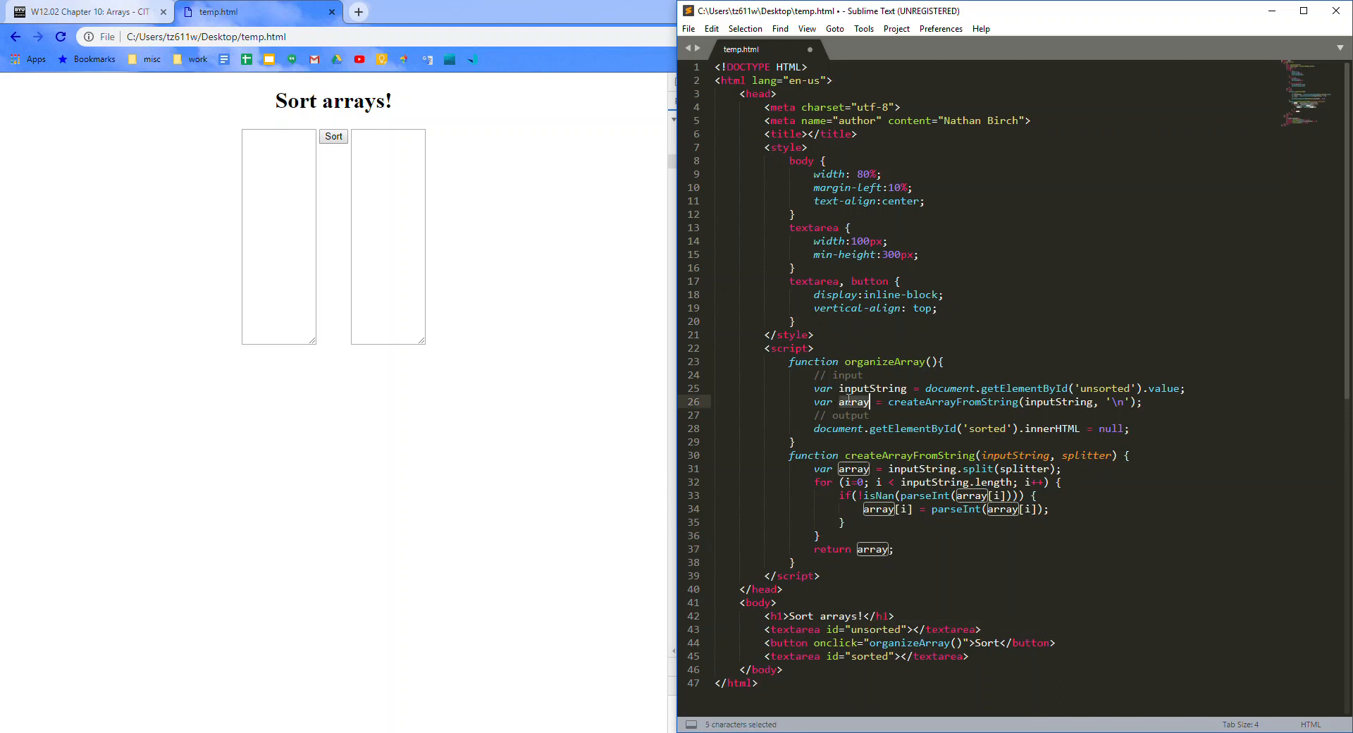
pyautogui.press('ctrl+s')
pyautogui.write('var so')
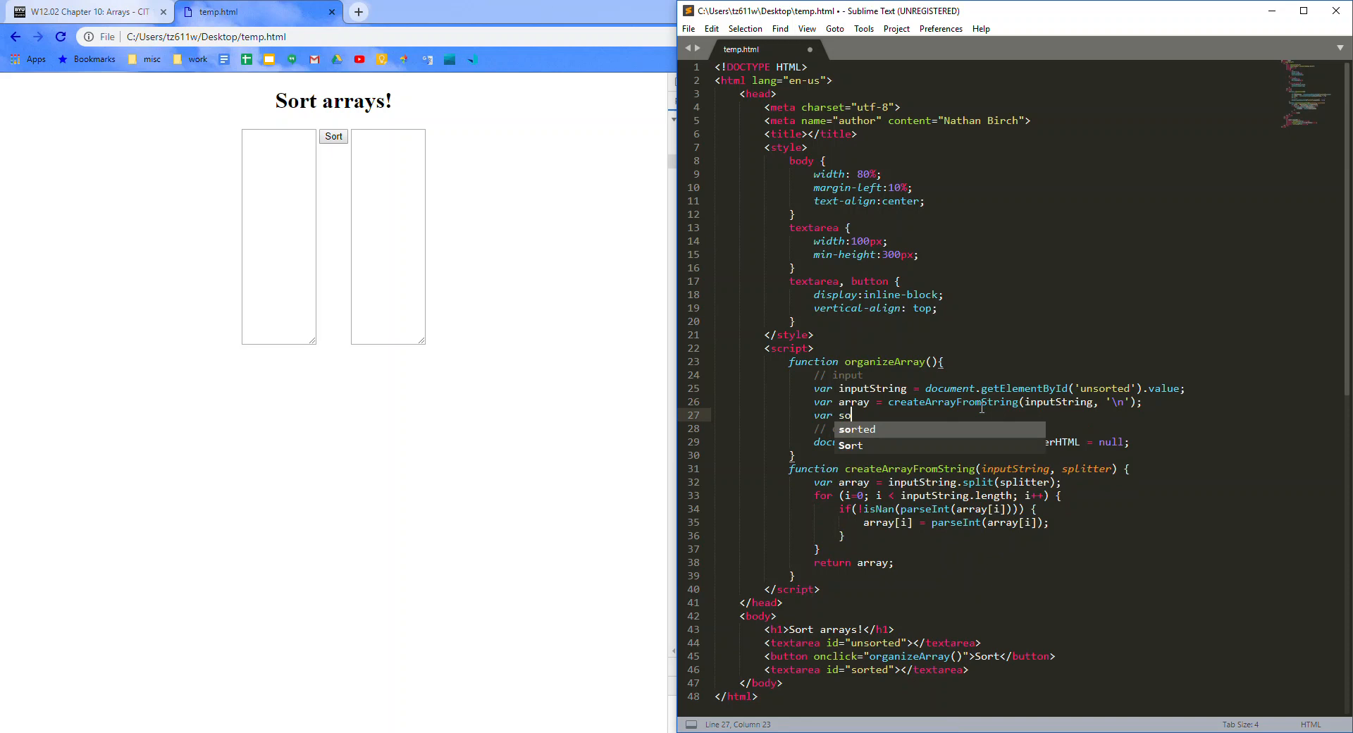
# Step: Write var sortedArray = array.sort(); and position the cursor after createArrayFromString
pyautogui.write('rtedArray =')
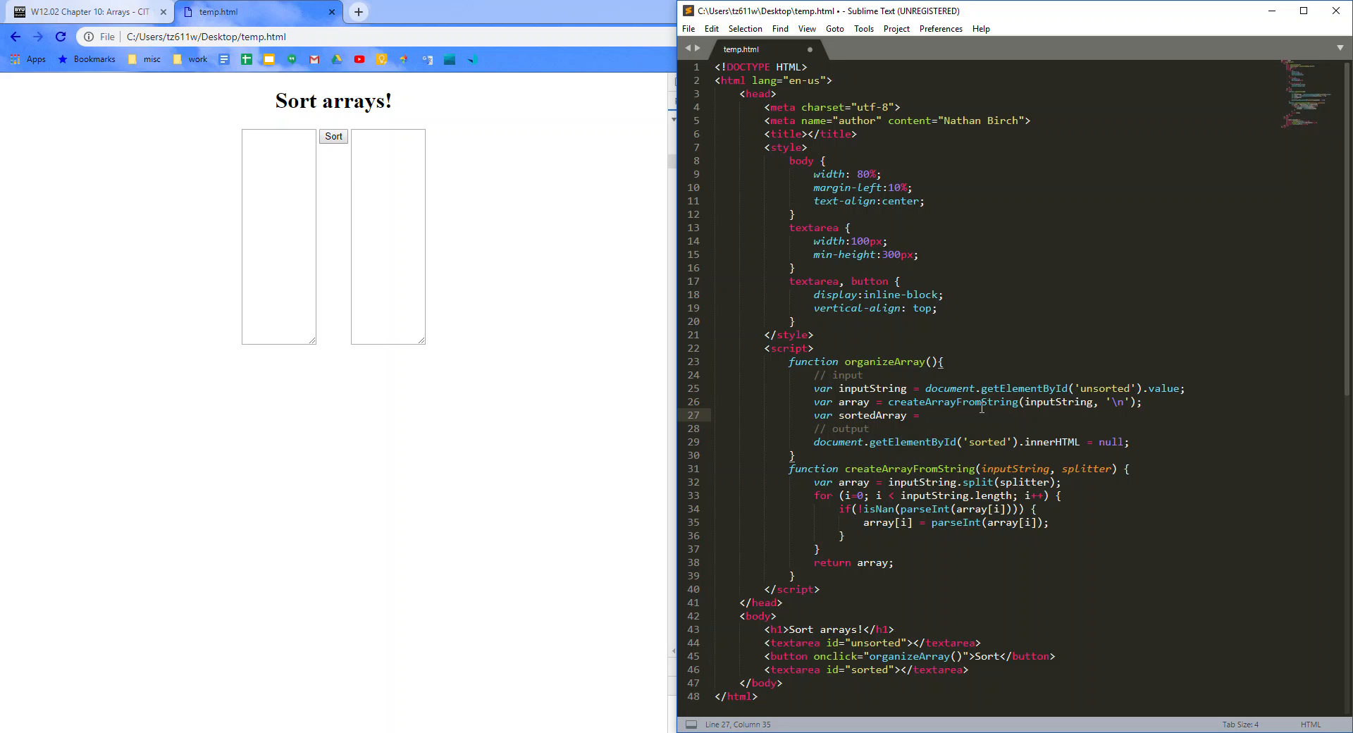
pyautogui.write('array')
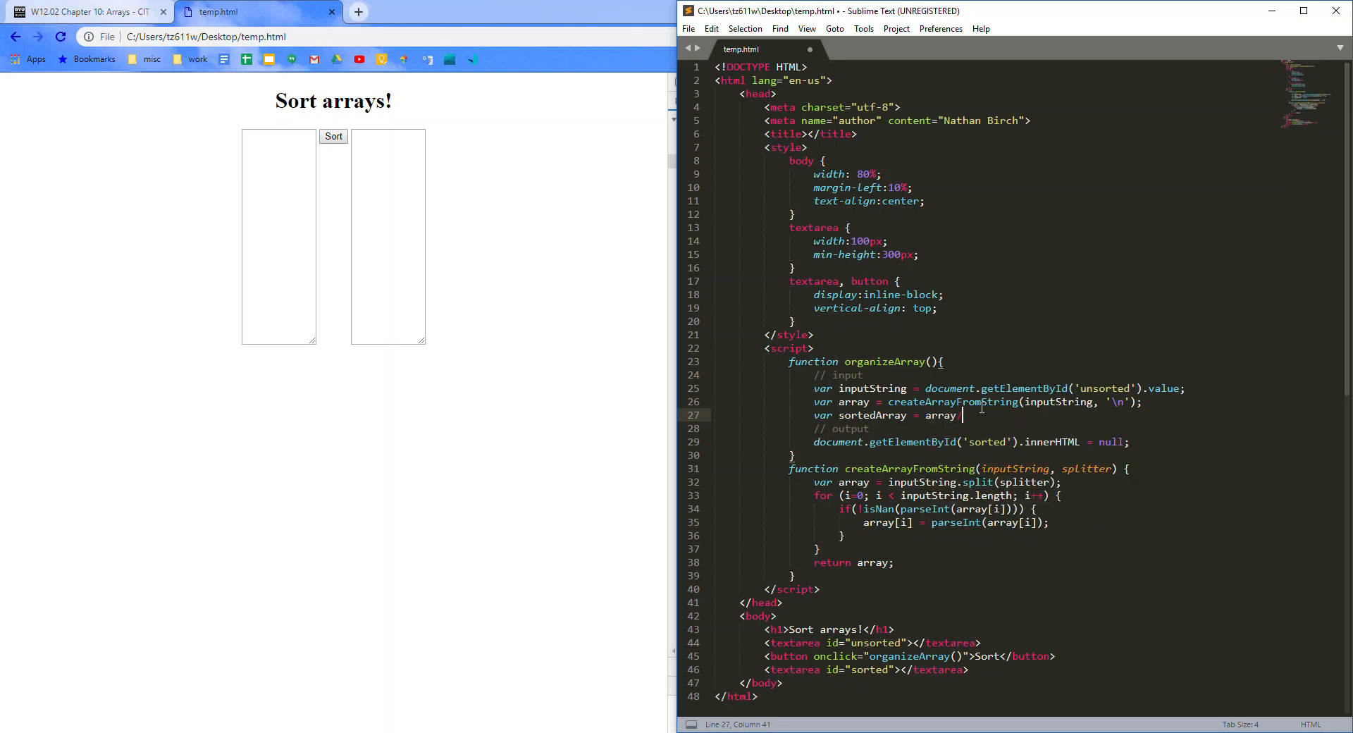
pyautogui.write('.sort()')
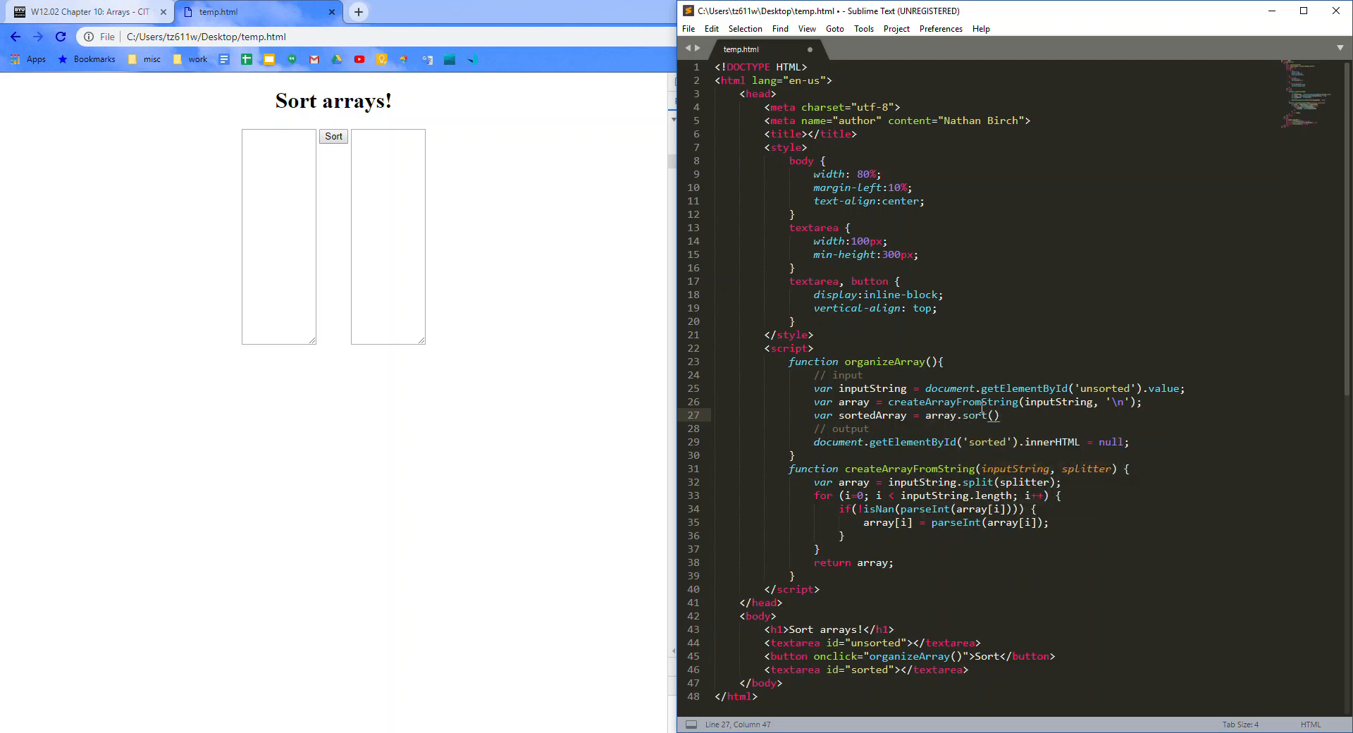
pyautogui.write(';')
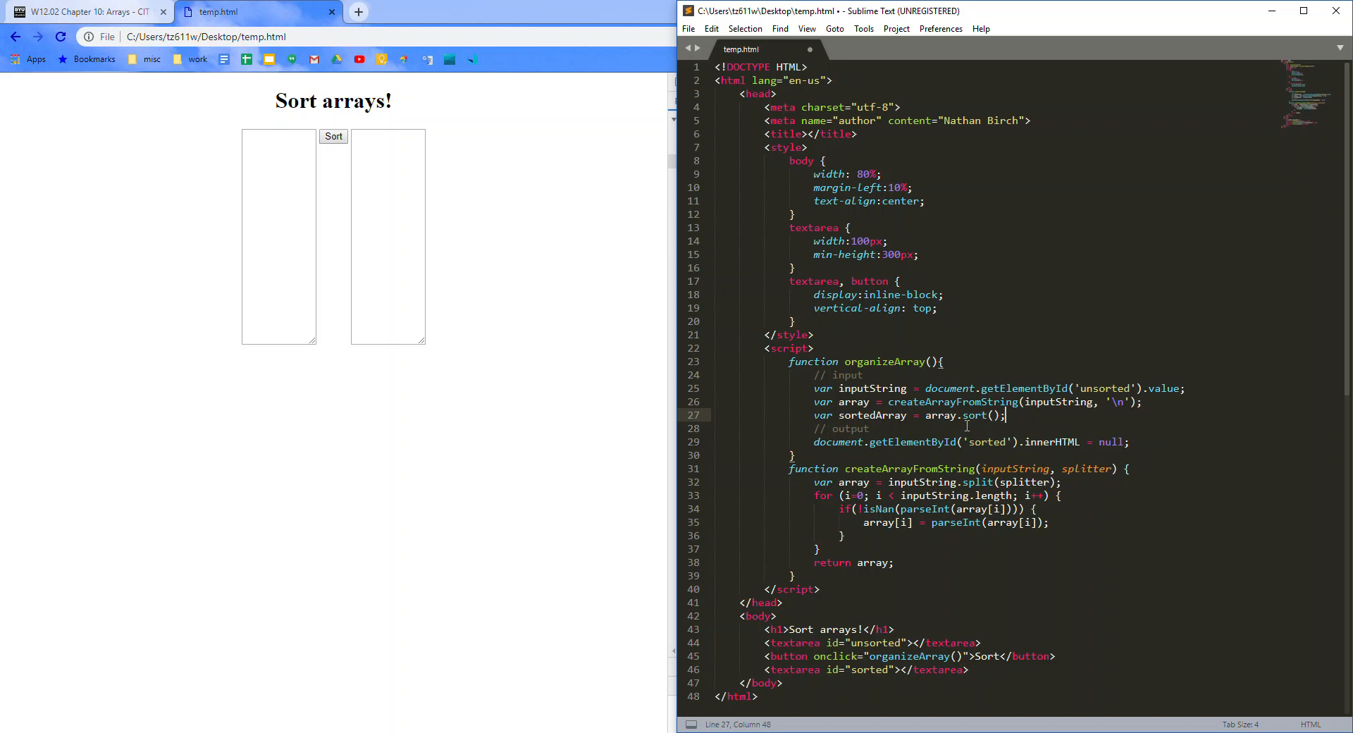
pyautogui.click(794, 577)
pyautogui.write('function')
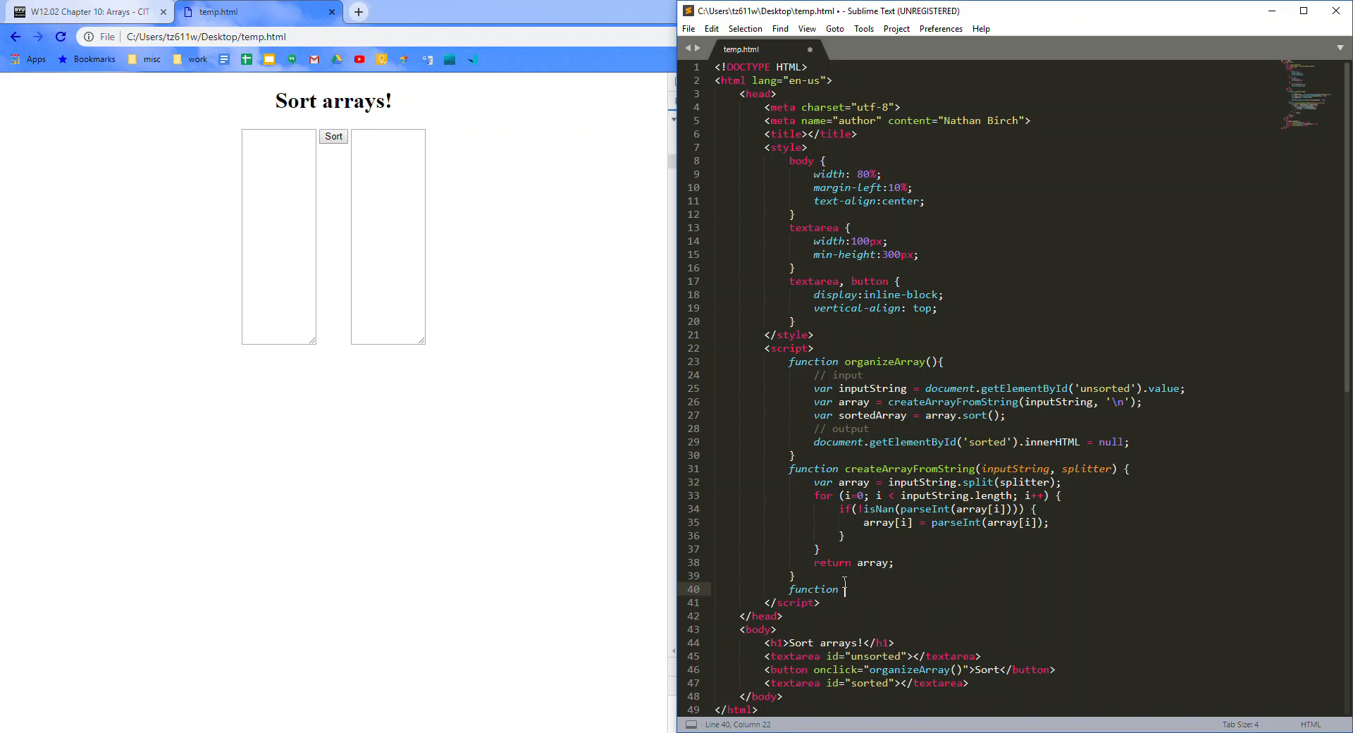
# Step: Define function sortNumber(a,b) returning a-b
pyautogui.write('sortNumber')
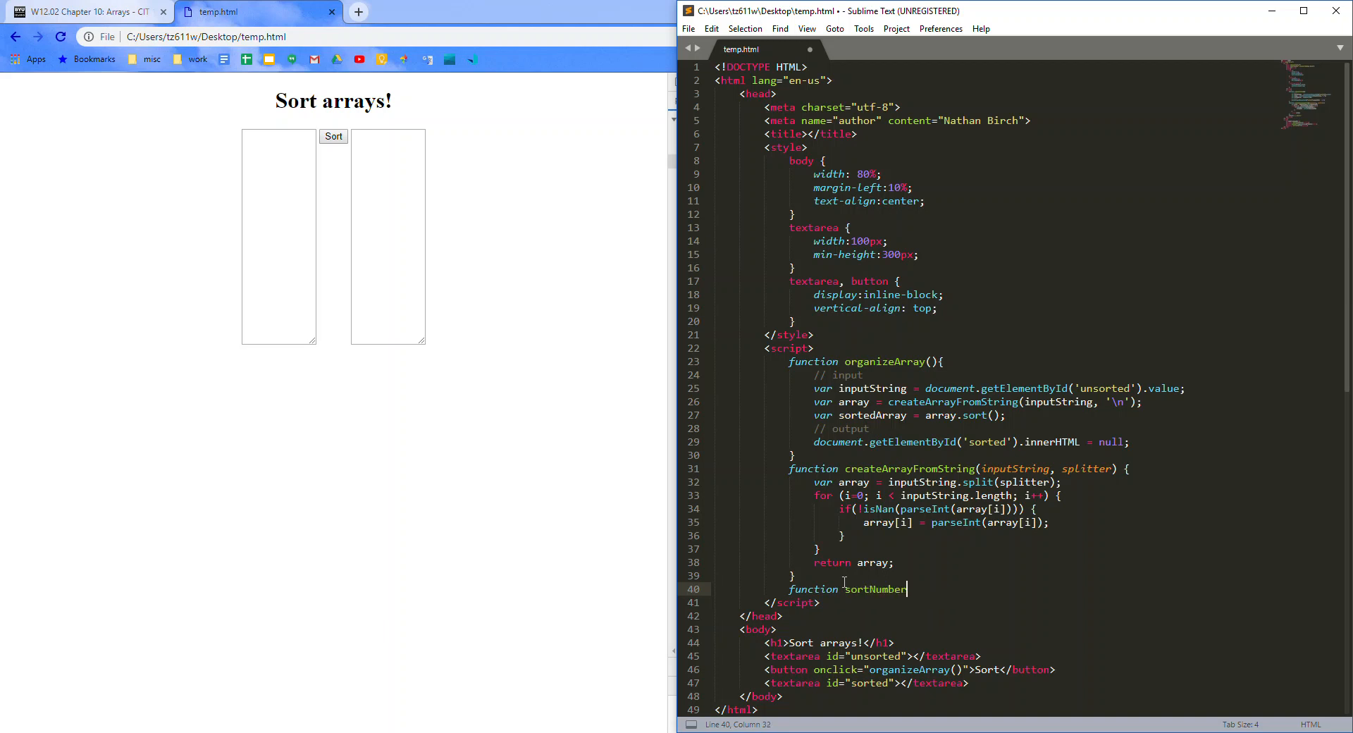
pyautogui.write('(a,b)')
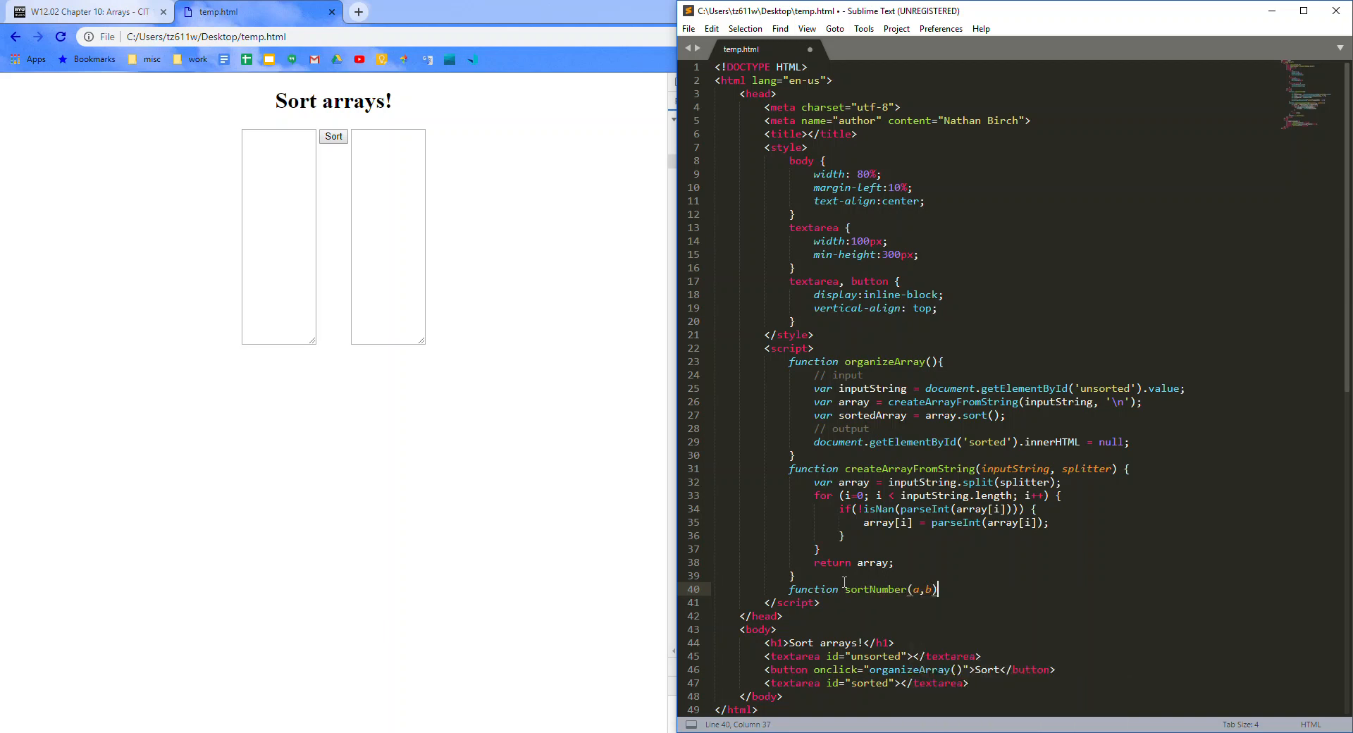
pyautogui.write('{')
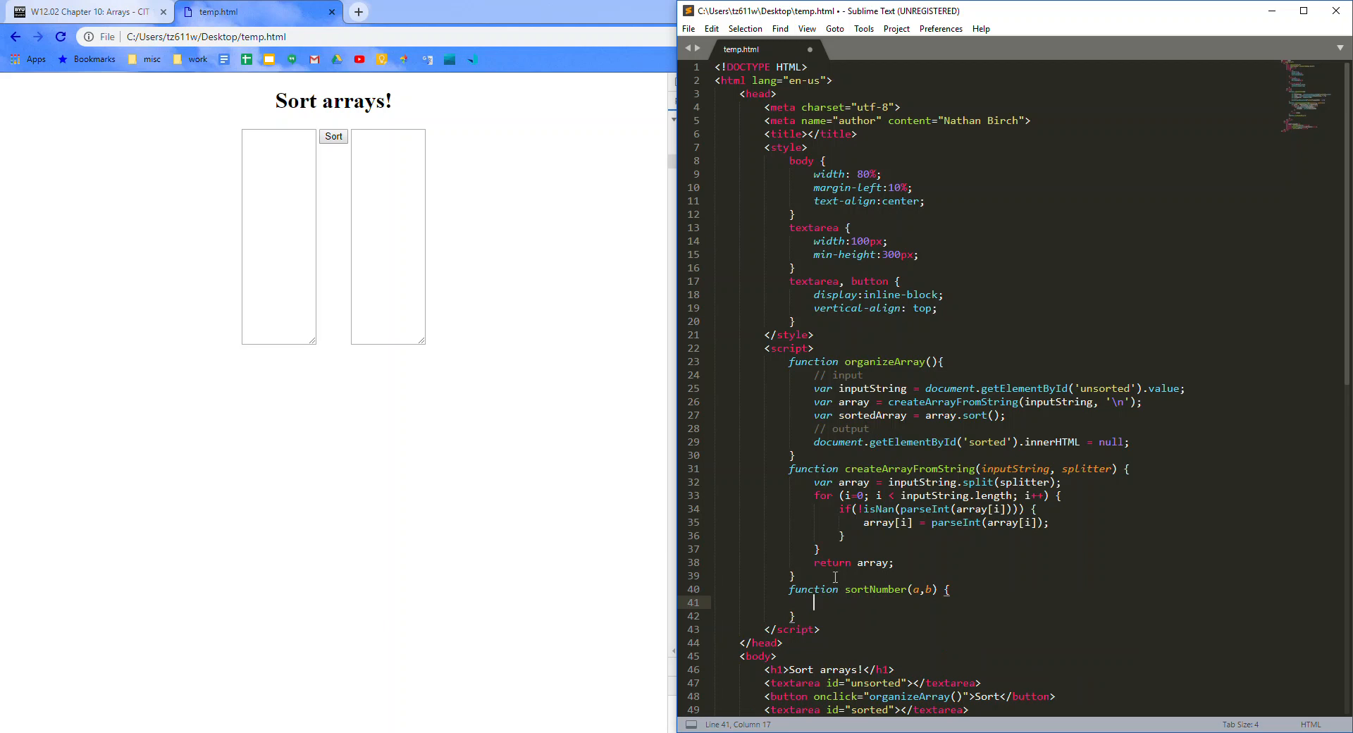
pyautogui.write('return a b;')
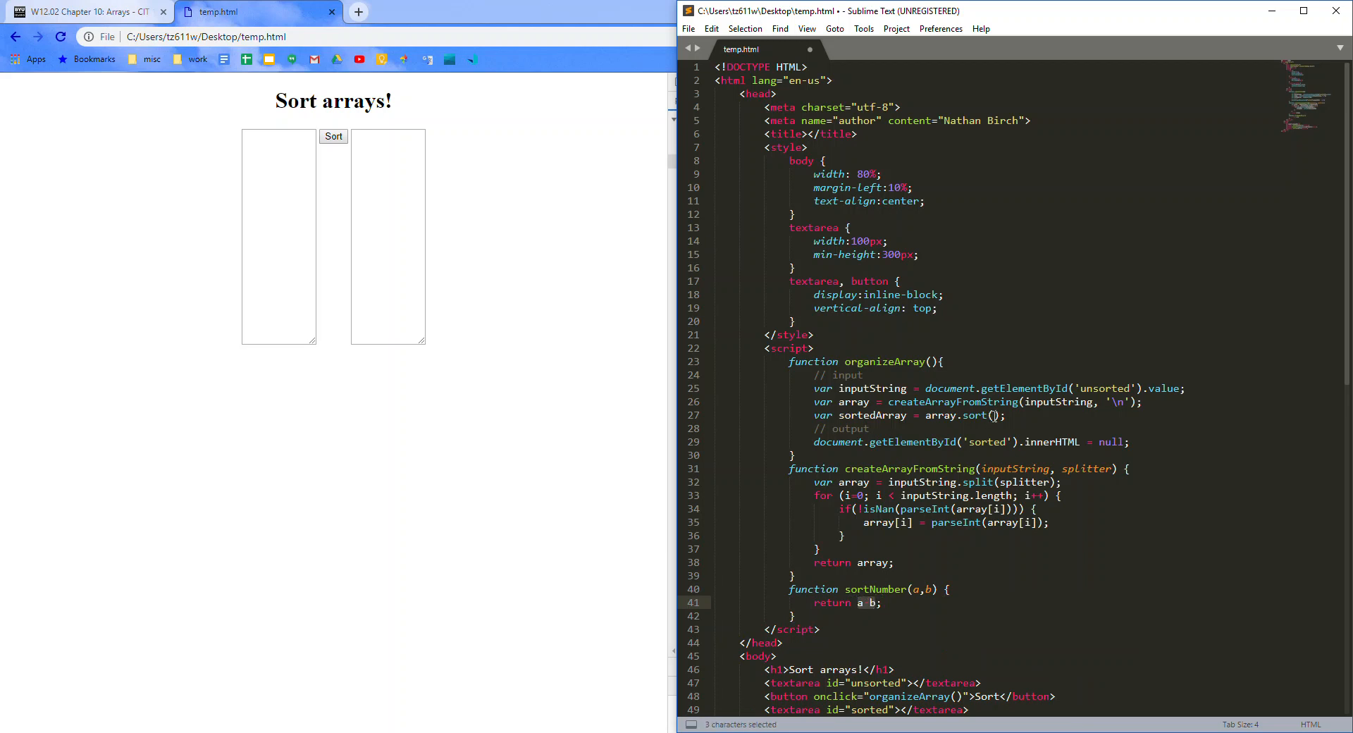
# Step: Pass sortNumber to array.sort(), save temp.html and start entering test numbers in Chrome
pyautogui.write('sortNumber')
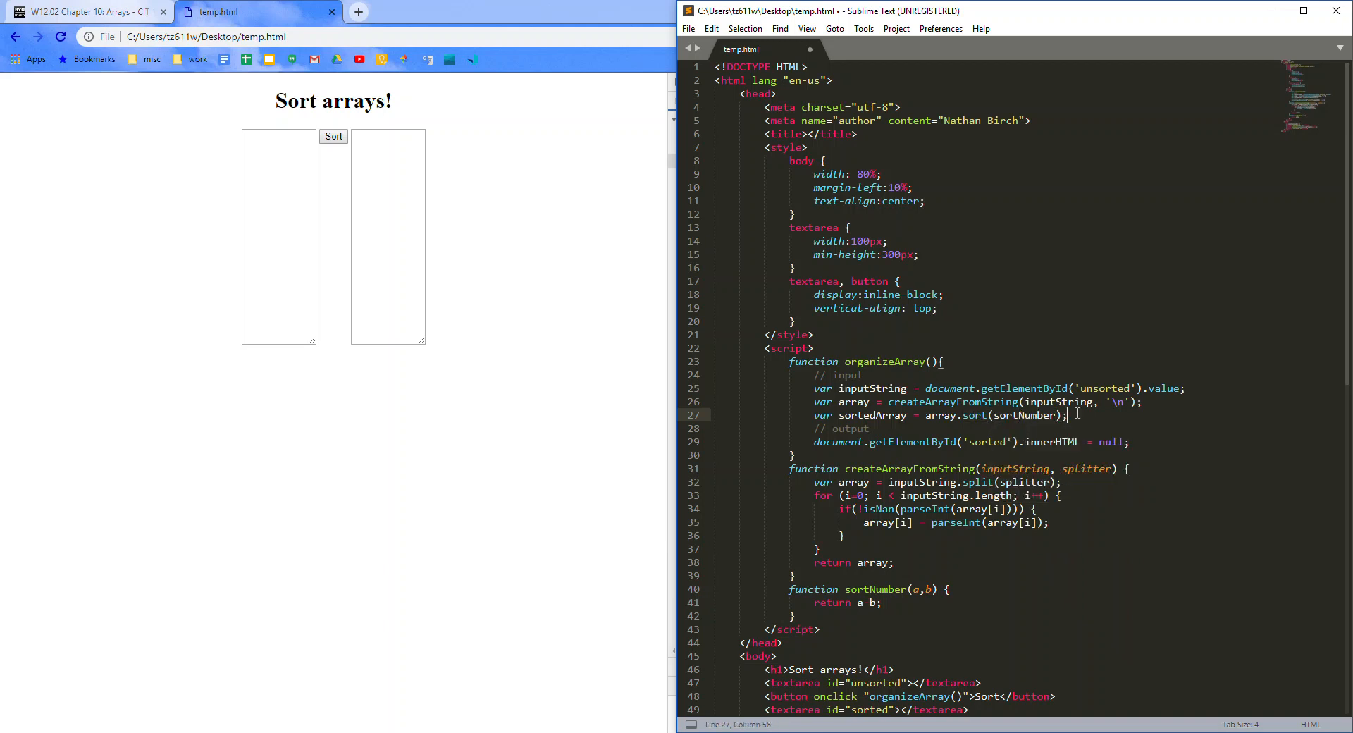
pyautogui.press('ctrl+s')
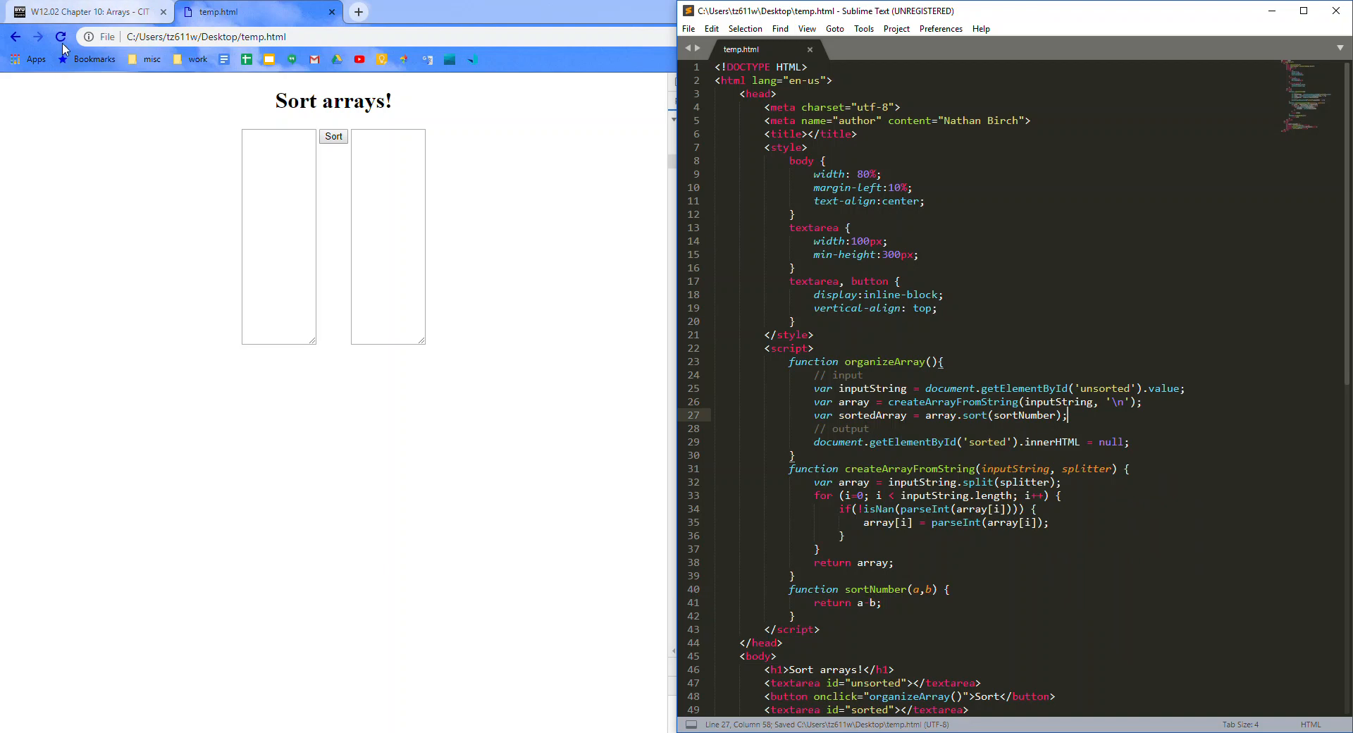
pyautogui.write('5')
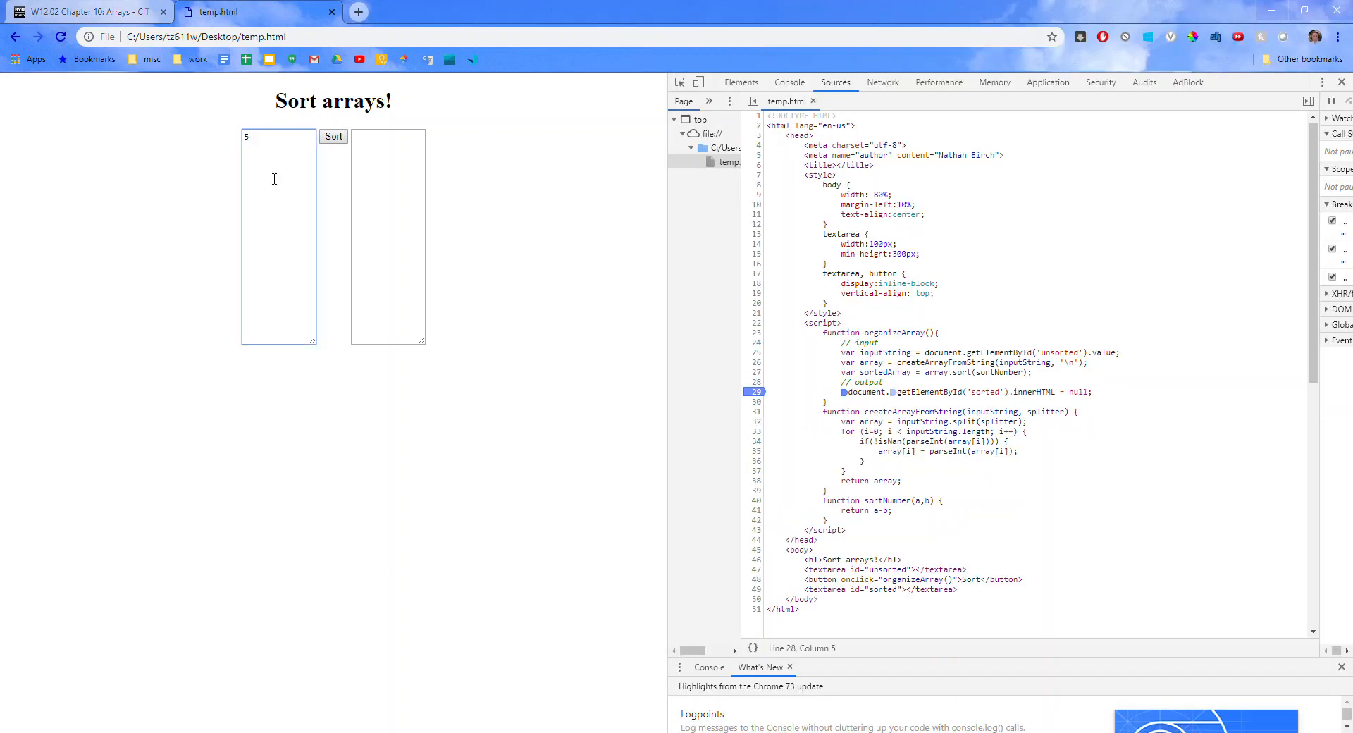
# Step: Enter test numbers ending in 89 in the unsorted box and resume the paused script
pyautogui.write('4')
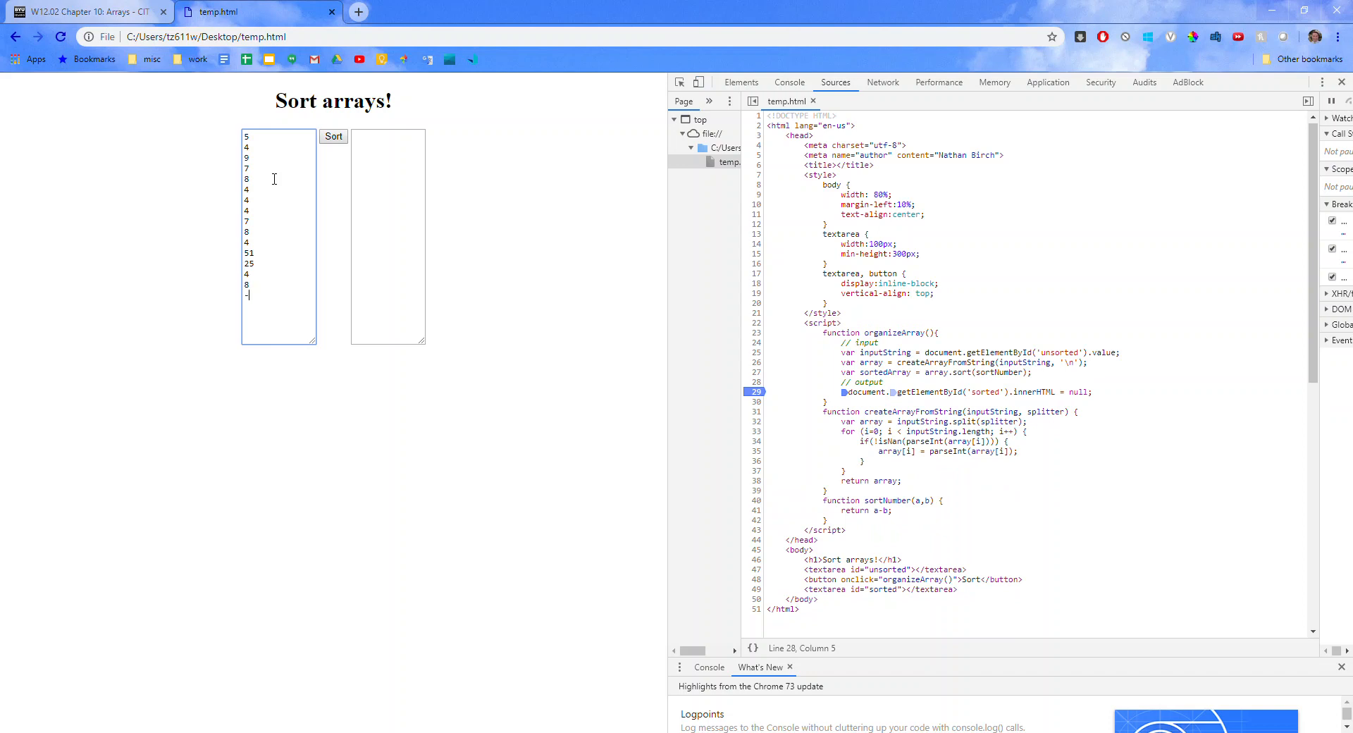
pyautogui.write('89')
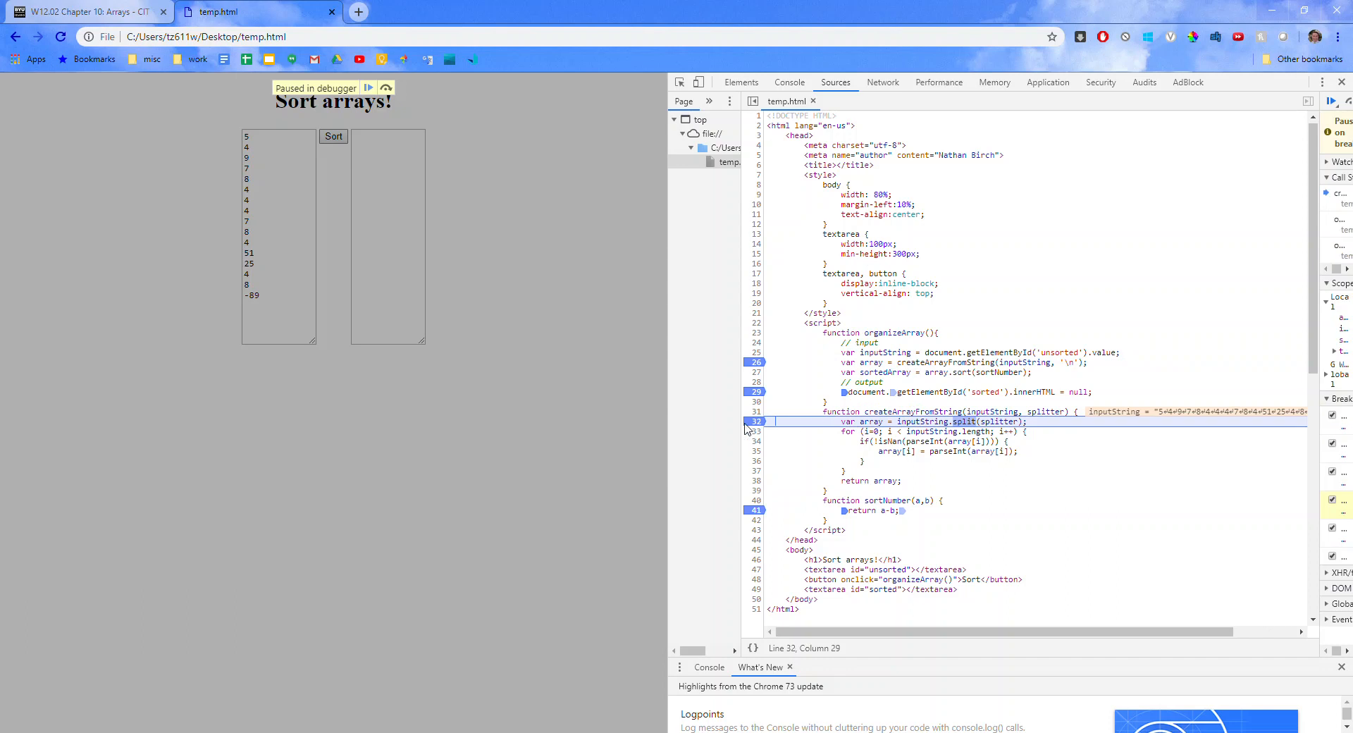
pyautogui.moveTo(990, 412)
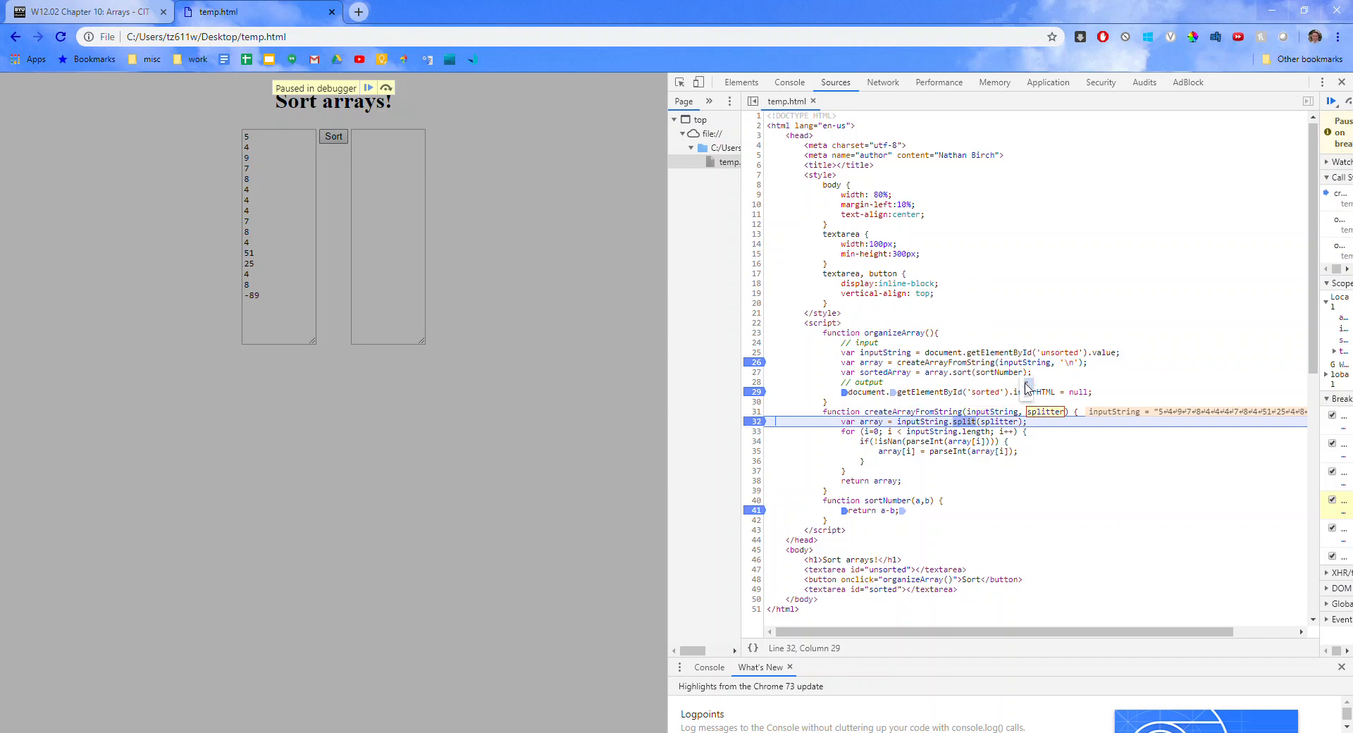
pyautogui.click(368, 88)
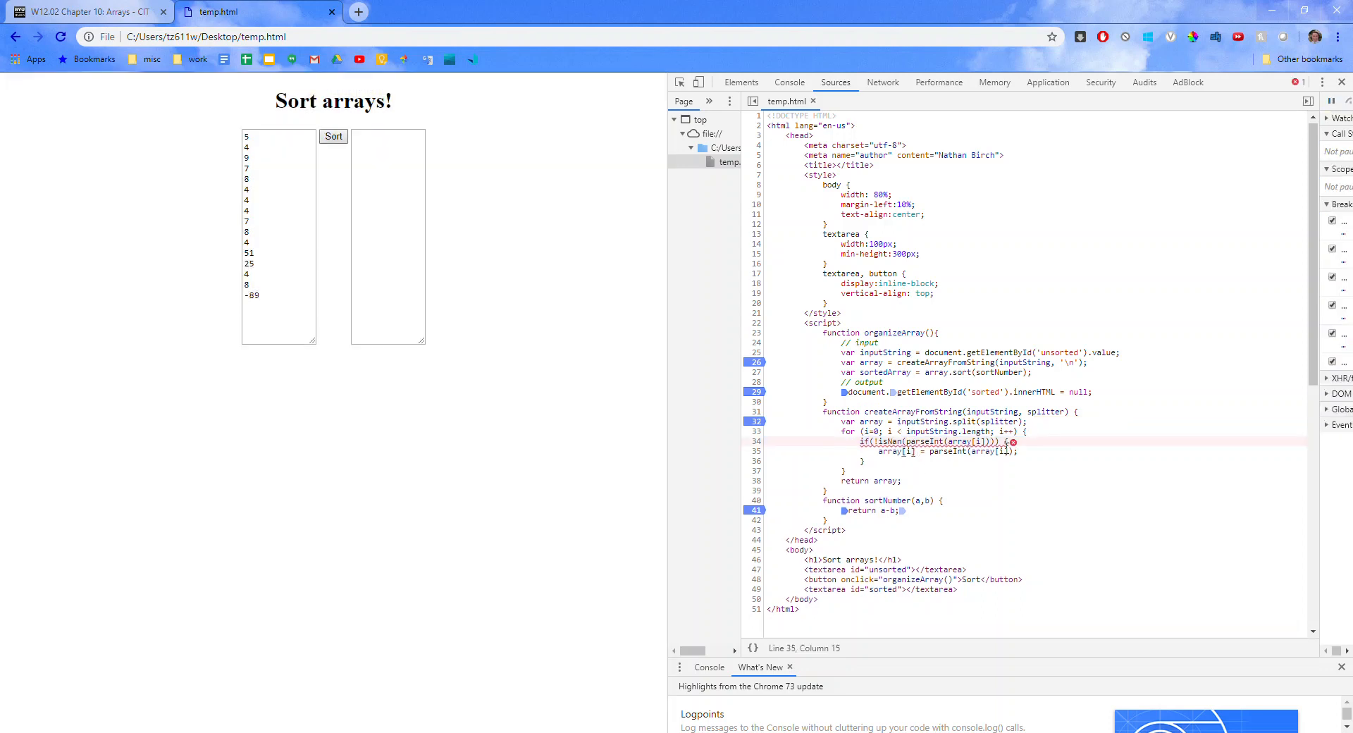
pyautogui.moveTo(1015, 449)
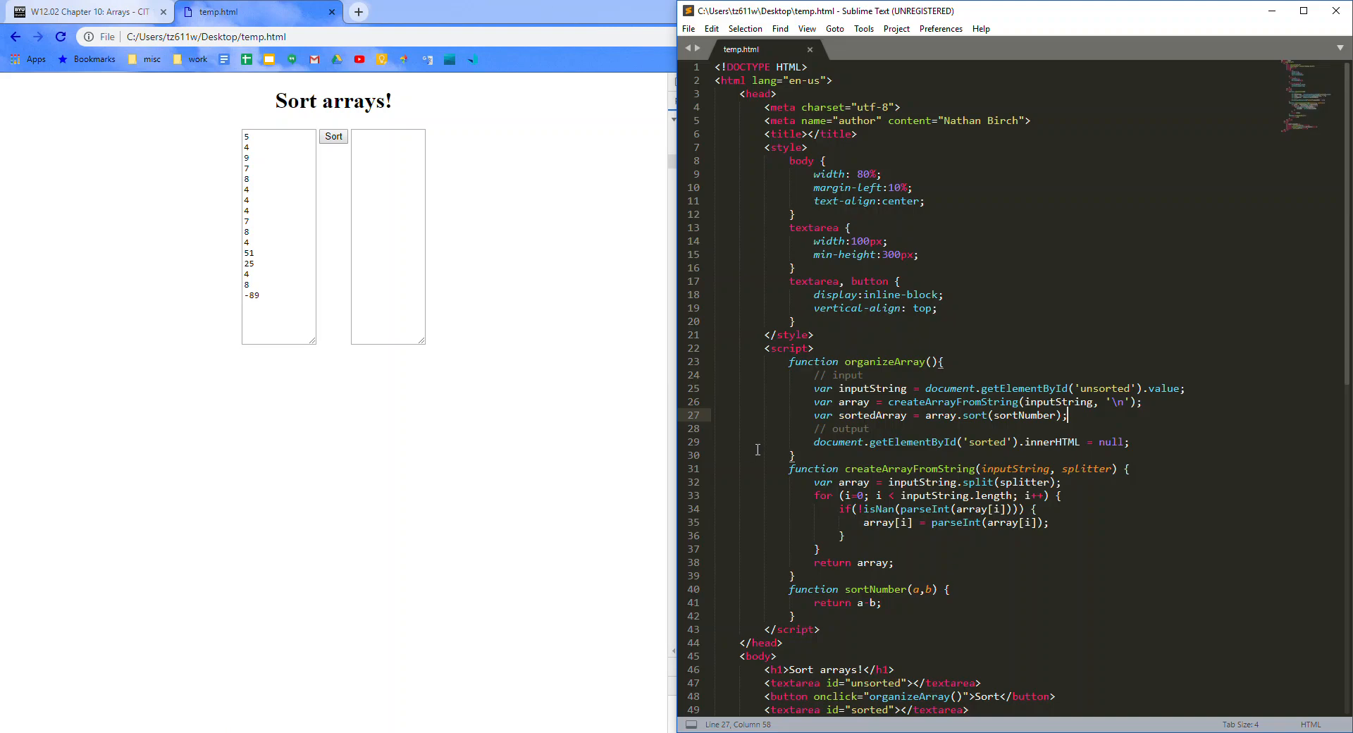
# Step: Inspect the isNaN condition on line 34, then return to Chrome and reload the page
pyautogui.click(886, 509)
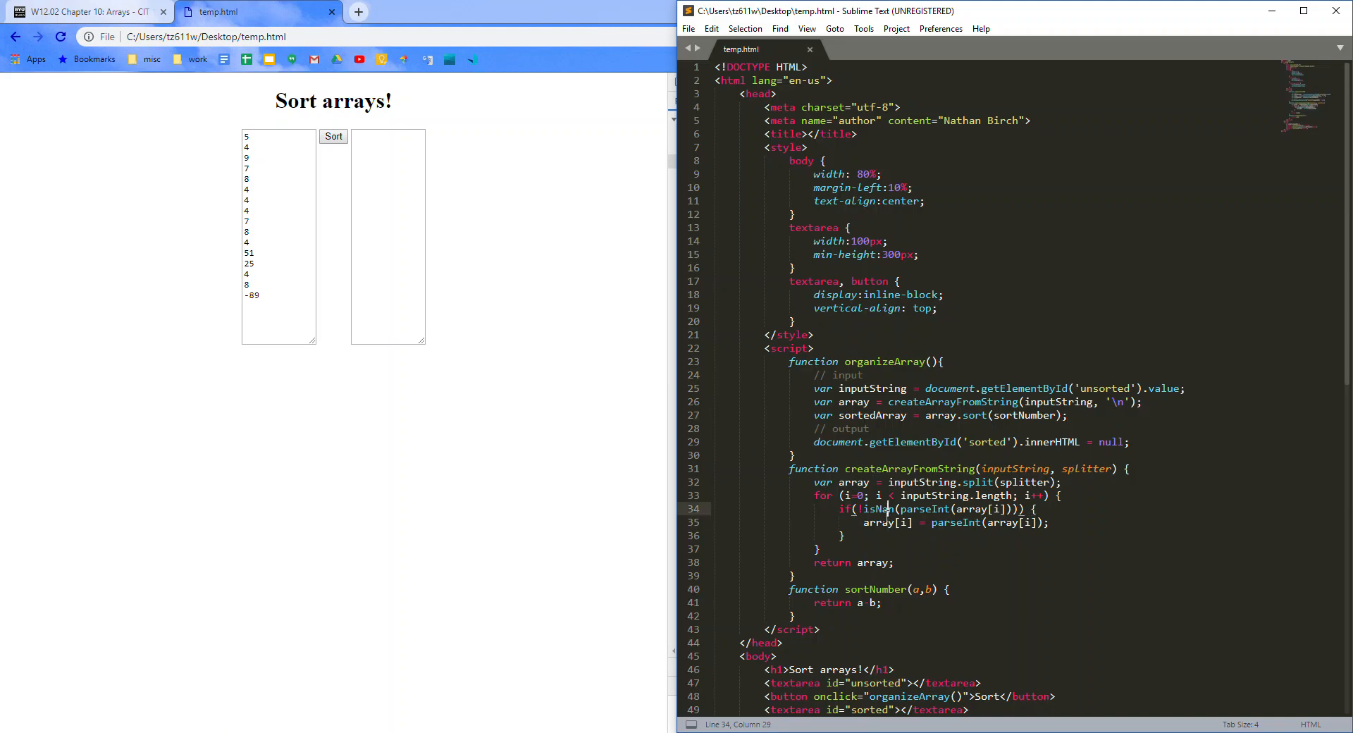
pyautogui.press('ctrl+s')
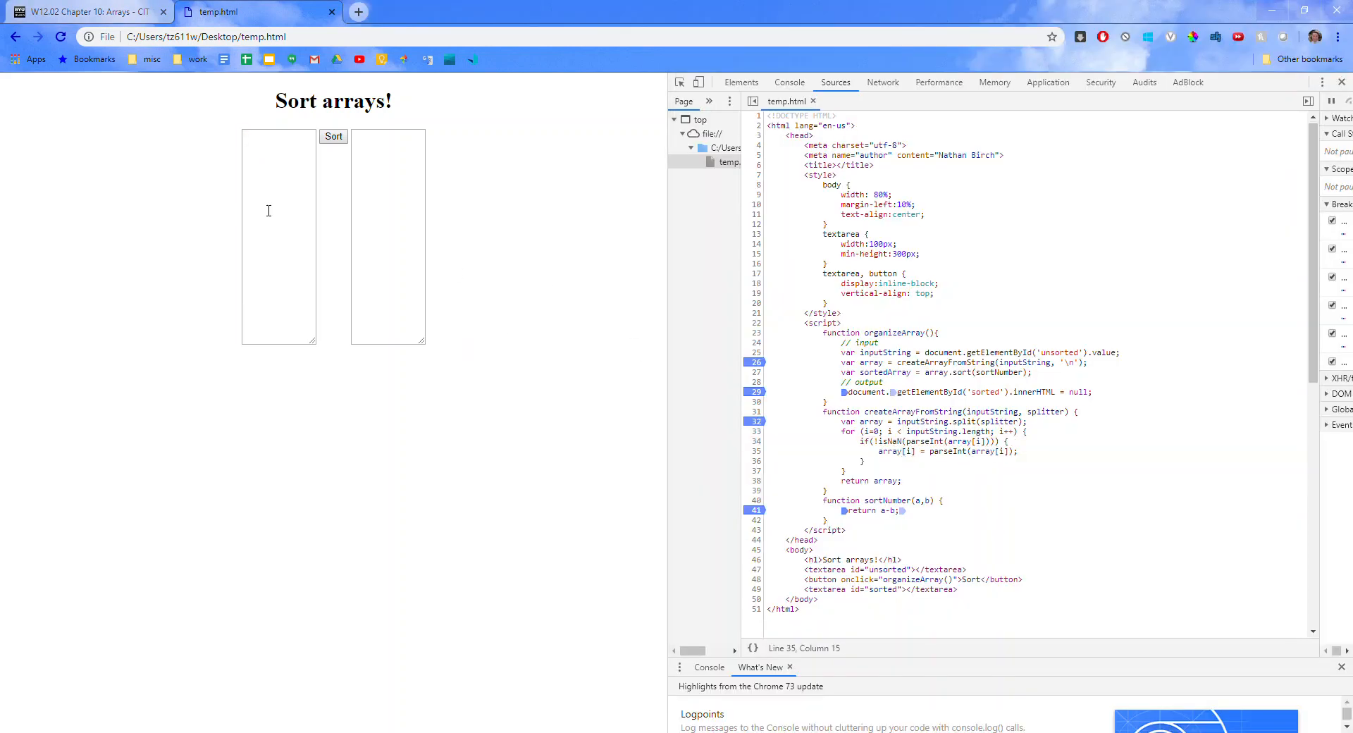
# Step: Enter numbers, run Sort and resume the debugger up to the output-line breakpoint
pyautogui.write('5')
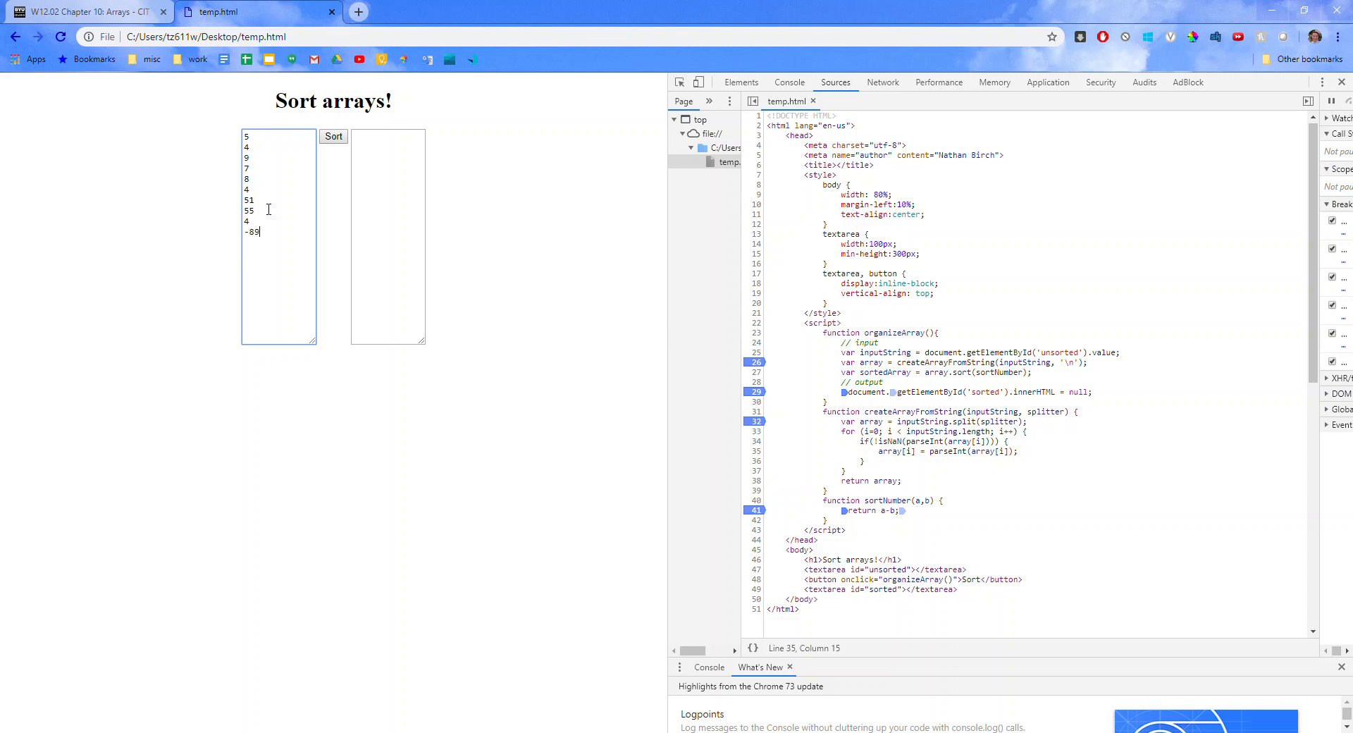
pyautogui.click(333, 136)
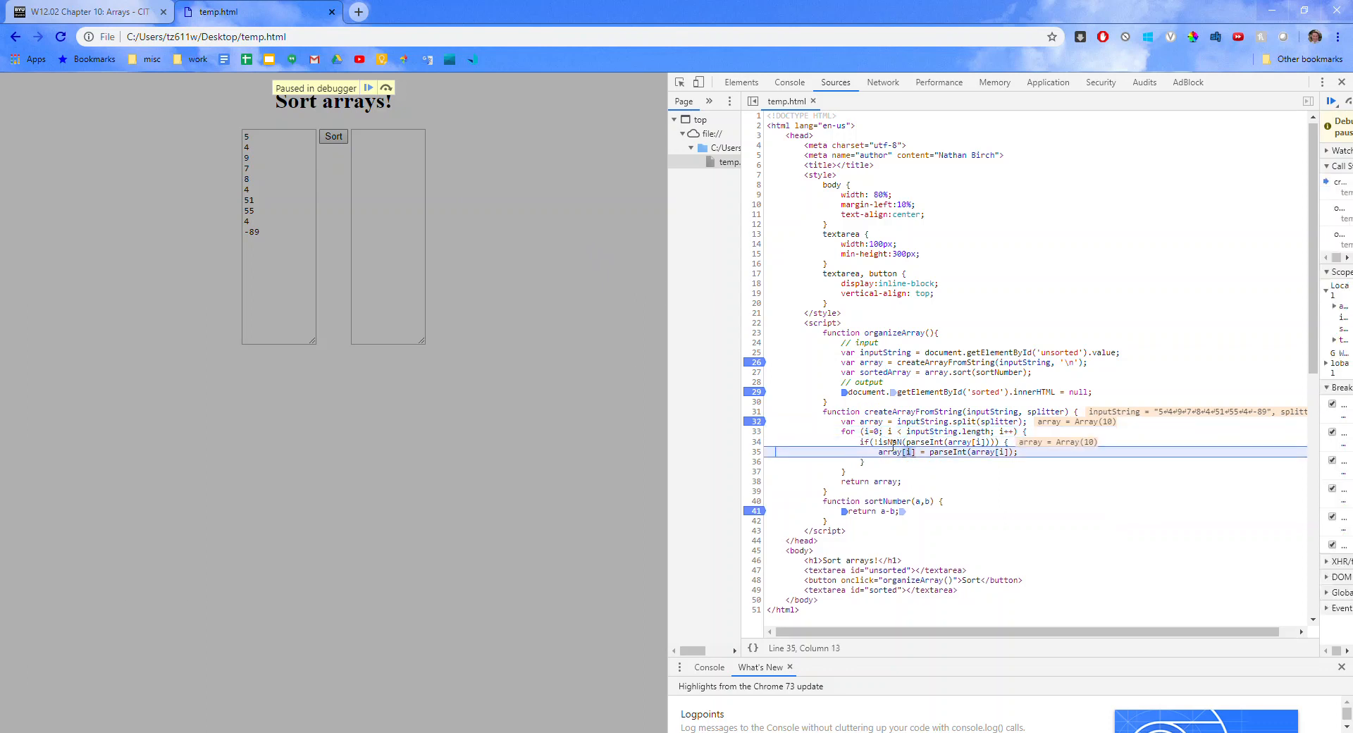
pyautogui.moveTo(890, 451)
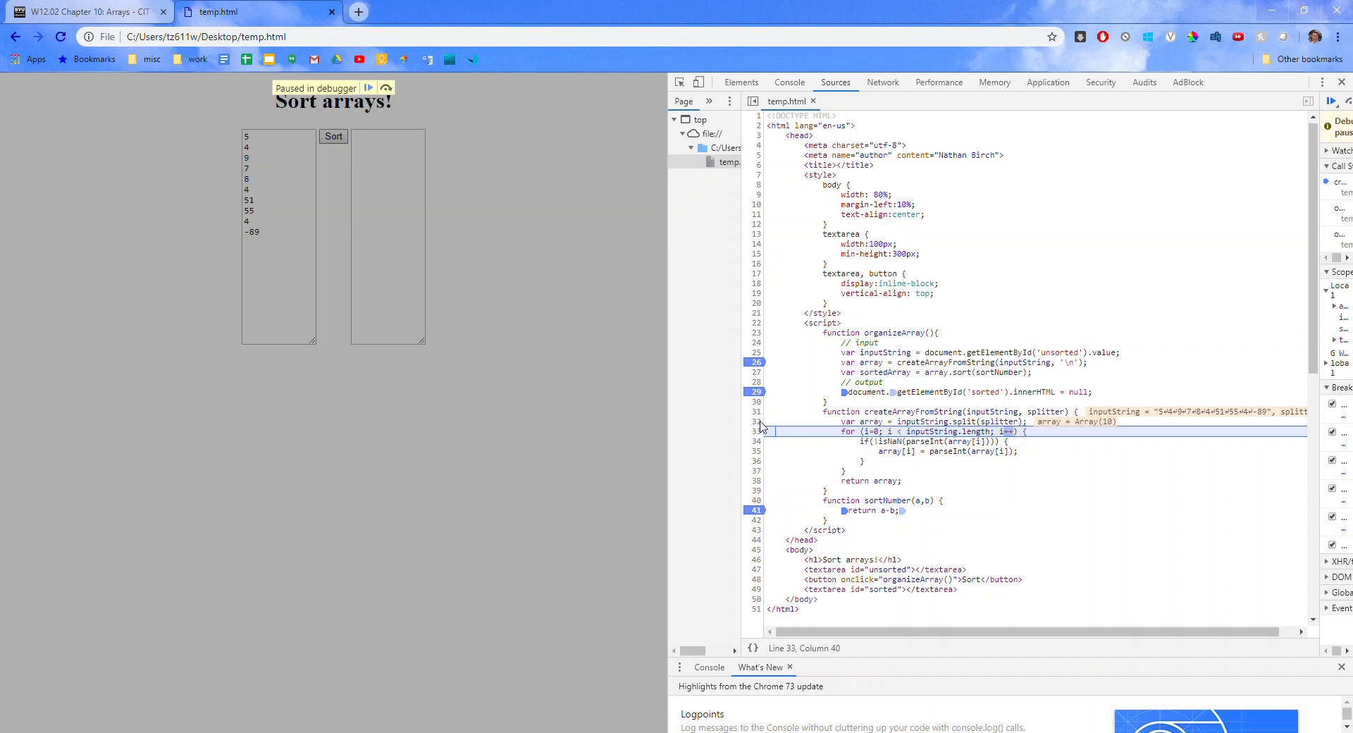
pyautogui.click(384, 87)
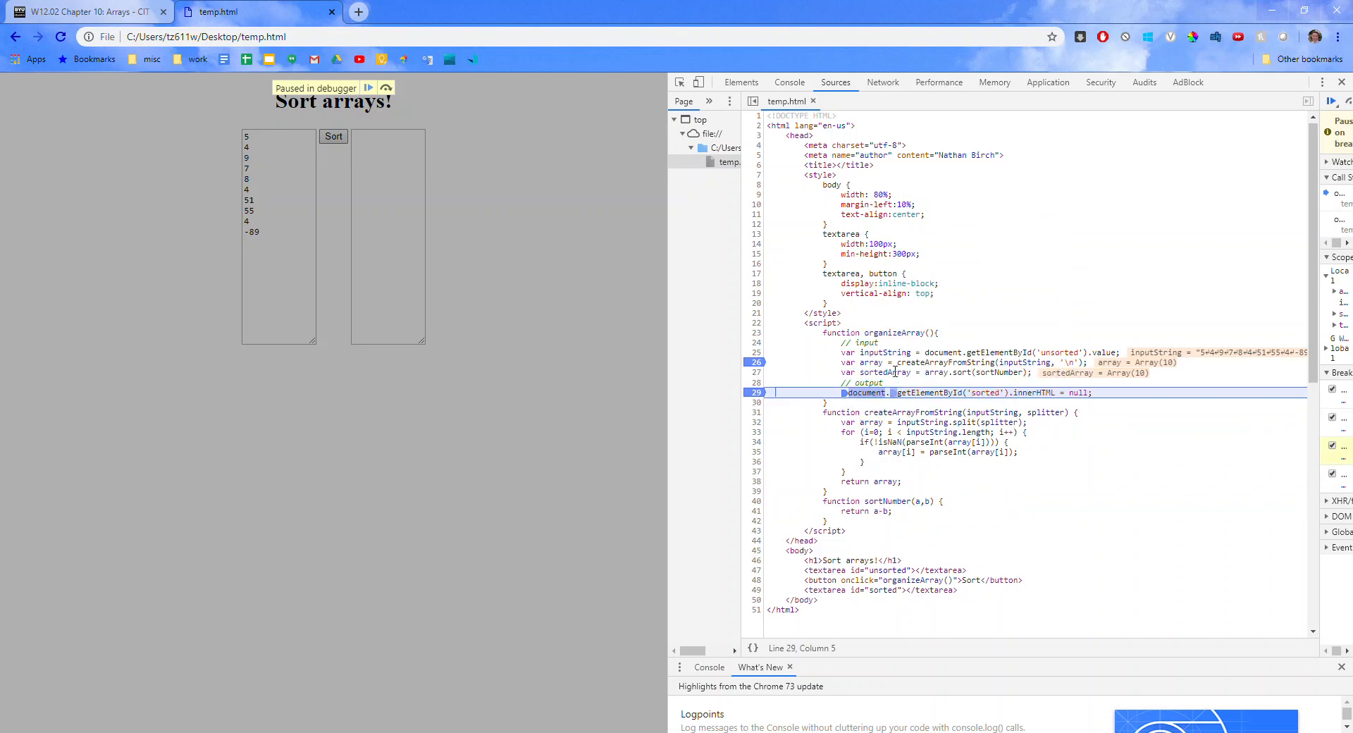
pyautogui.moveTo(882, 373)
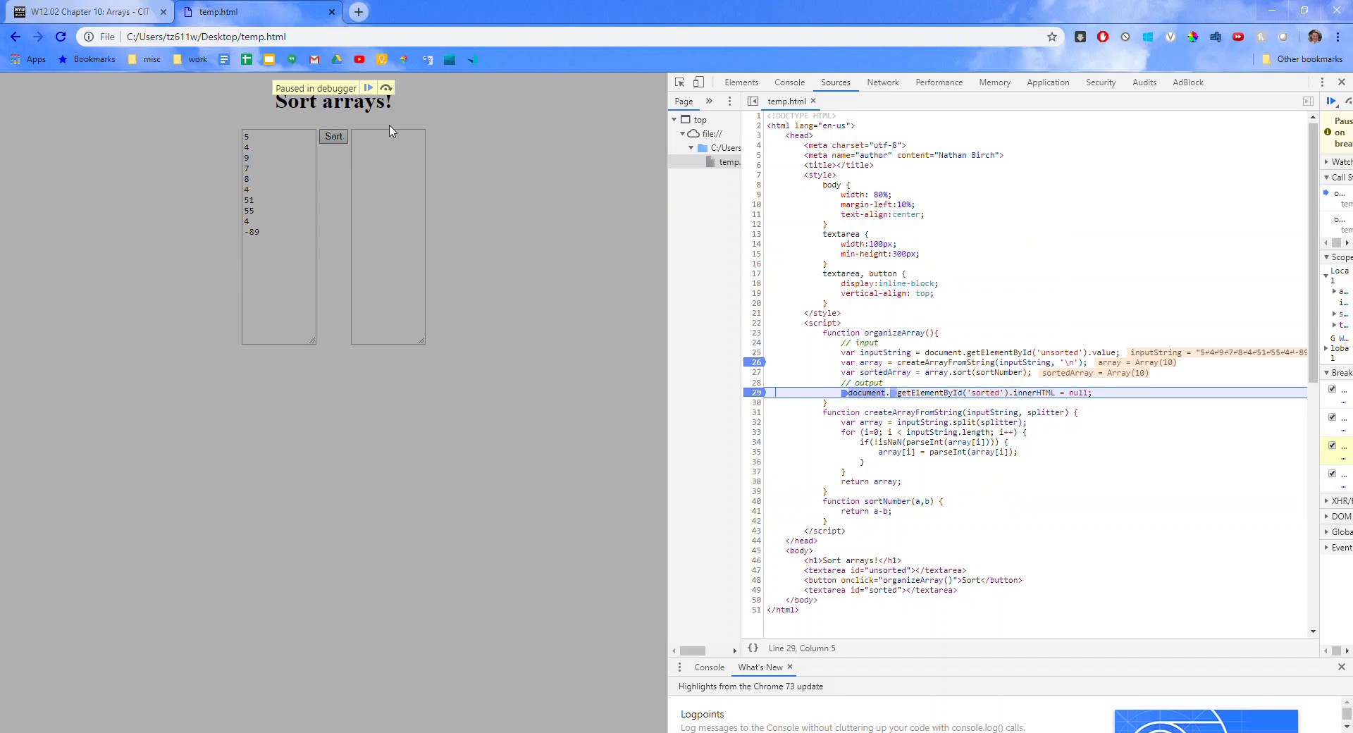
pyautogui.moveTo(773, 370)
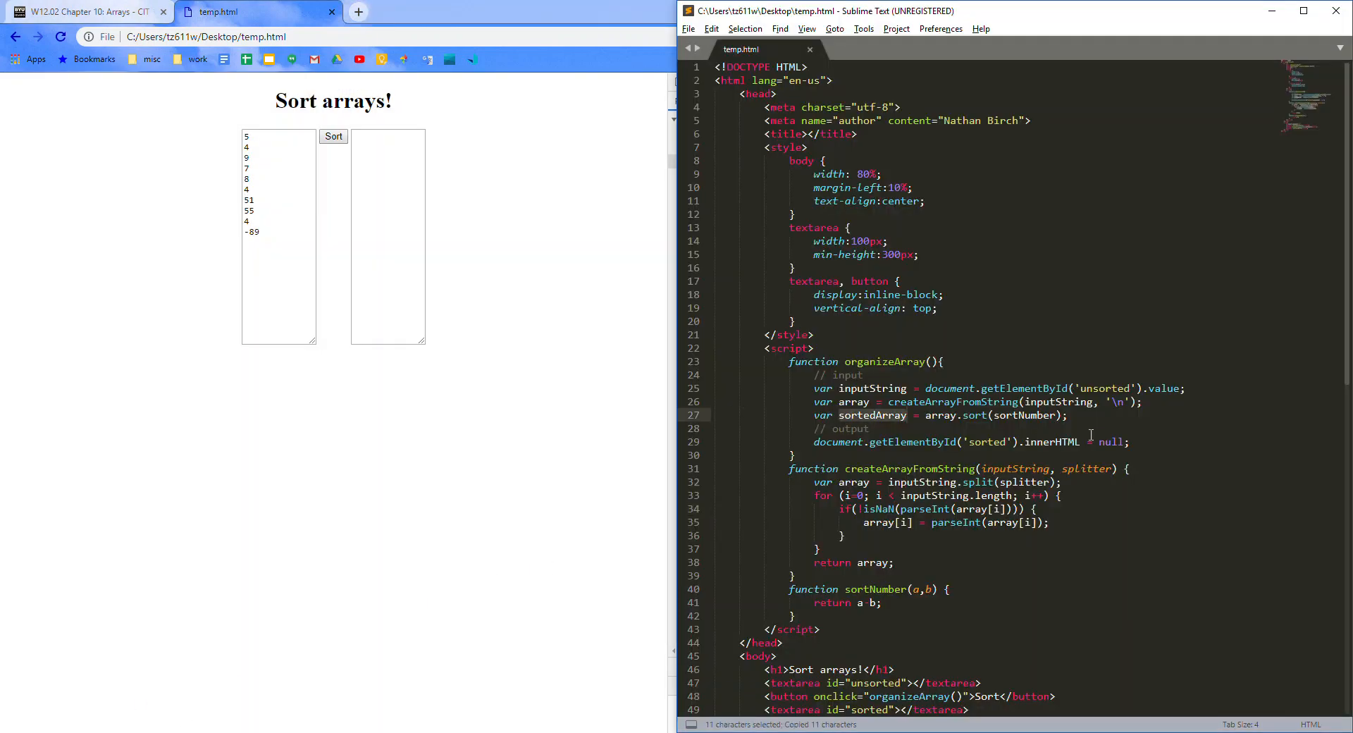
# Step: Replace null with sortedArray on the innerHTML line, then run Sort and resume past the breakpoint
pyautogui.write('sortedArray')
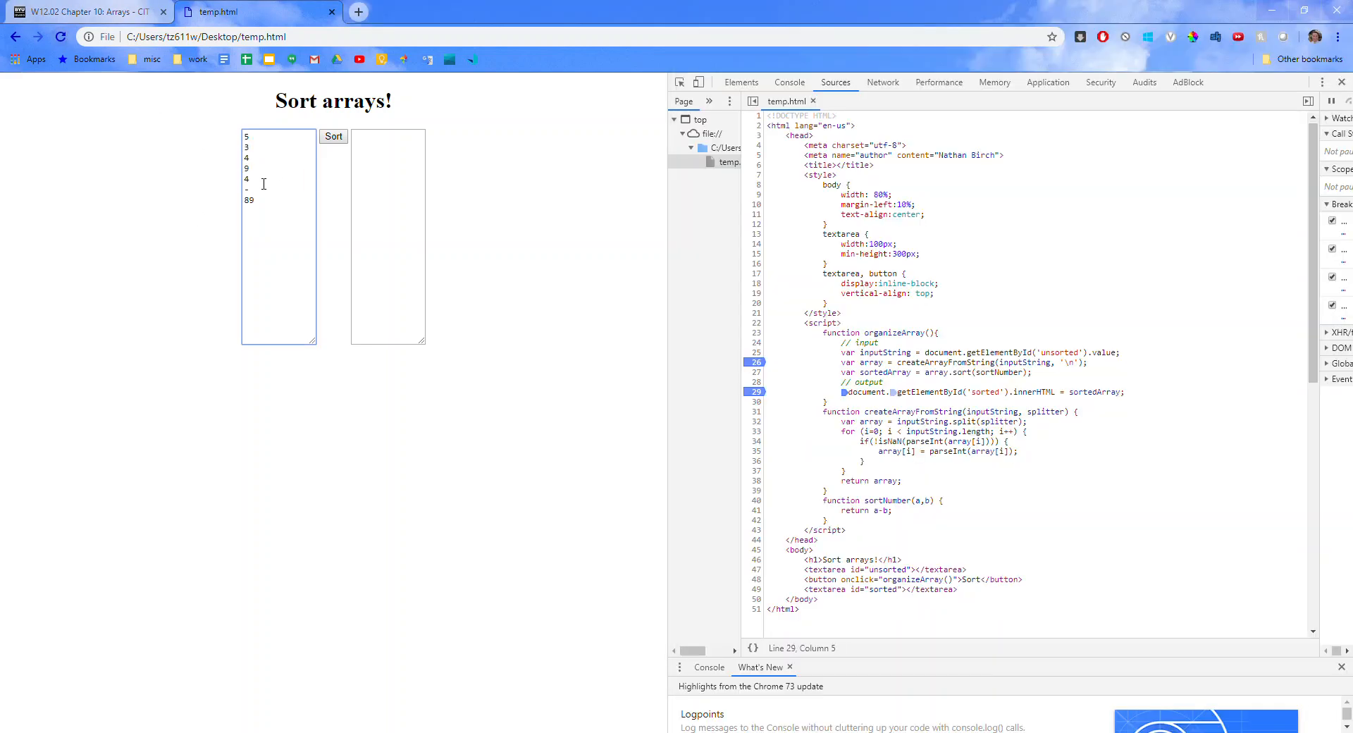
pyautogui.click(332, 136)
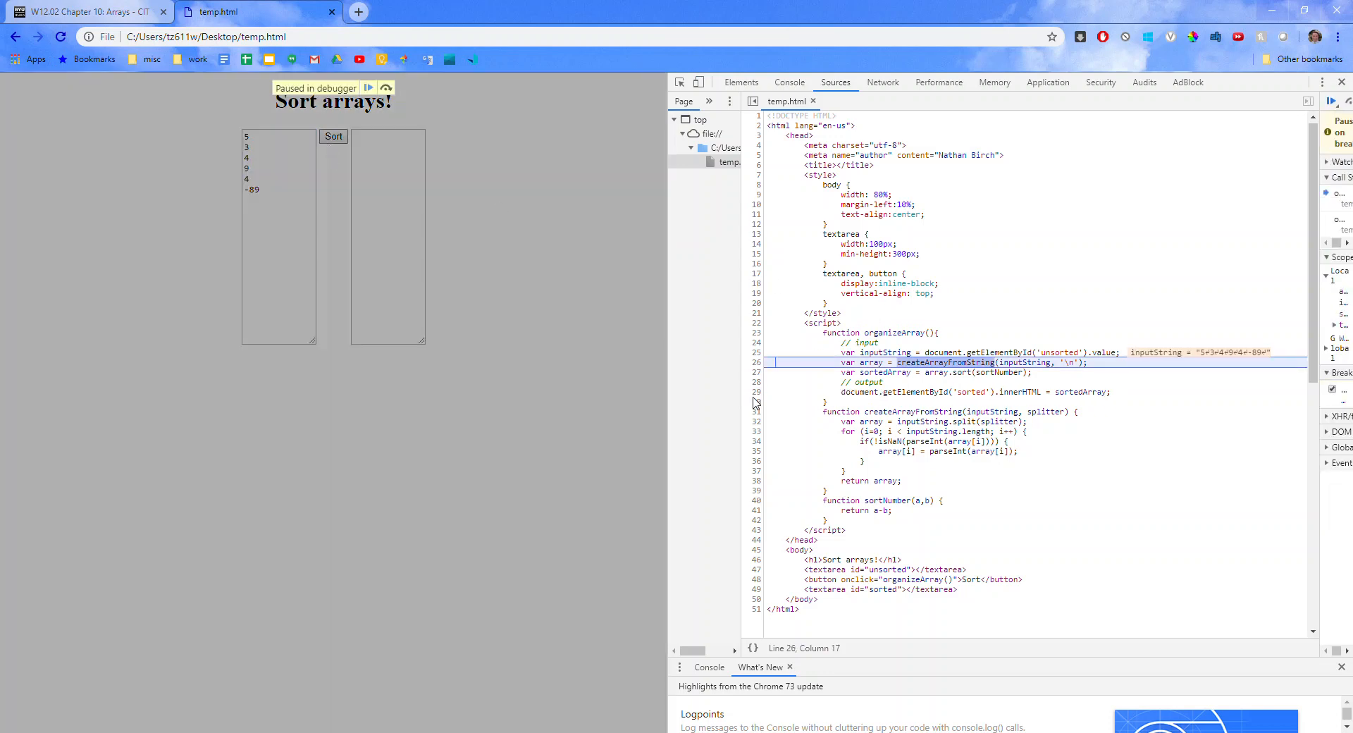
pyautogui.click(368, 87)
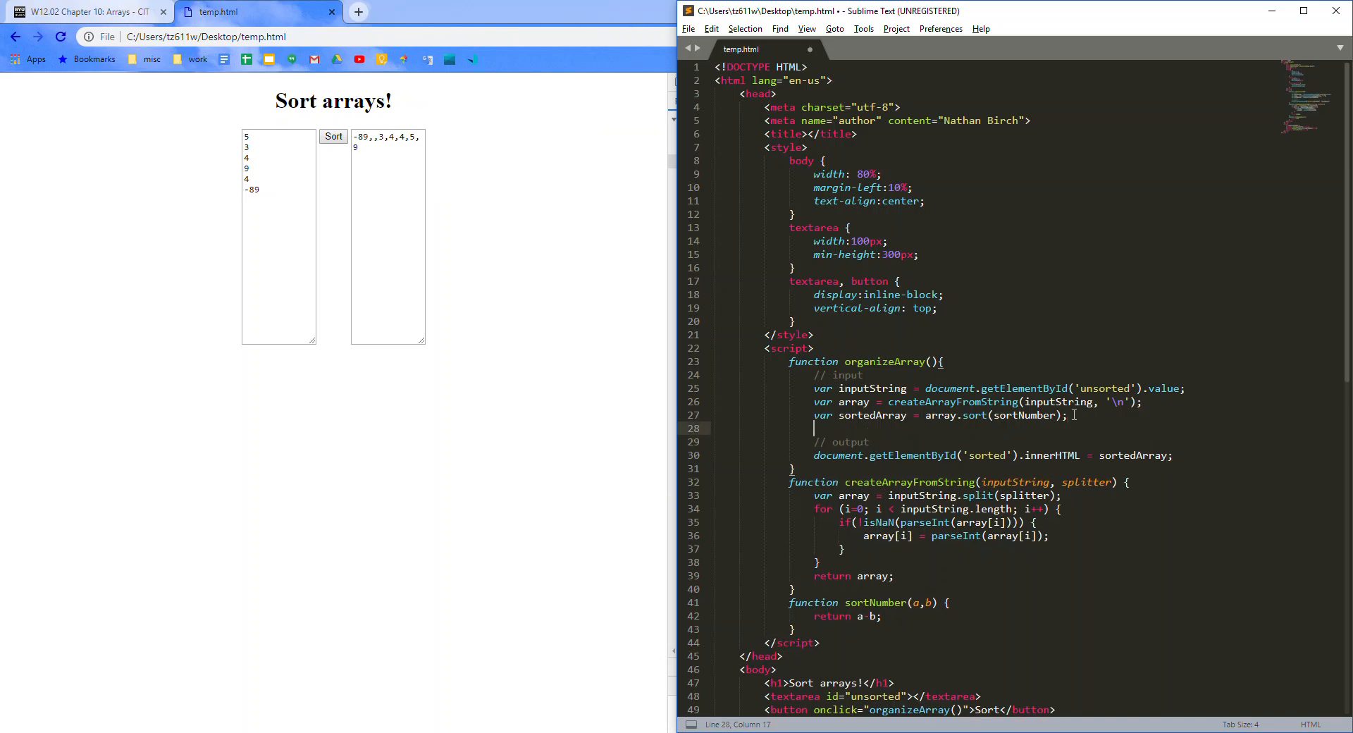
# Step: Declare var messageString = sortedArray.toString() using the sortedArray completion
pyautogui.write('var')
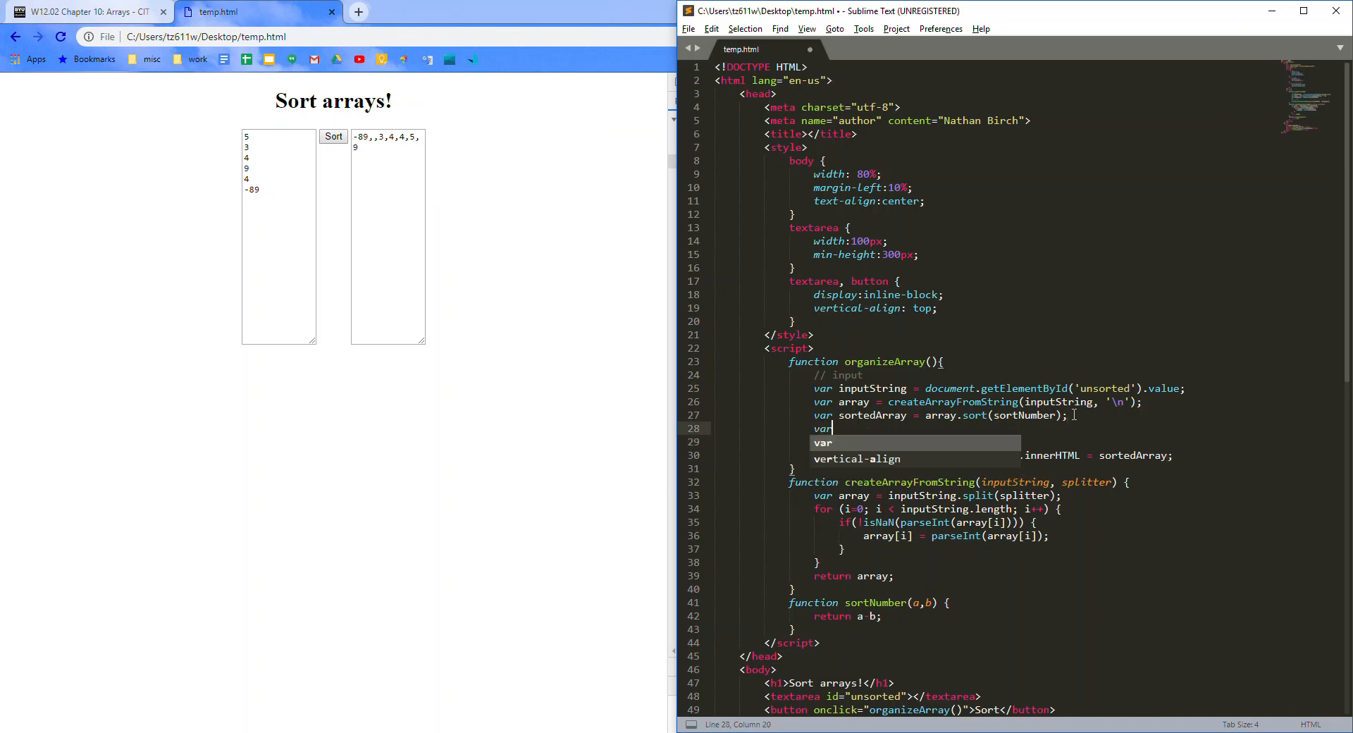
pyautogui.write('messageString')
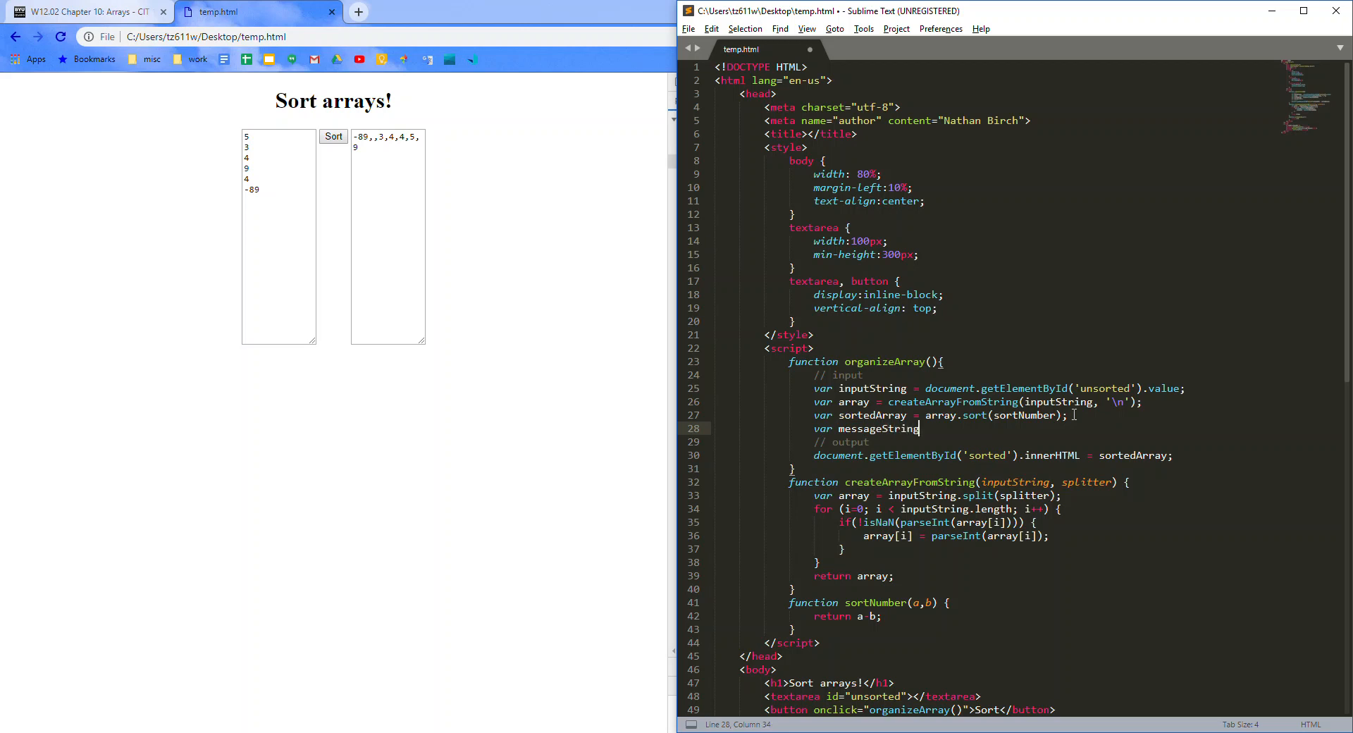
pyautogui.write('sort')
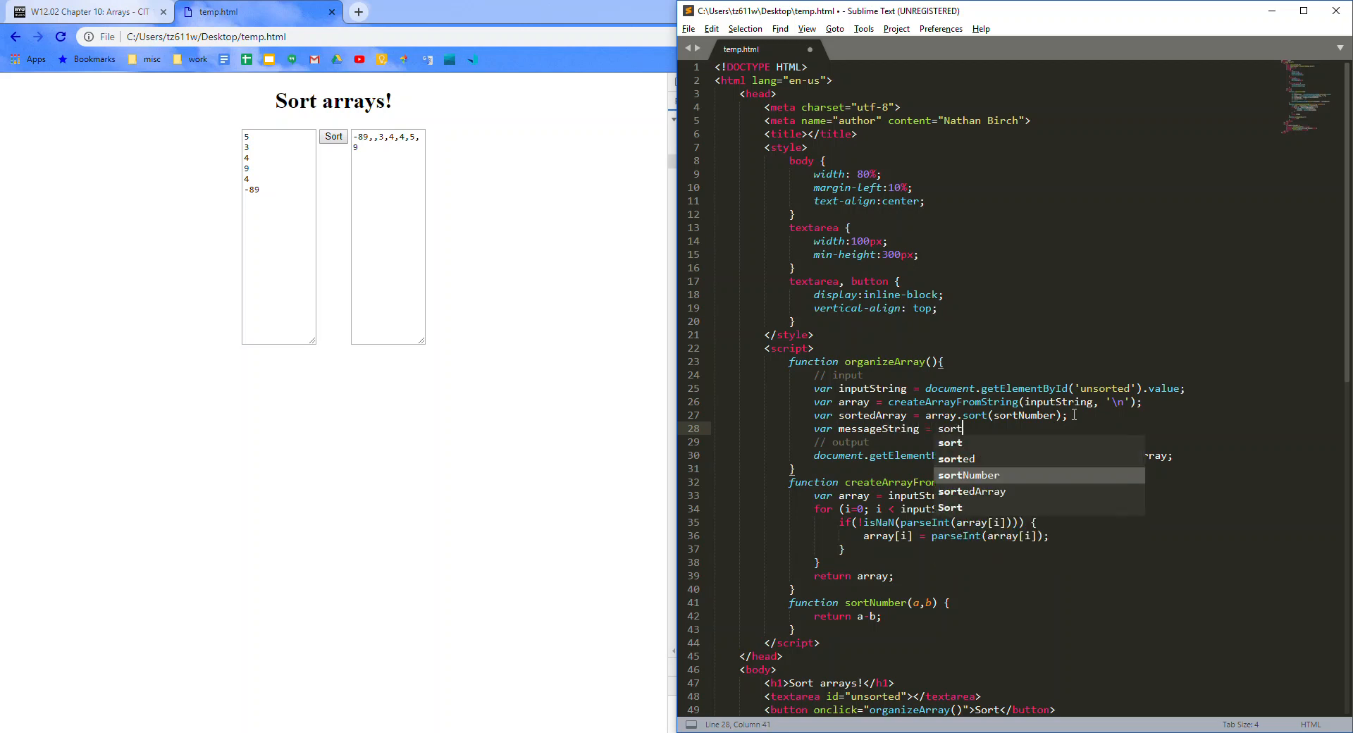
pyautogui.press('Tab')
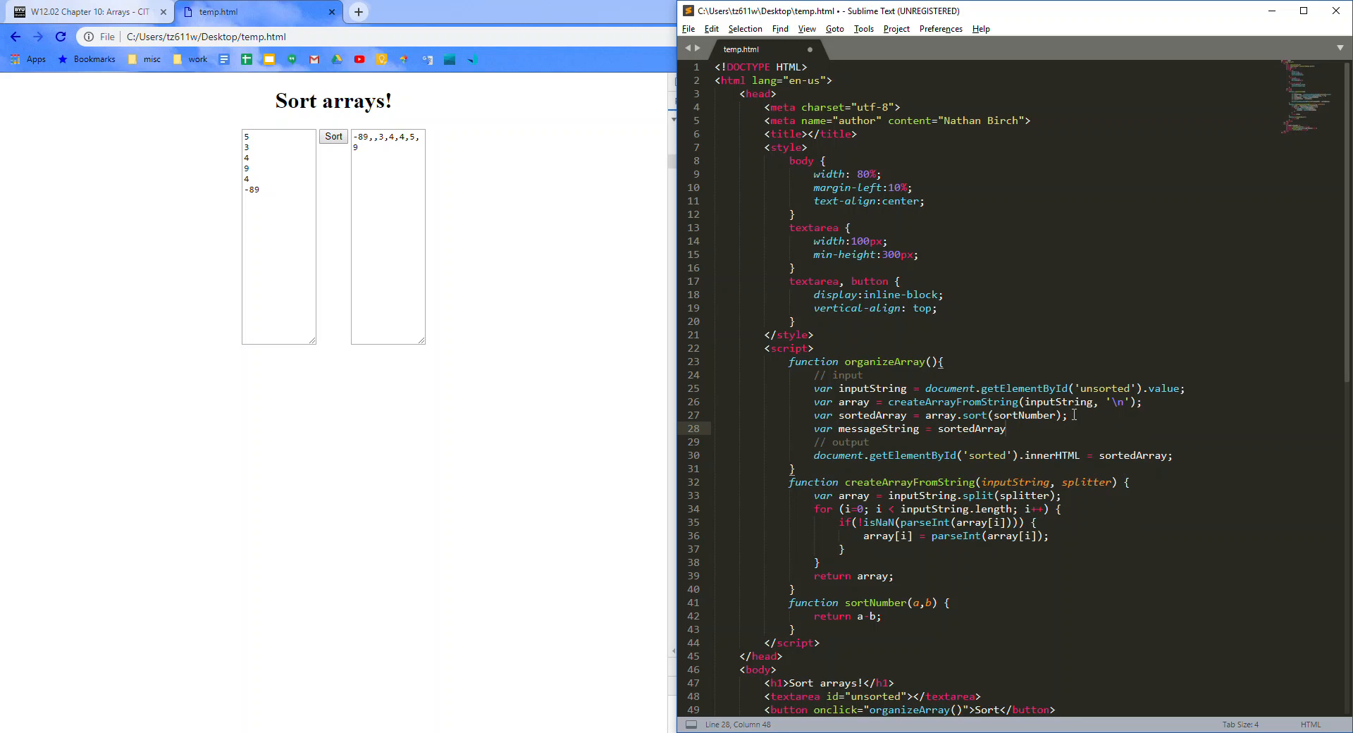
pyautogui.write('.toString()')
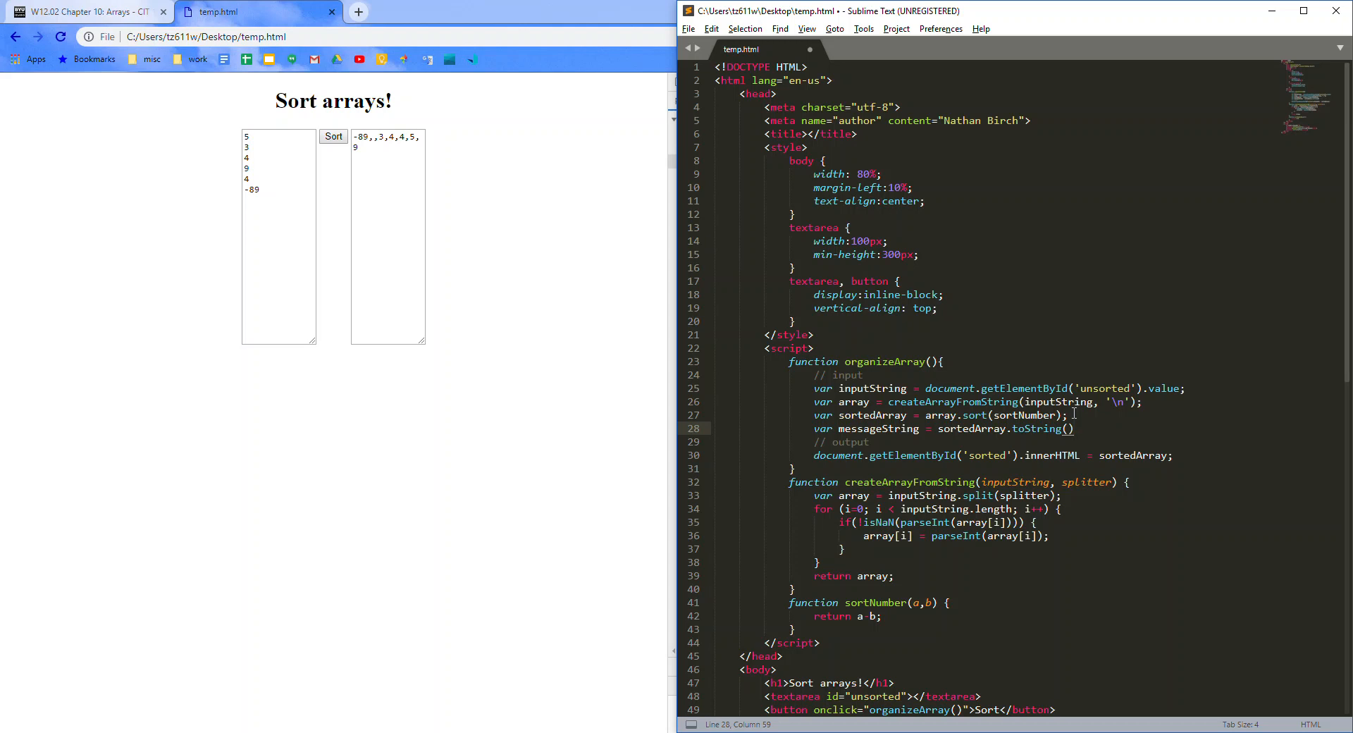
# Step: Chain .replace(/,/g,'\n'); onto messageString and move to the output line
pyautogui.write('.r')
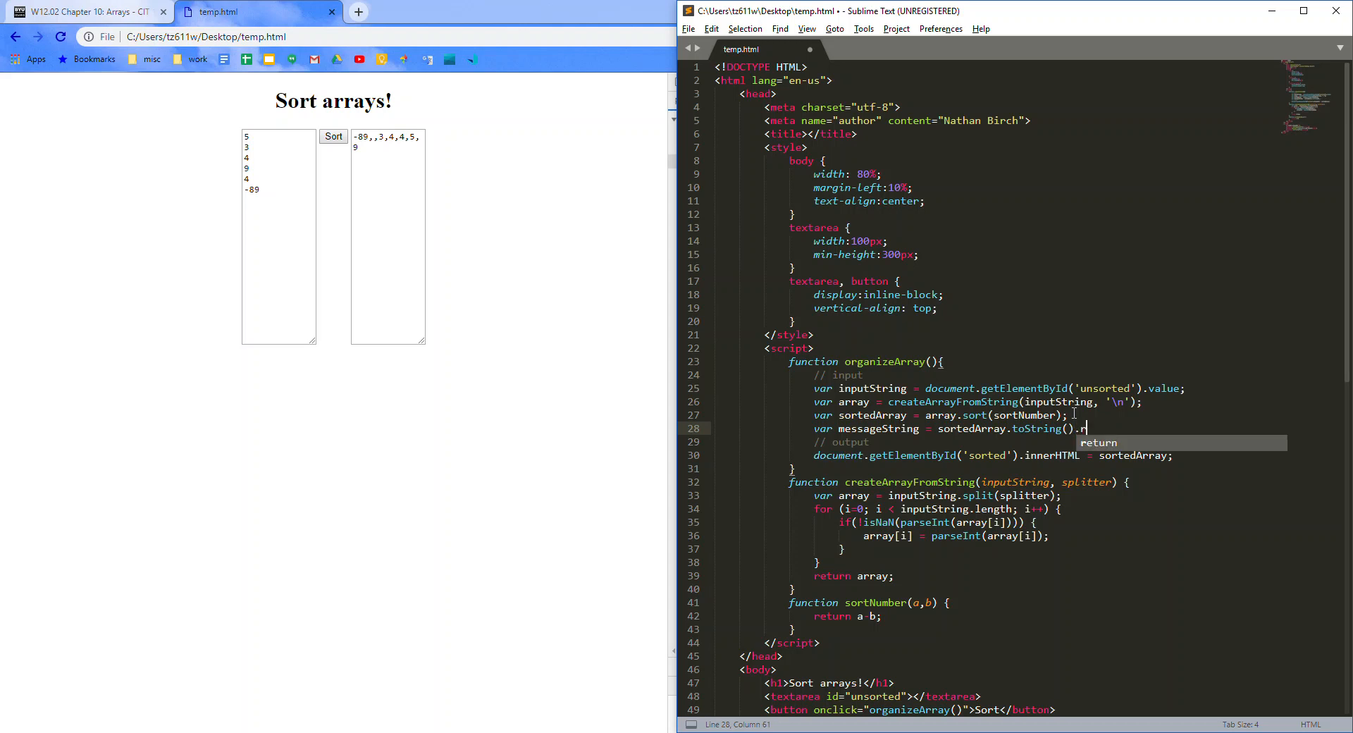
pyautogui.write('eplace(')
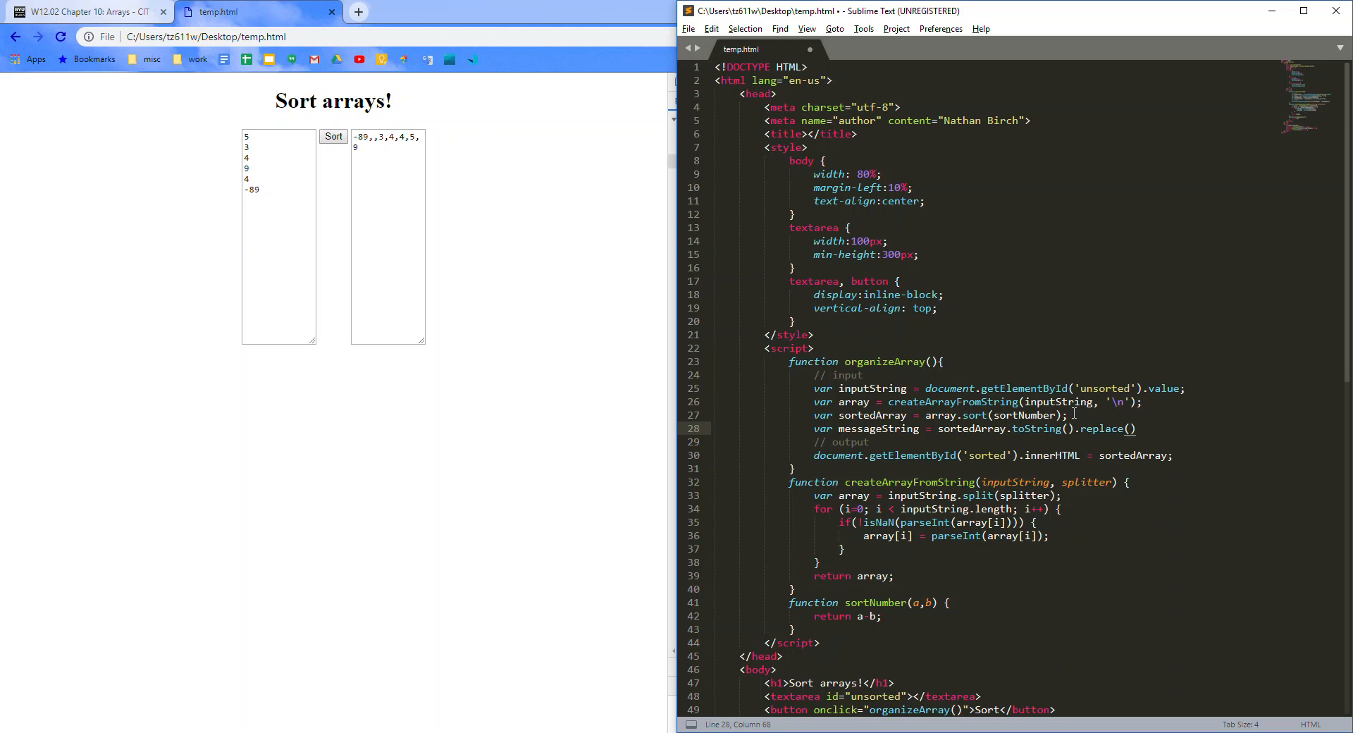
pyautogui.write('/,/')
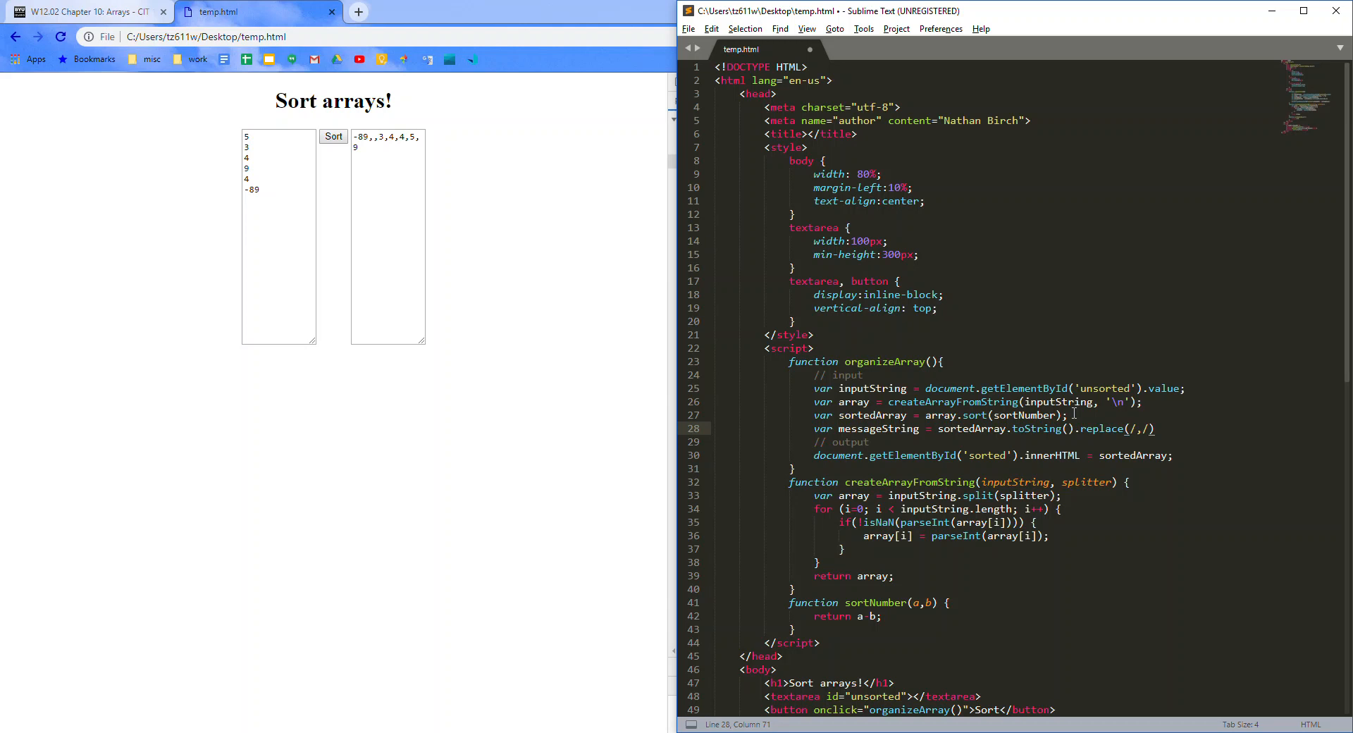
pyautogui.write("g,'\\")
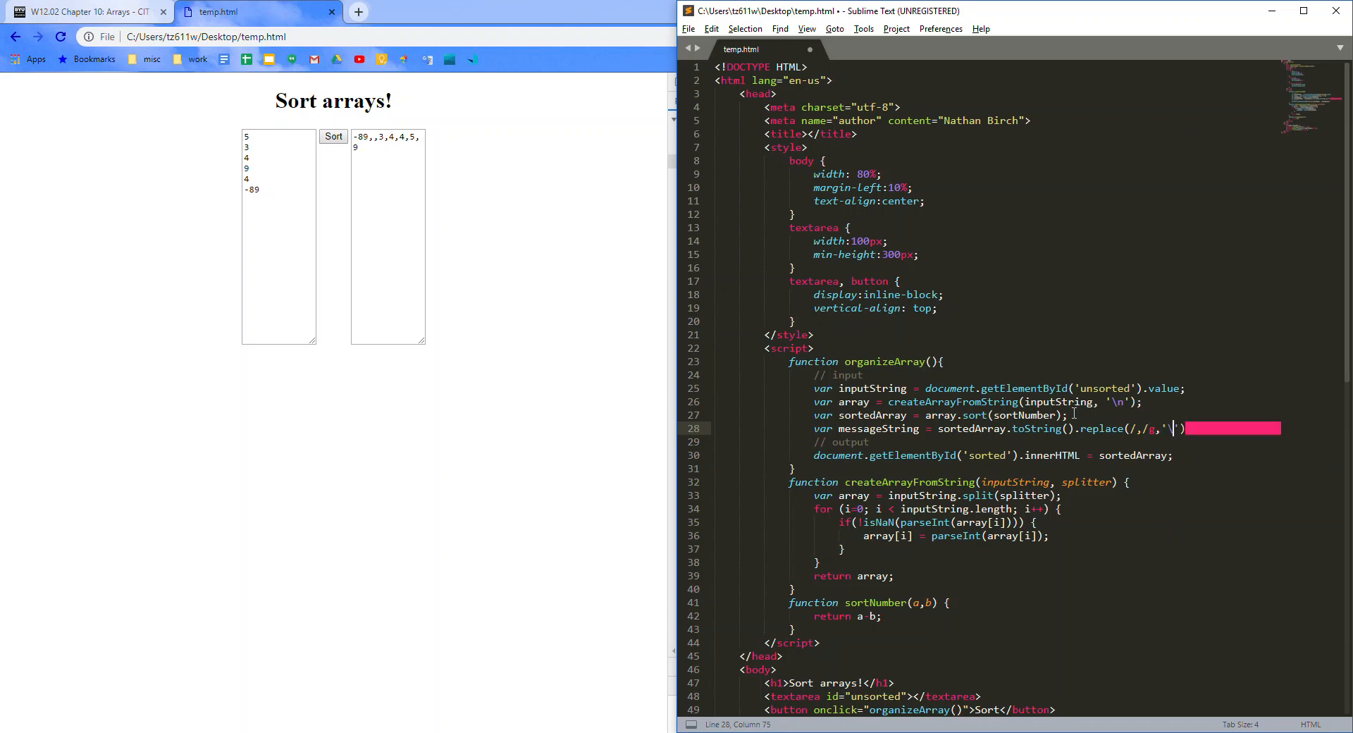
pyautogui.write("n');")
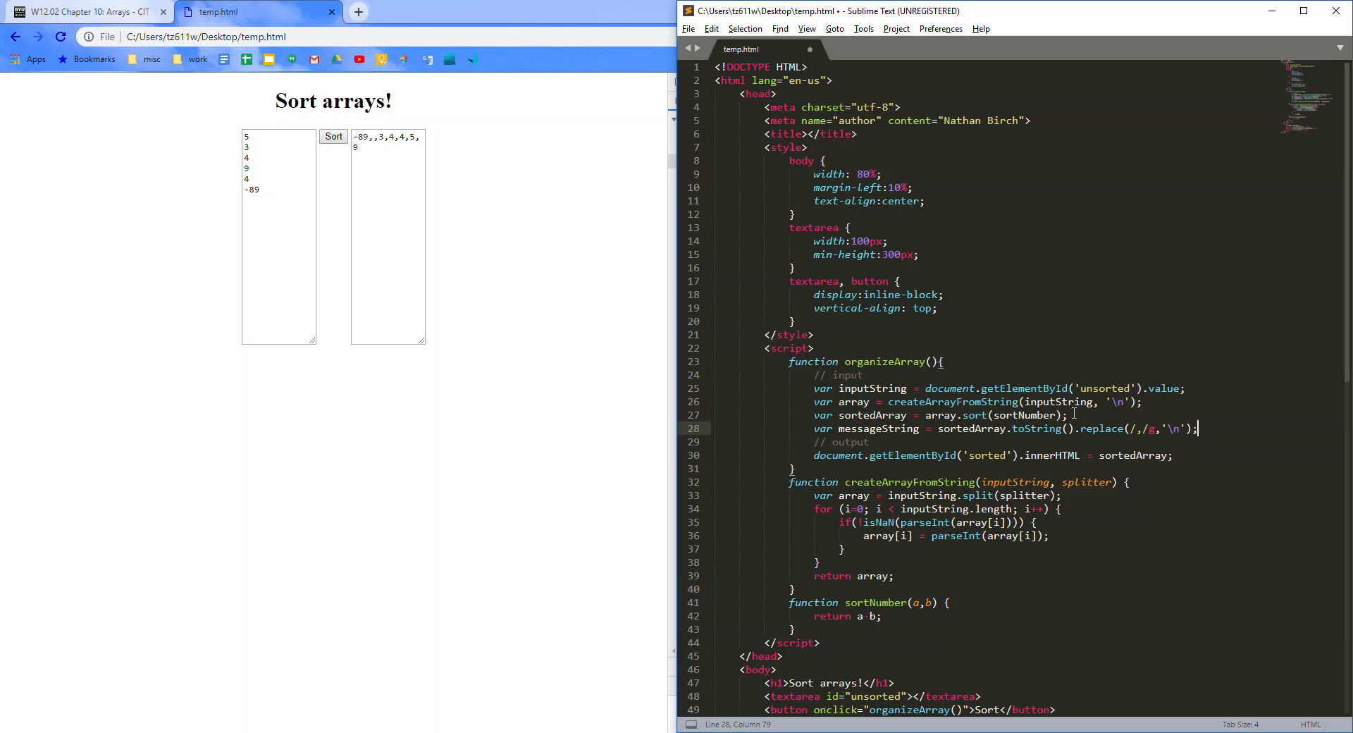
pyautogui.click(863, 429)
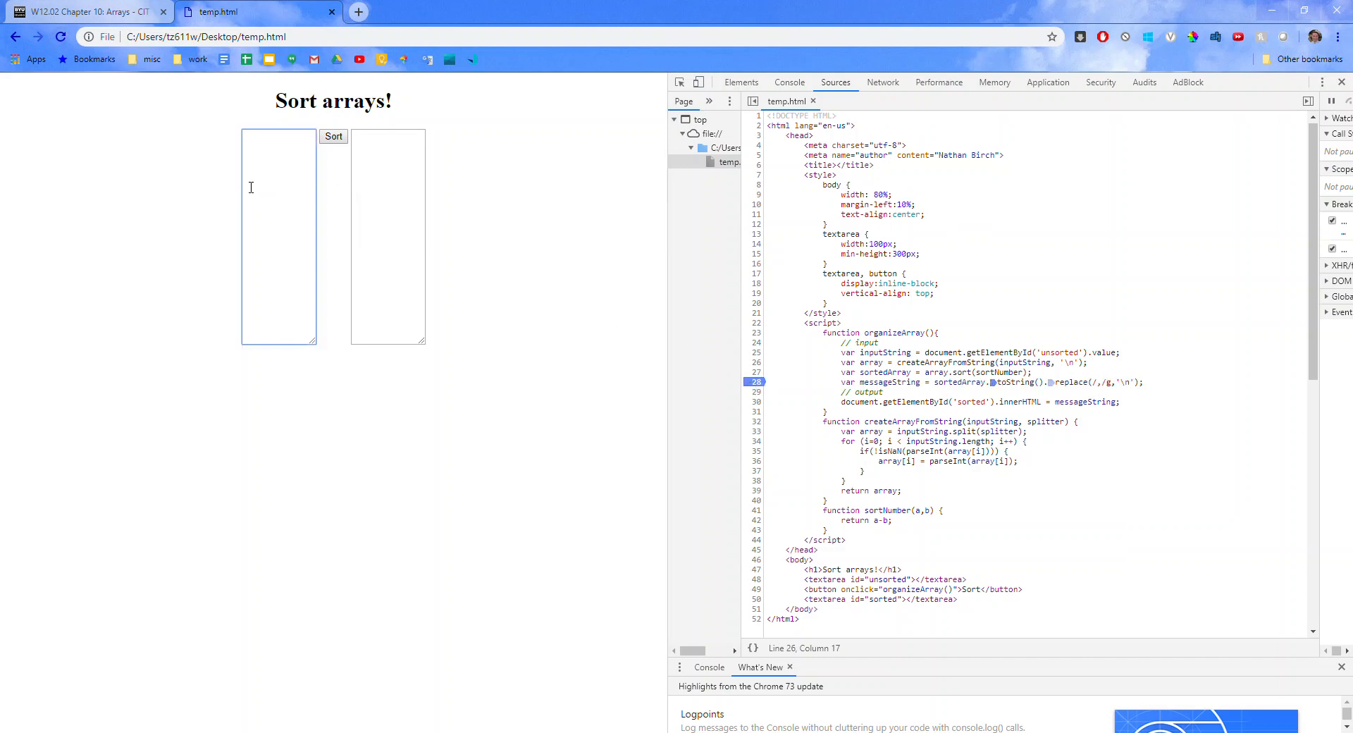
# Step: Sort the new numbers and resume so the right box lists them ascending from -48 to 5555
pyautogui.write('5')
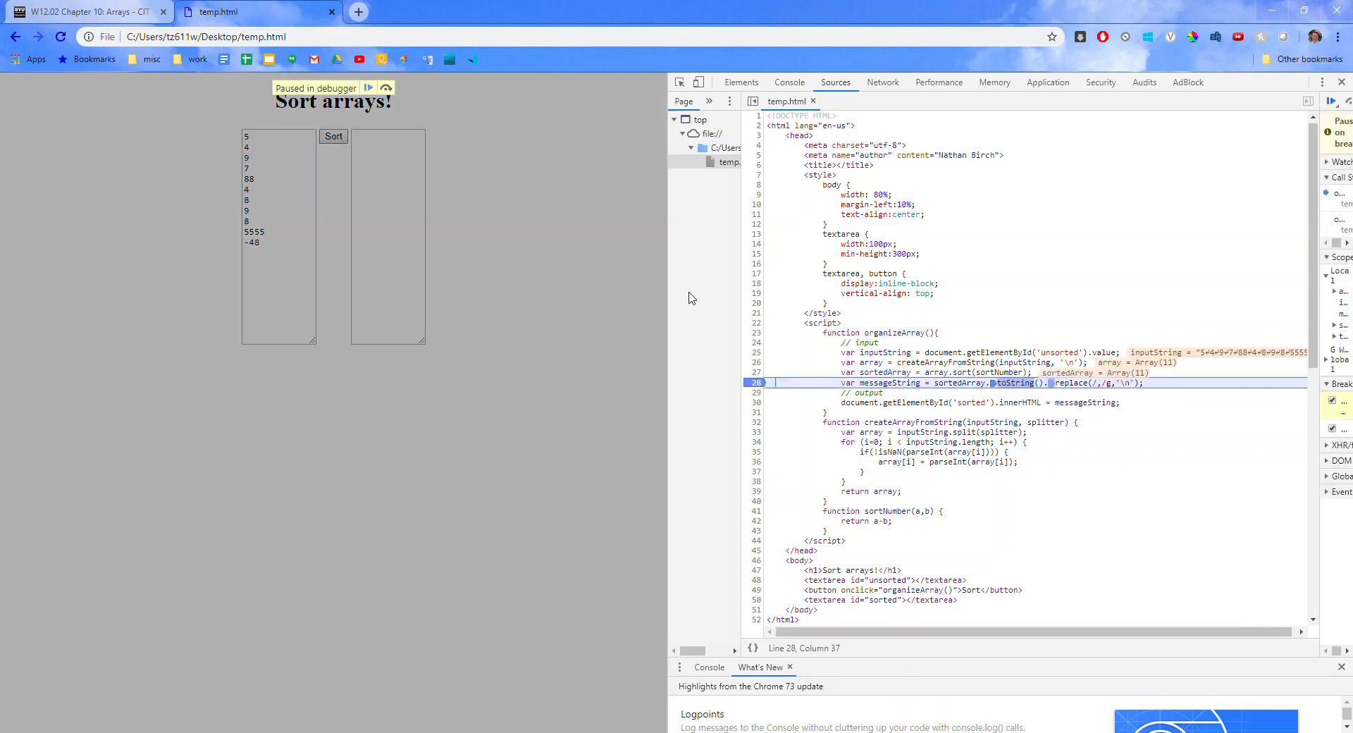
pyautogui.moveTo(886, 372)
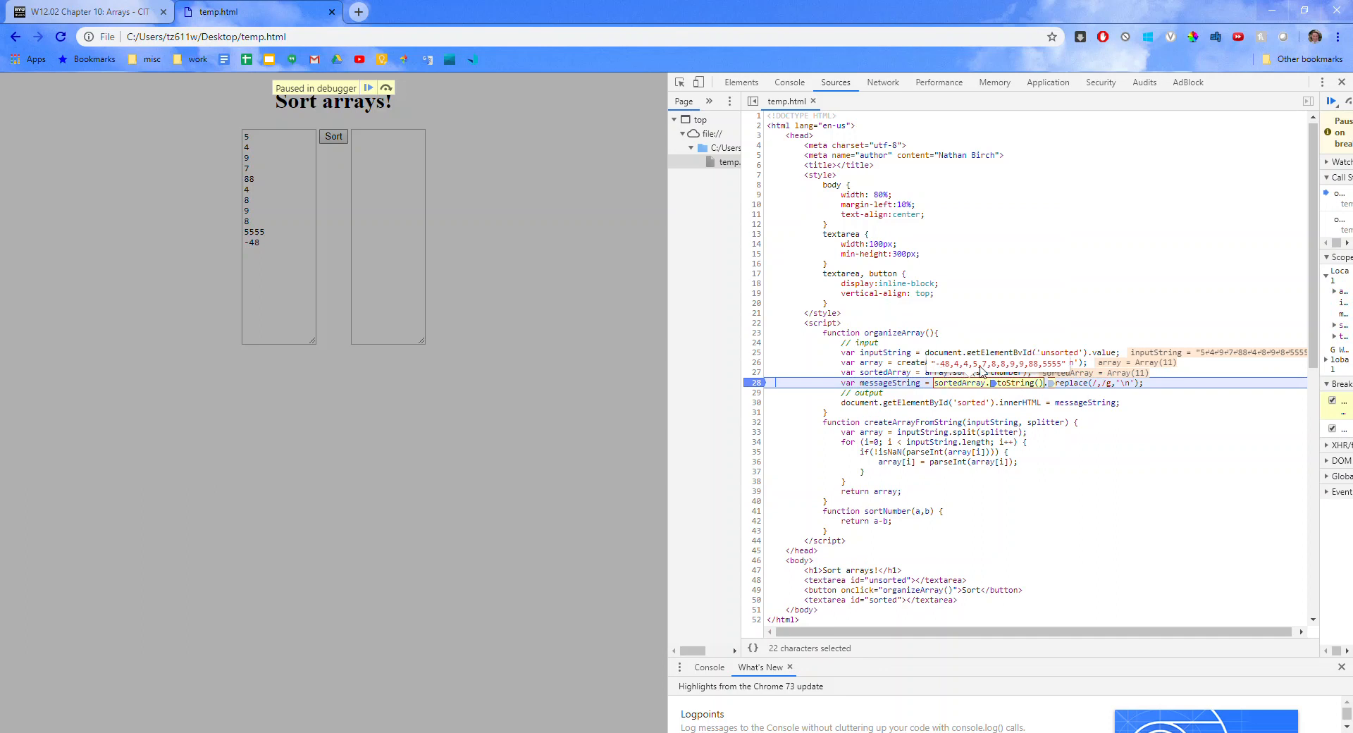
pyautogui.click(1094, 397)
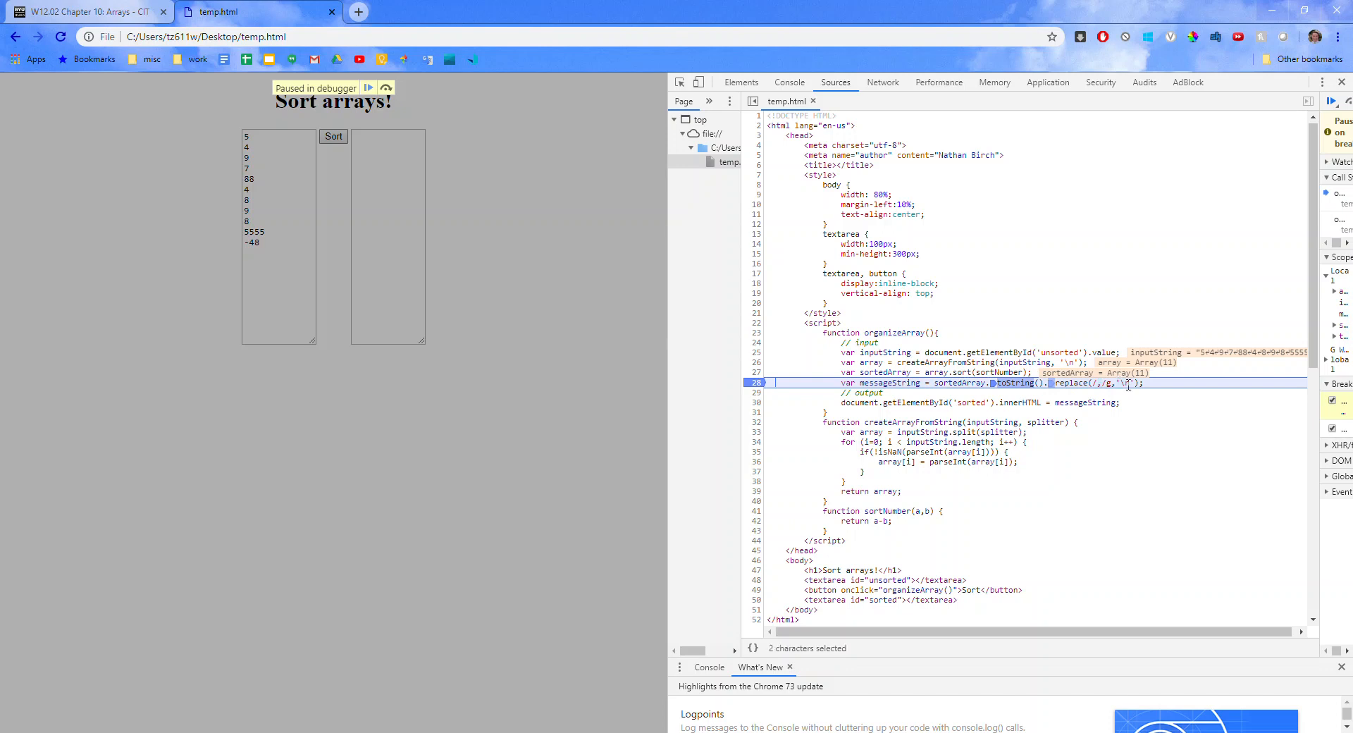
pyautogui.click(368, 87)
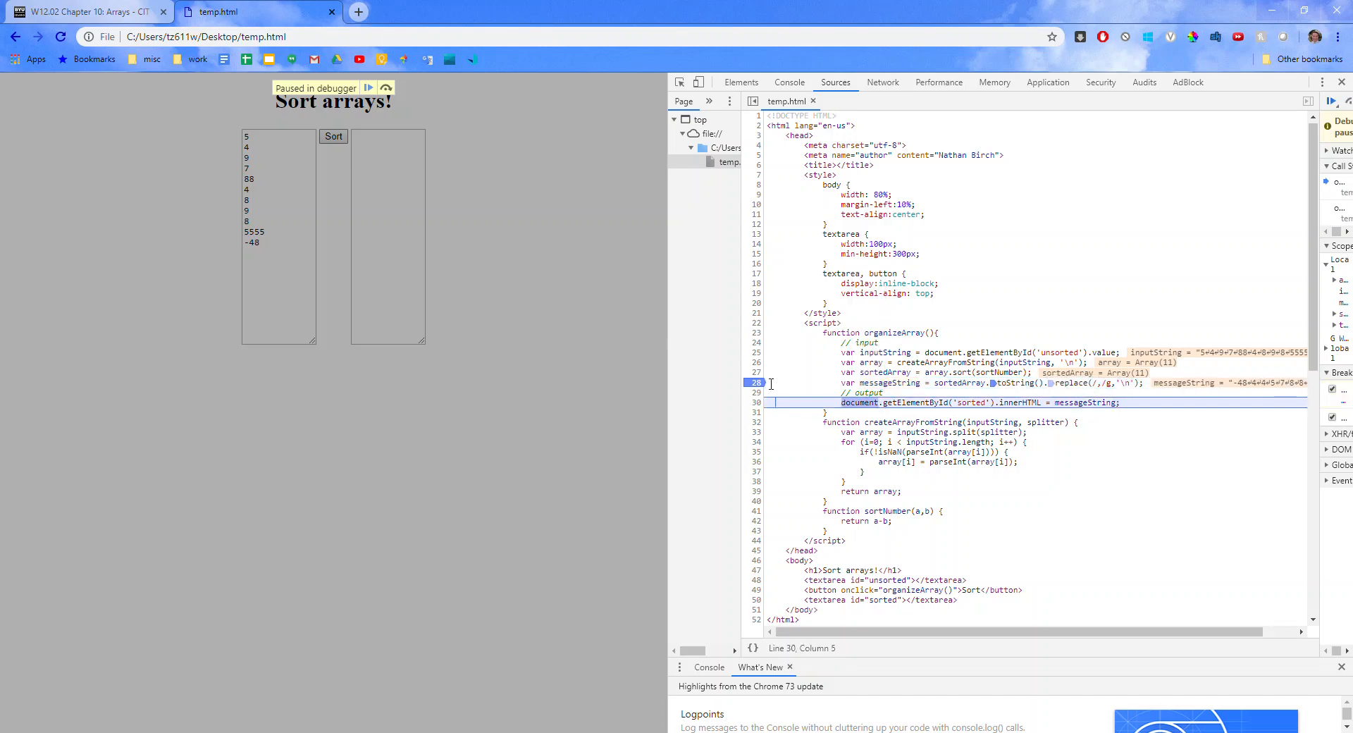
pyautogui.click(368, 87)
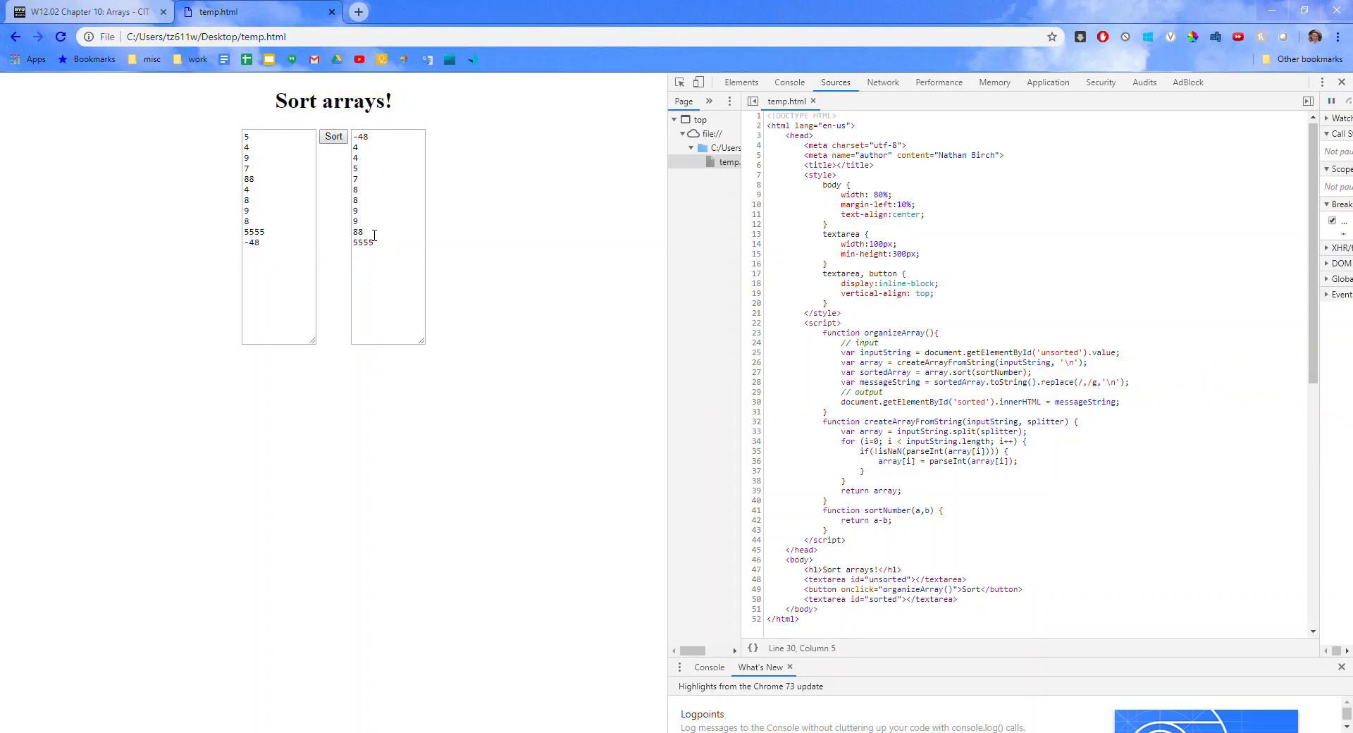
pyautogui.moveTo(1152, 403)
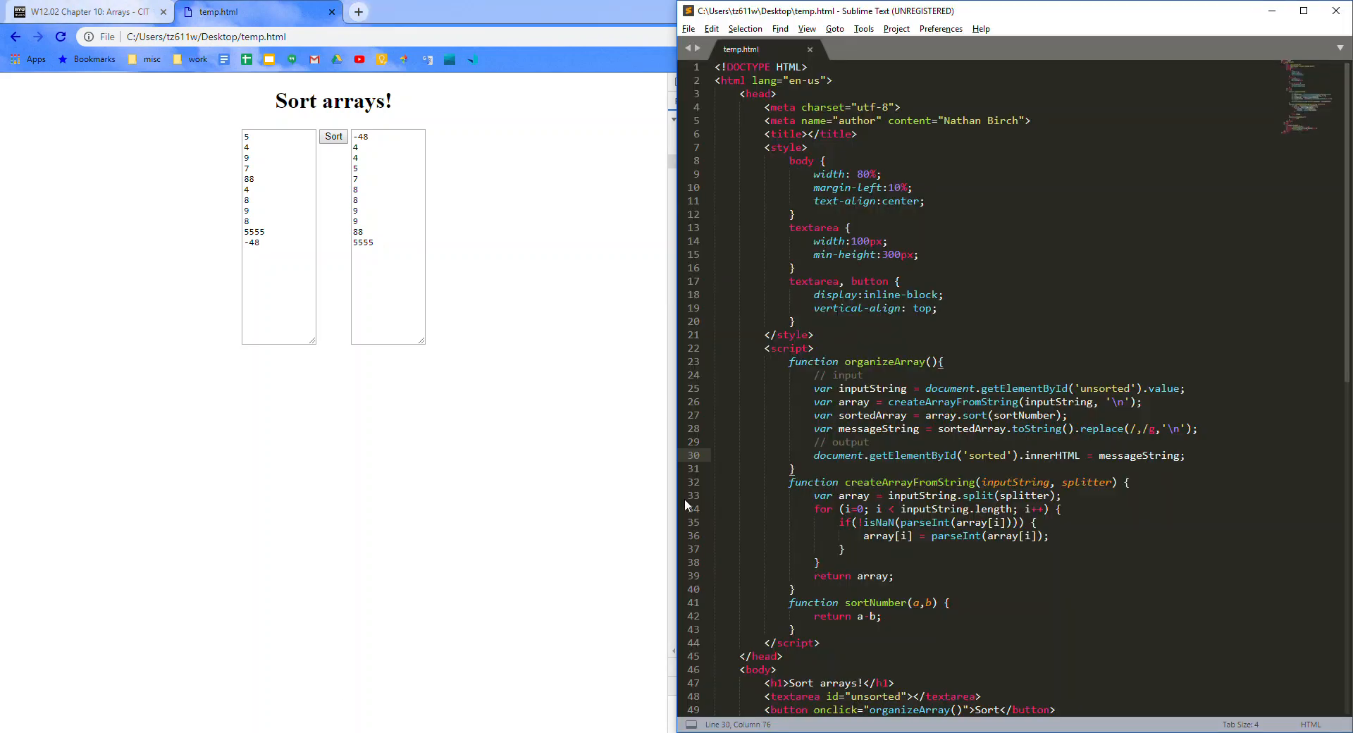
pyautogui.scroll(-3)
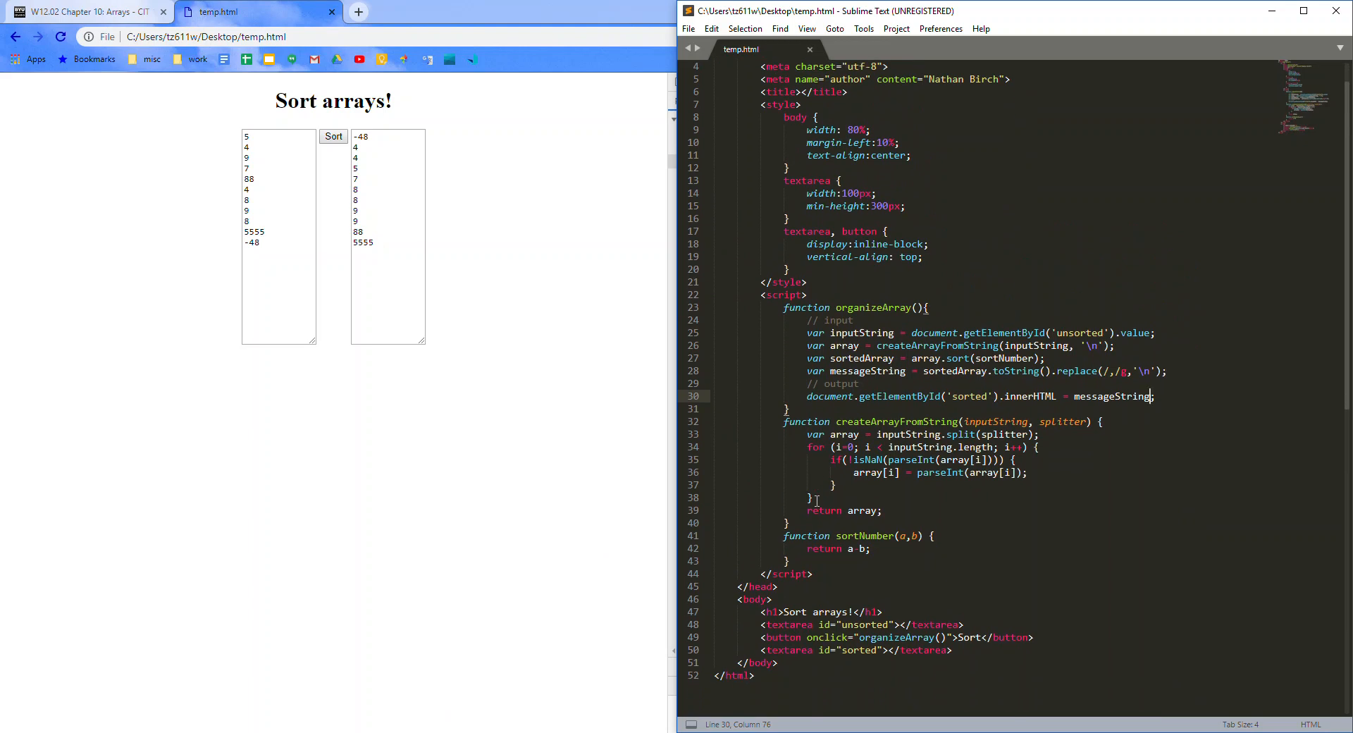
pyautogui.doubleClick(897, 421)
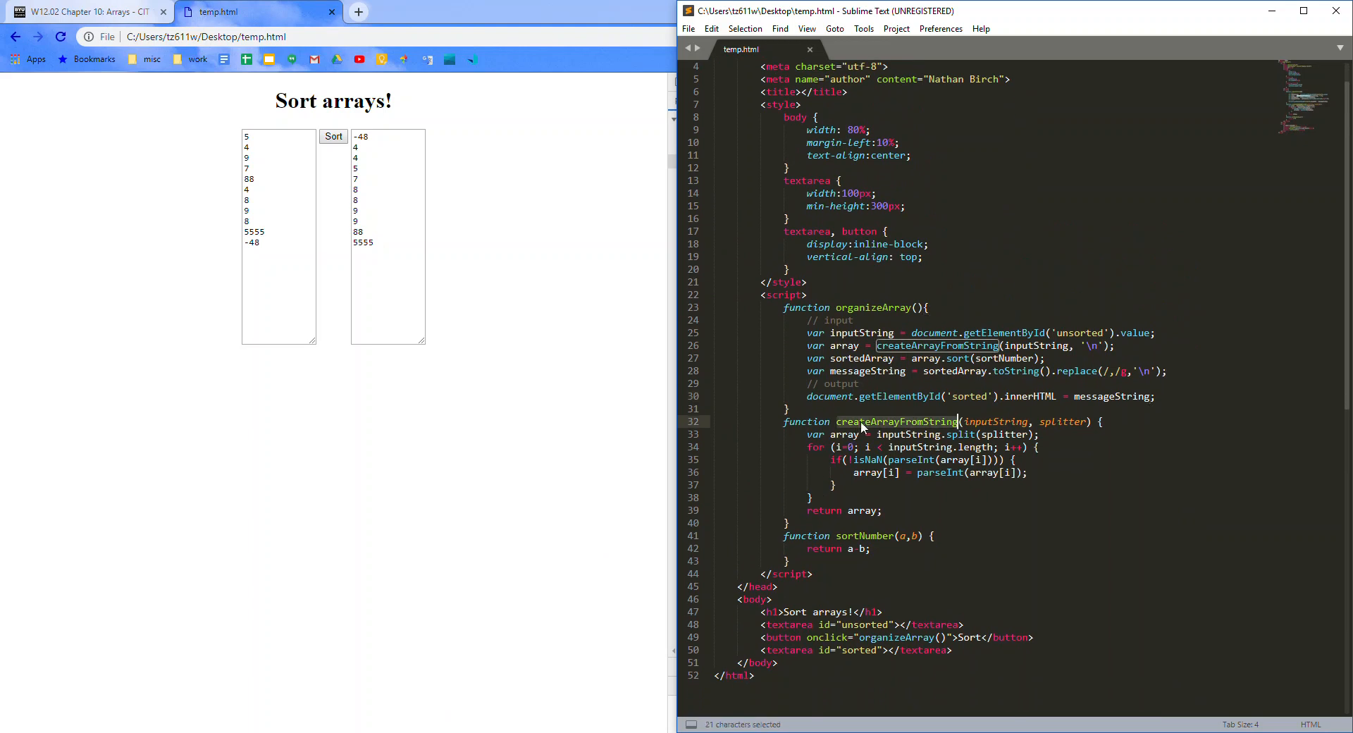